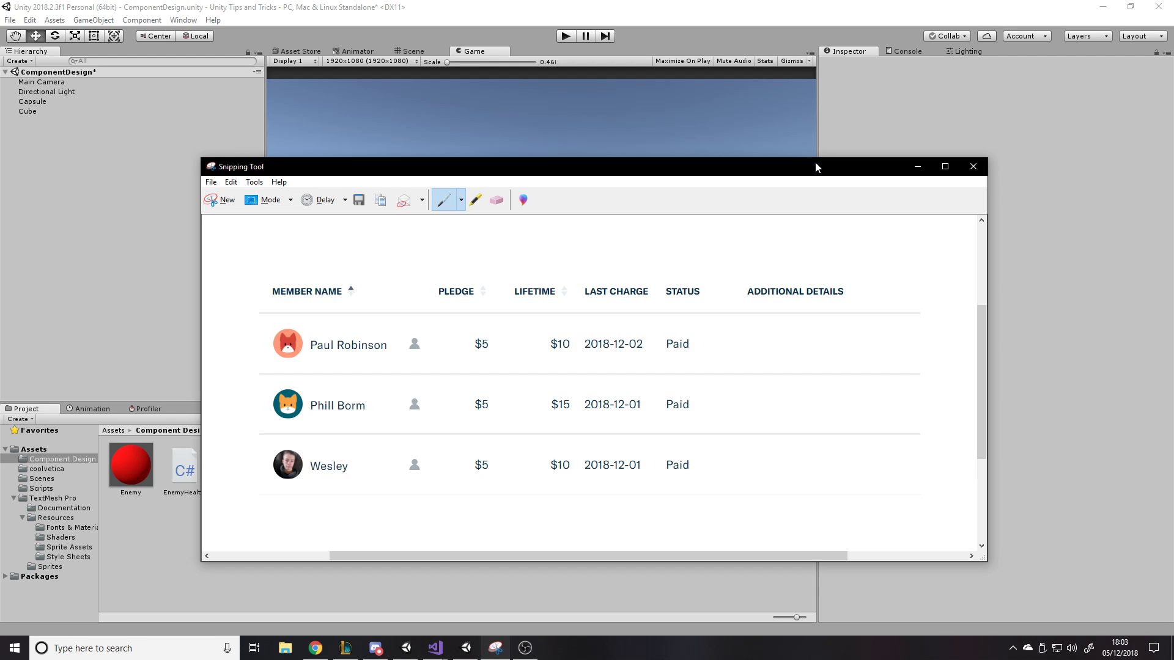
mouse_move(793, 177)
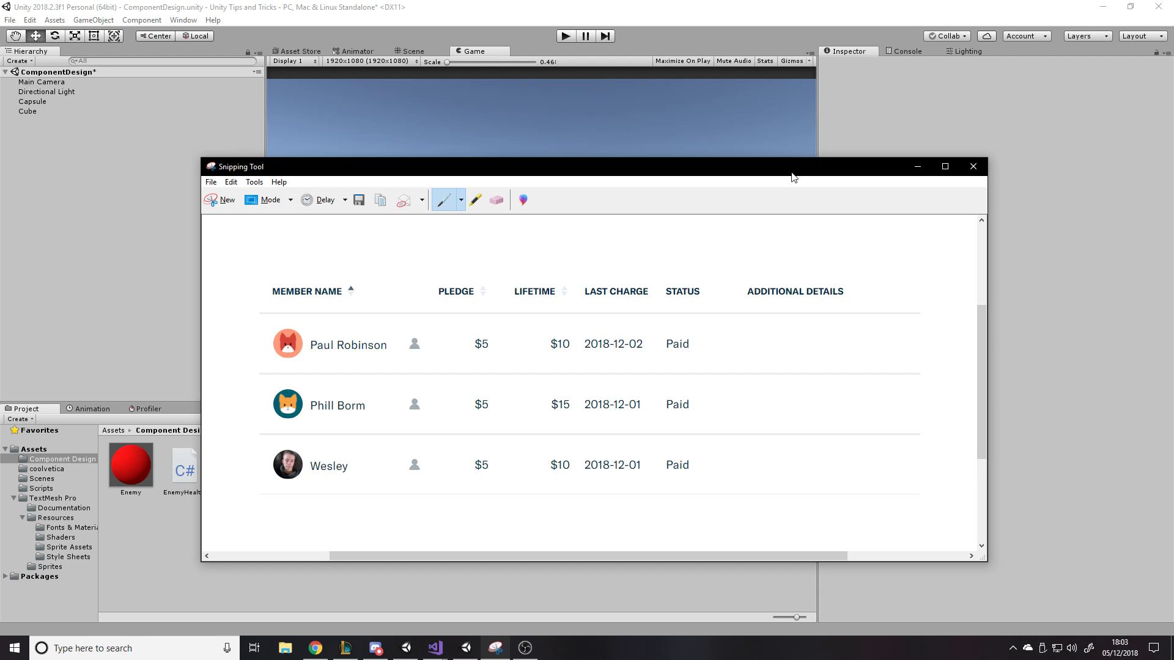
Step: Close the Snipping Tool capture and discard it without saving, returning to Unity
left_click(971, 166)
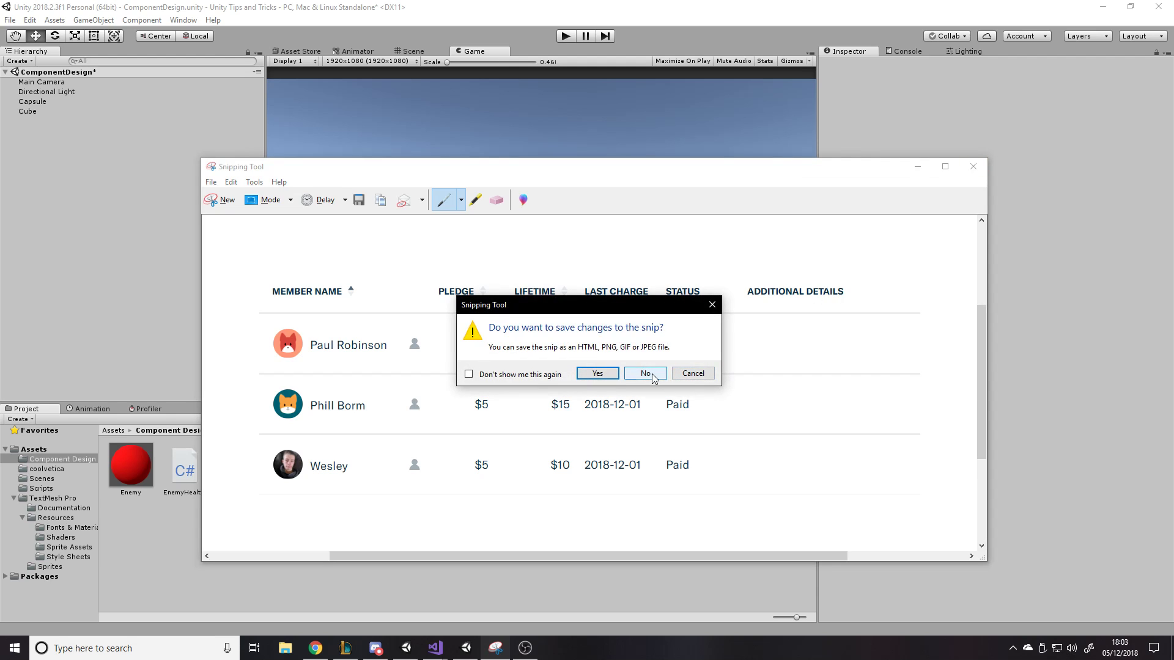
left_click(644, 372)
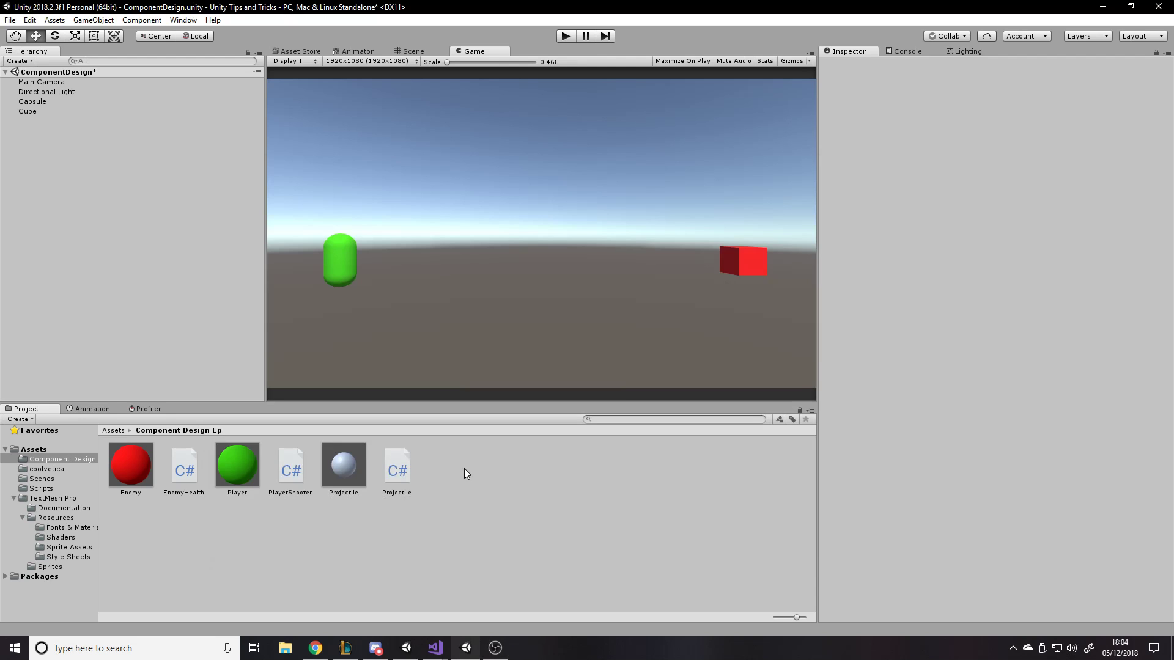
mouse_move(388, 456)
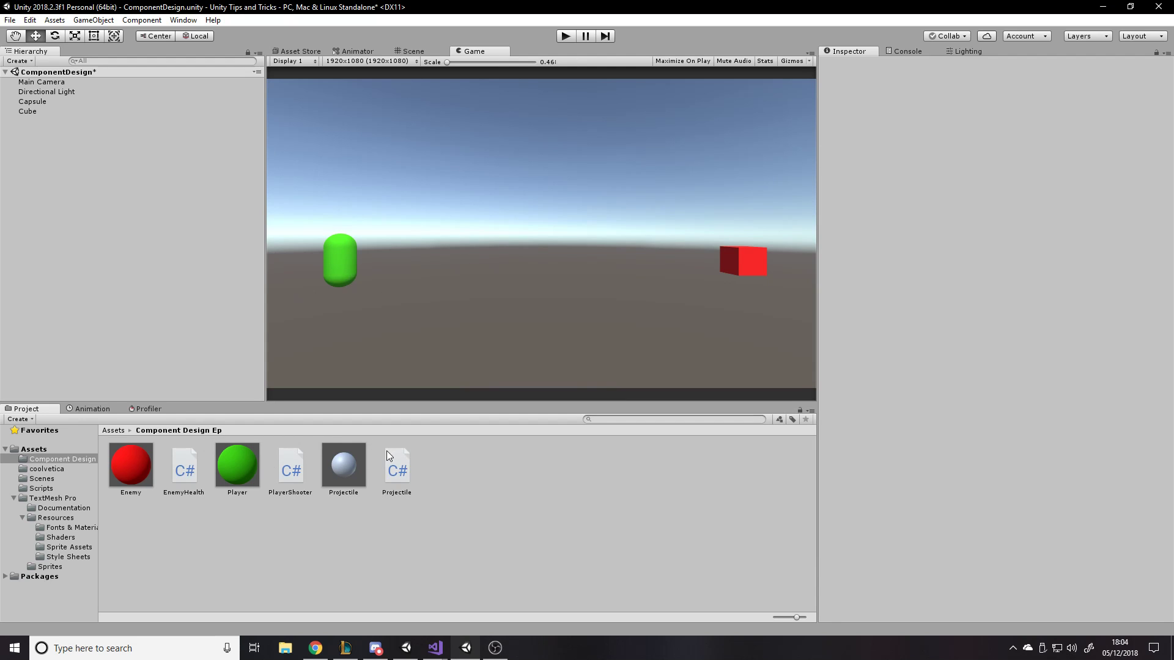
Step: Select the Directional Light then the Capsule in the Hierarchy to inspect them
left_click(46, 91)
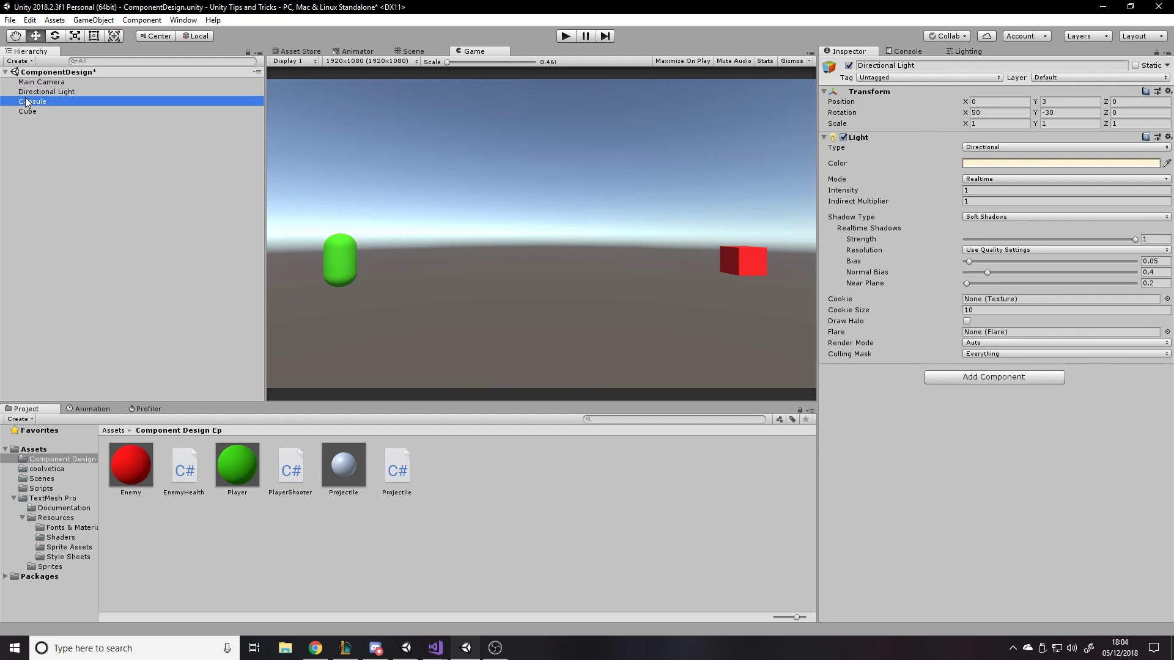
left_click(28, 111)
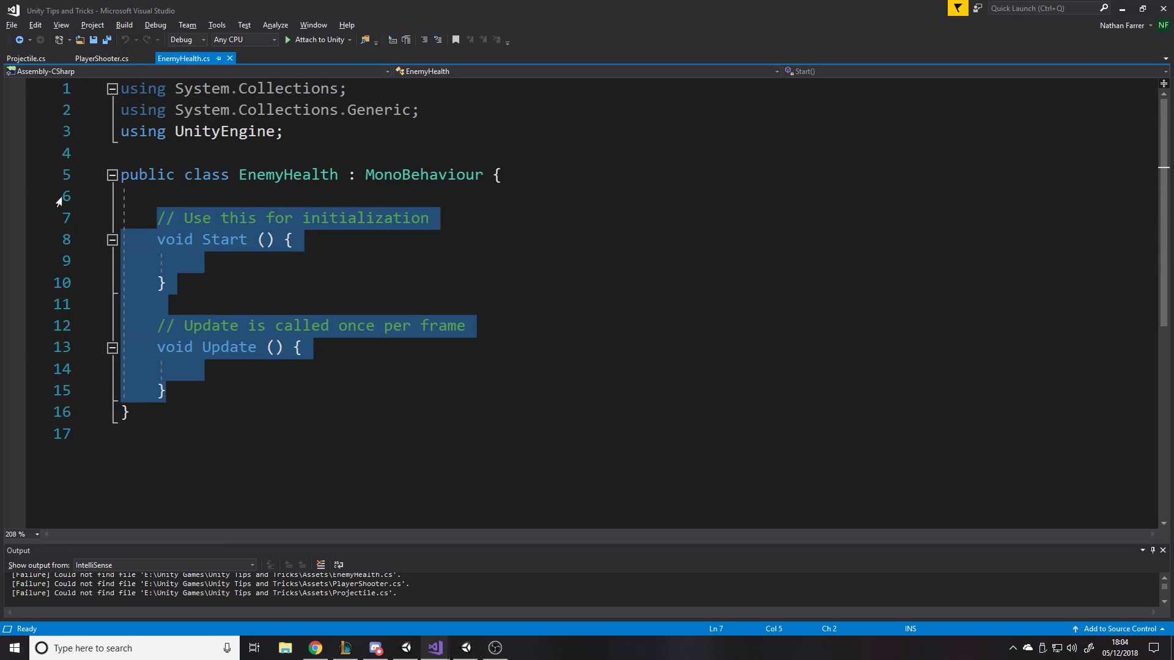
Step: Declare serialized private int maxHealth and a private int health field in EnemyHealth
type("[ser")
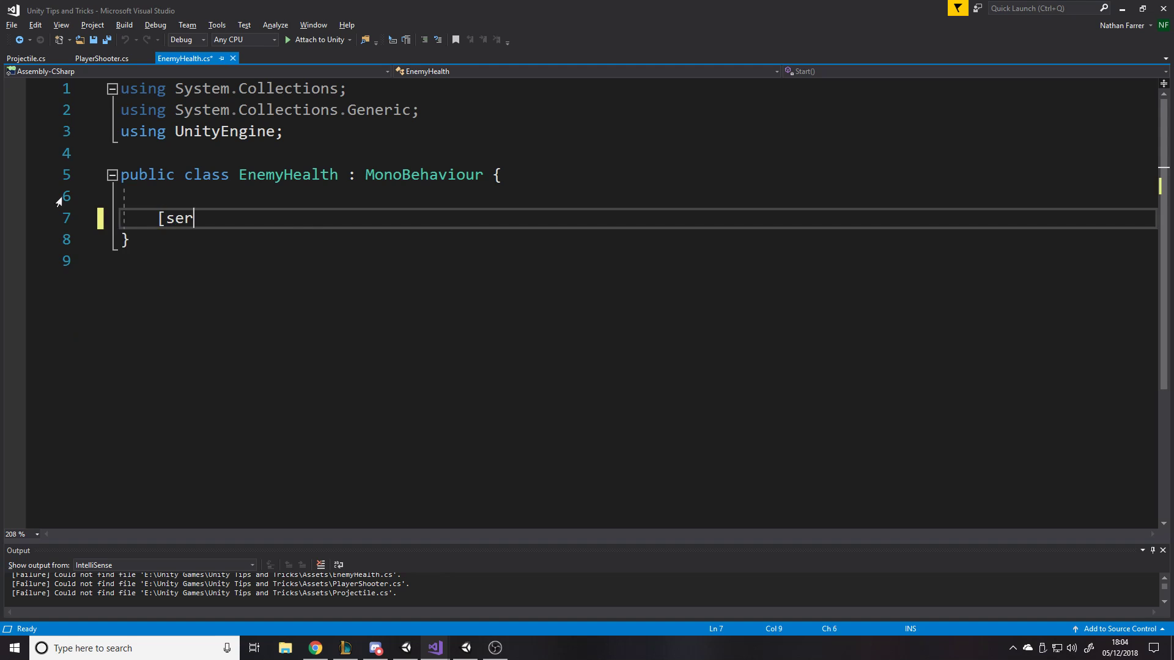
type("ializeField] private")
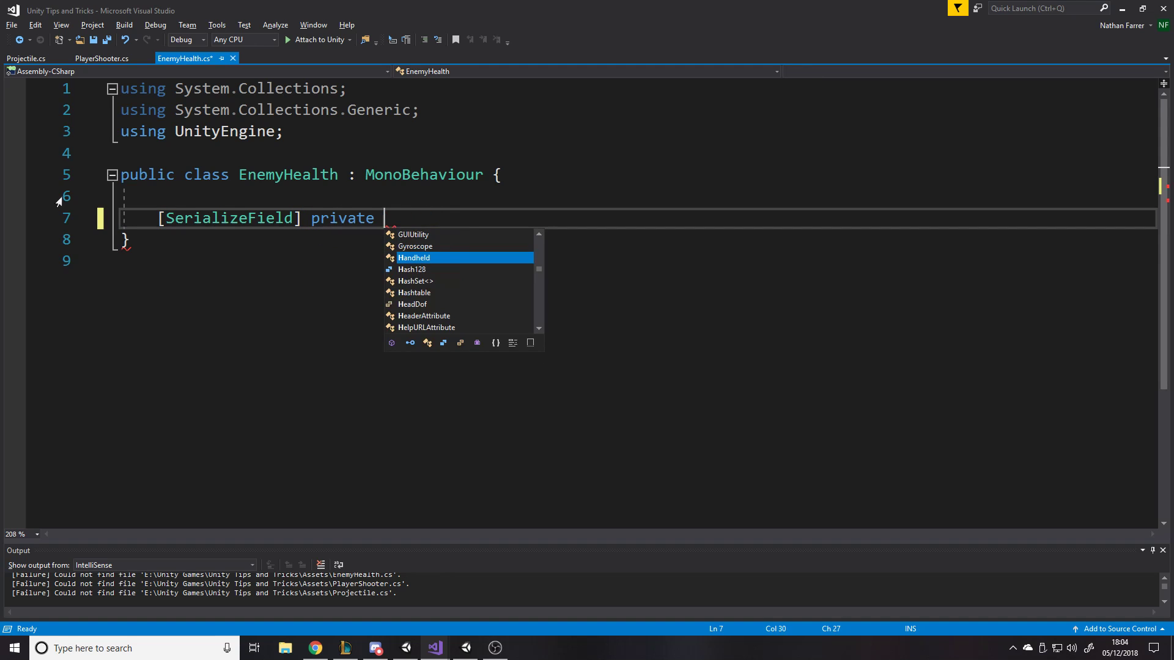
type("int heal")
type("private")
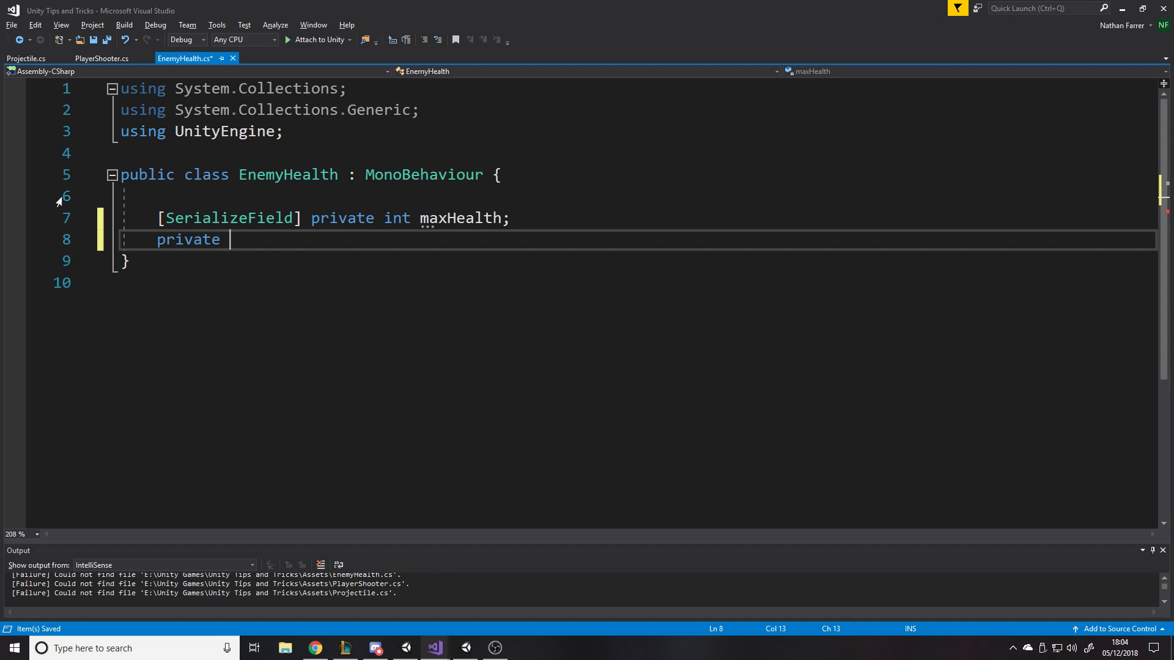
type("int health;")
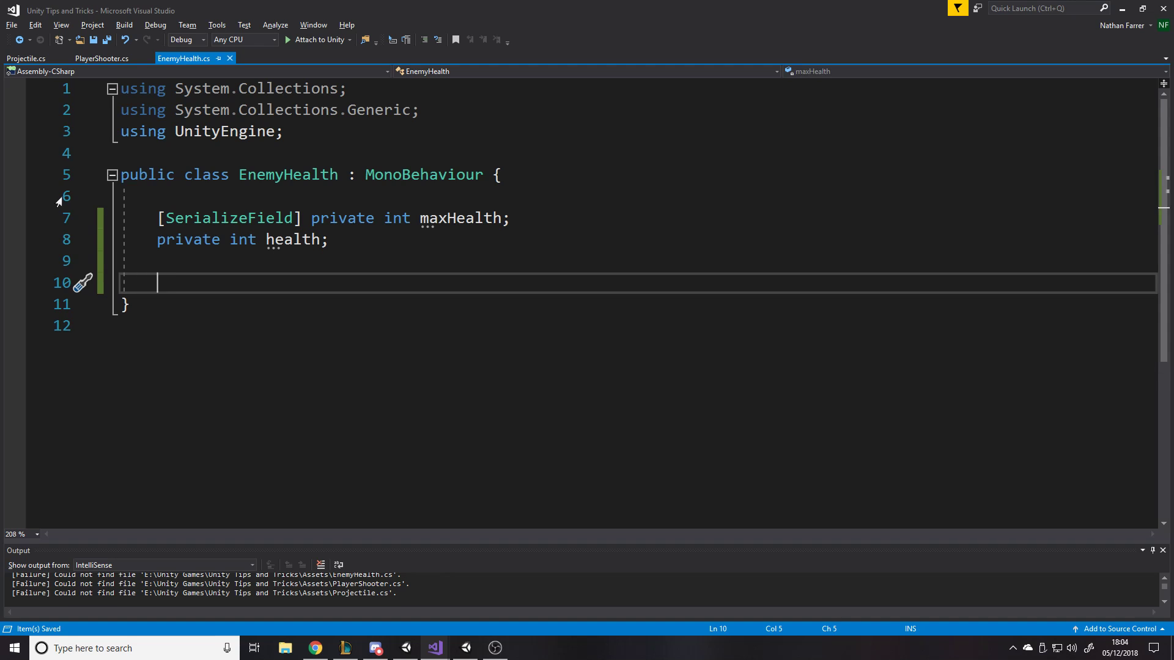
Step: Add public DealDamage(int value) subtracting from health and destroying the gameObject at zero
type("public void")
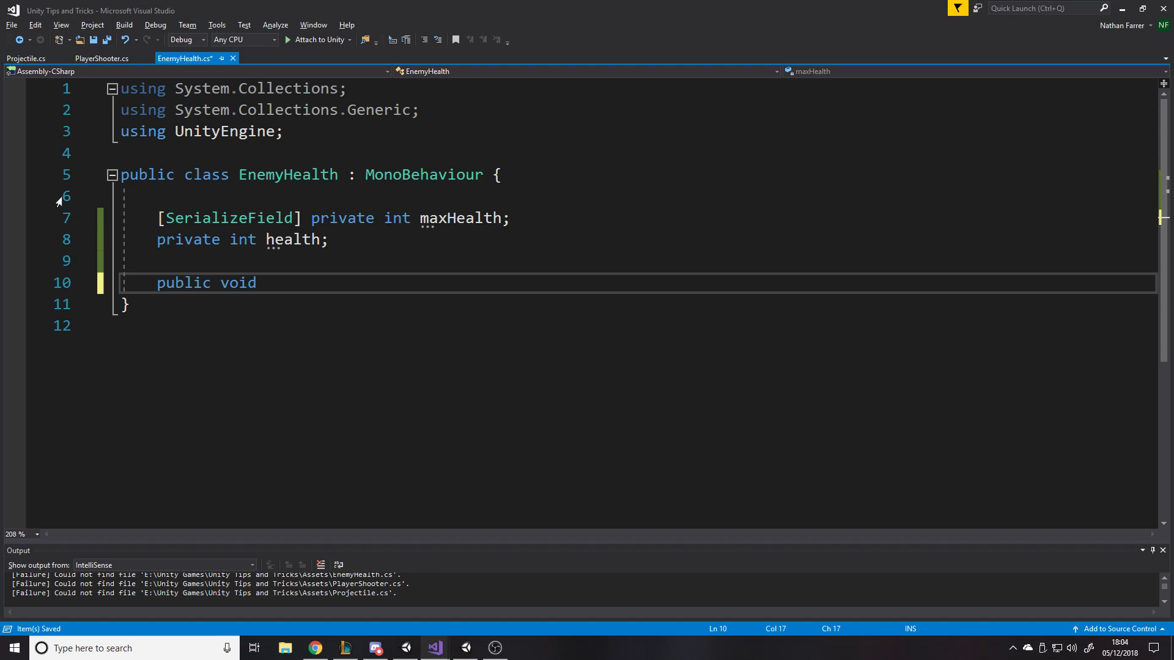
type("DealD")
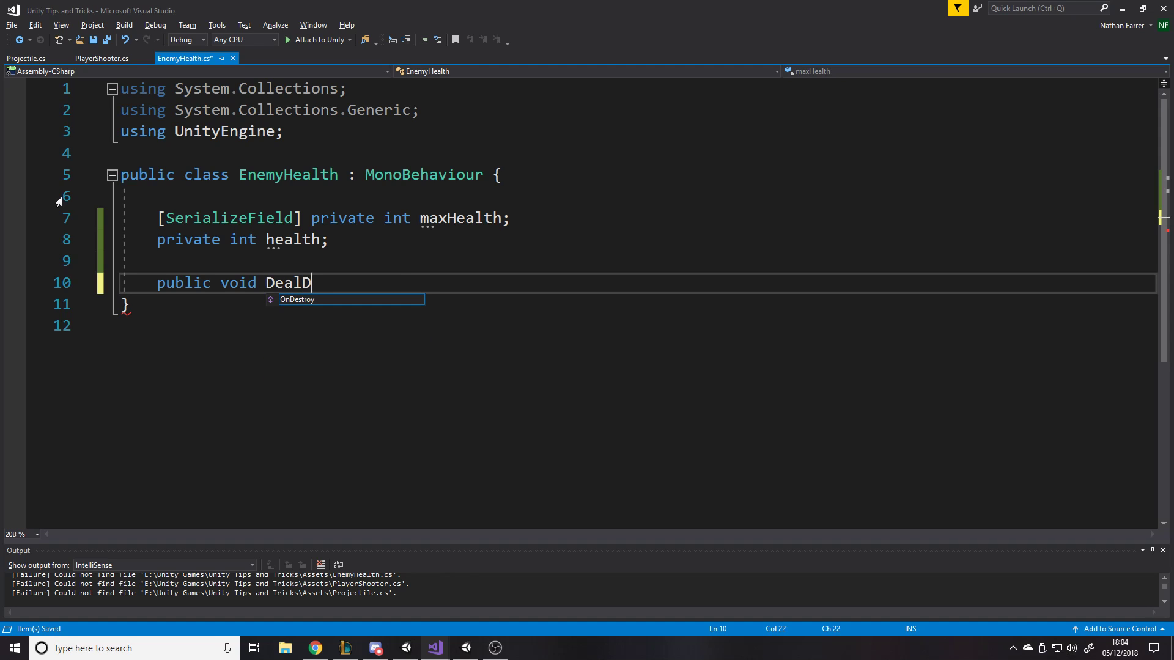
type("amage(int val)")
type("health -=")
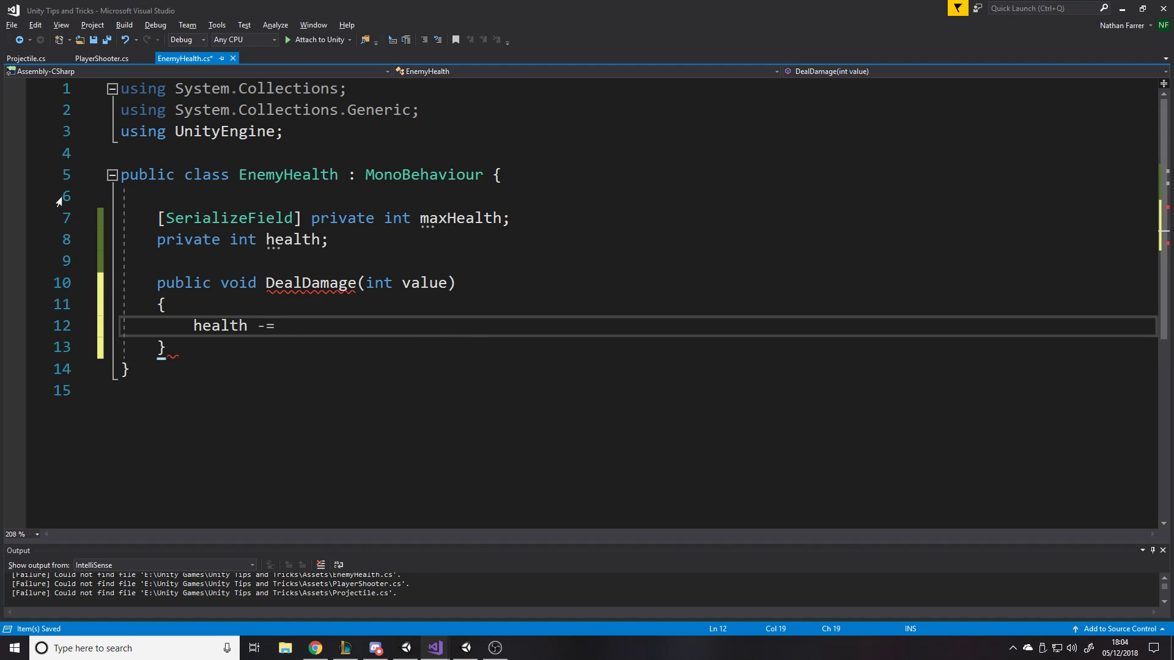
type("value;")
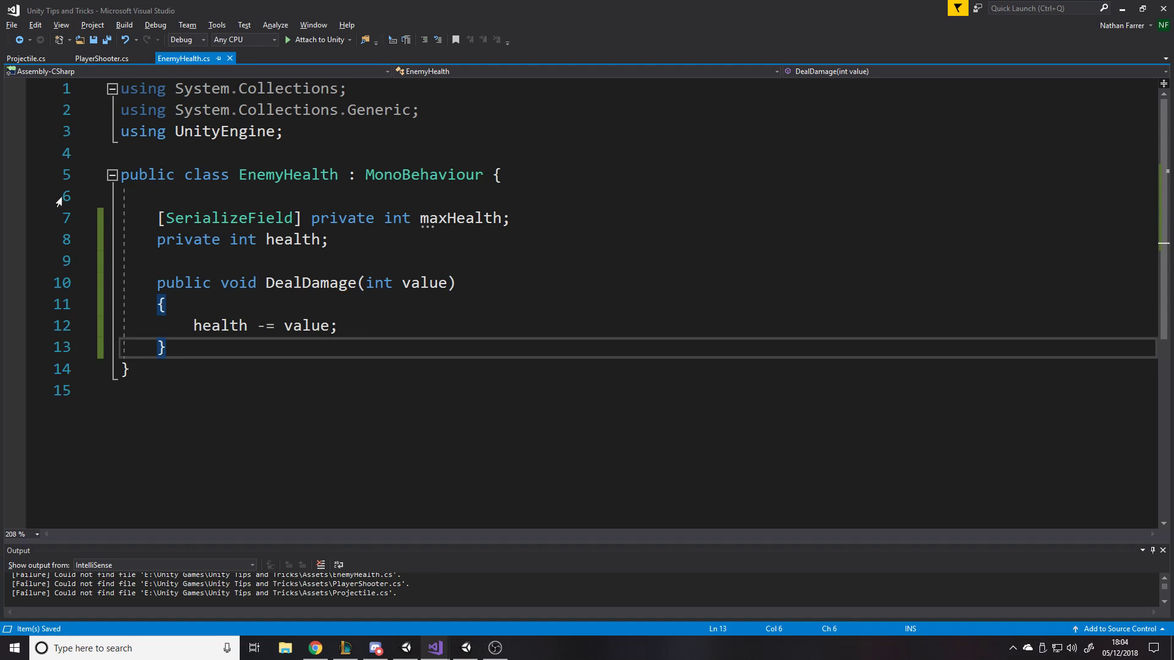
type("i")
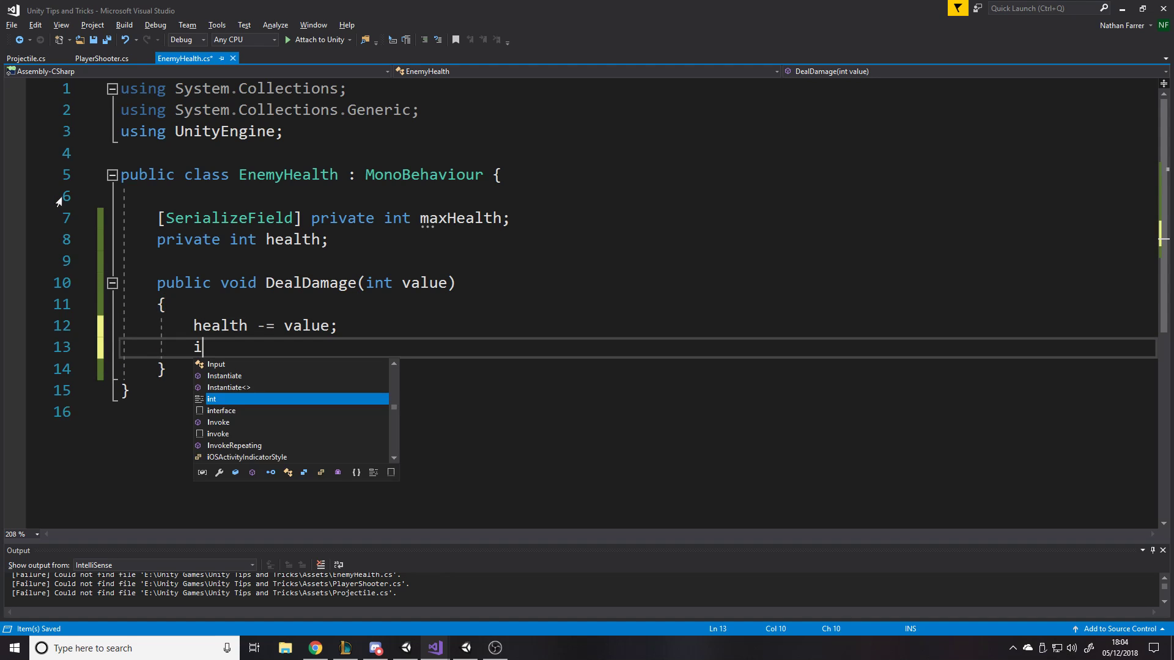
type("f(health <= 0")
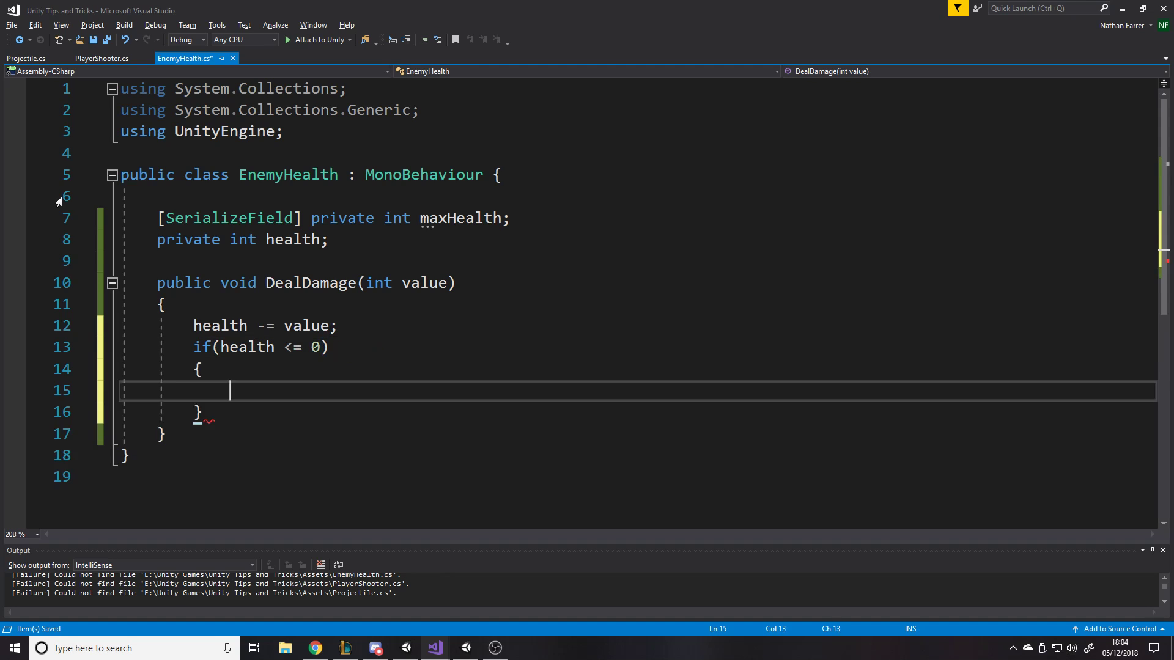
type("Destroy(gameObject);")
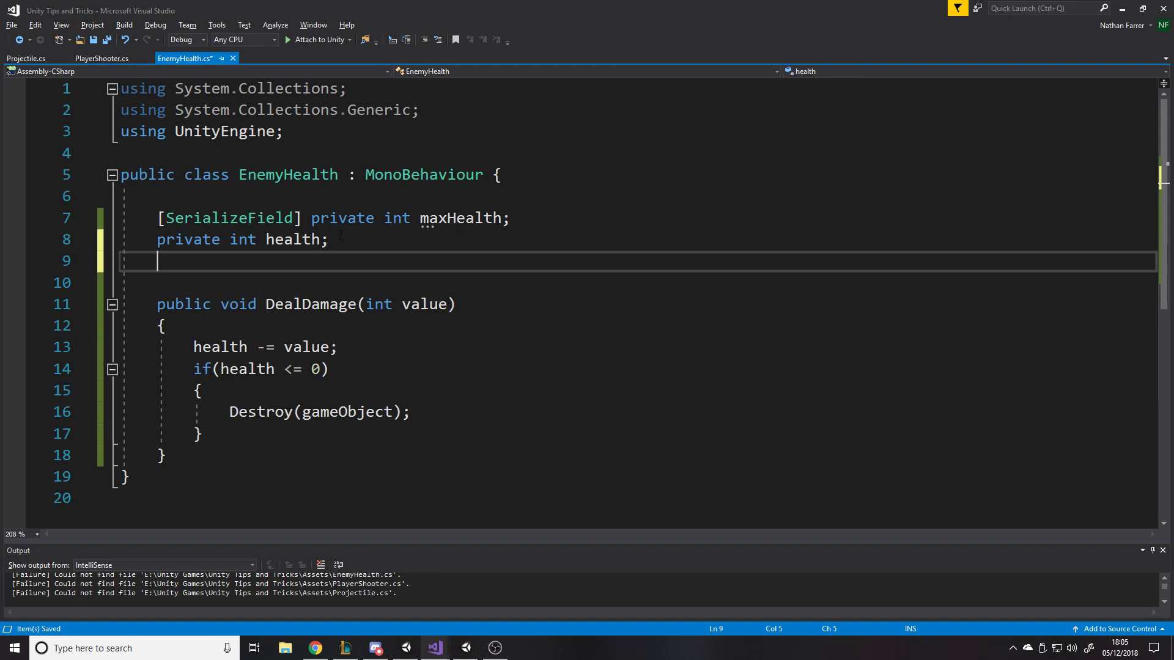
Step: Add a private Start method resetting health to maxHealth
type("private void Start(")
type("health = maxHealth;")
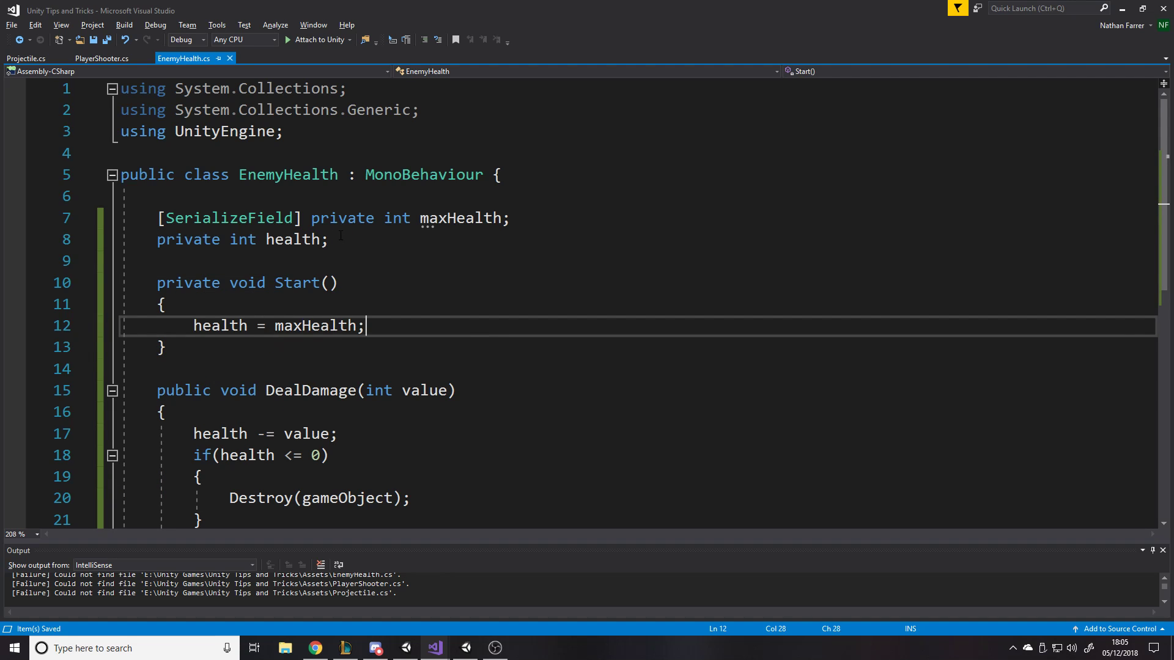
scroll("down", 3)
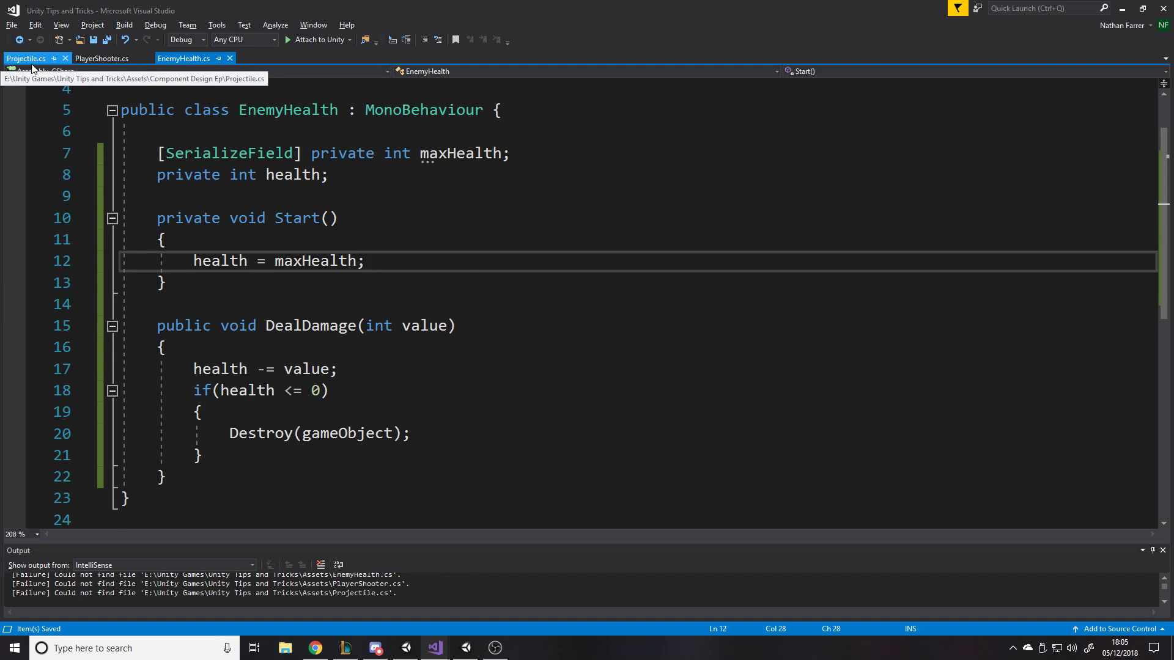
left_click(25, 59)
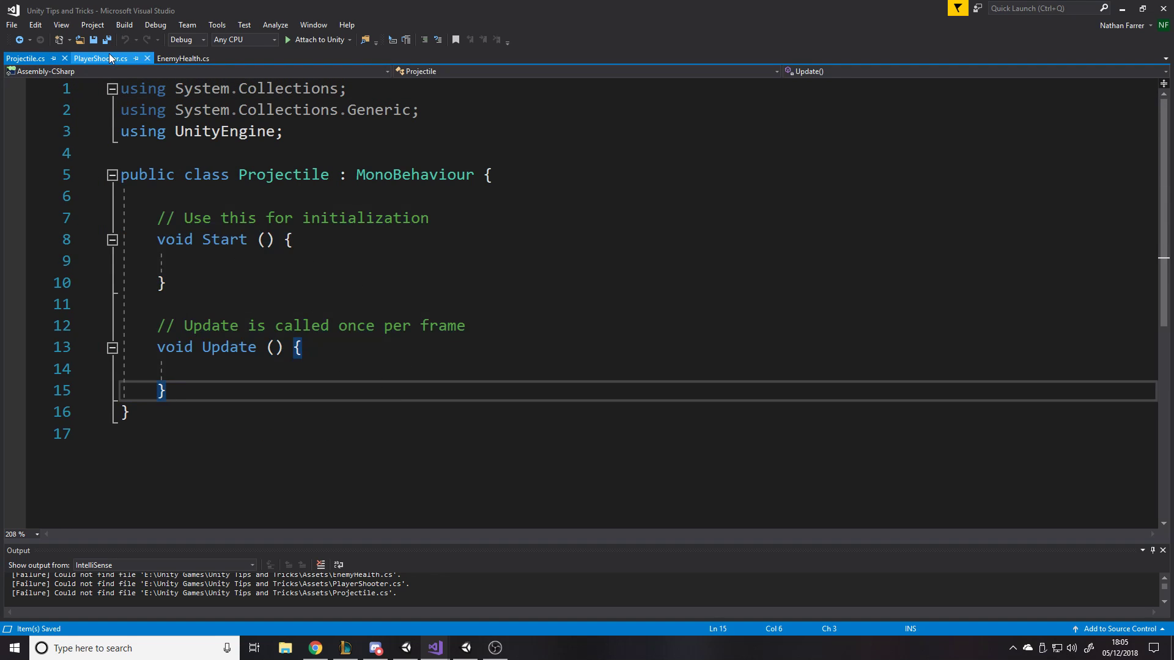
Step: Give PlayerShooter an Update method checking Input.GetMouseButtonDown(0)
left_click(99, 59)
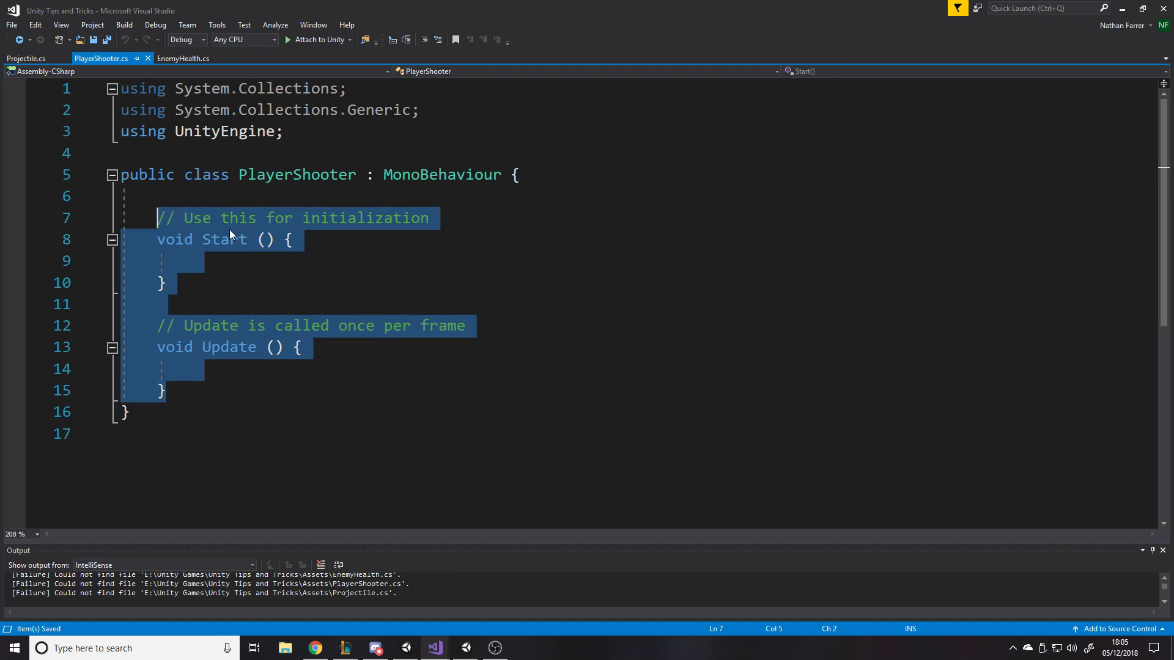
type("upda")
type("if(i")
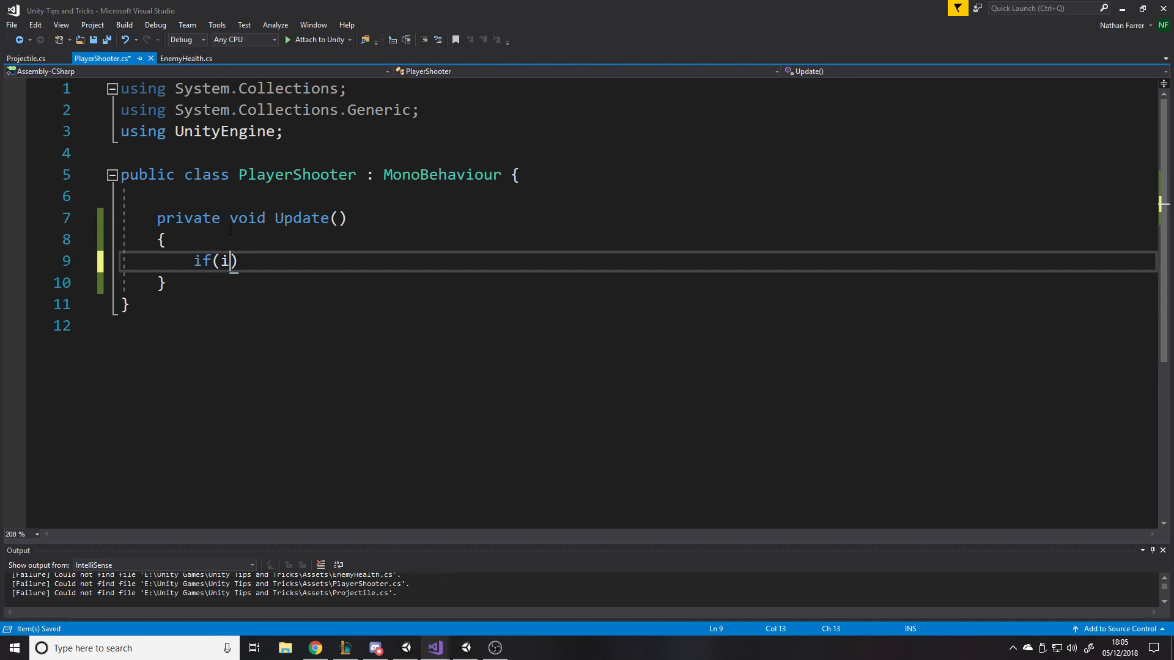
type("nput.getmo")
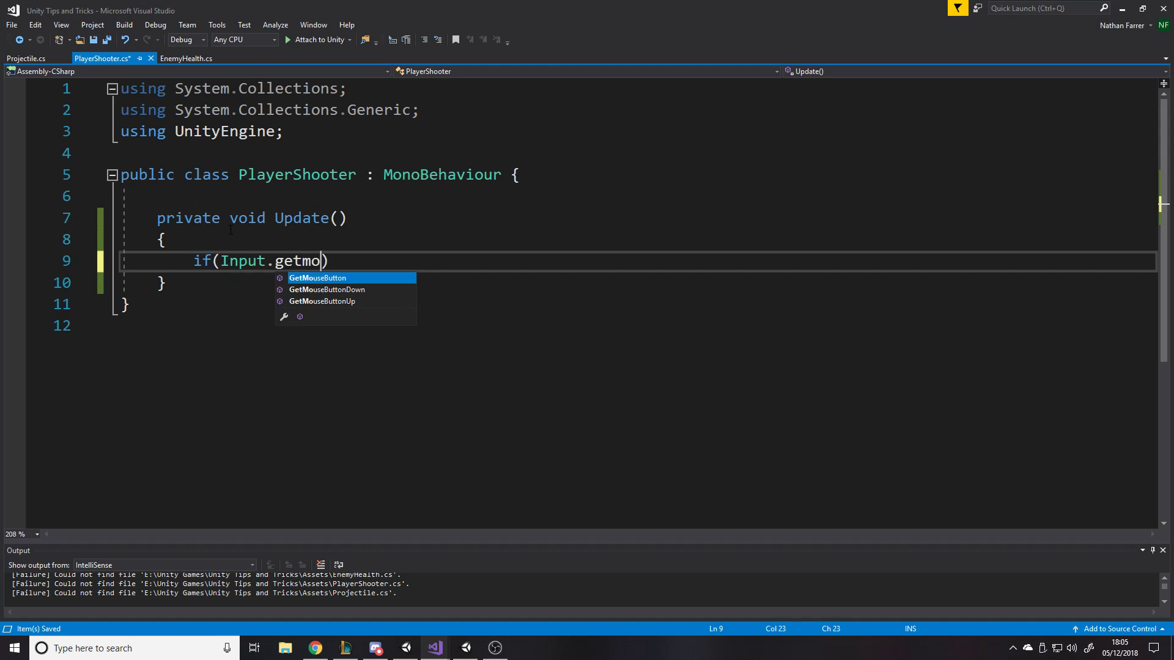
type("GetMouseButtonDown(0)")
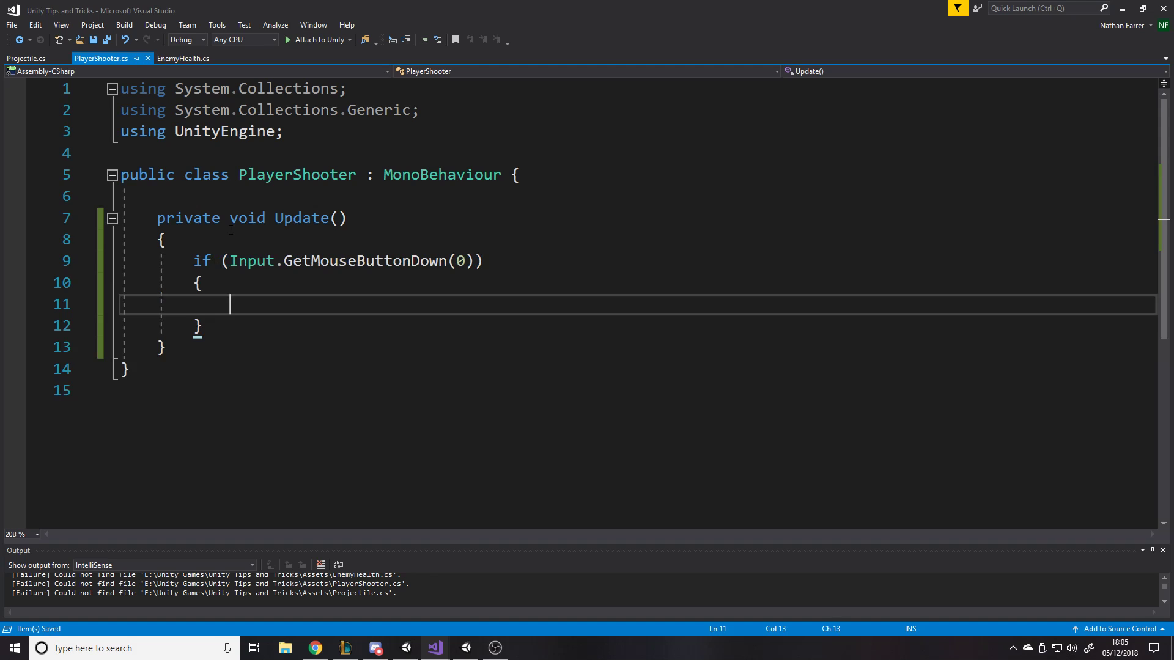
type("p")
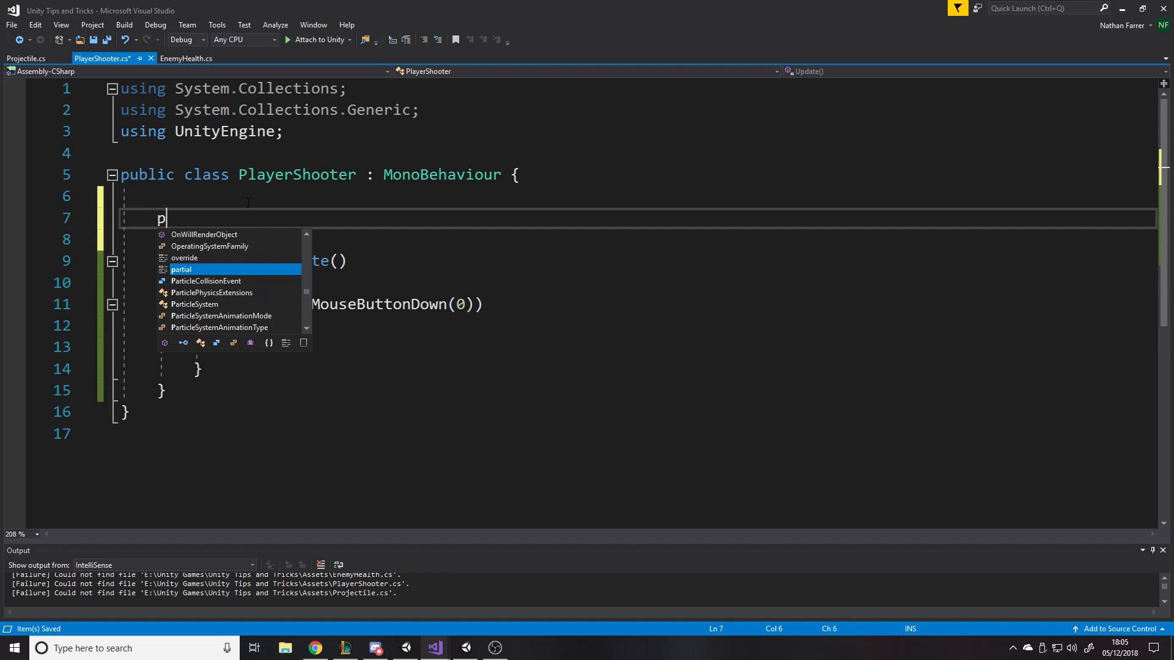
Step: Add a serialized GameObject projectilePrefab and Instantiate it at transform.position and transform.rotation on click
type("[SerializeField] private")
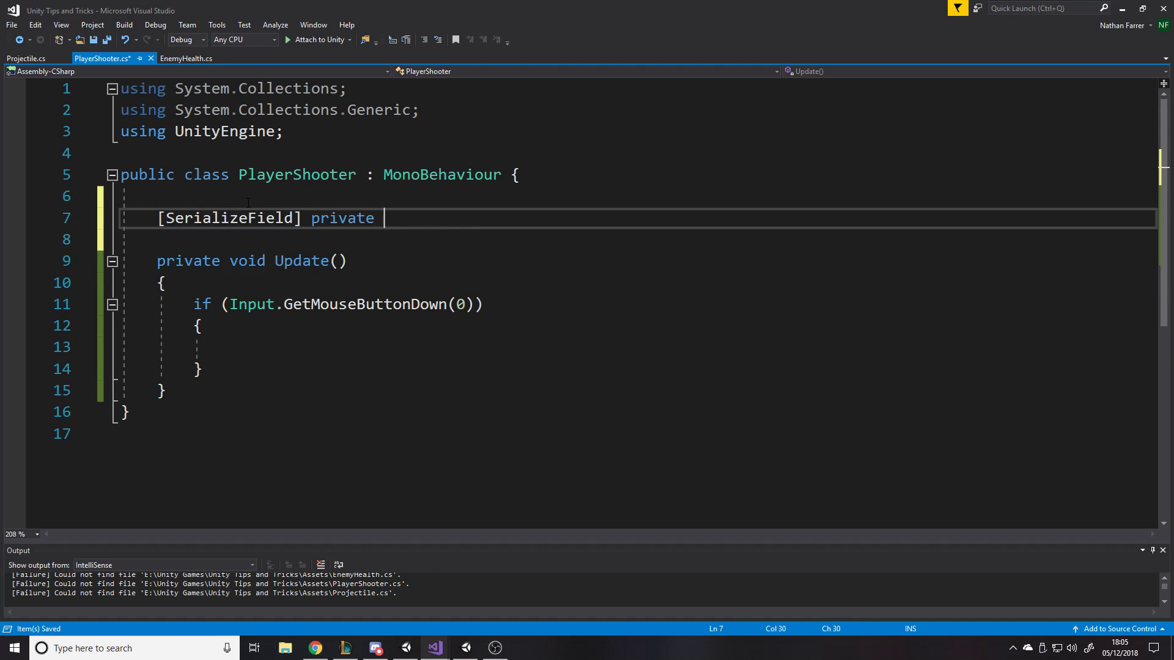
type("GameObject pro")
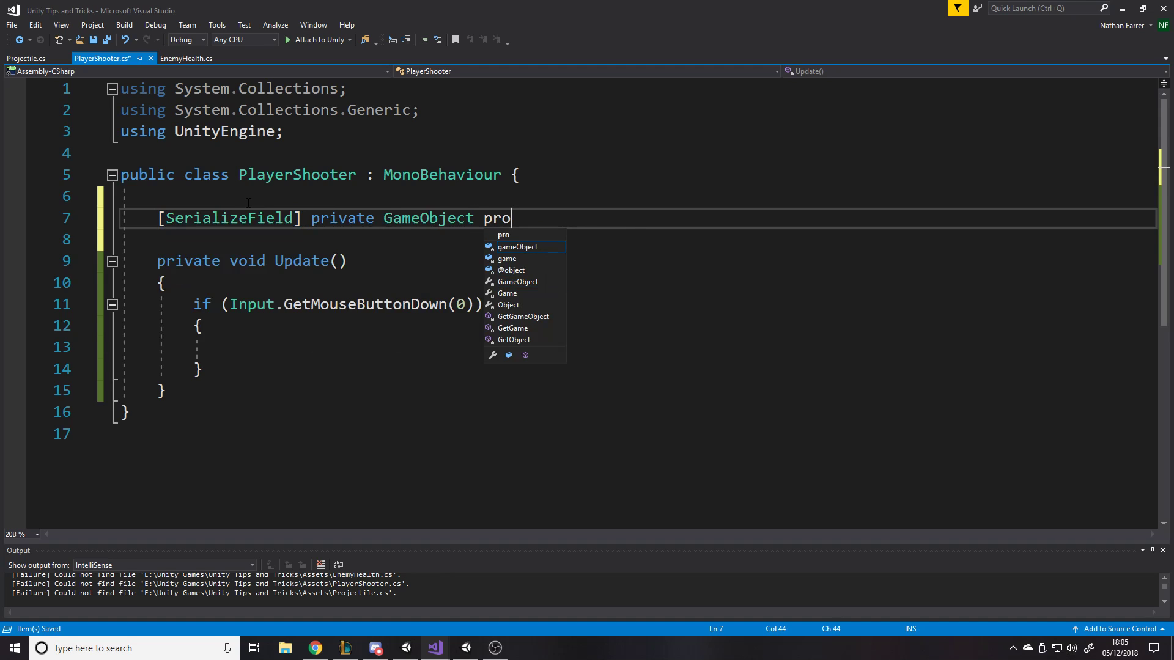
type("jectilePrefab;")
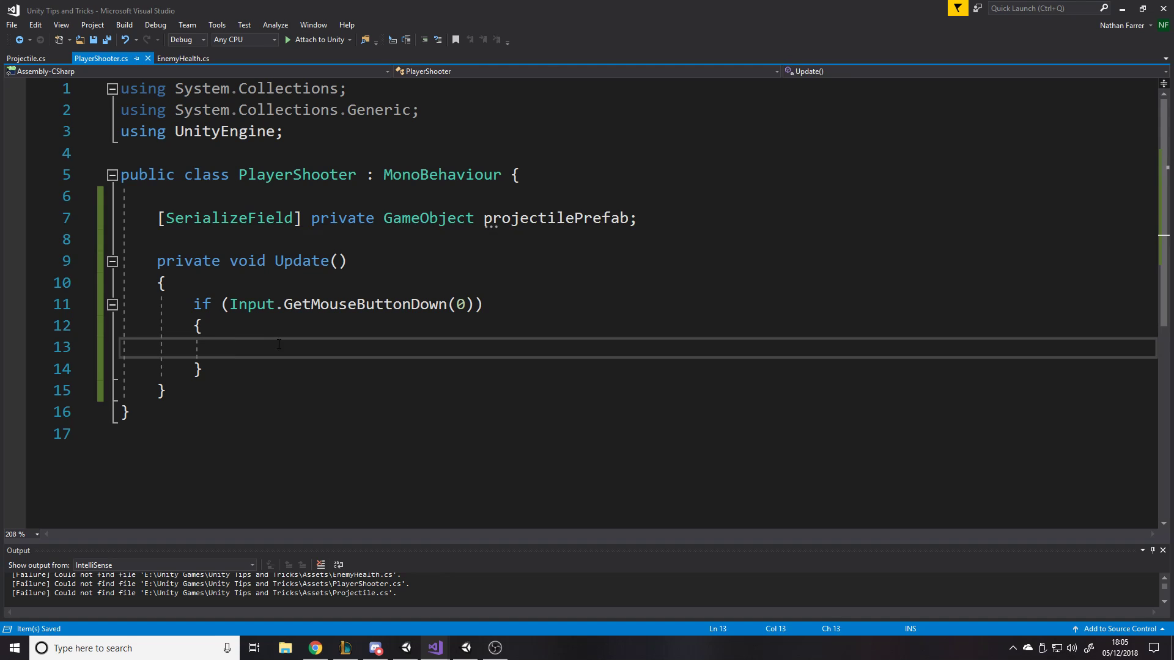
type("Instantiate(p")
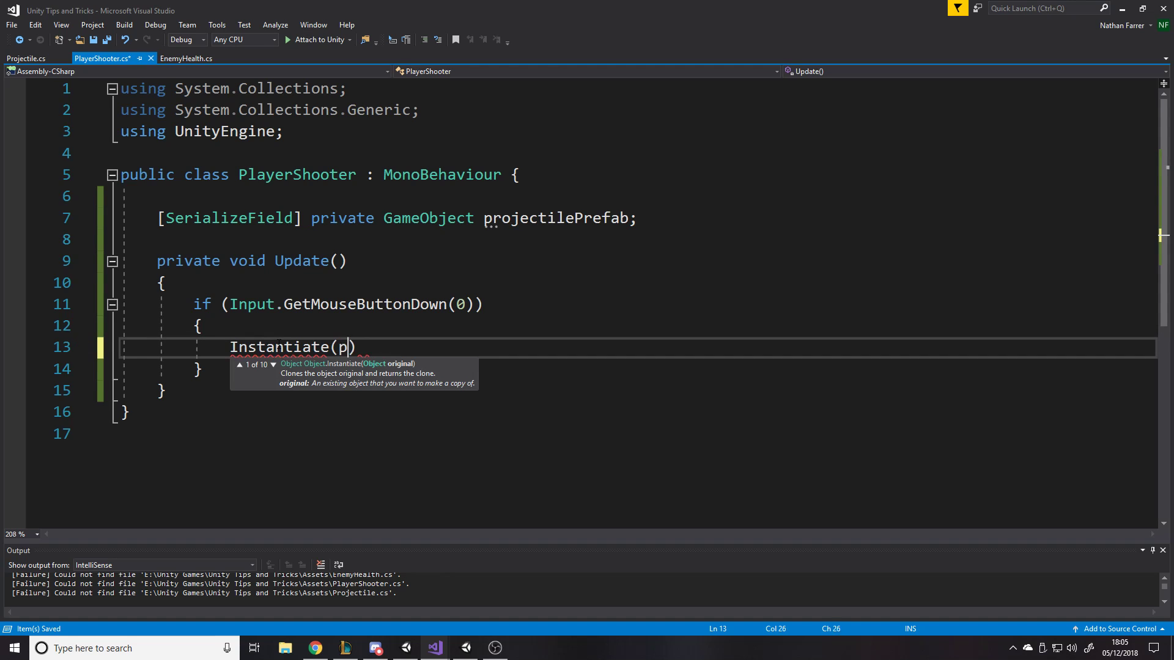
type("rojectilePrefab,")
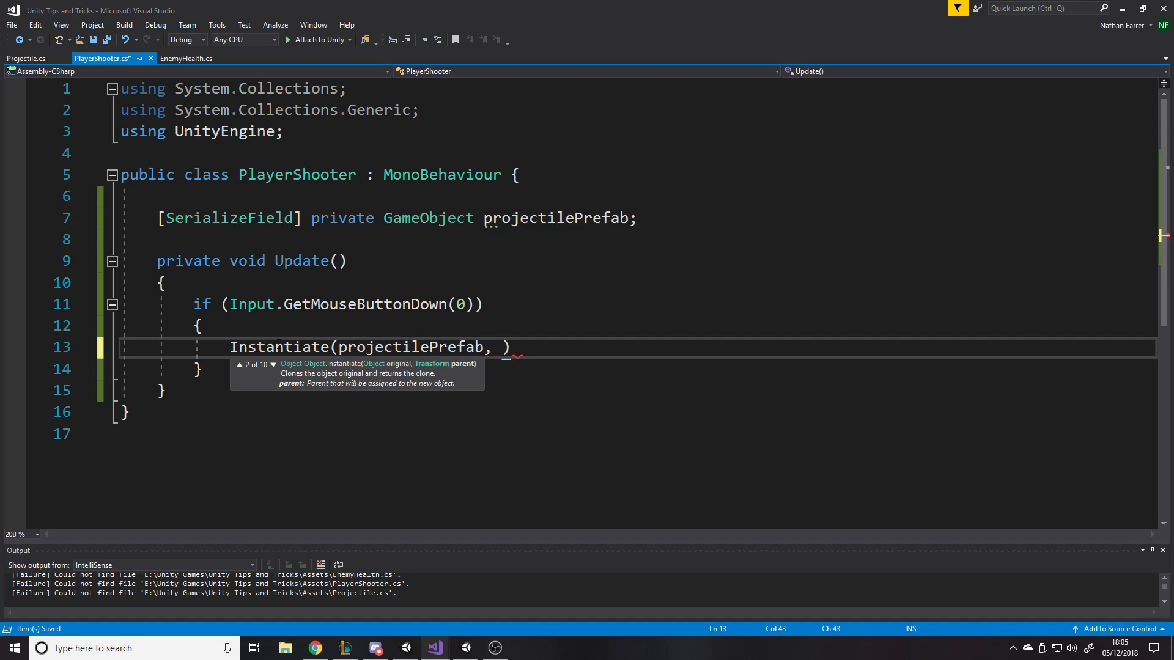
type("transform.position")
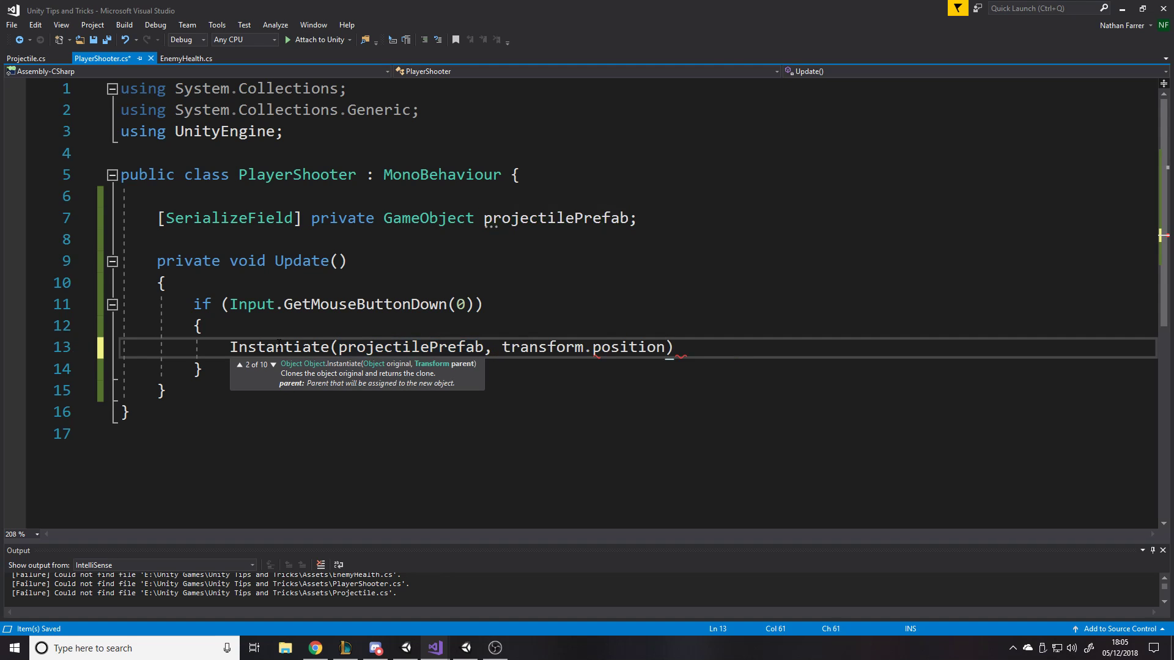
type(", q")
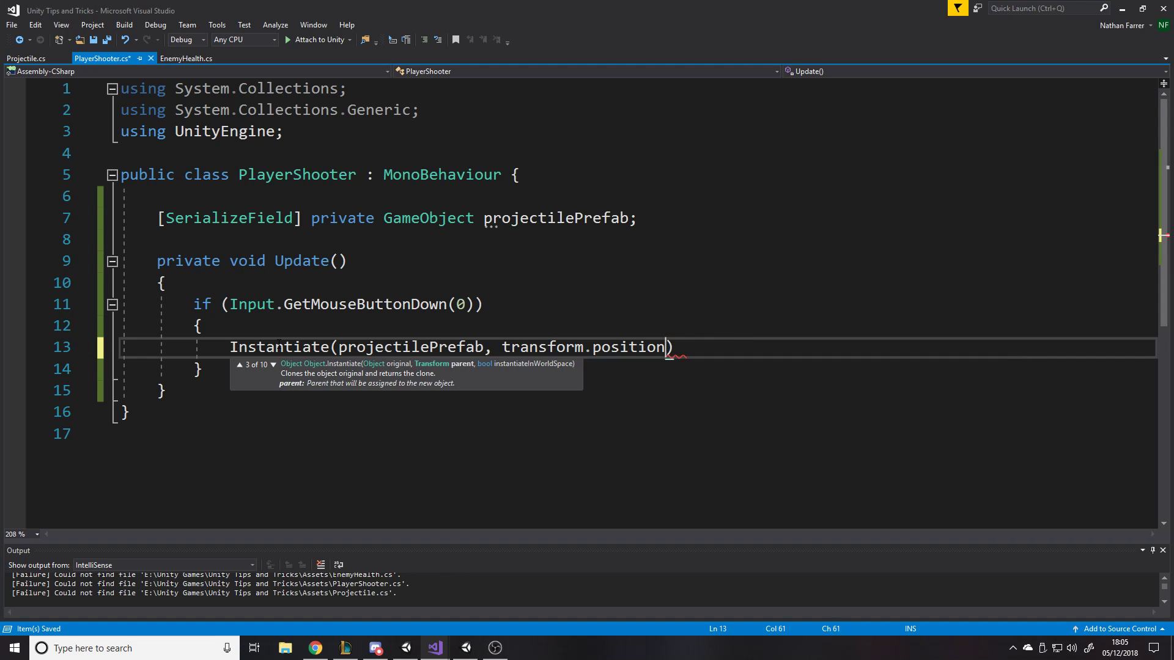
type(", transform.rotation")
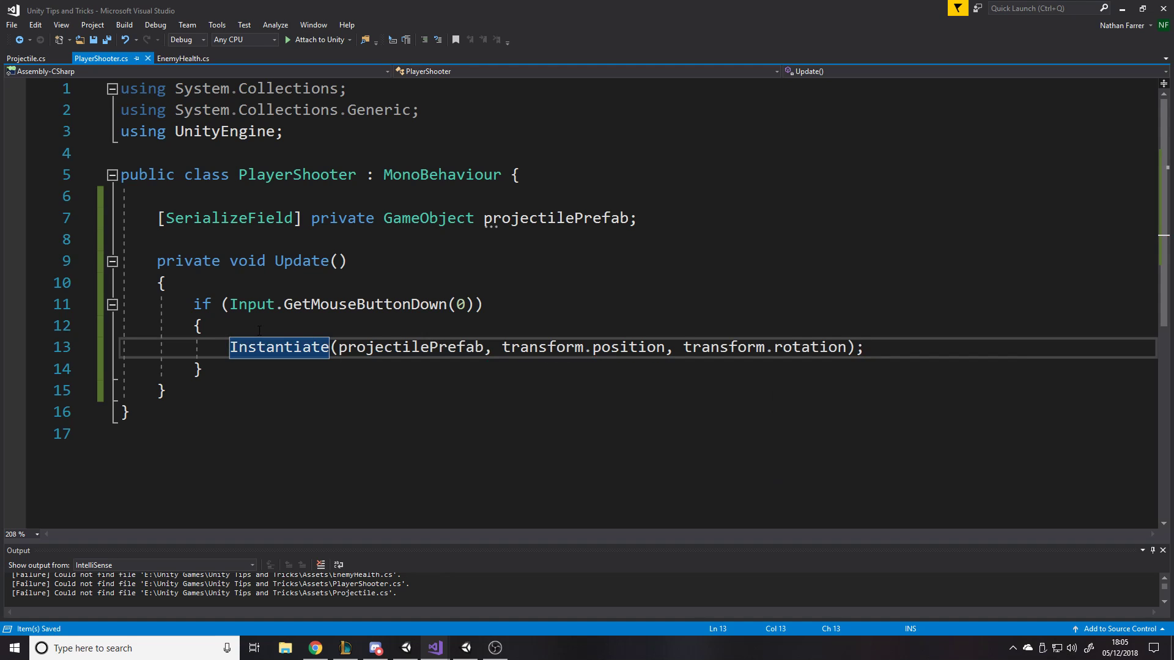
type("GameObject go =")
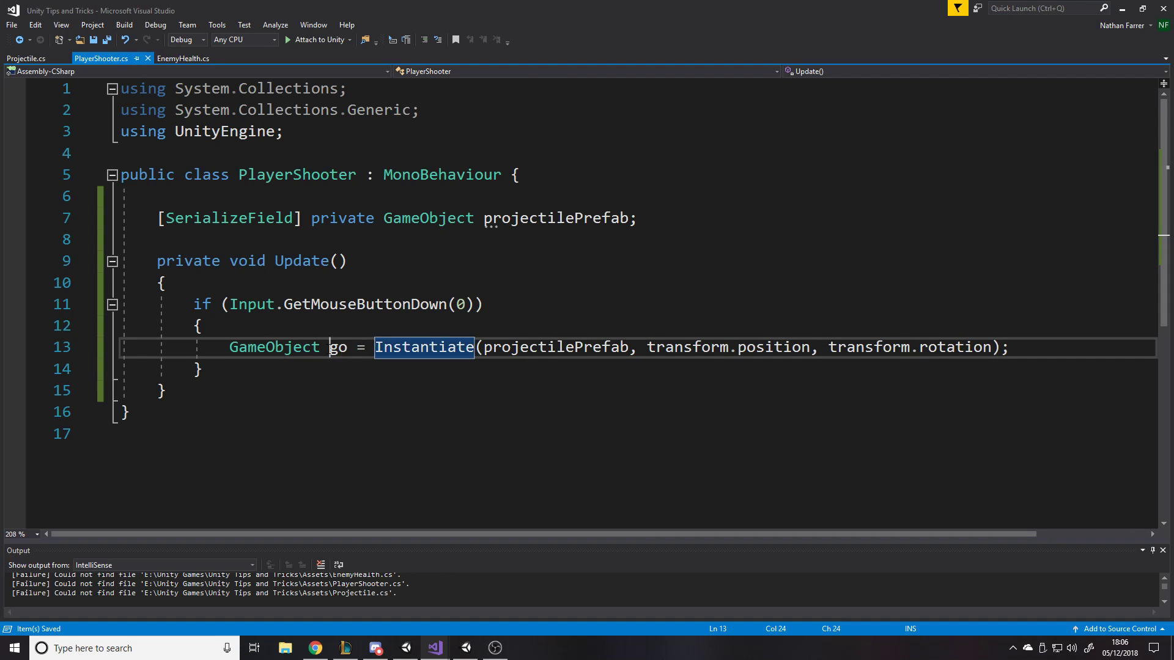
Step: Store the spawned projectile and AddForce transform.right * force with ForceMode.Impulse on its Rigidbody
type("spawn")
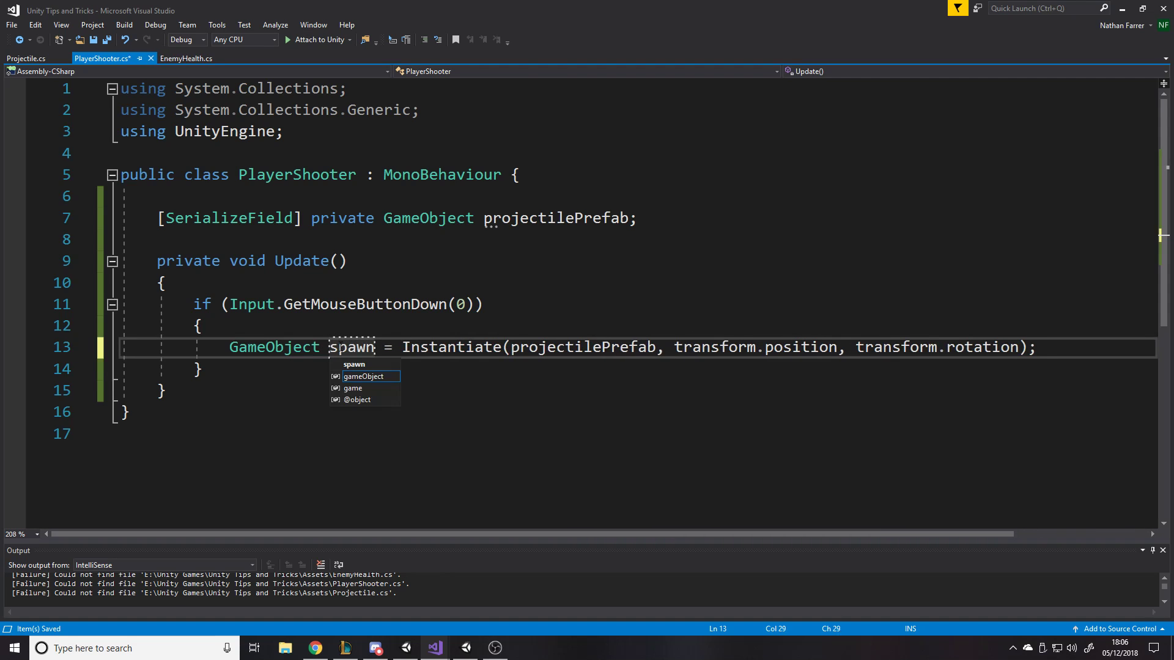
type("nedProjectile")
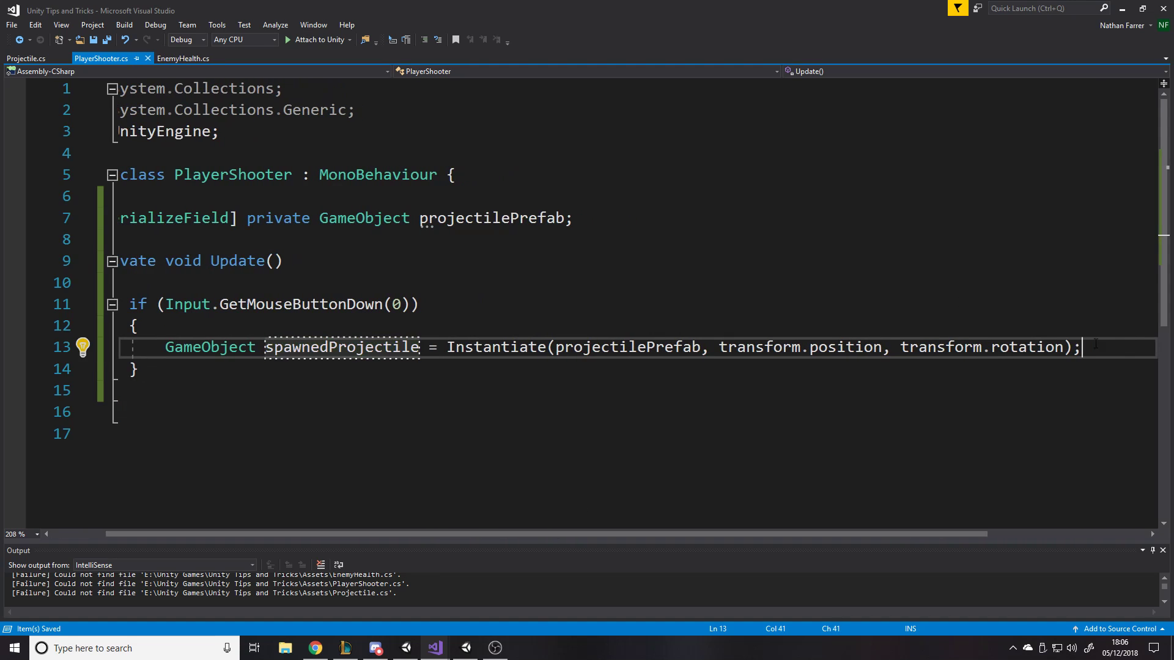
type("spw")
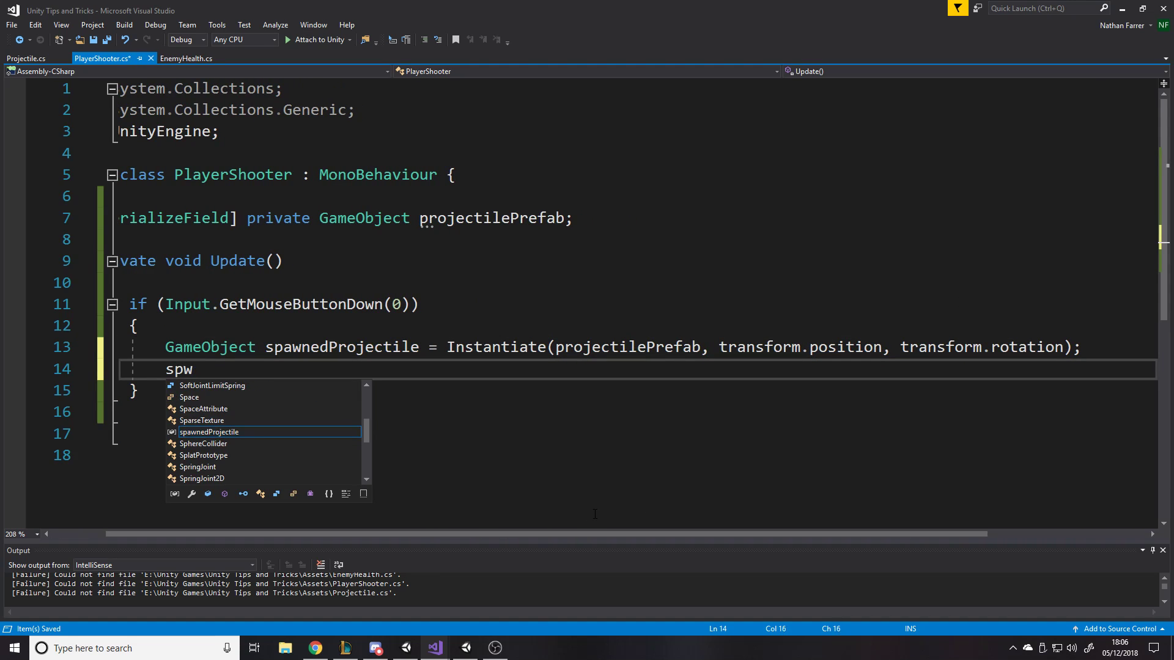
type("spawnedProjectile.getComponent<Rigidbody>(")
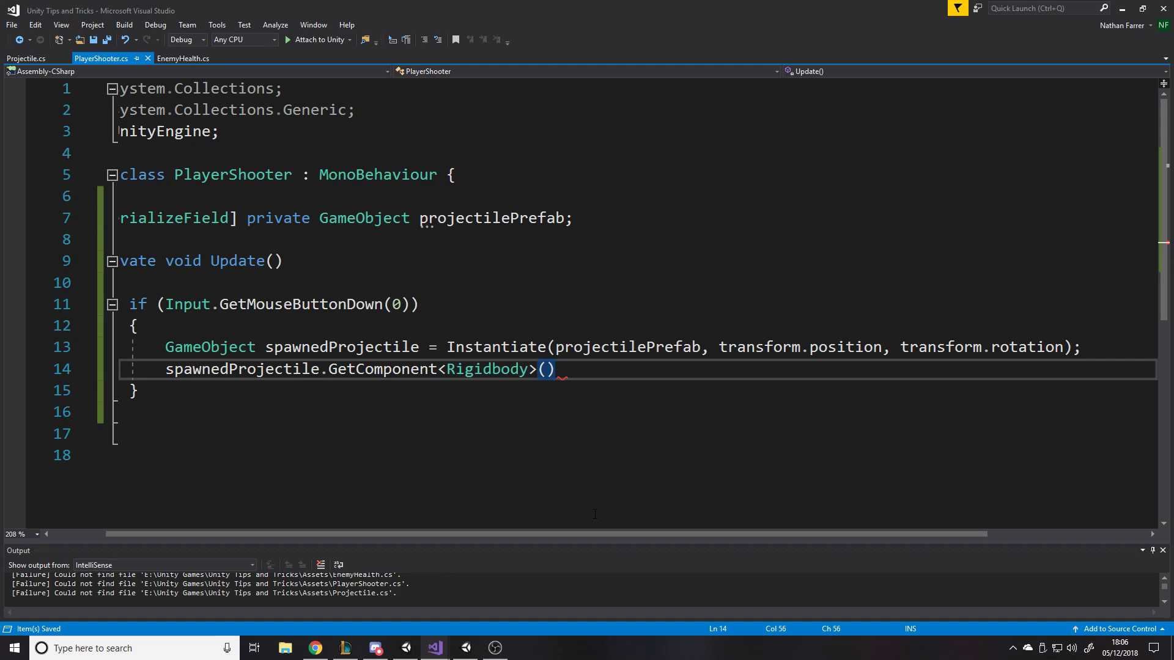
type(".ad")
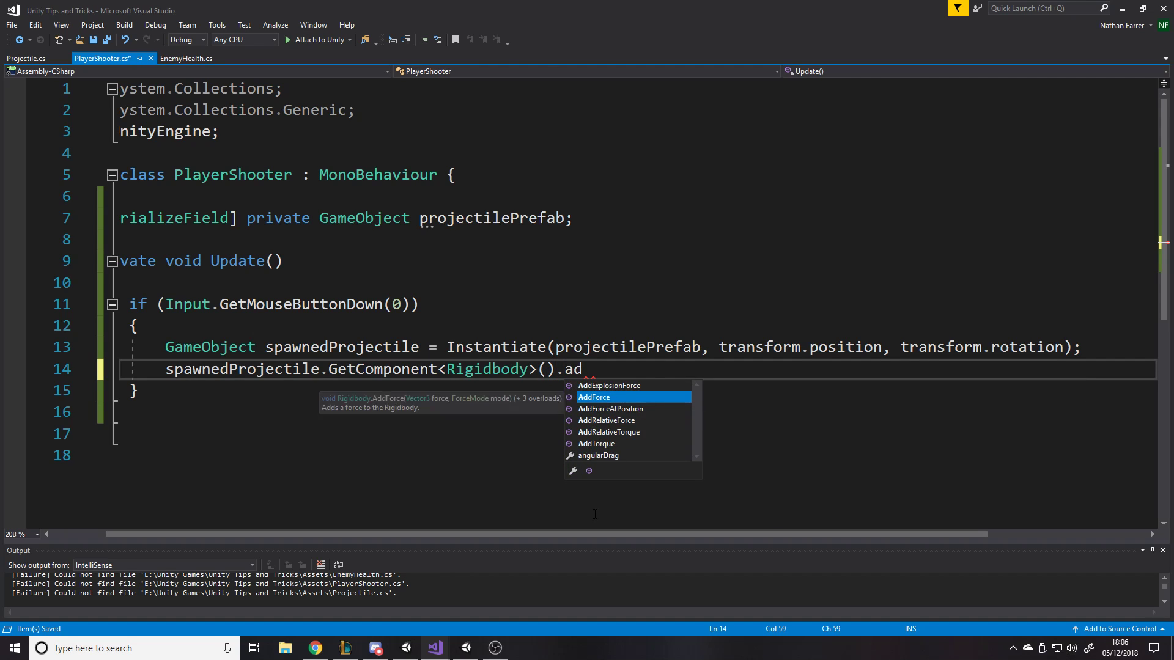
type("dForce(t")
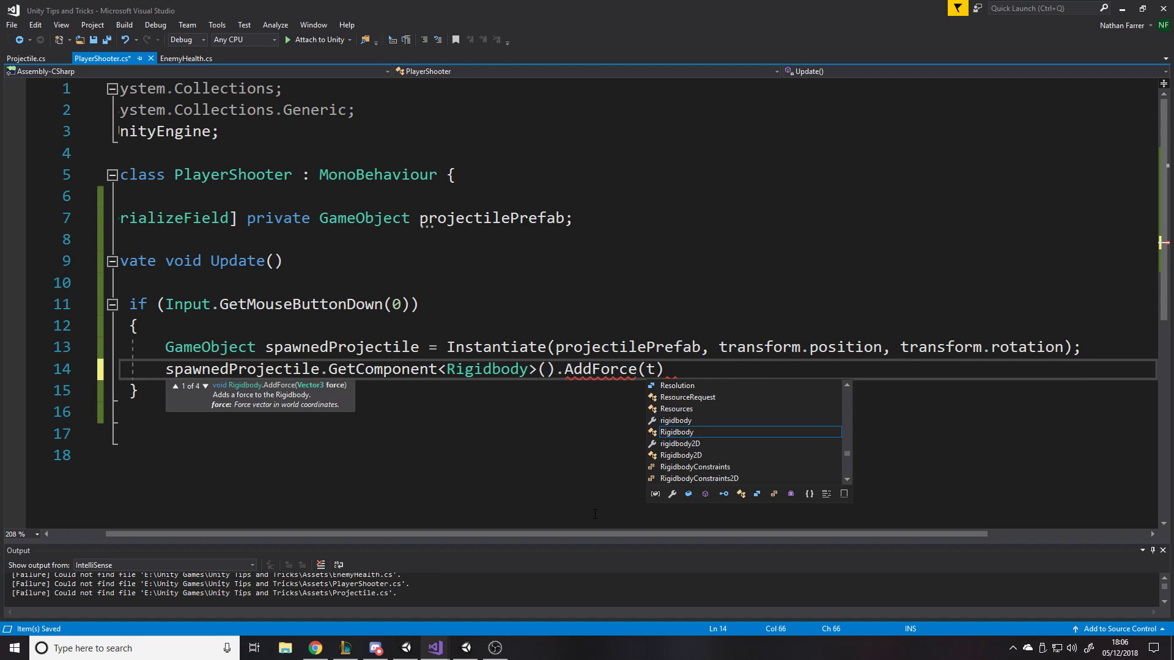
type("spa")
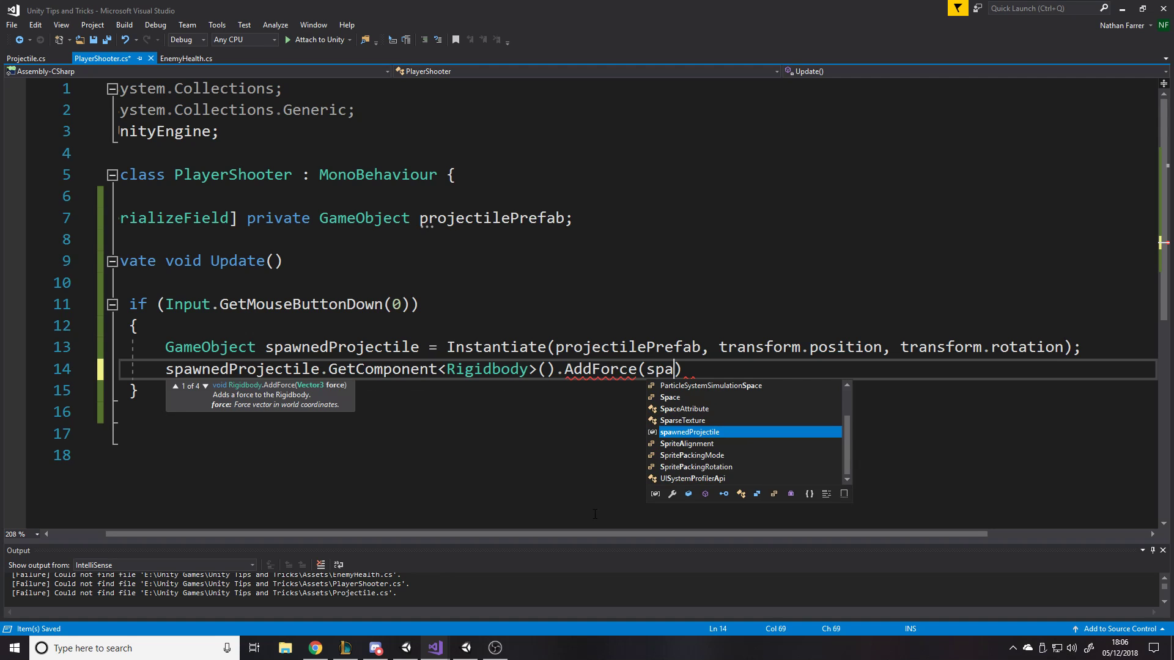
type("transform.right")
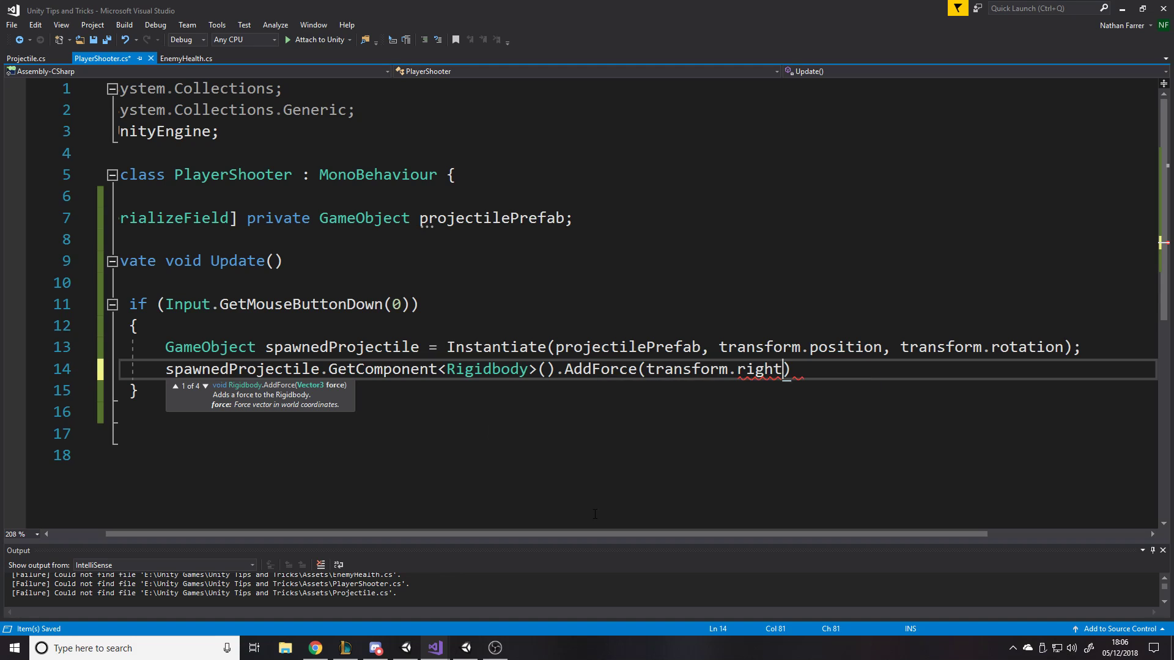
double_click(760, 368)
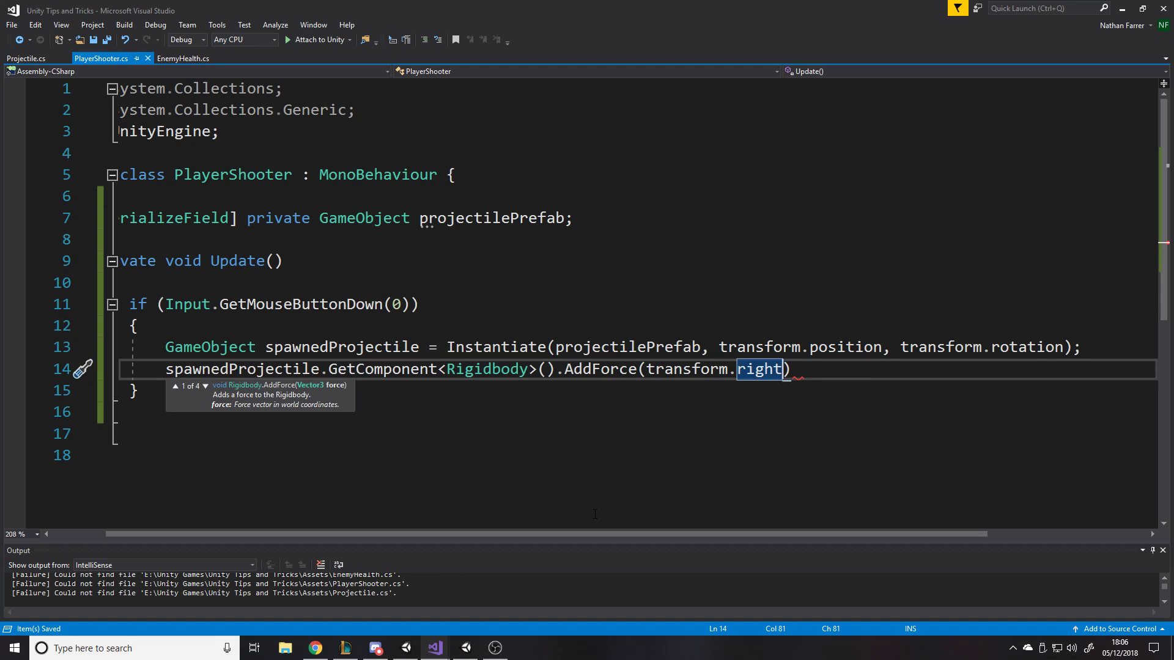
type("* for")
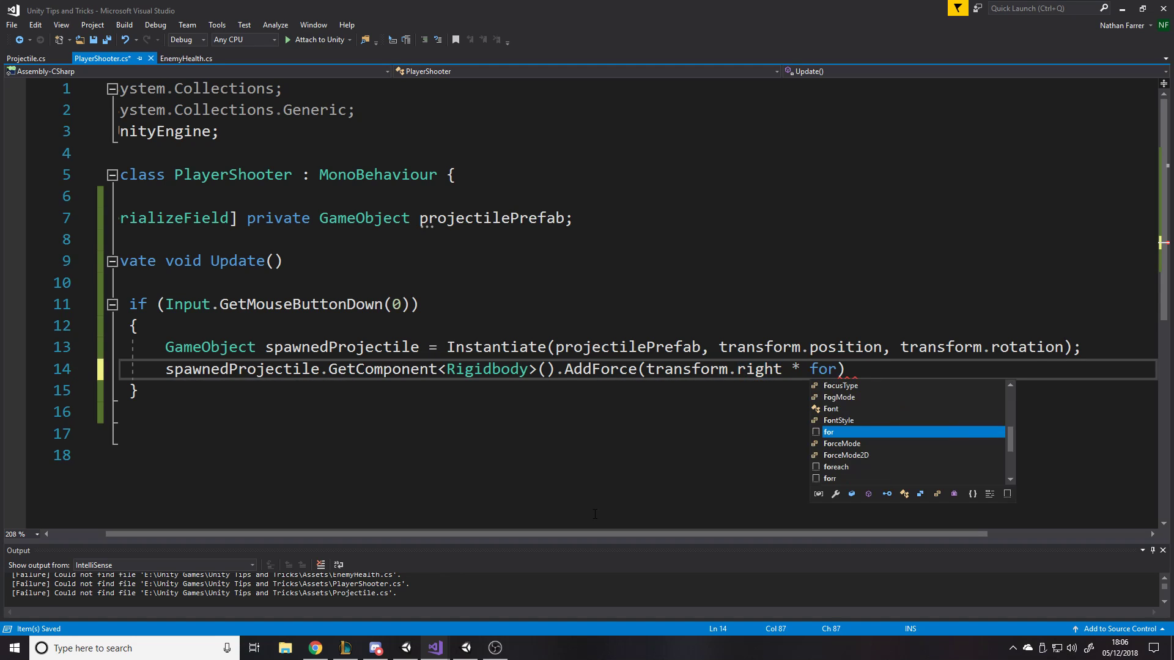
type("force, ForceMode.Impulse")
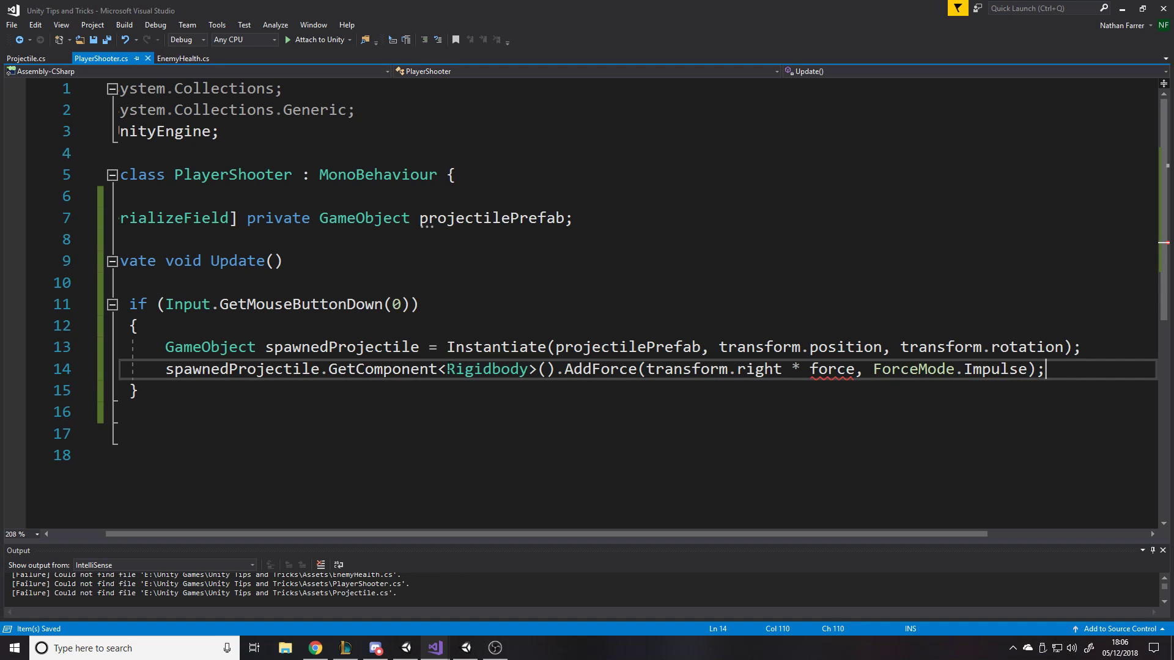
Step: Declare a serialized private float force field below projectilePrefab
left_click(572, 218)
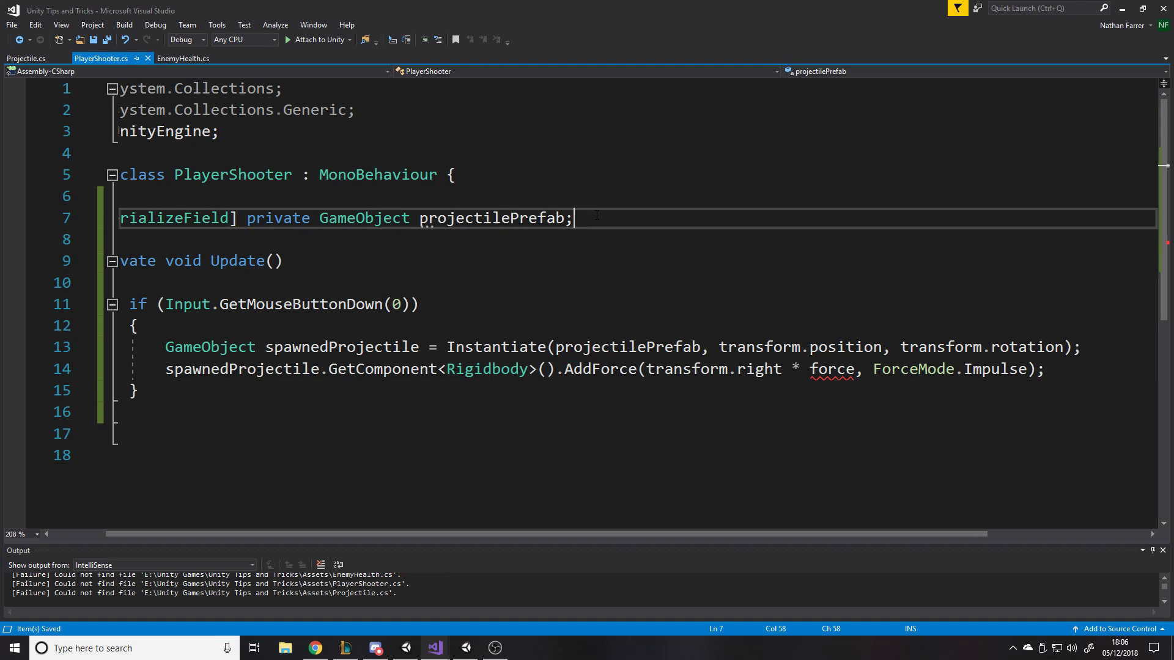
type("[SerializeField] private")
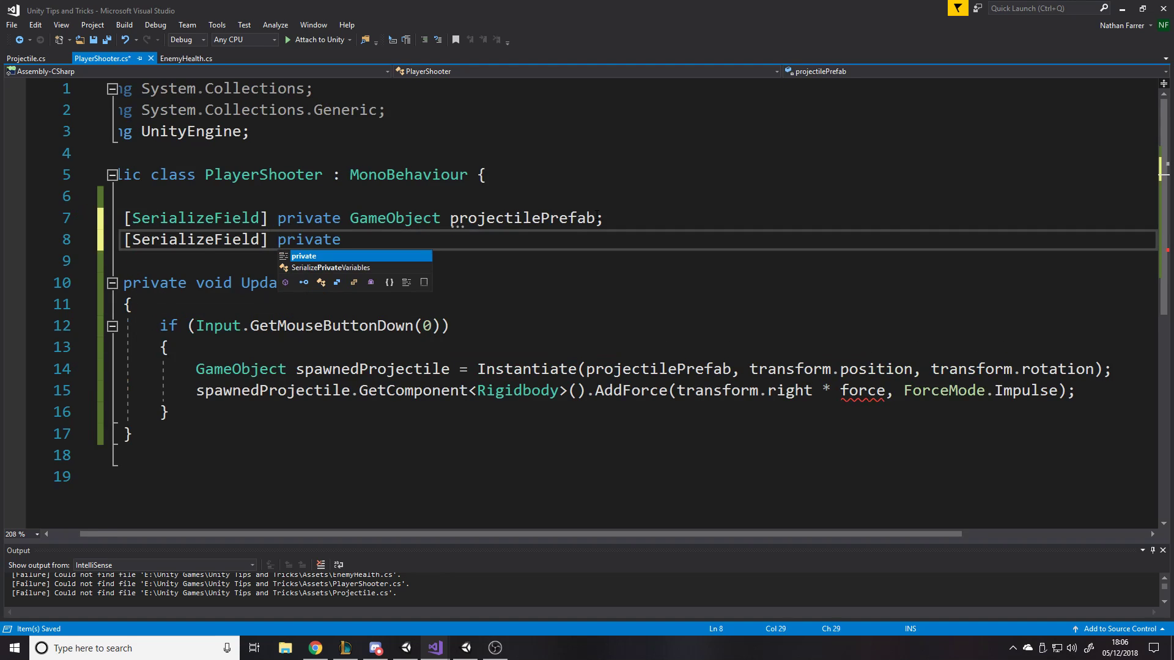
type("float force")
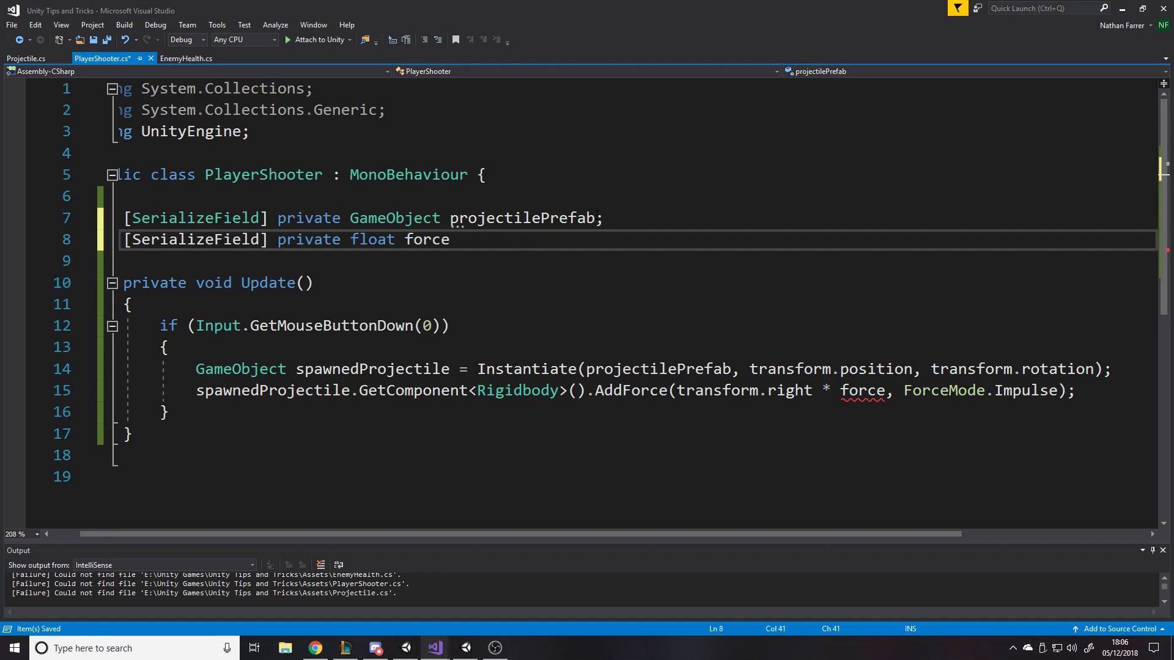
type(";")
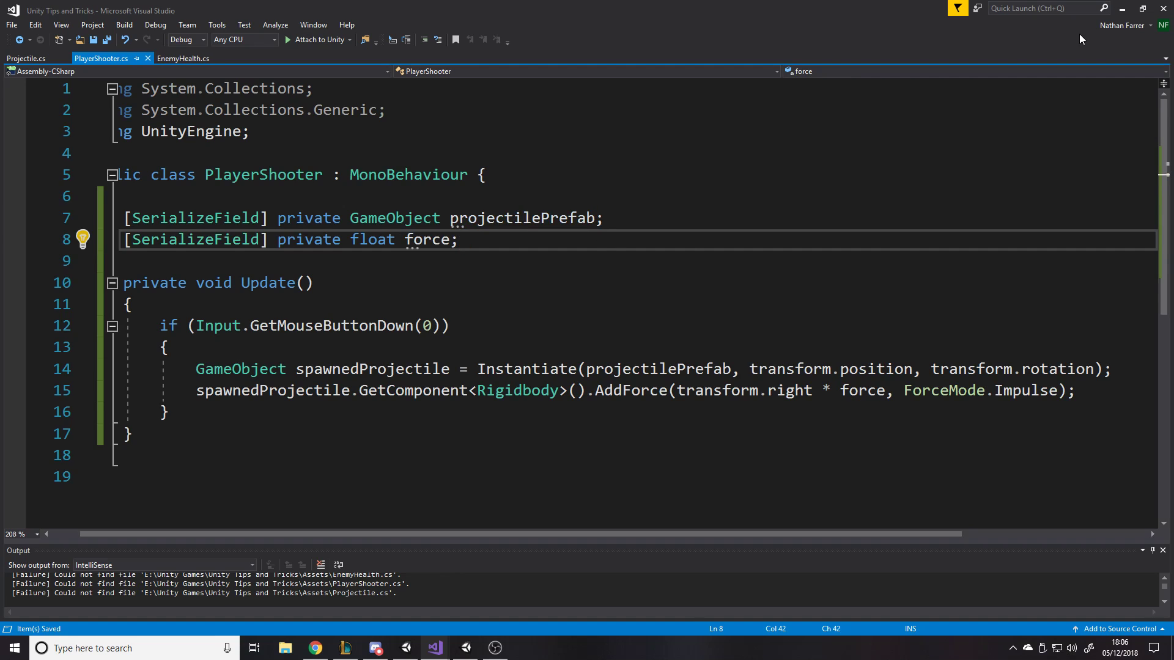
mouse_move(1121, 8)
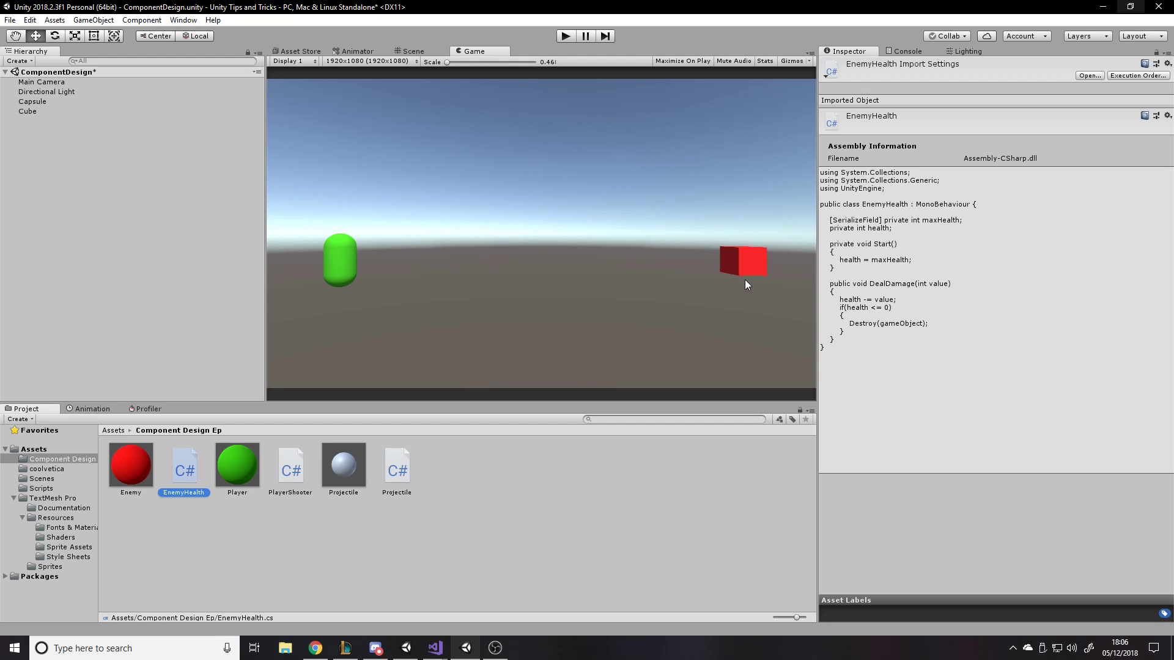
Step: Set the Capsule's Player Shooter Force to 5 and test-fire in Play mode
left_click(189, 262)
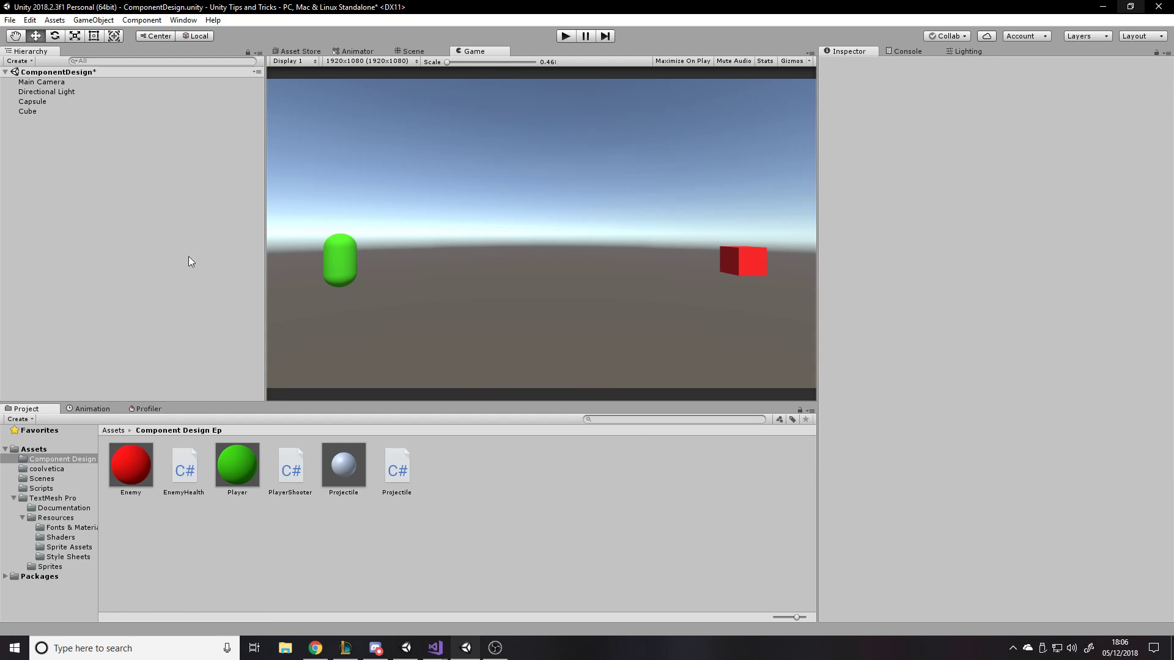
left_click(32, 101)
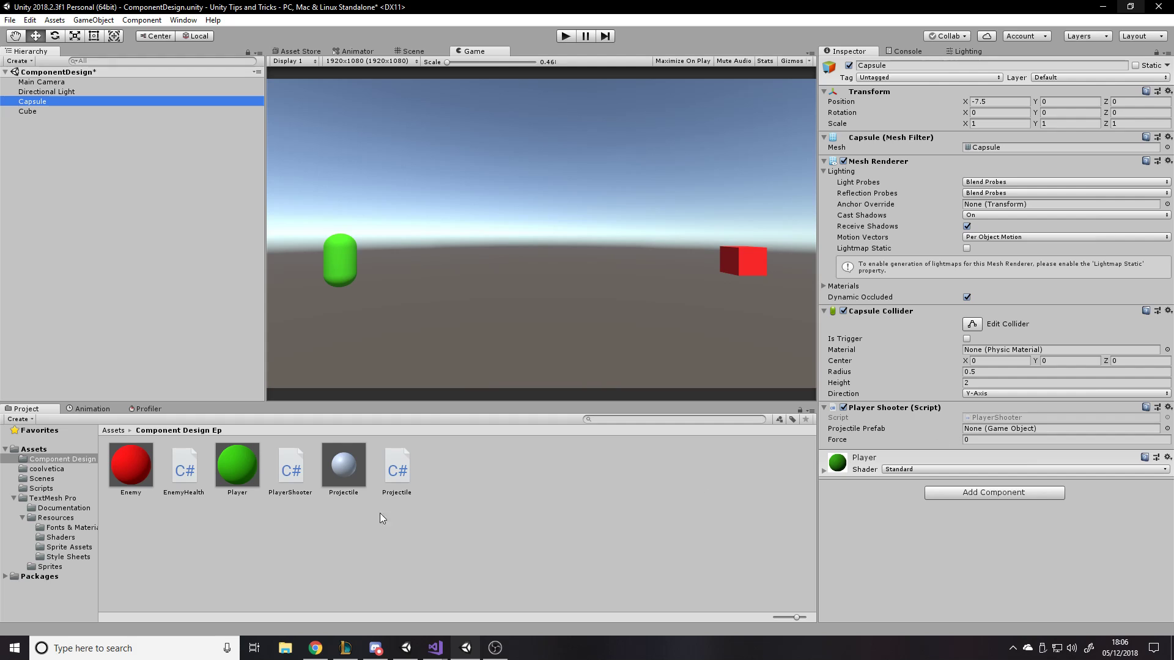
type("5")
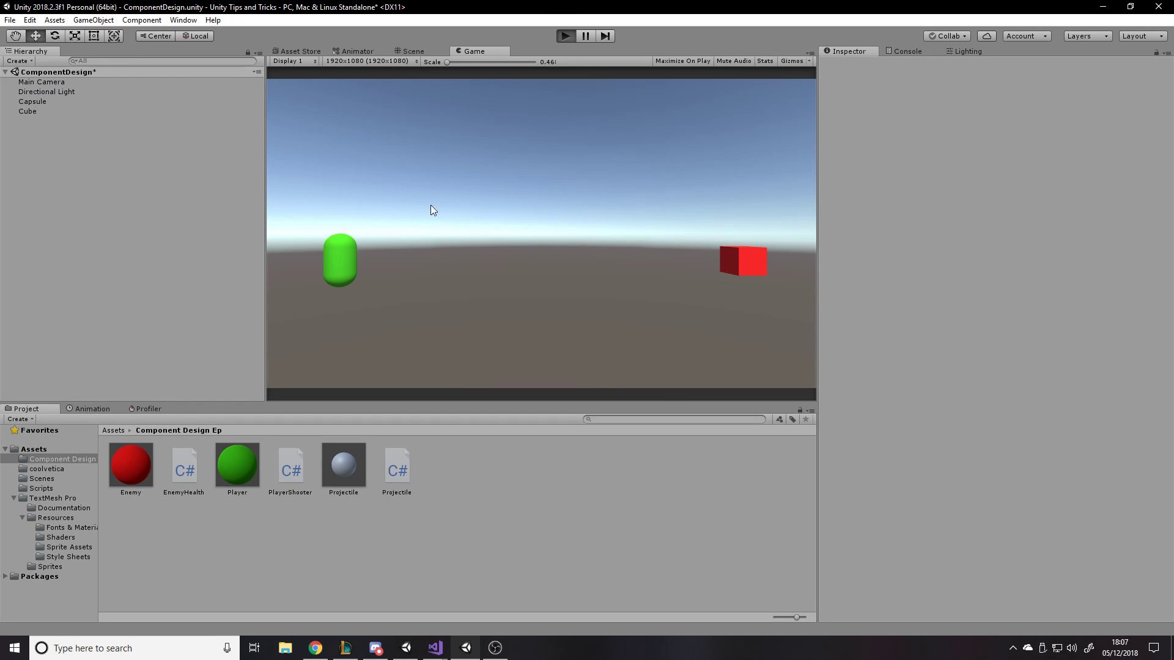
mouse_move(611, 254)
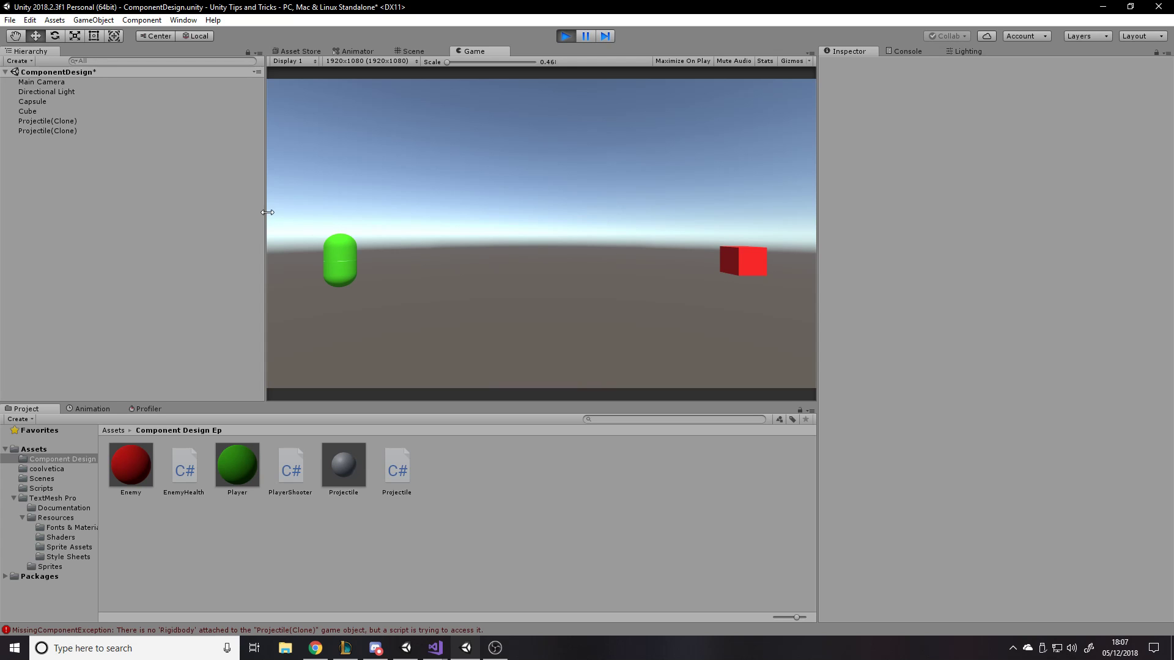
left_click(343, 465)
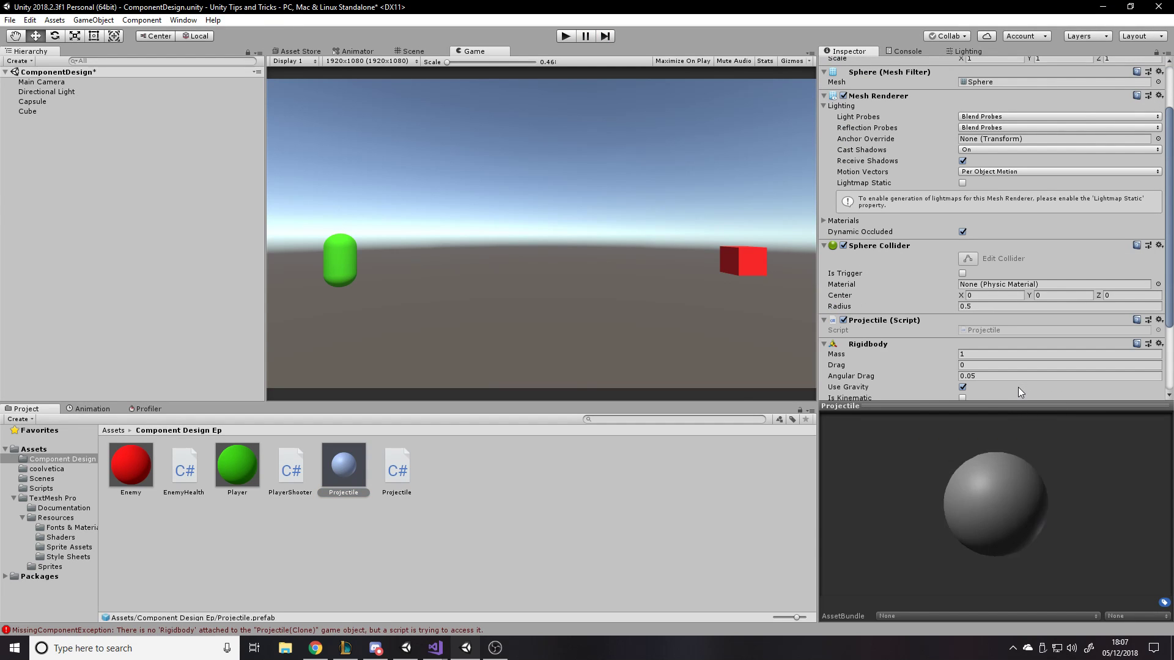
Step: Give the Projectile prefab a Rigidbody with Use Gravity off and return to its script
left_click(962, 388)
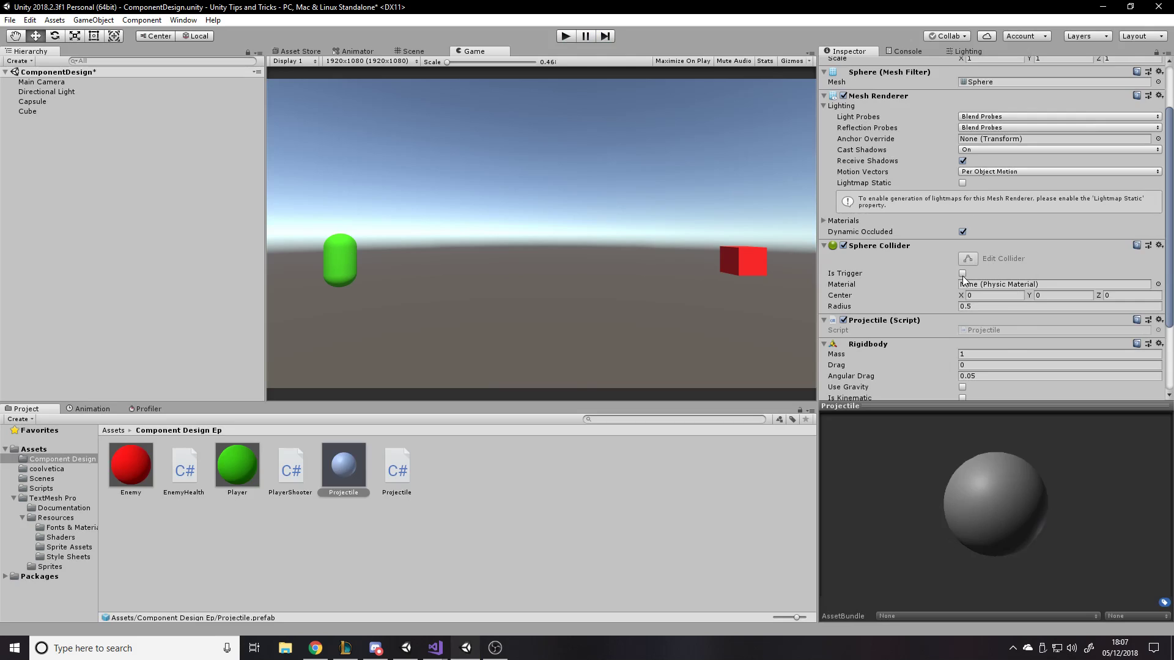
left_click(963, 272)
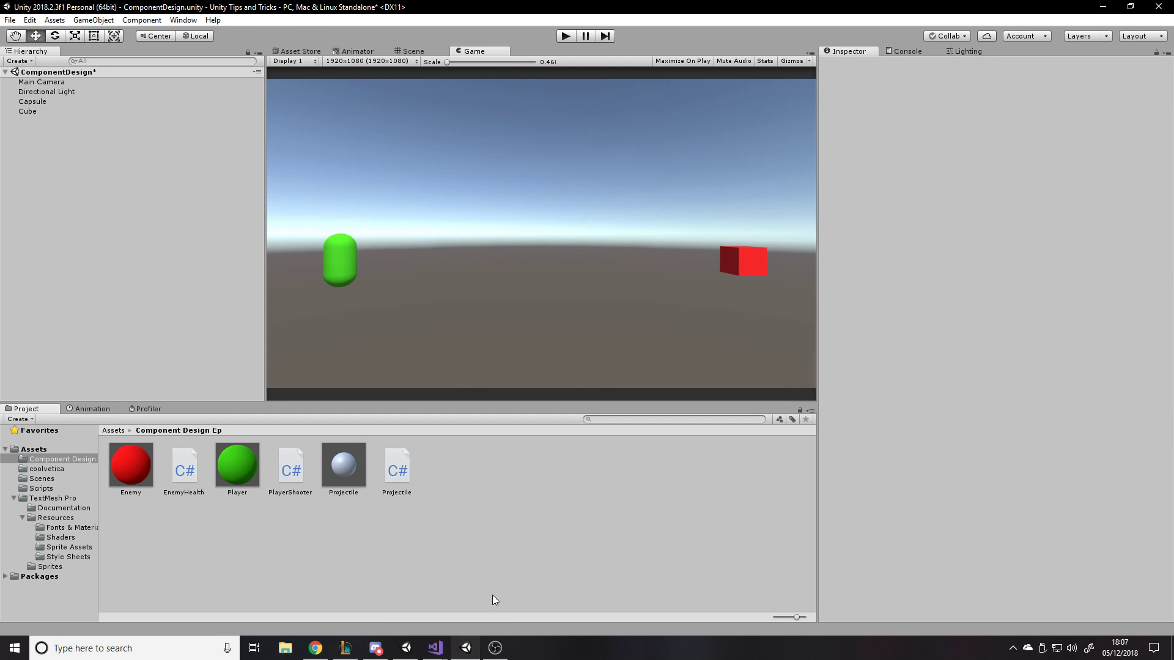
left_click(314, 648)
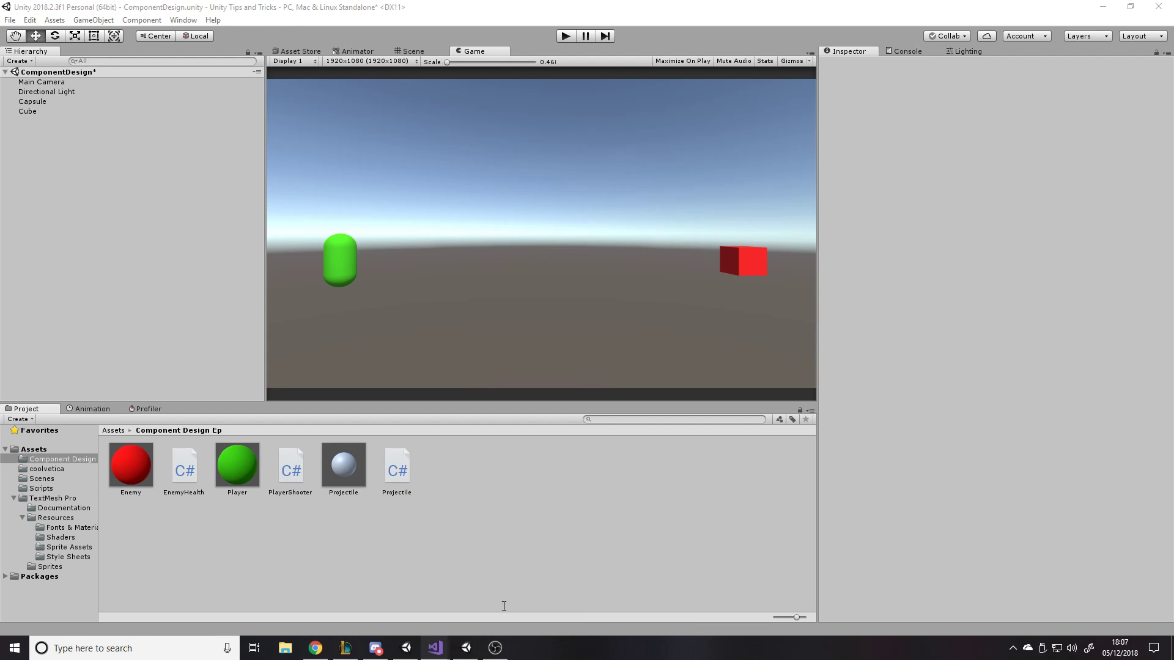
left_click(434, 648)
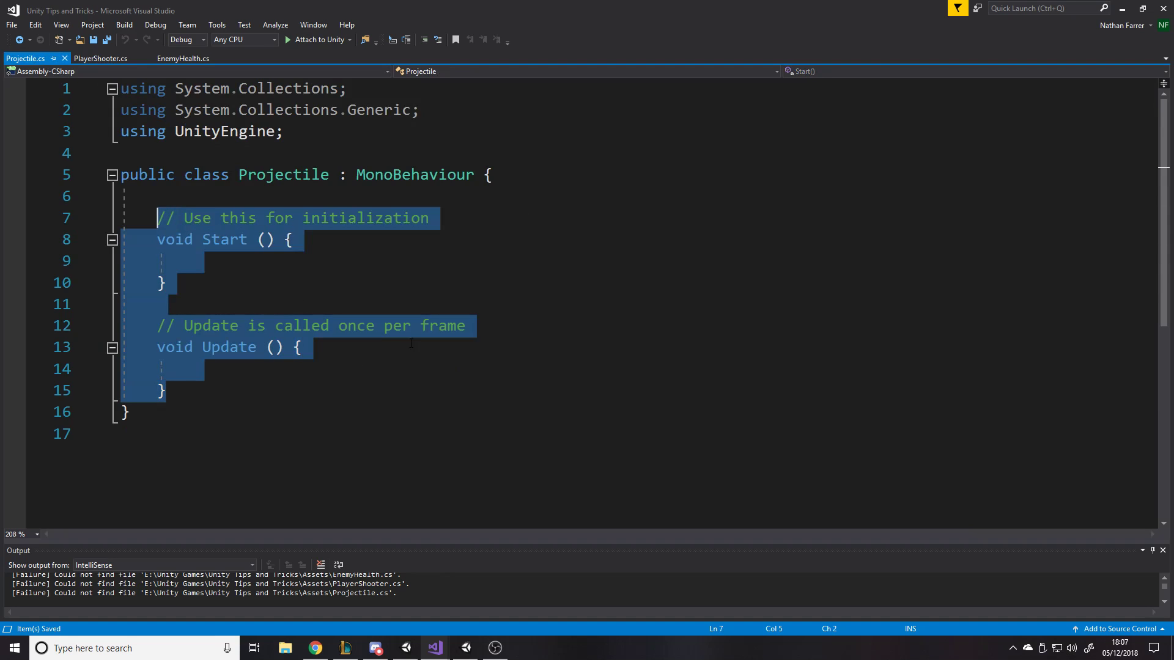
mouse_move(478, 377)
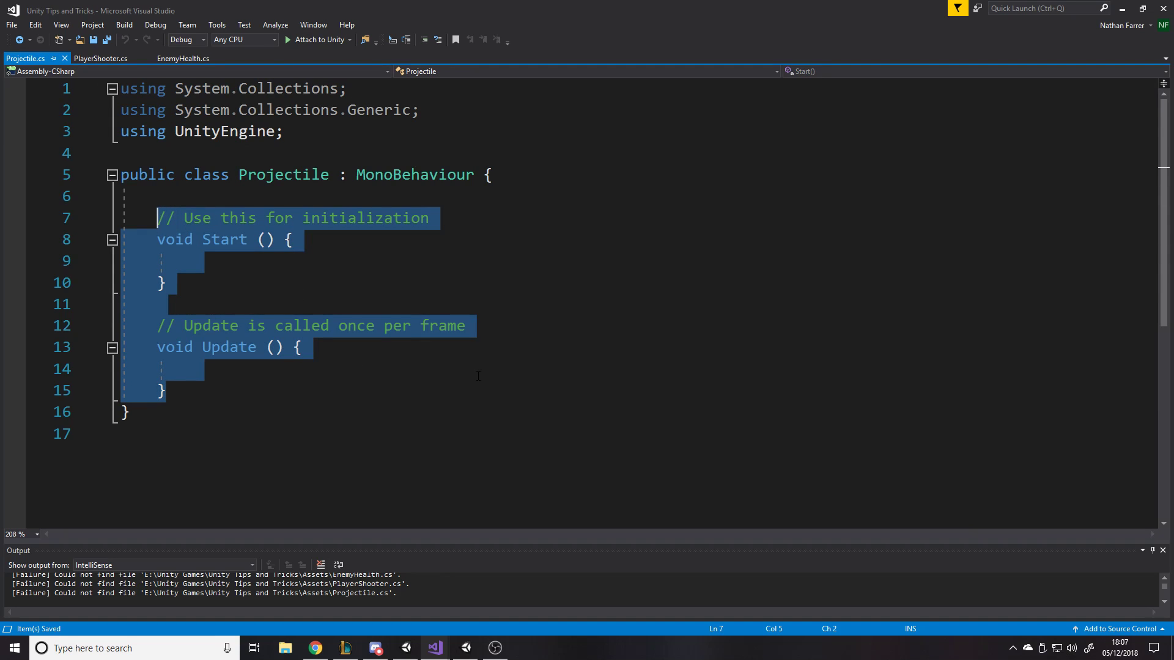
Step: Declare serialized private bool dealsDamage and bool appliesDOT fields in Projectile
type("[ser")
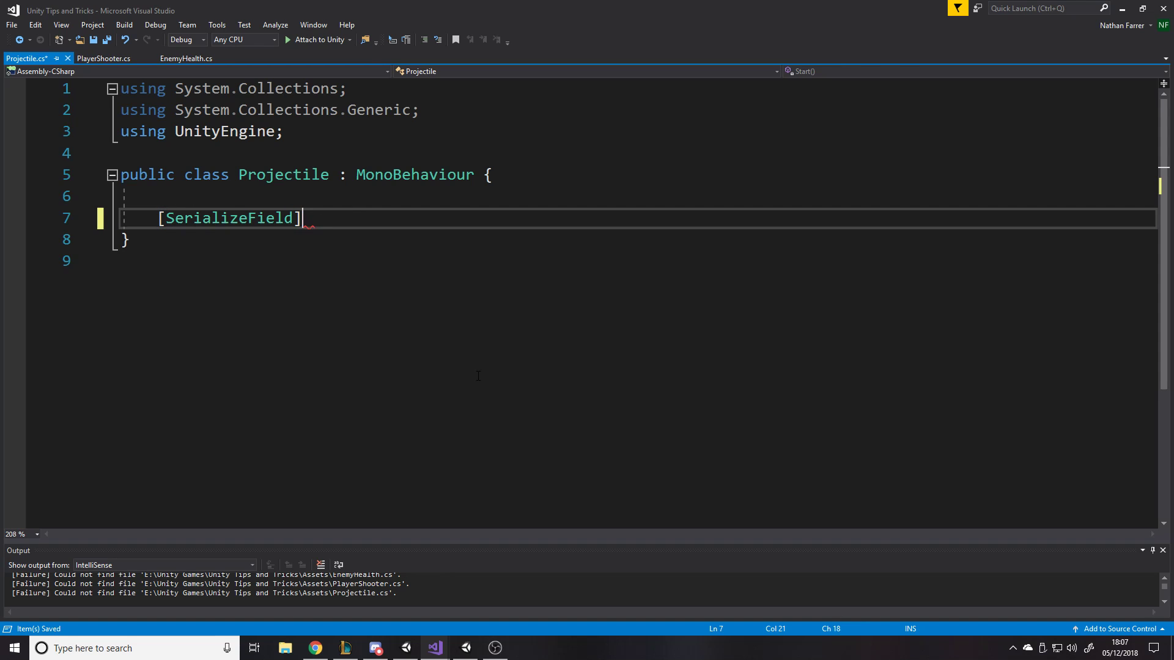
type("private bool")
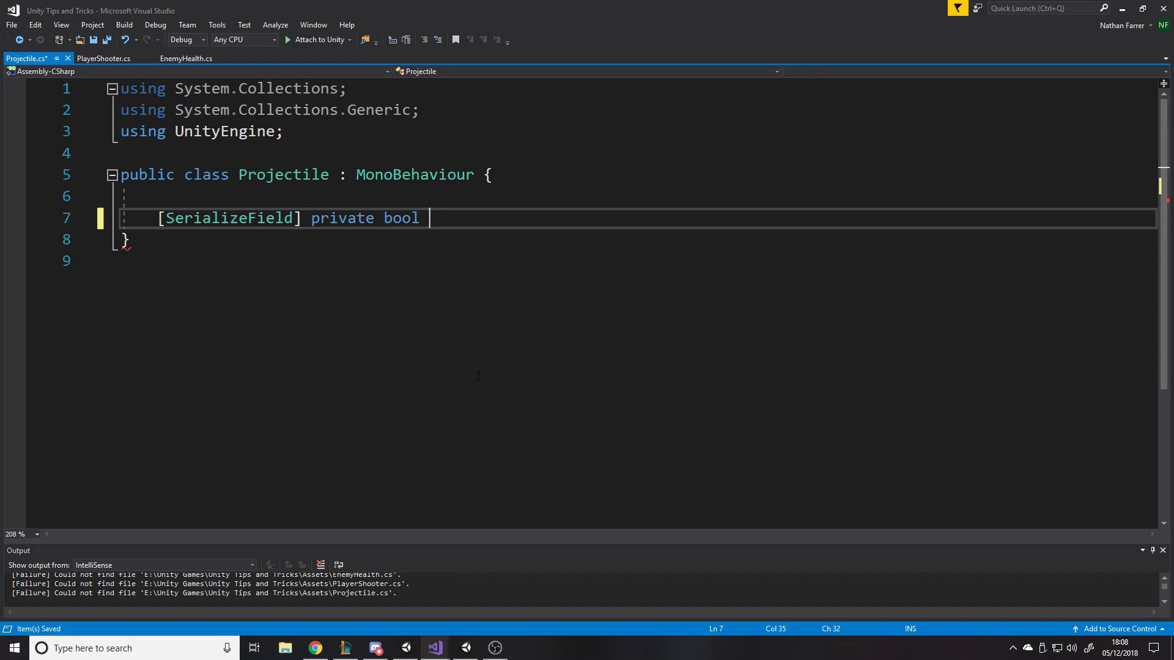
type("deals")
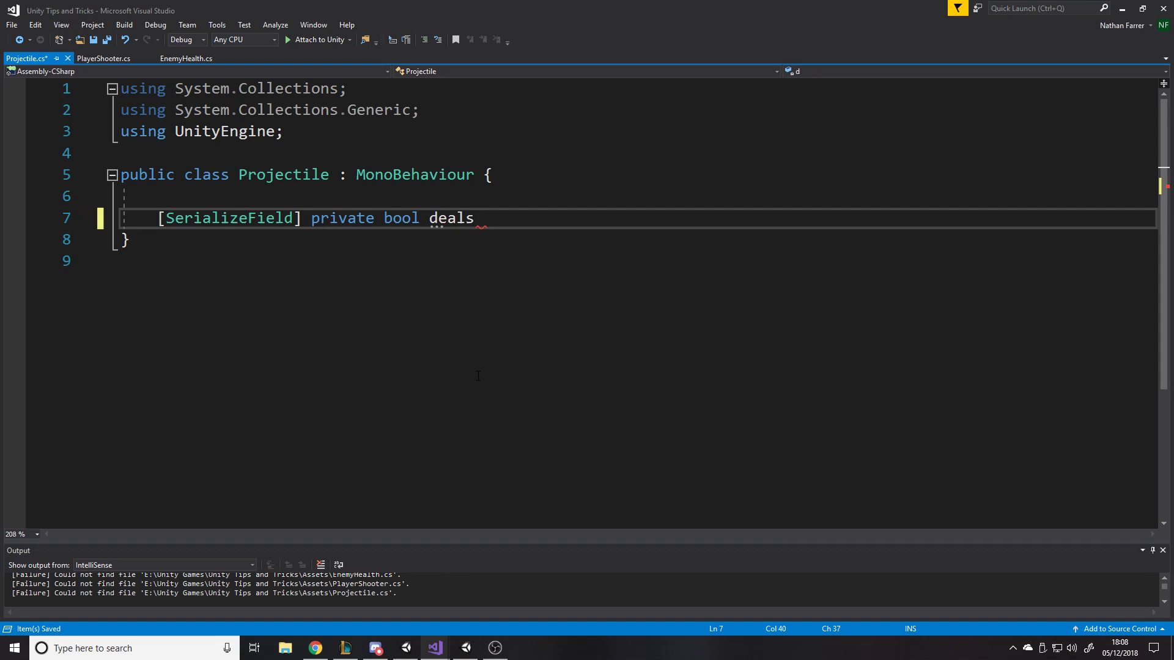
type("Damage;")
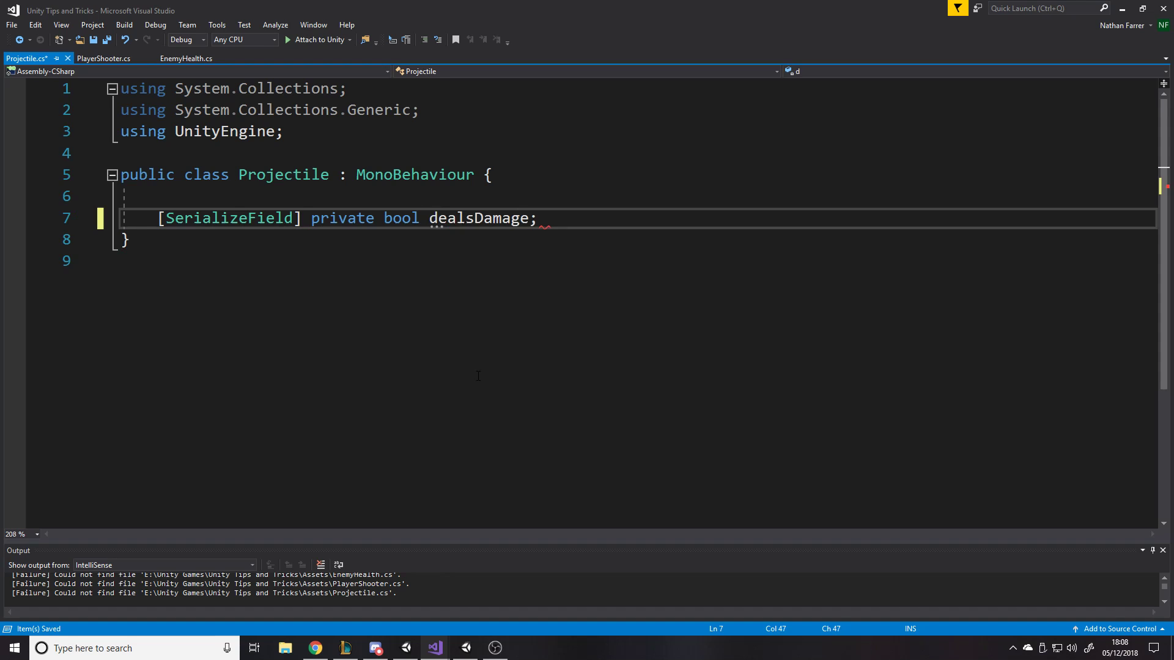
type("[SerializeField] p")
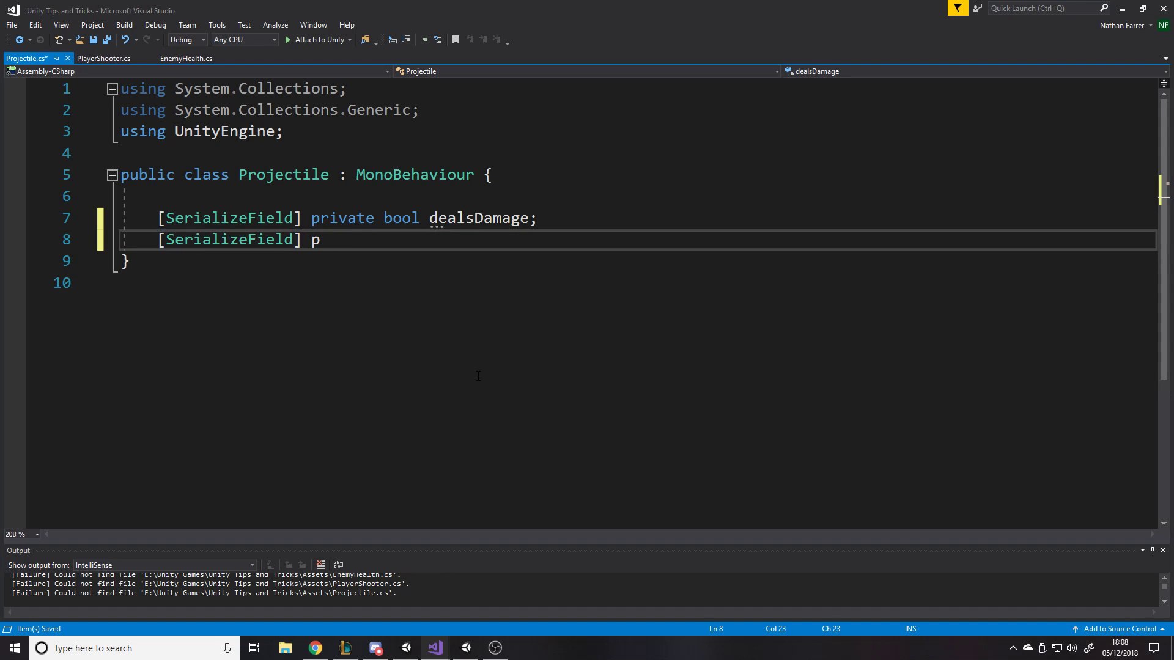
type("rivate bool")
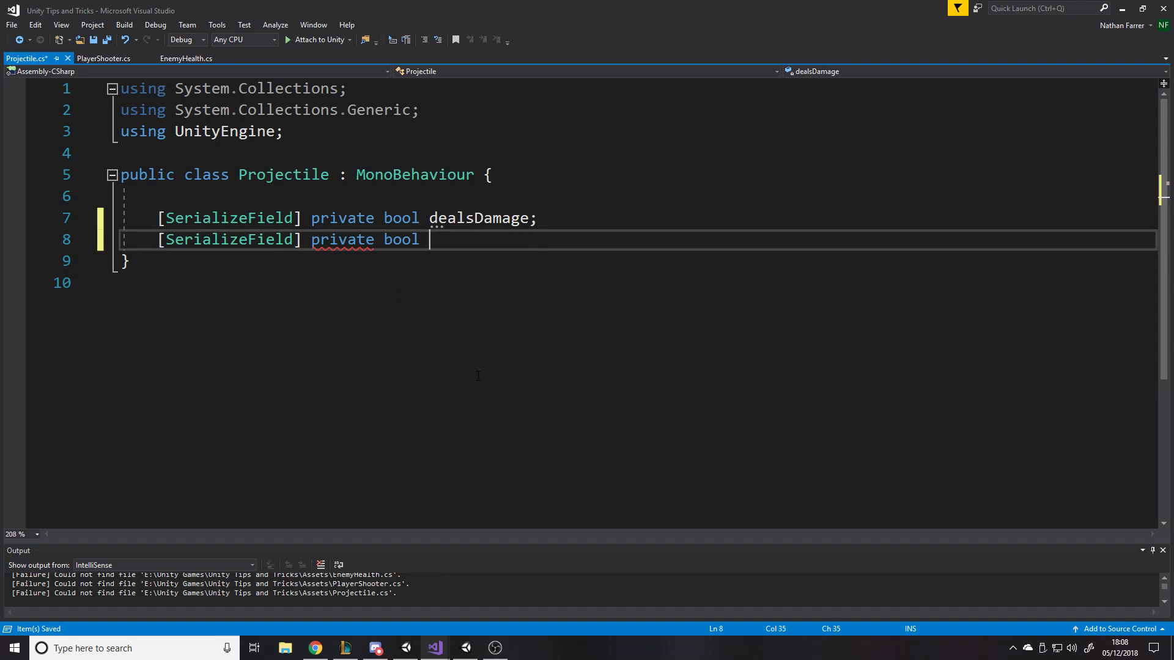
type("appl")
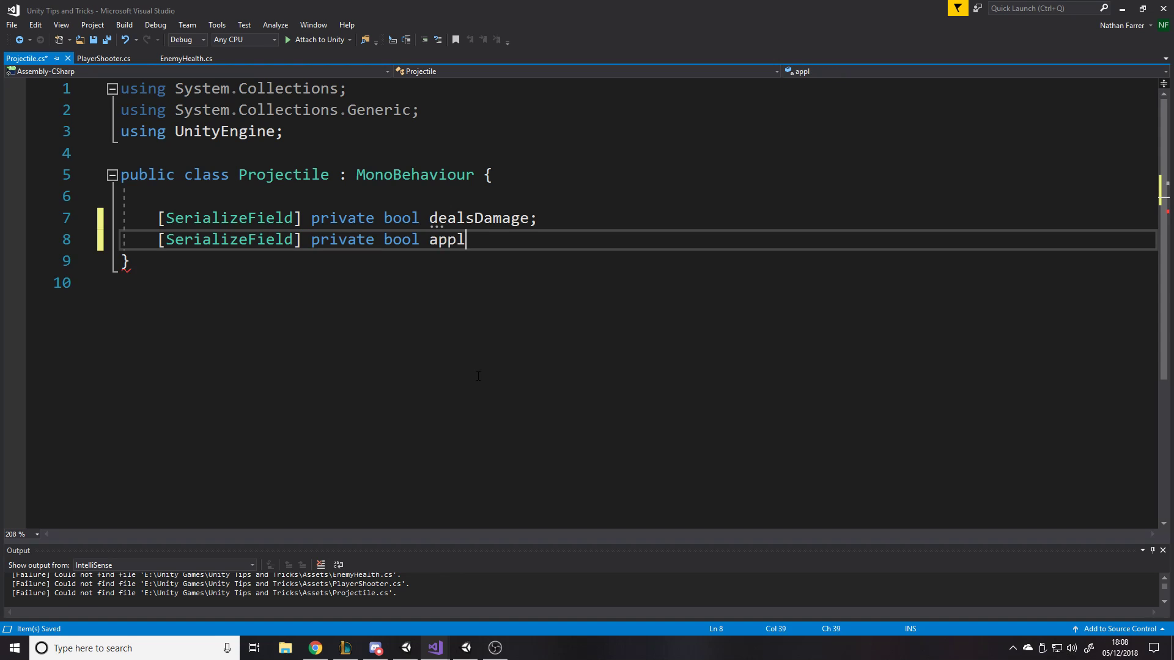
type("ies")
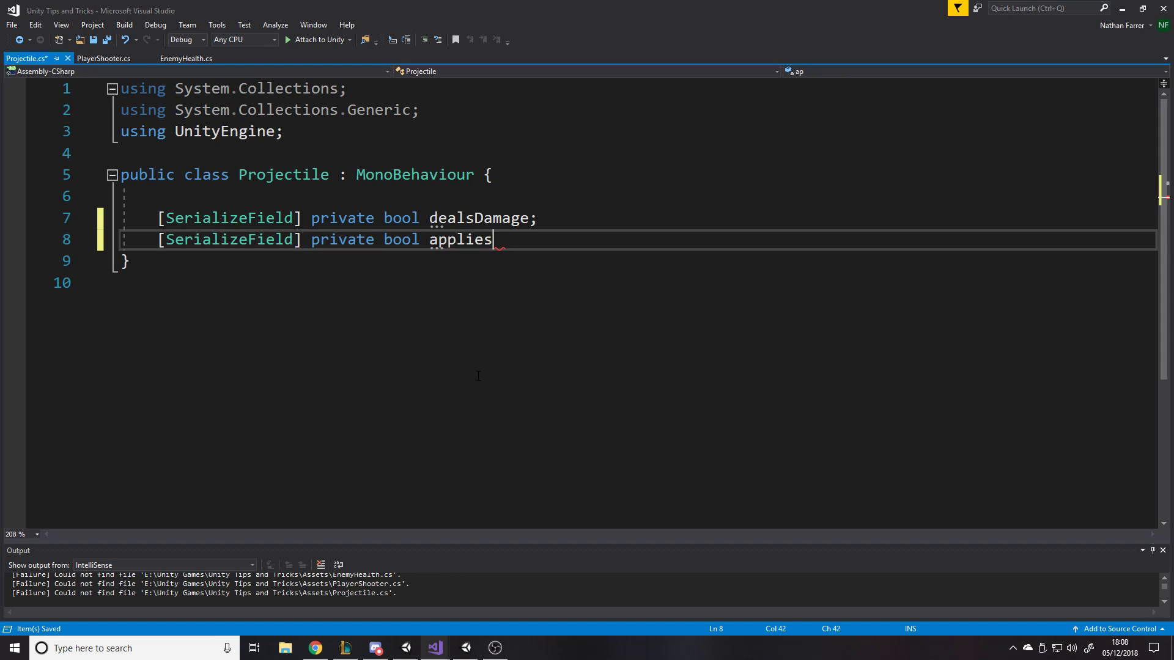
type("Do")
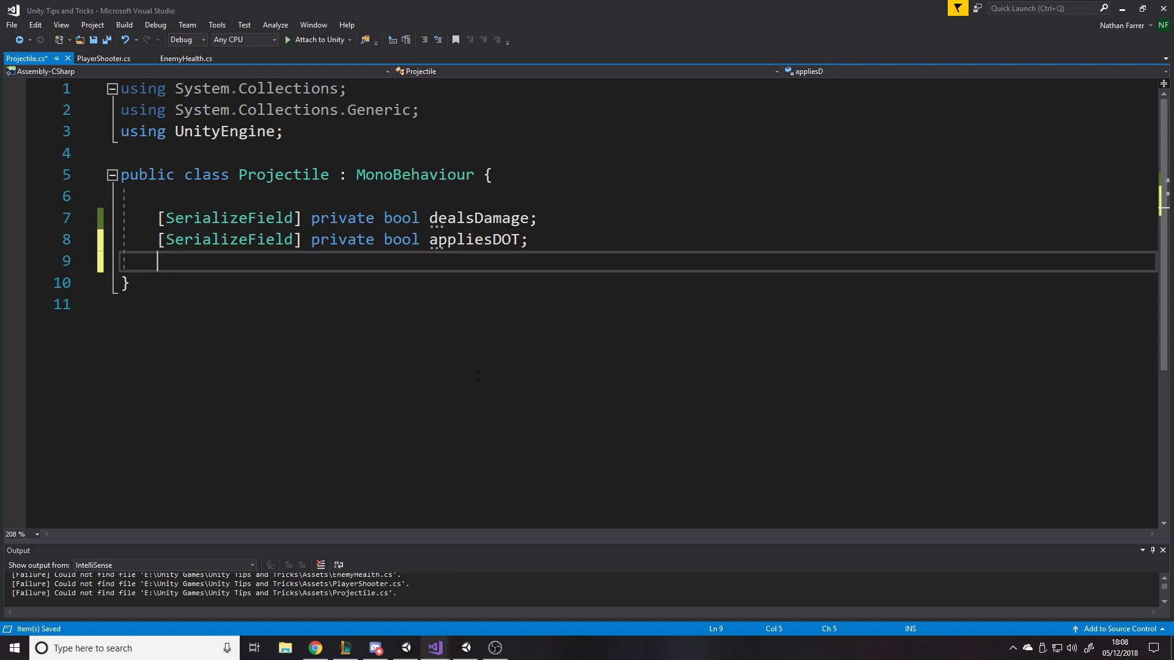
type("p")
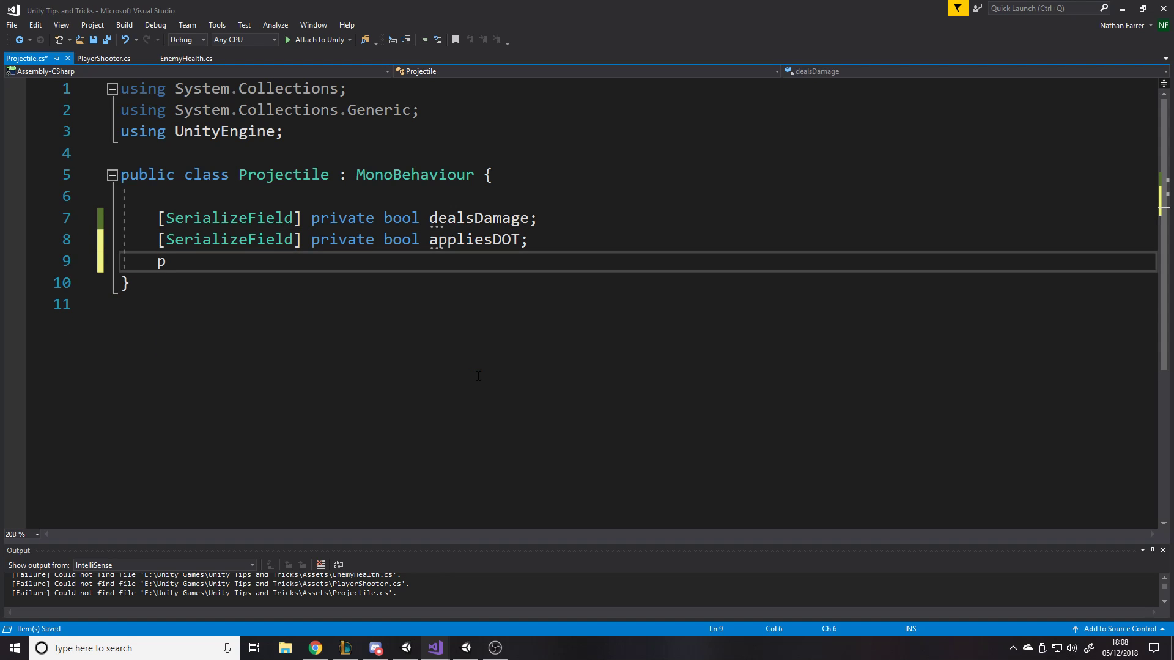
Step: Declare a serialized private float damage field
type("[SerializeField]")
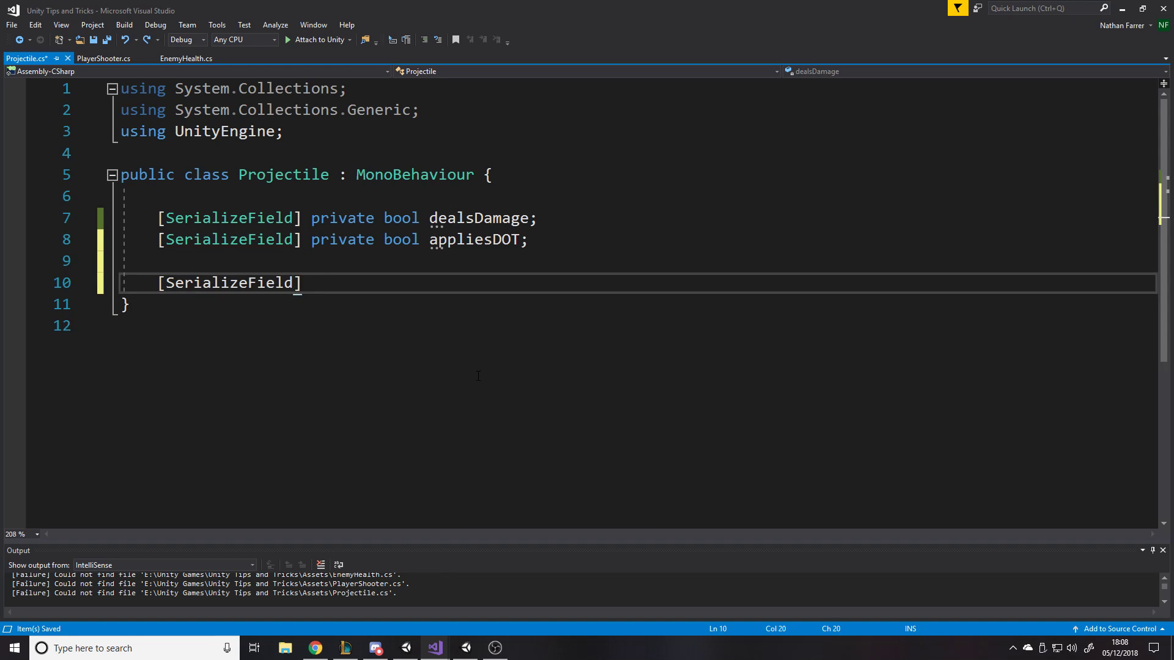
type("private float damag")
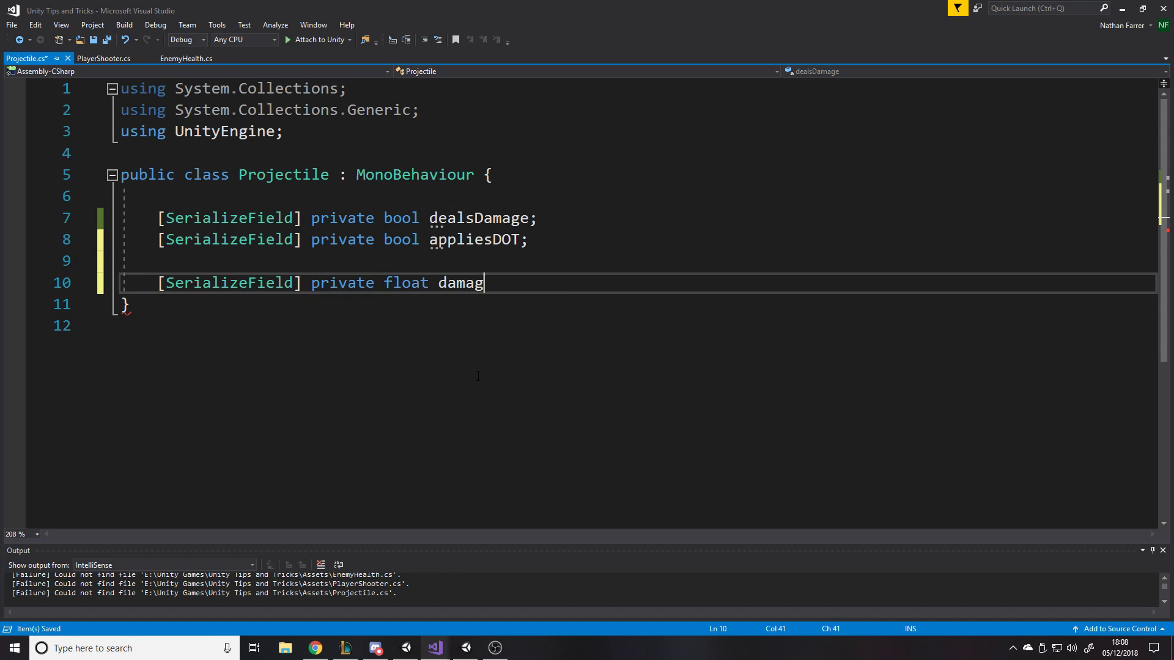
type("e;")
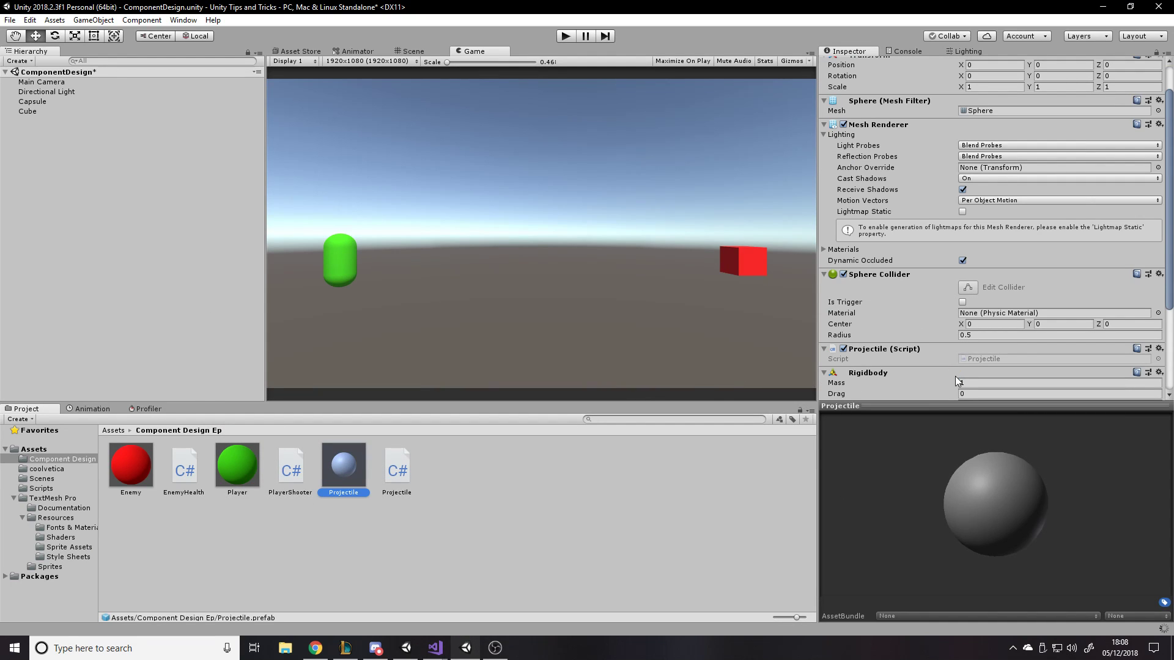
scroll("down", 3)
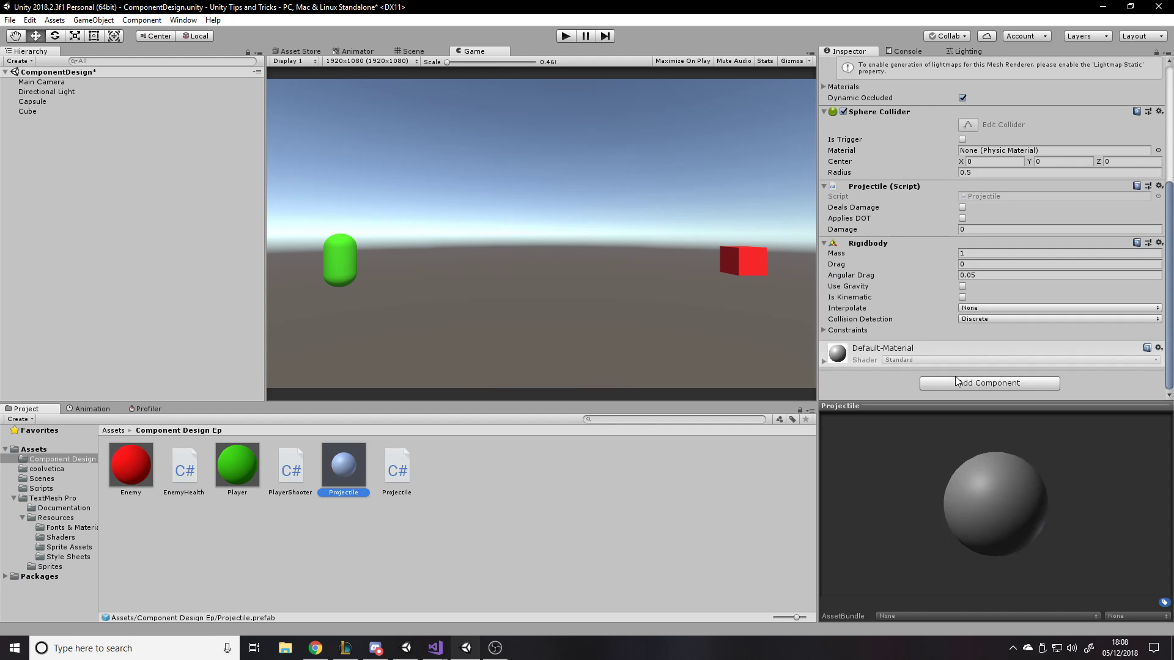
mouse_move(811, 444)
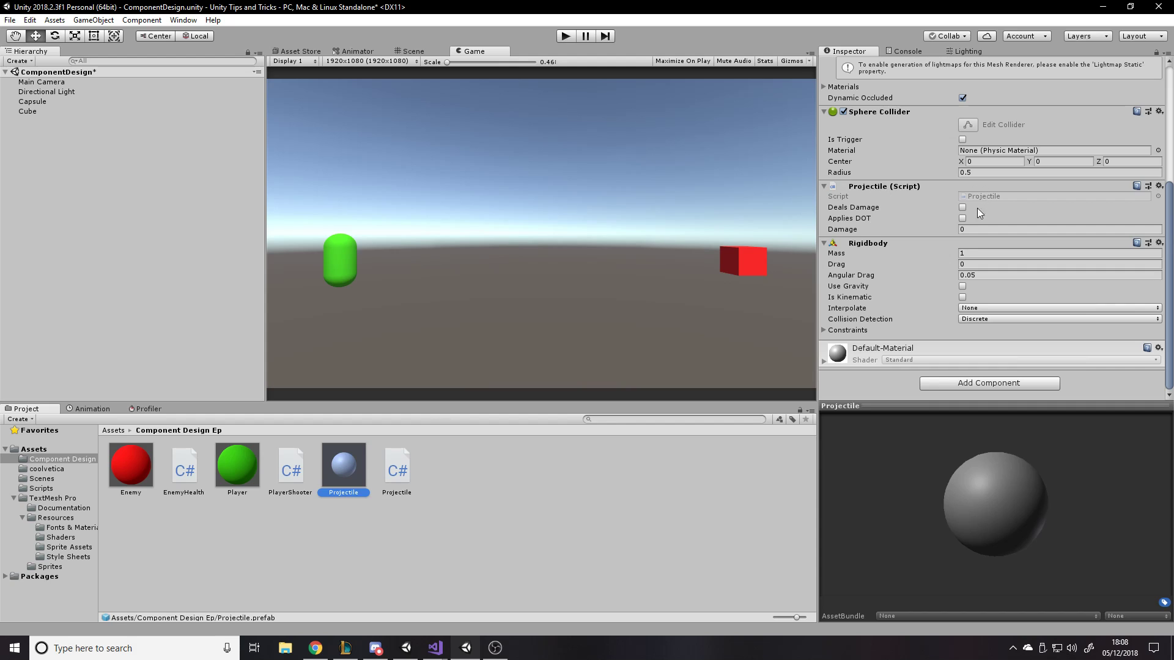
left_click(962, 208)
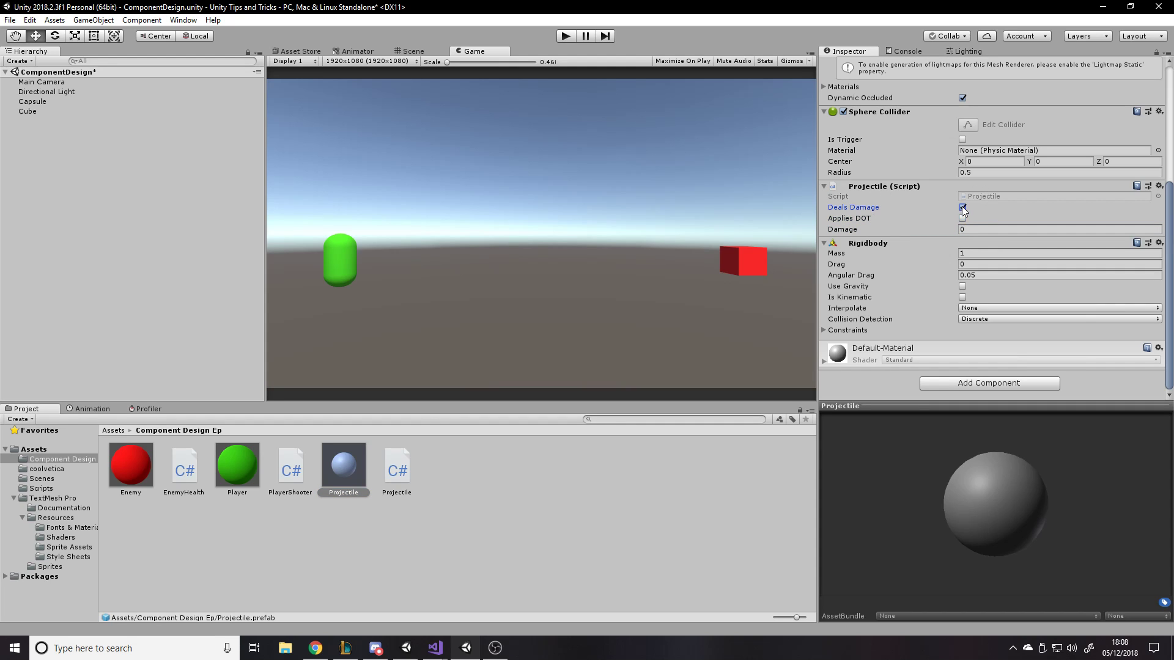
left_click(962, 207)
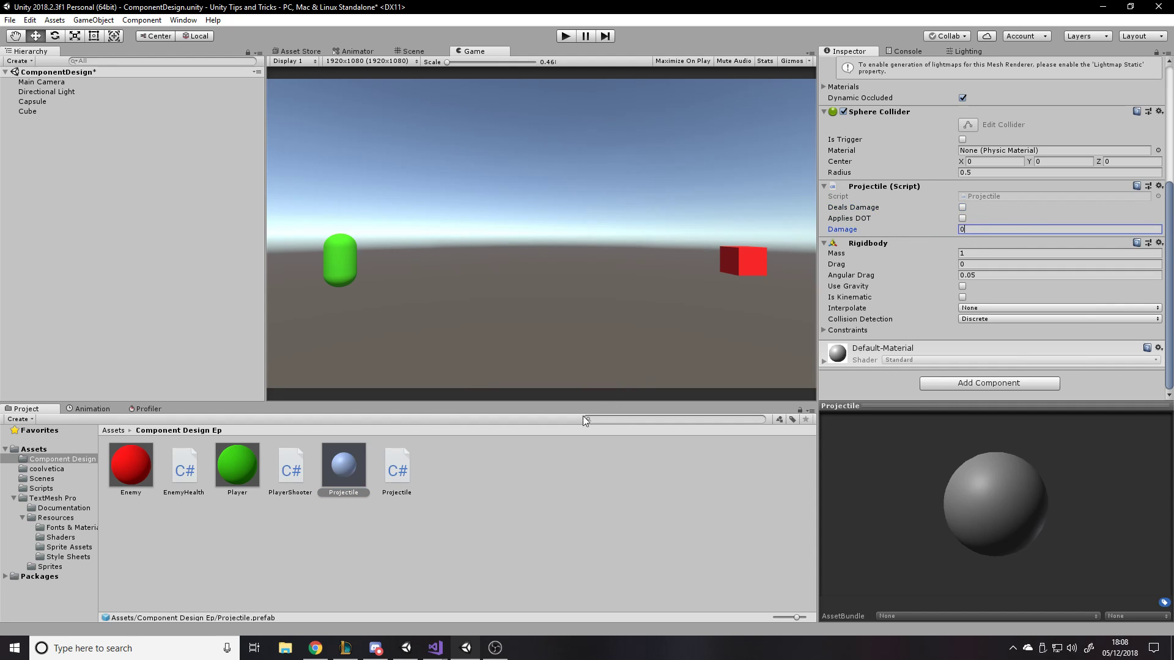
left_click(501, 498)
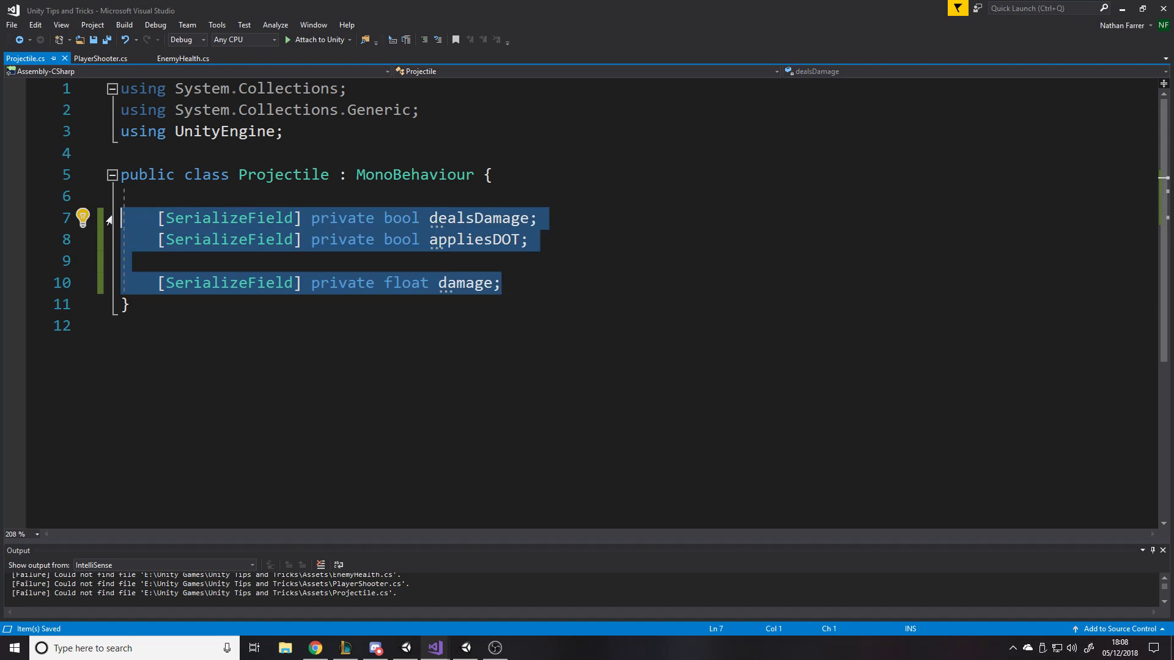
Step: Delete the selected fields leaving Projectile empty and close the file
key("Delete")
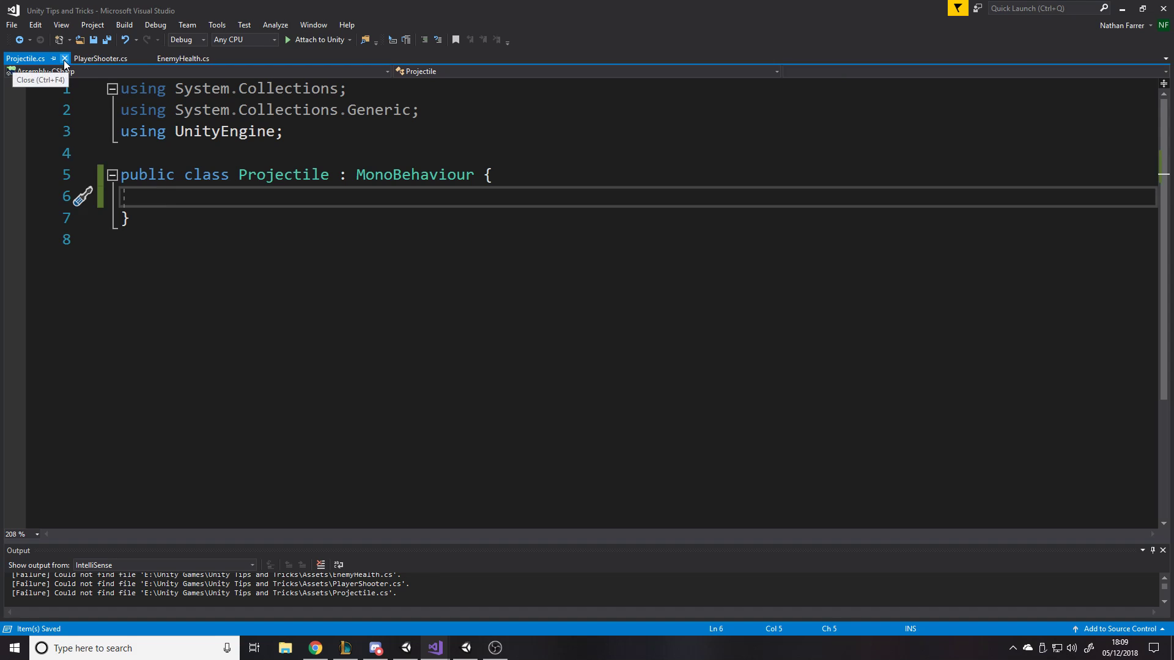
left_click(65, 59)
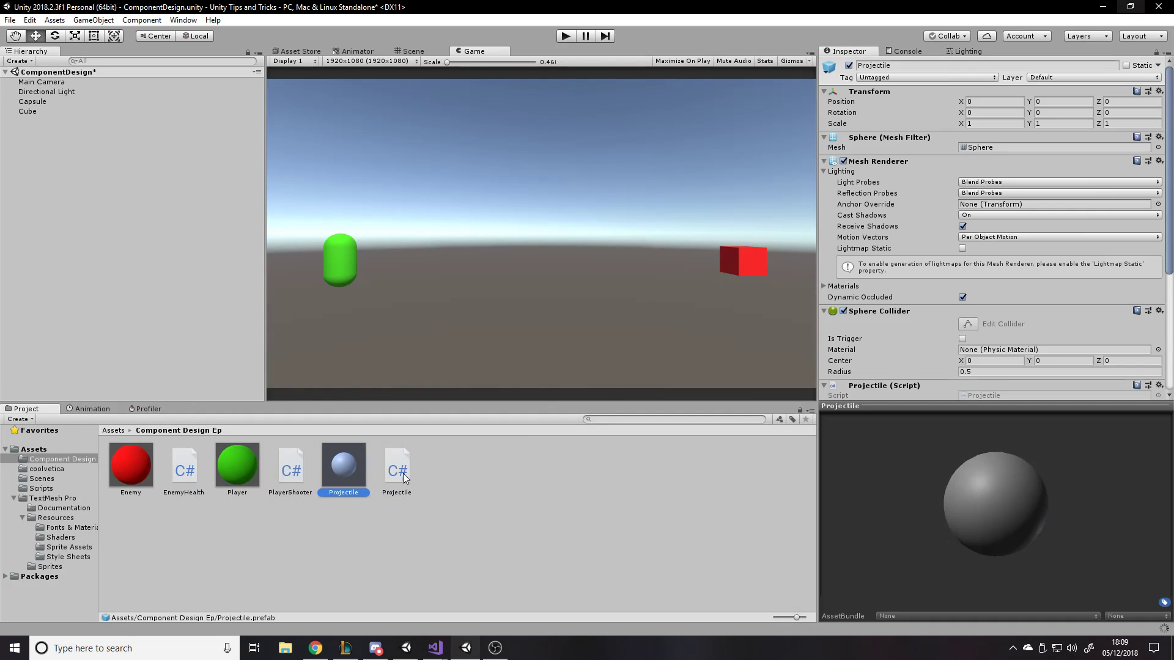
Step: Delete Projectile.cs and create a new C# script named DestroyOnCollision
left_click(396, 468)
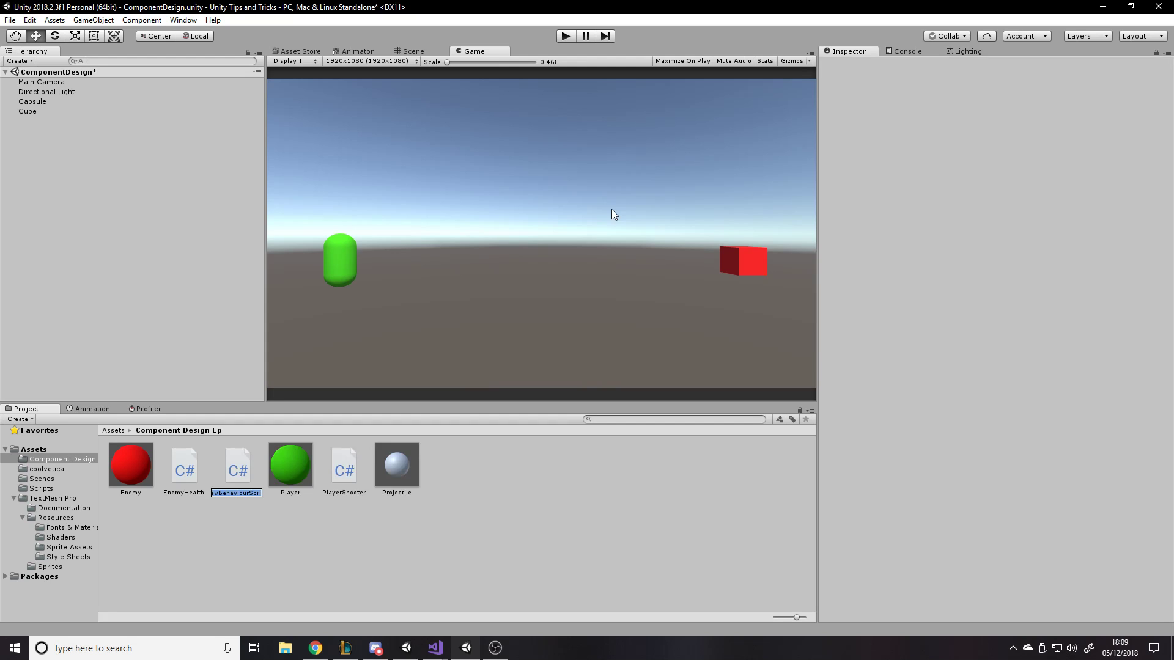
type("De")
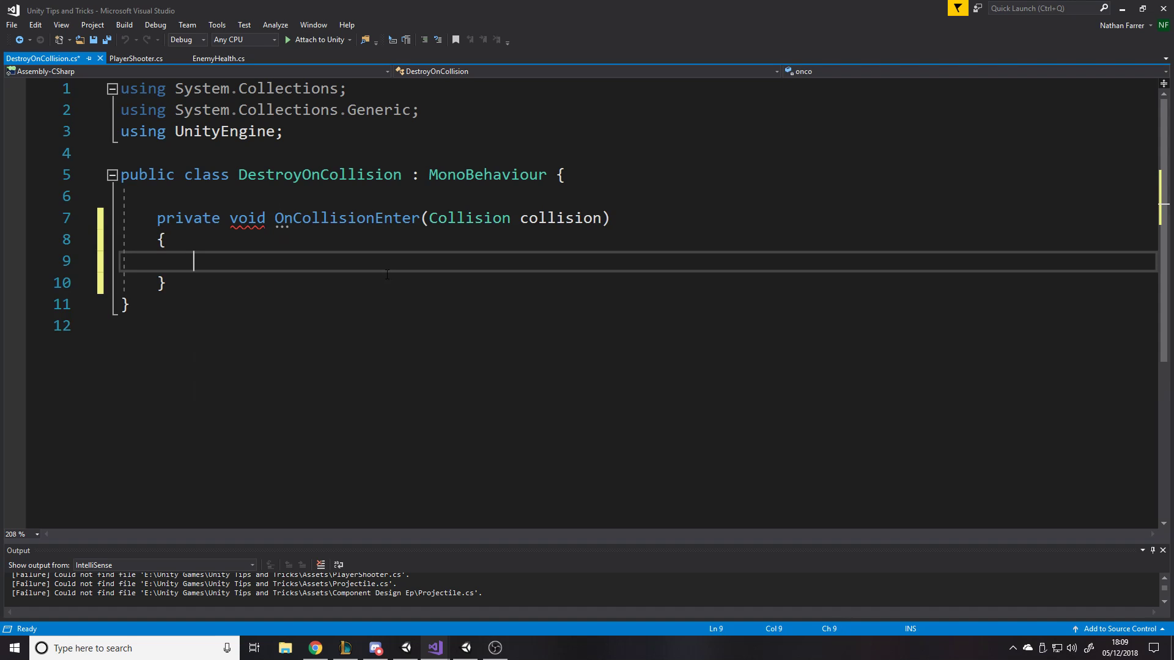
Step: Make OnCollisionEnter call Destroy(gameObject) on a single line and save the script
type("d")
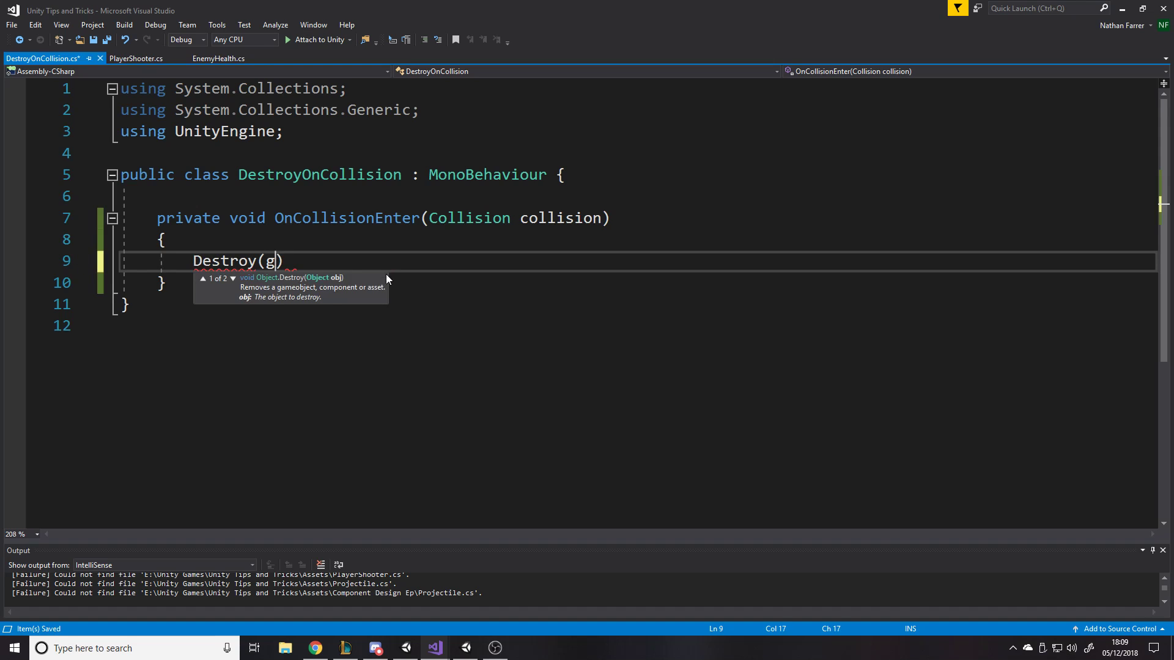
type("ameObject)")
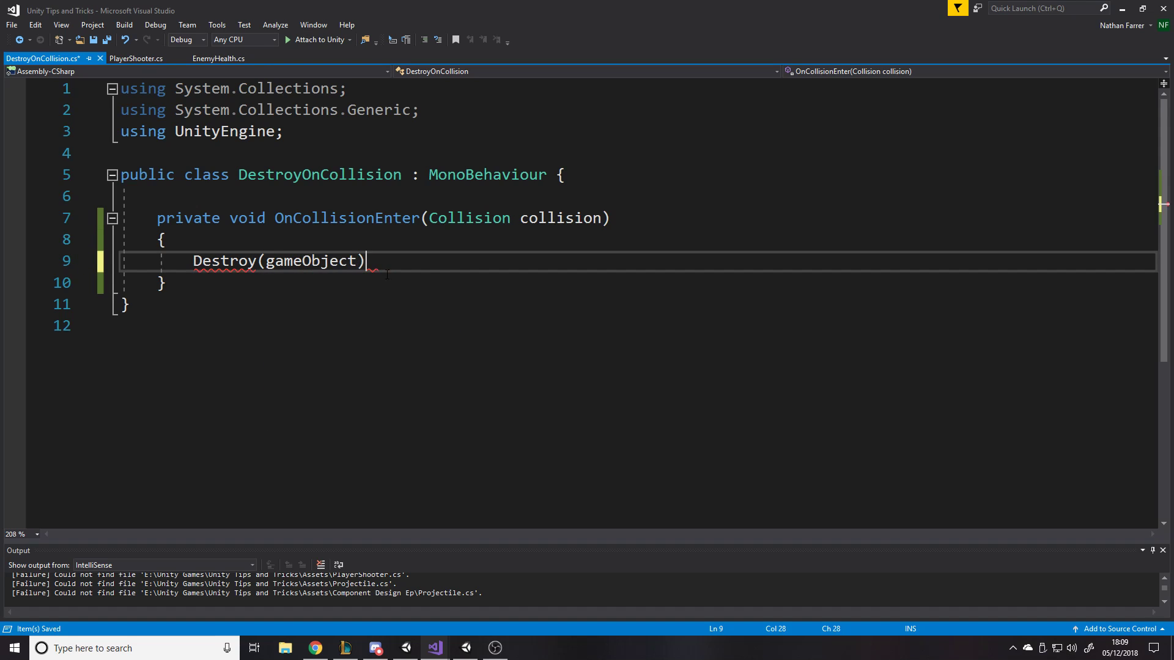
type(";")
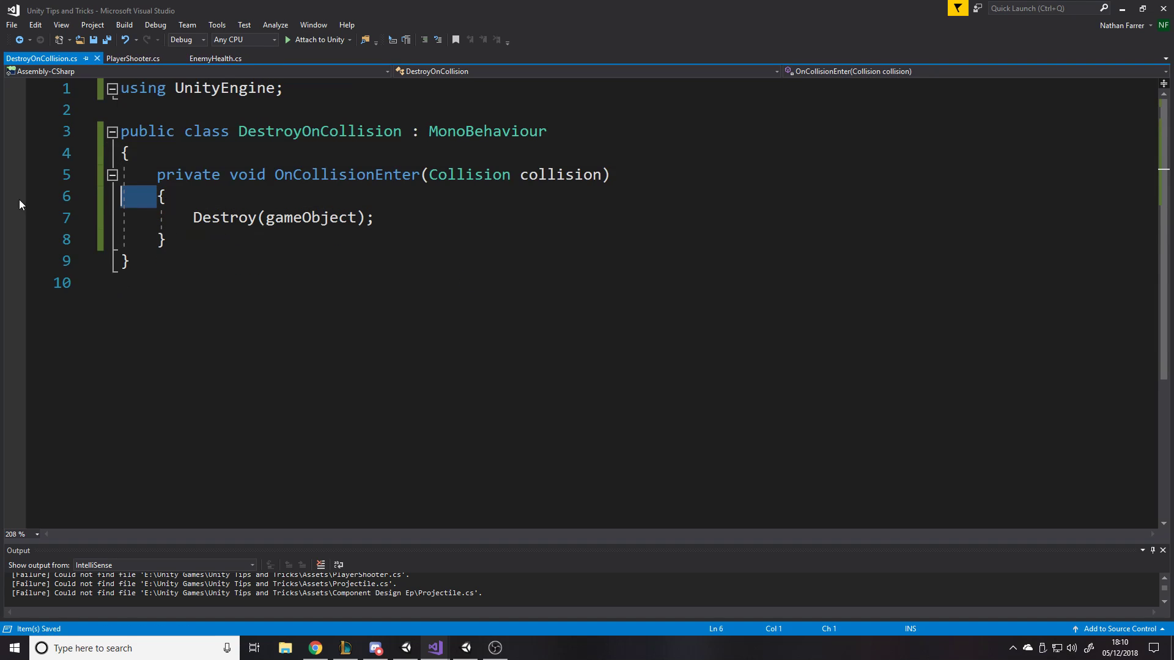
key("Backspace")
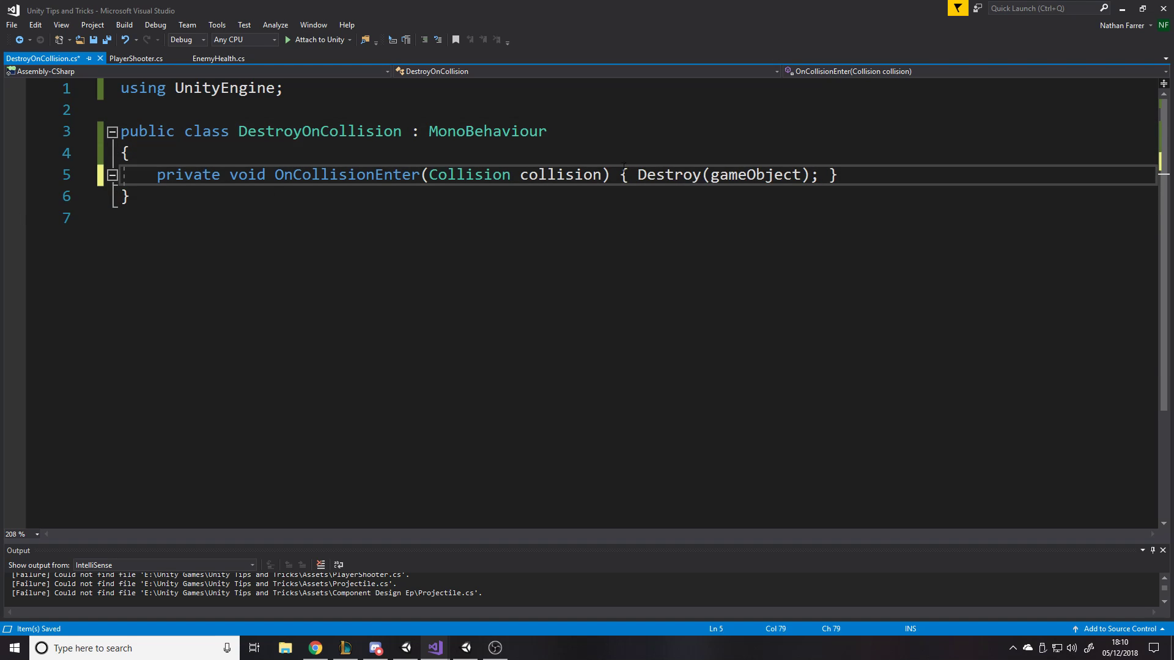
key("Backspace")
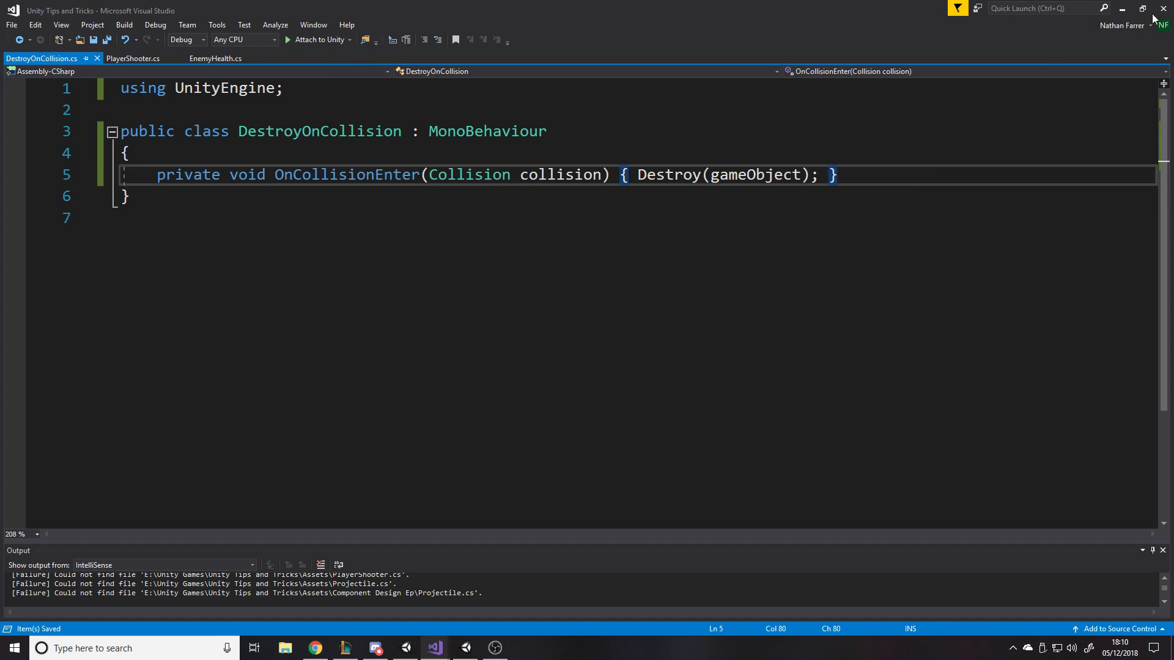
left_click(404, 648)
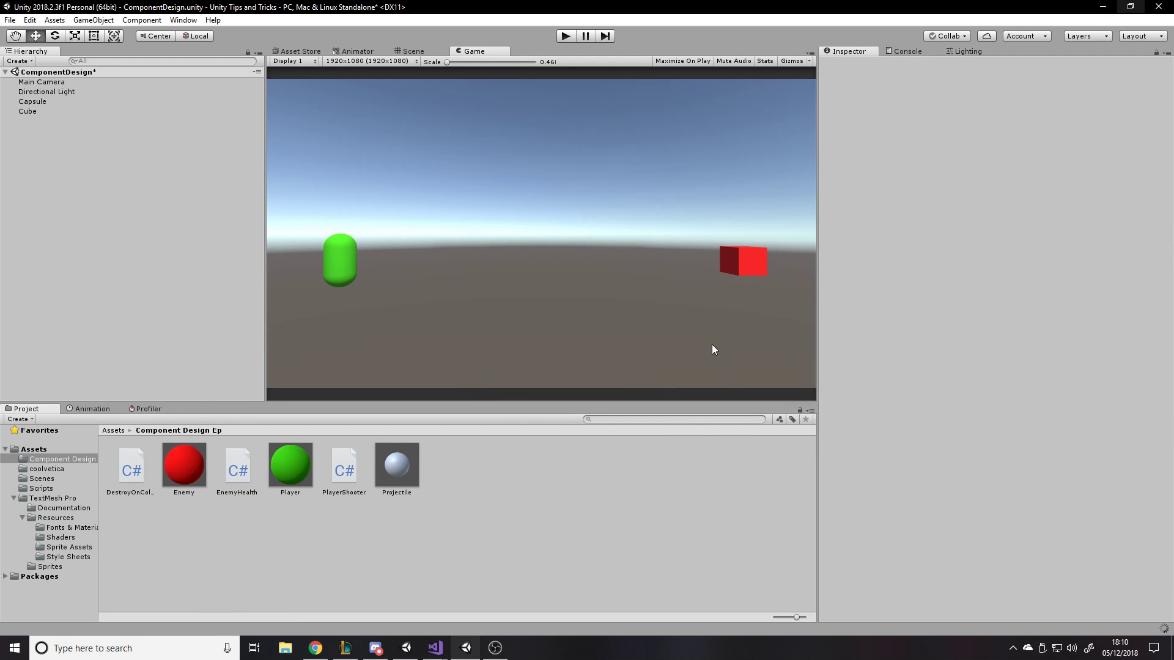
mouse_move(321, 312)
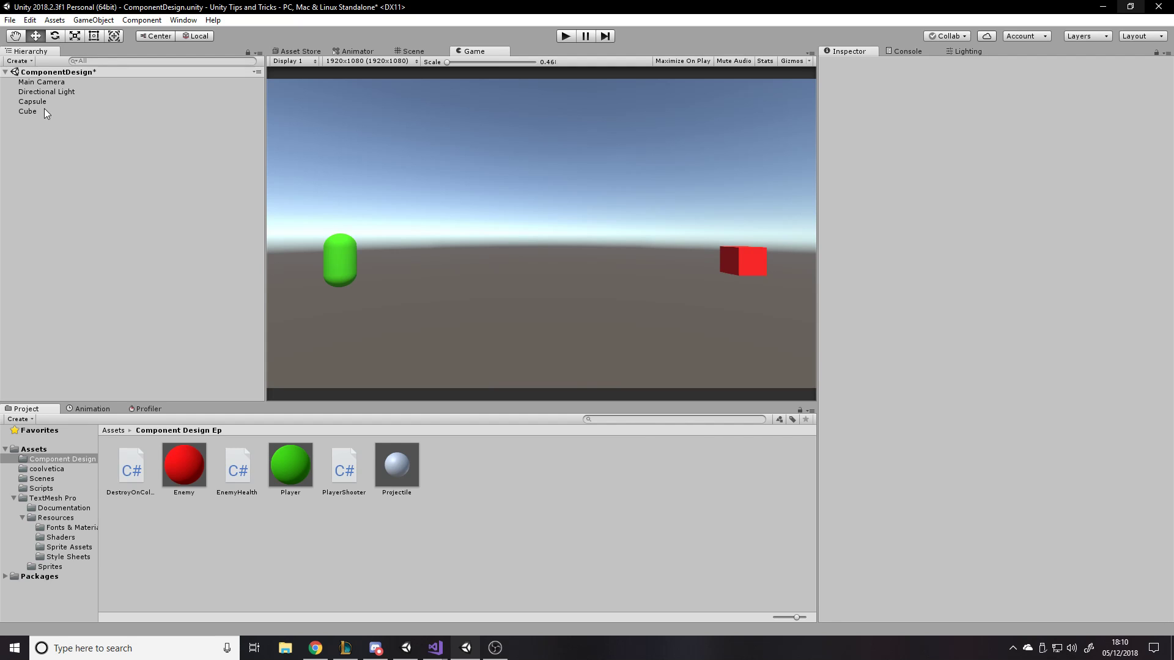
left_click(396, 465)
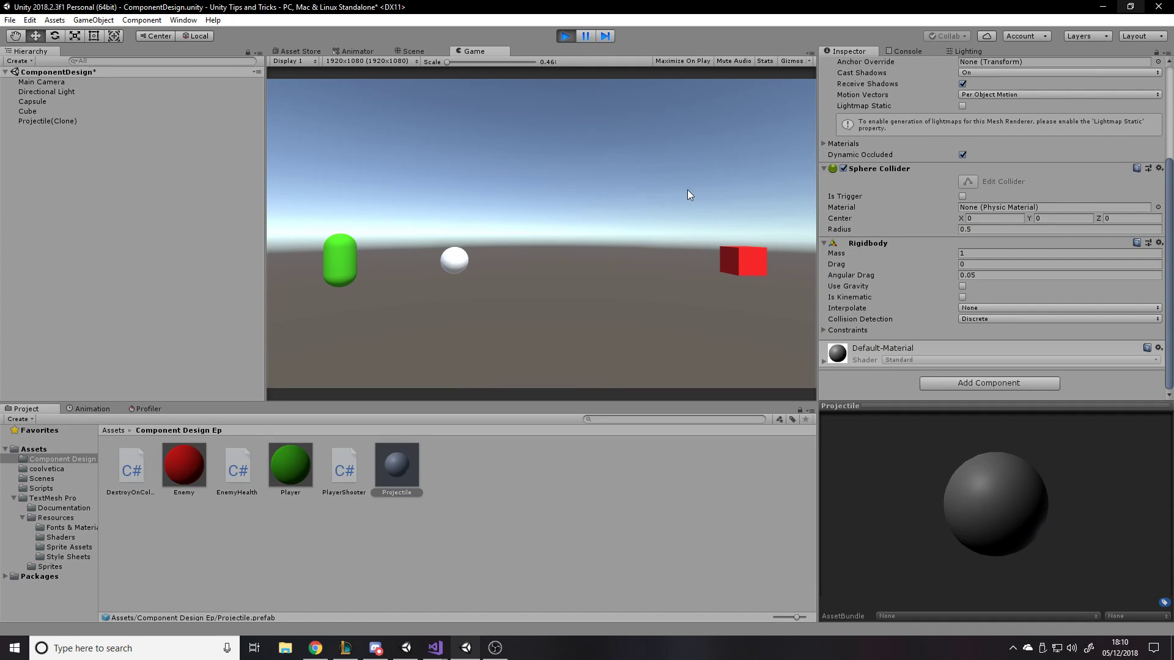
left_click(563, 35)
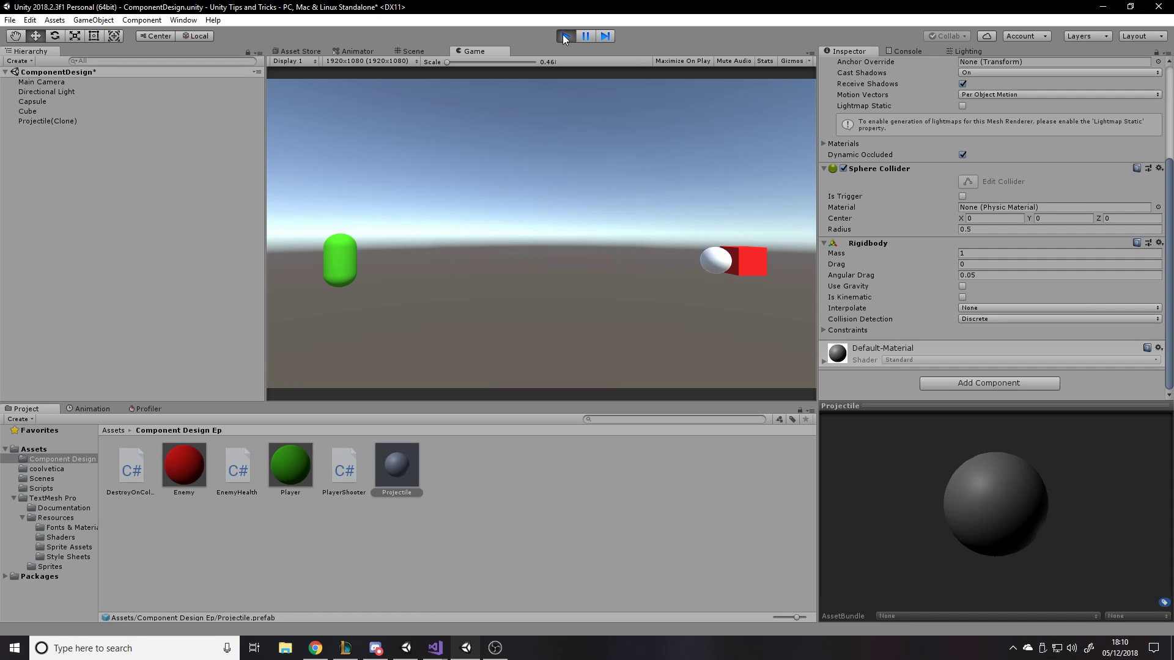
left_click(565, 35)
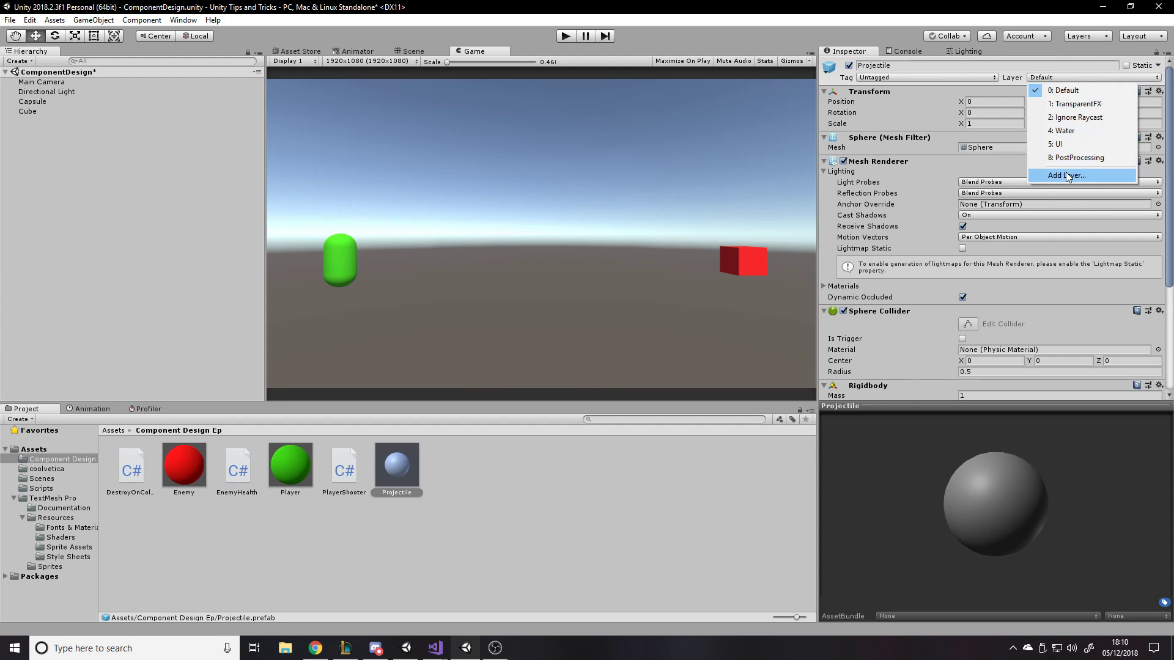
Step: Name User Layer 9 'Player' and User Layer 10 'Player Projectiles' in Tags and Layers
left_click(1065, 175)
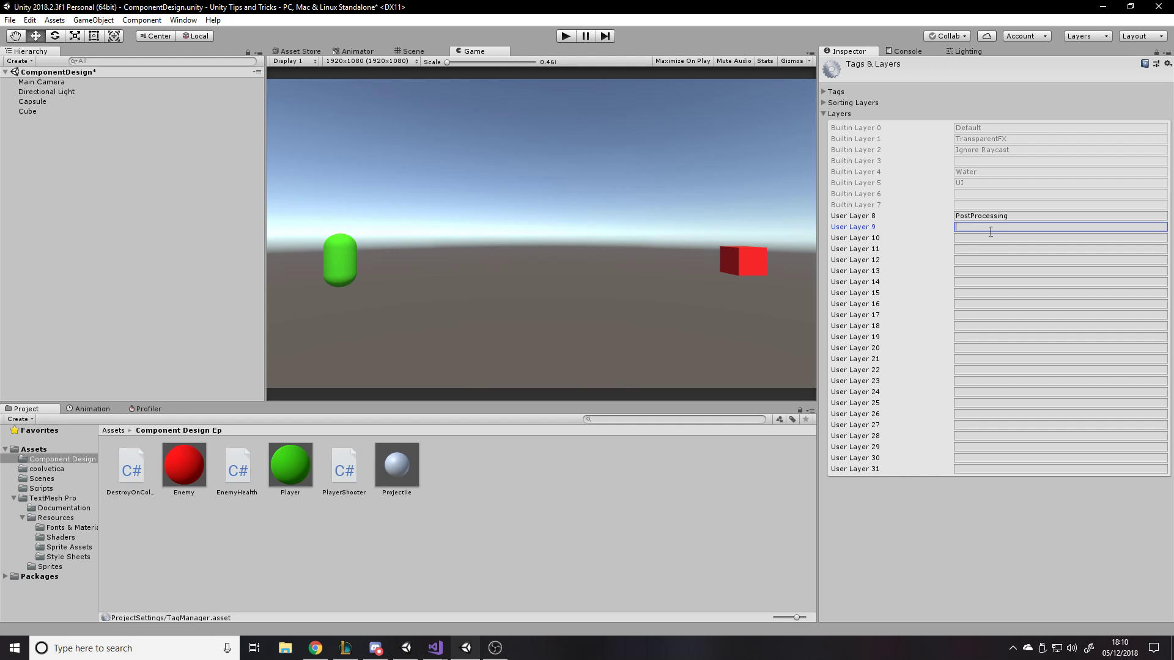
type("Player")
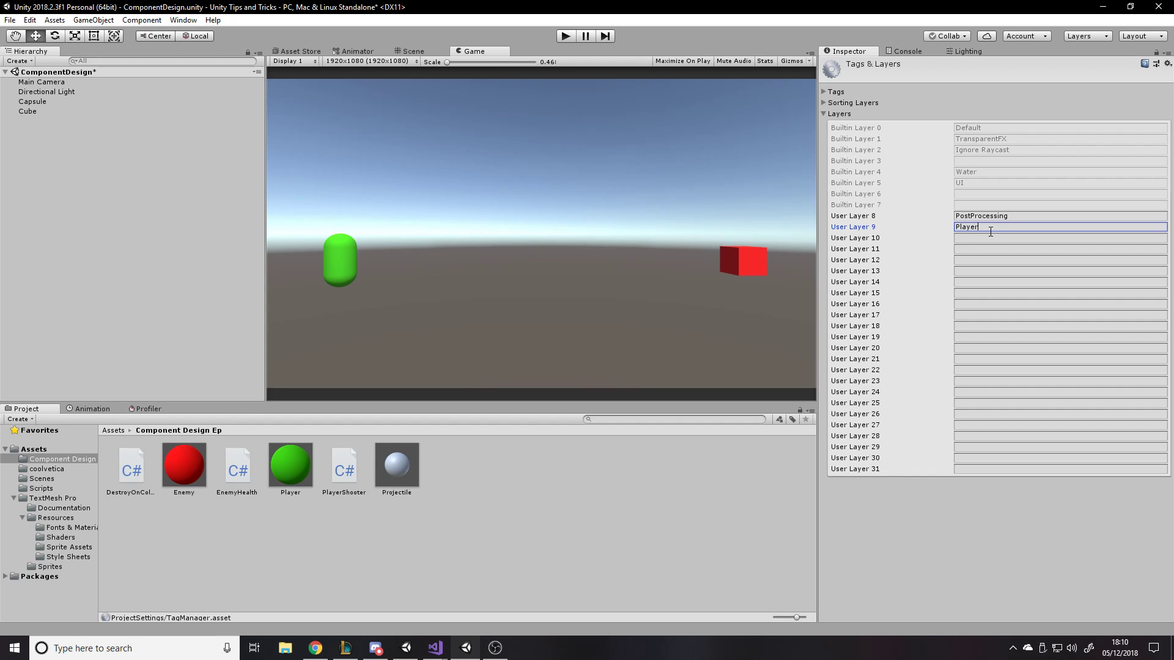
left_click(1057, 237)
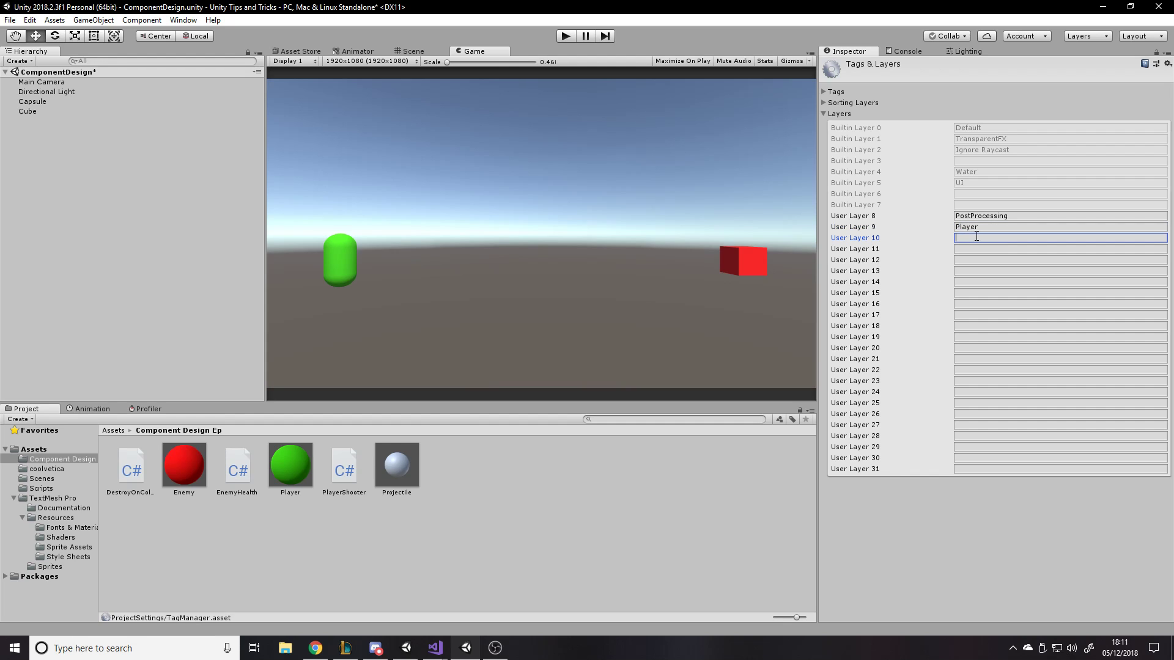
type("Player Proj")
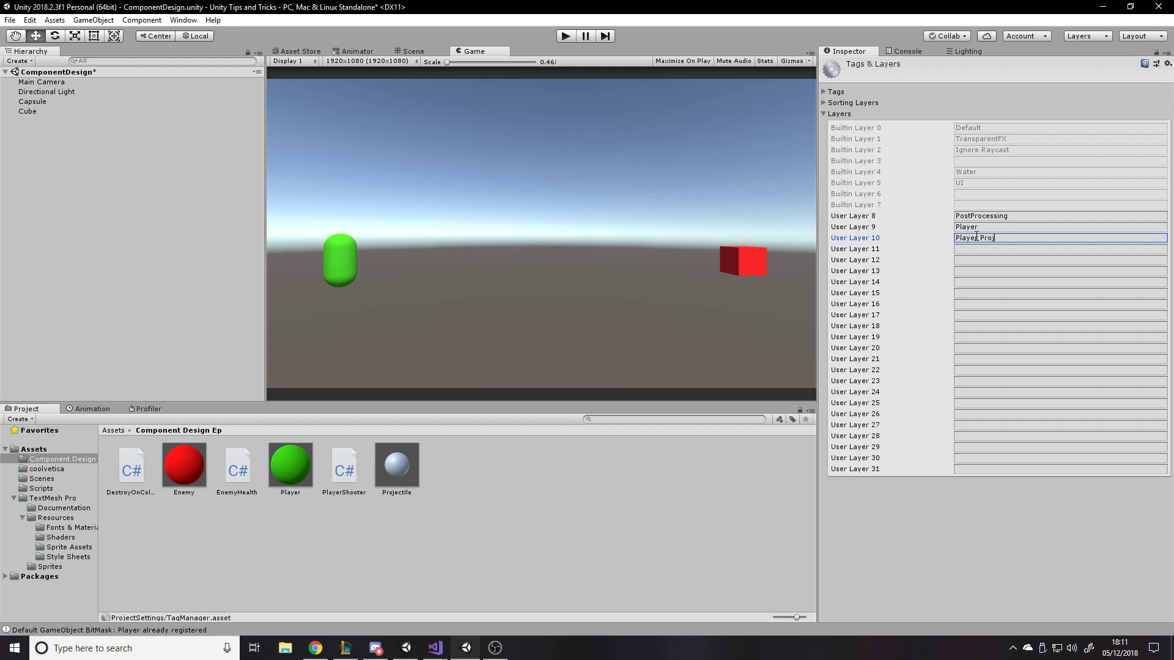
left_click(456, 469)
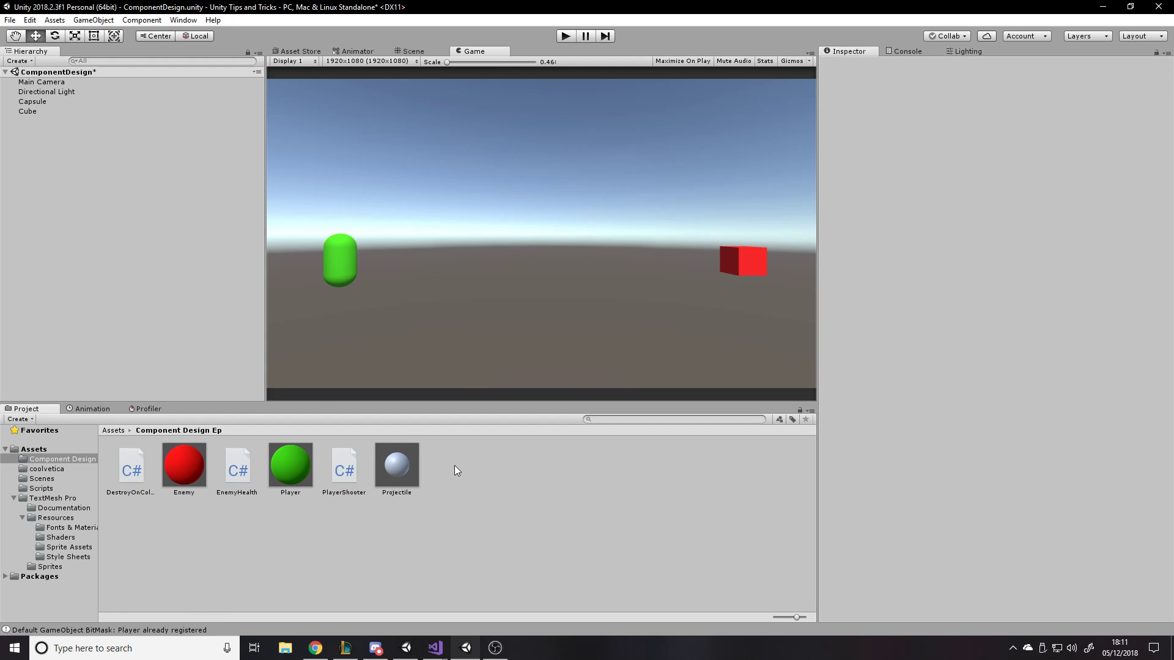
Step: Put the Projectile prefab on the Player Projectiles layer
left_click(396, 462)
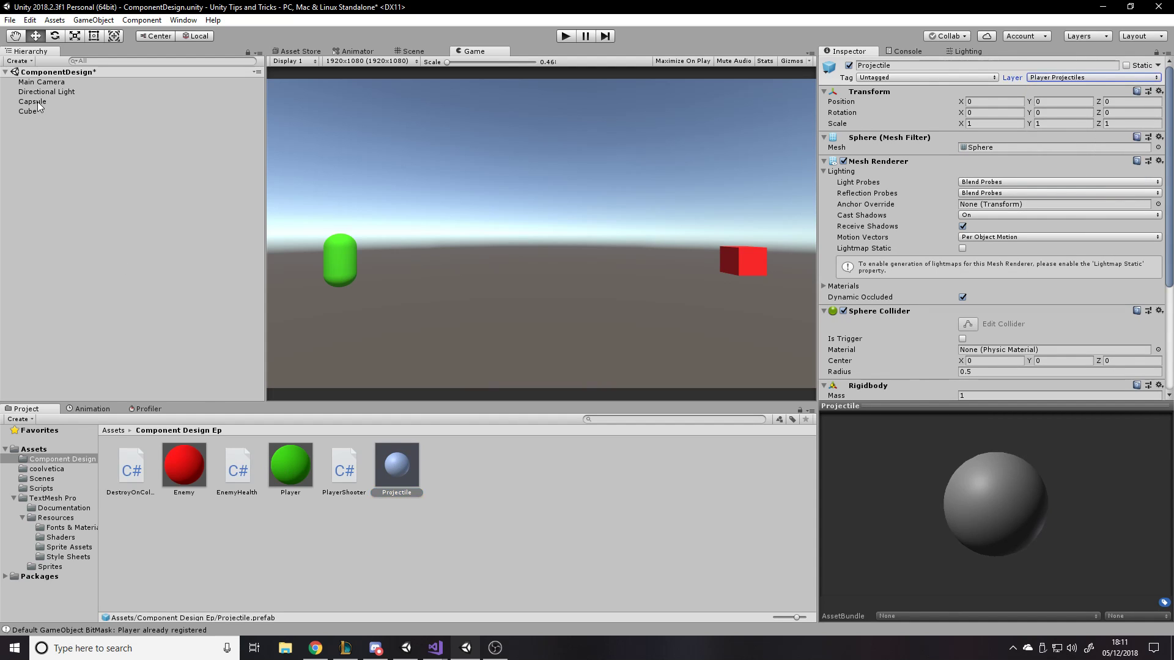
left_click(1089, 77)
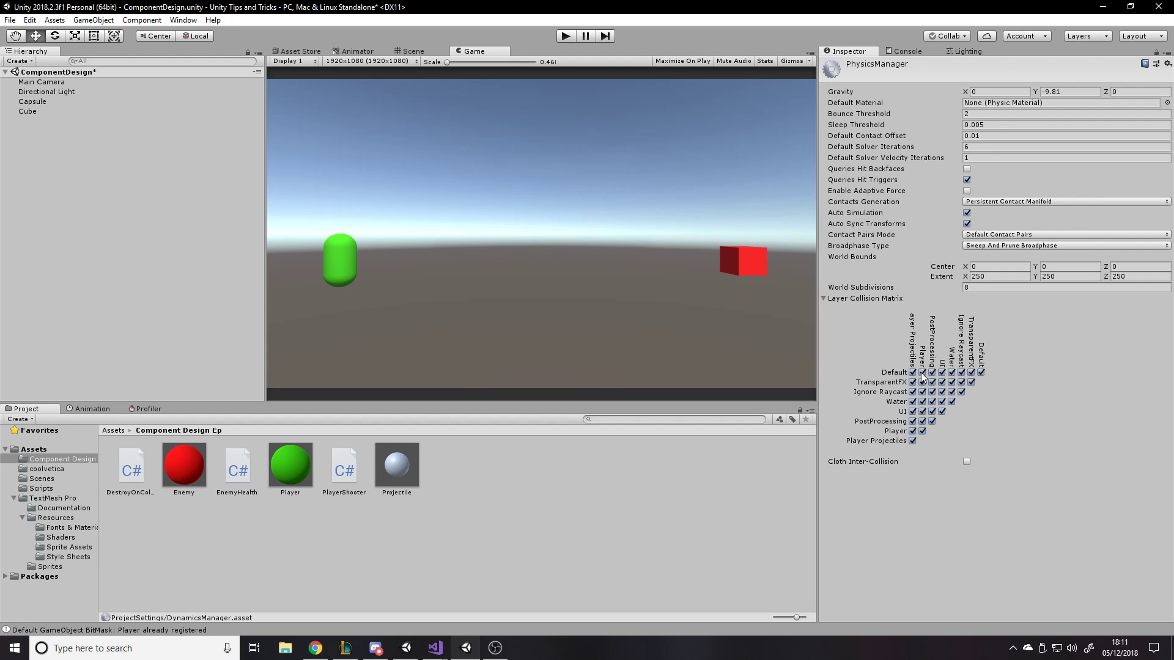
mouse_move(941, 411)
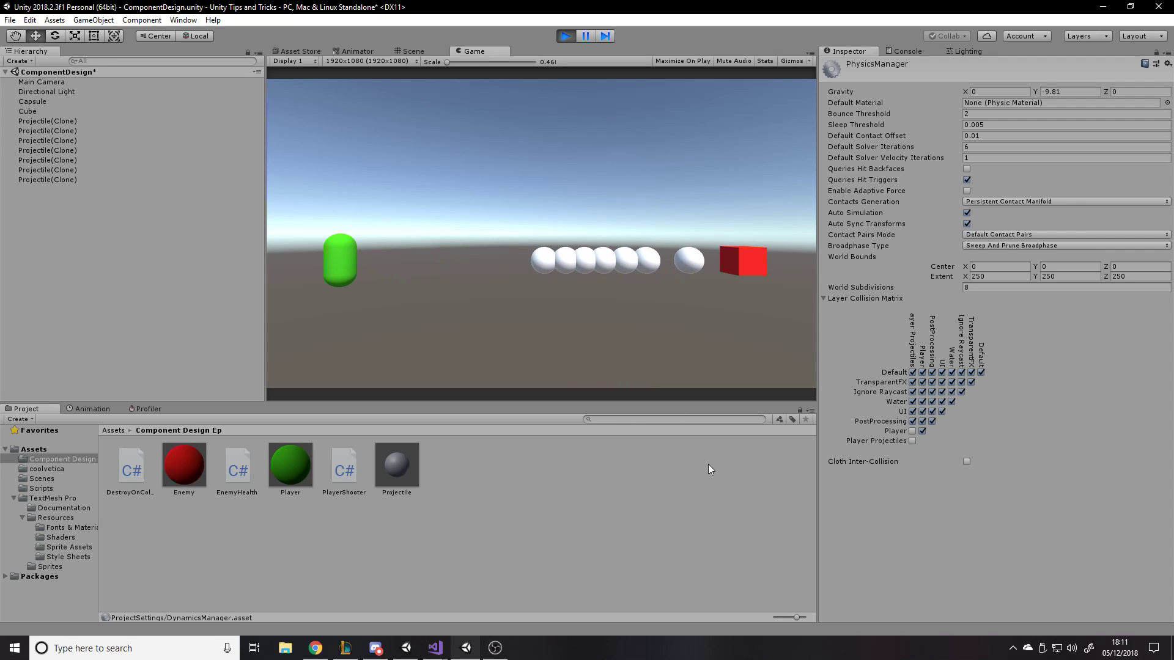
Step: Stop the test run of firing projectiles at the red cube
left_click(565, 36)
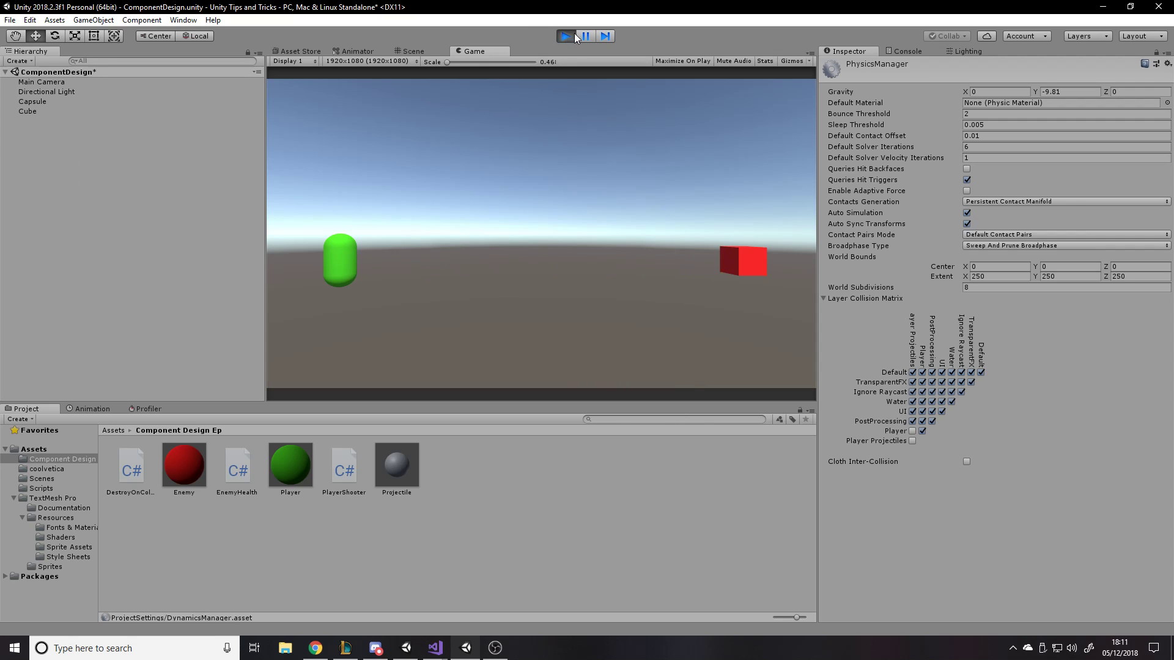
left_click(565, 36)
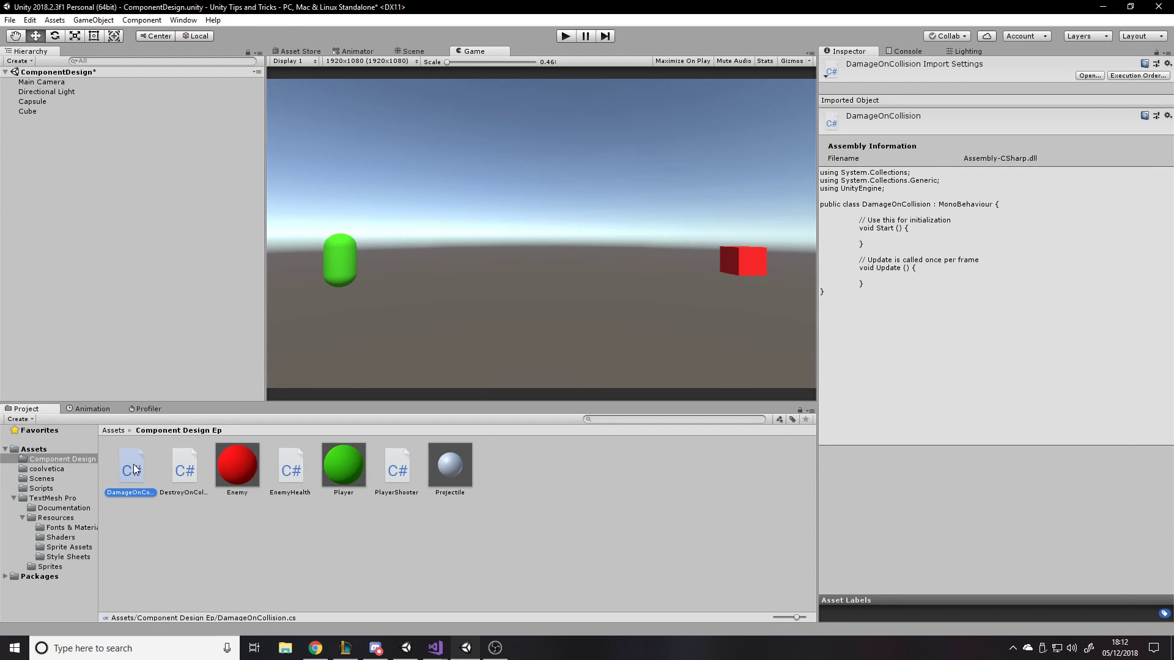
Step: Open the new DamageOnCollision script in Visual Studio
double_click(130, 464)
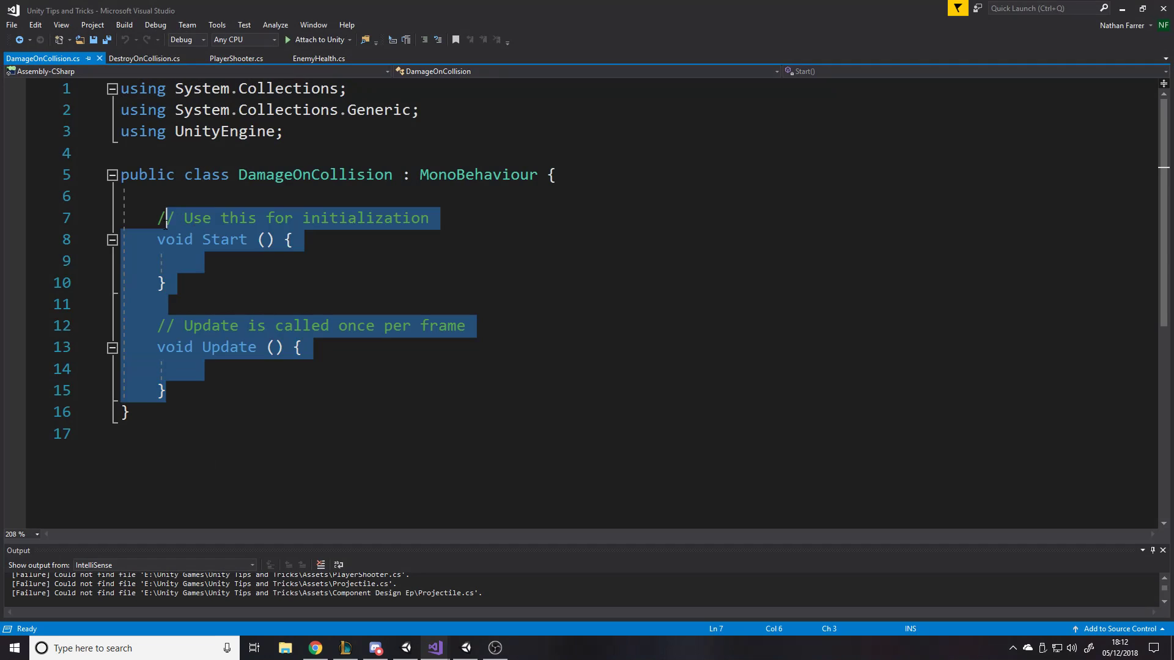
Step: Write OnCollisionEnter that gets EnemyHealth from the collider and calls DealDamage(damage)
type("p")
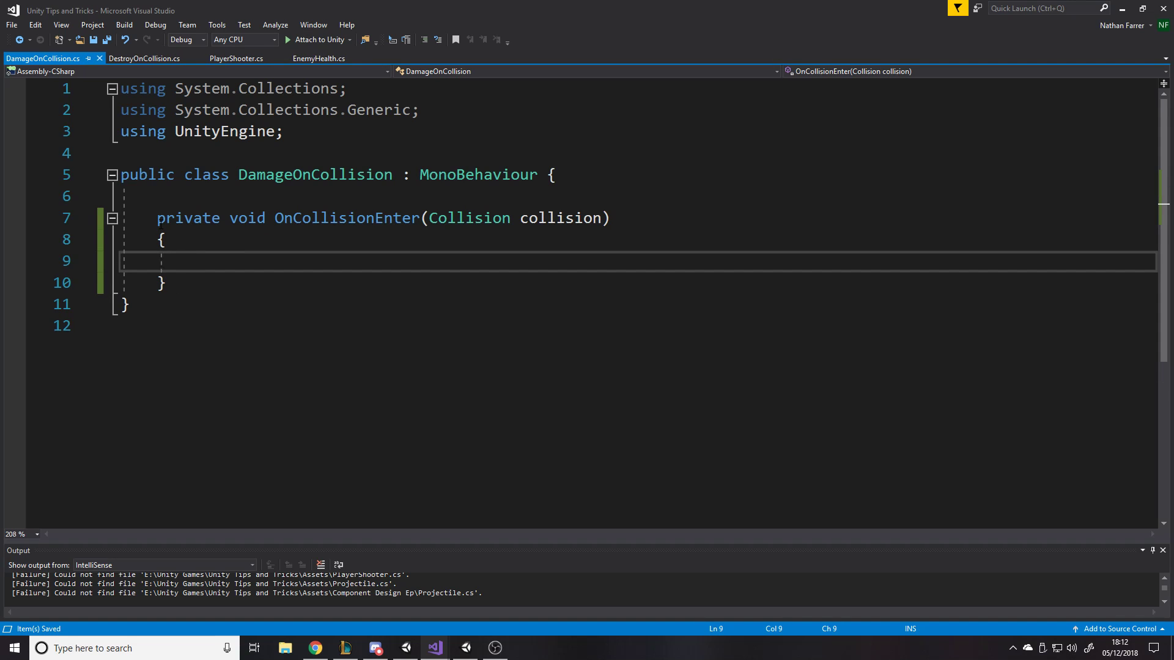
type("if(col")
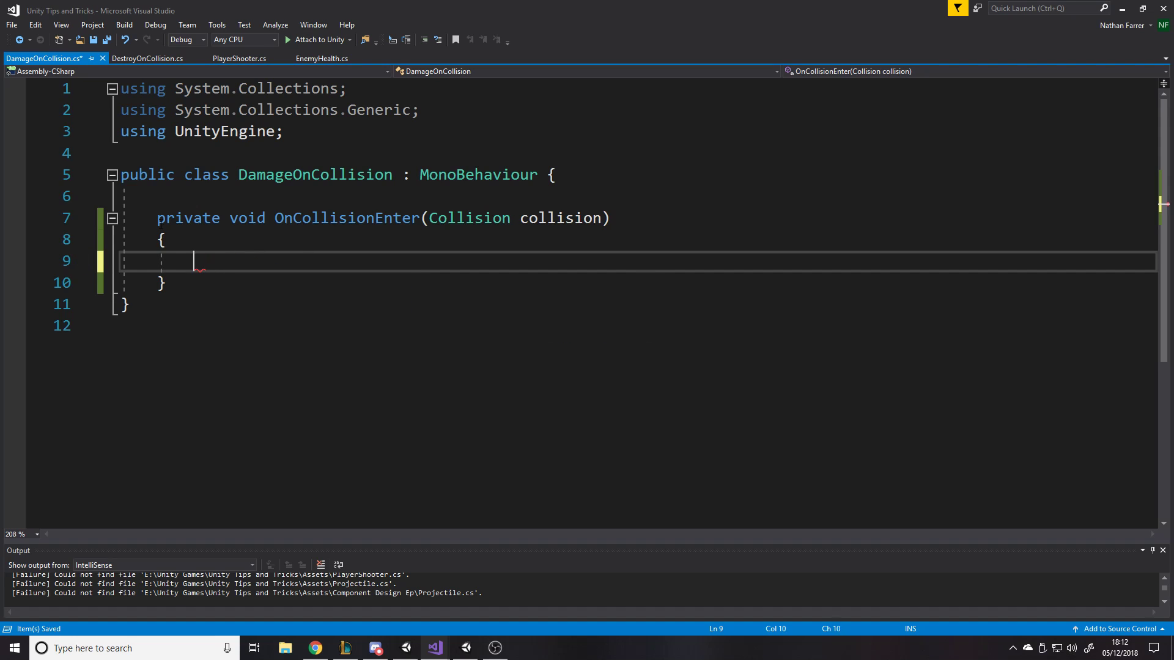
key("Backspace")
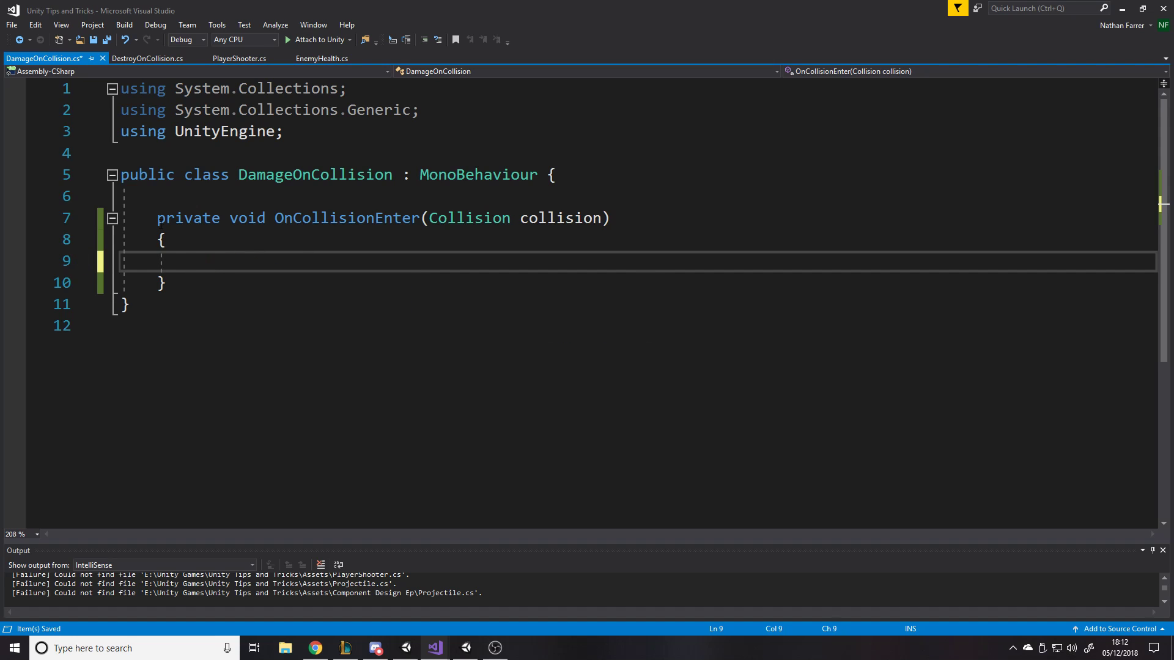
type("EnemyHealth enemyHealth = coll")
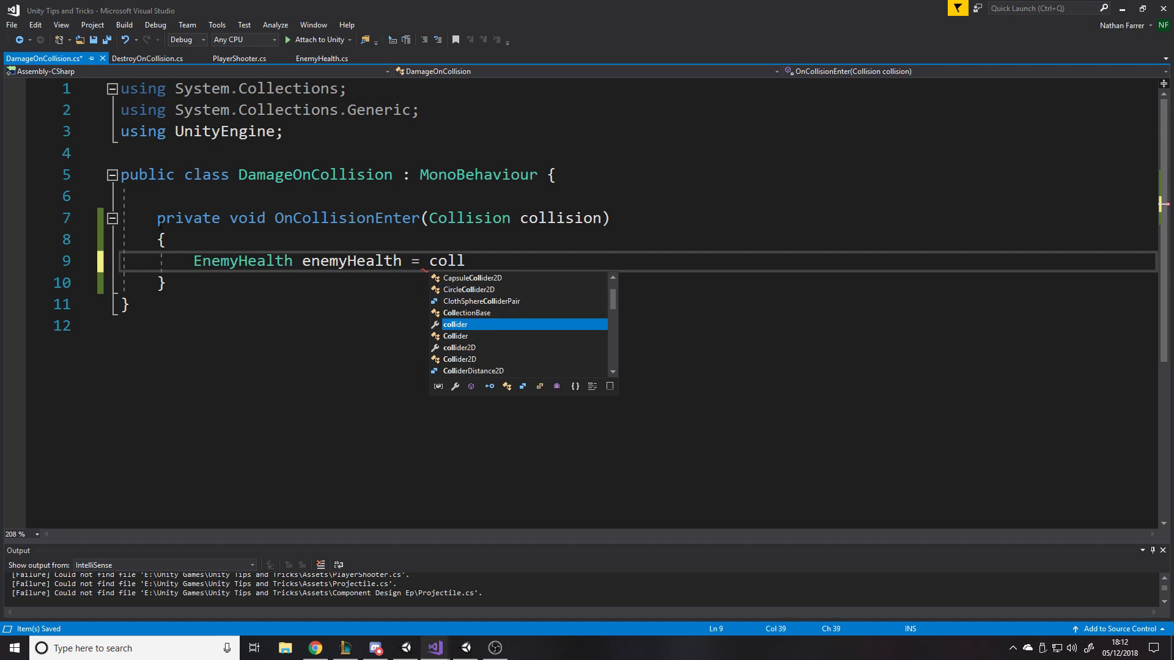
type("ision.g")
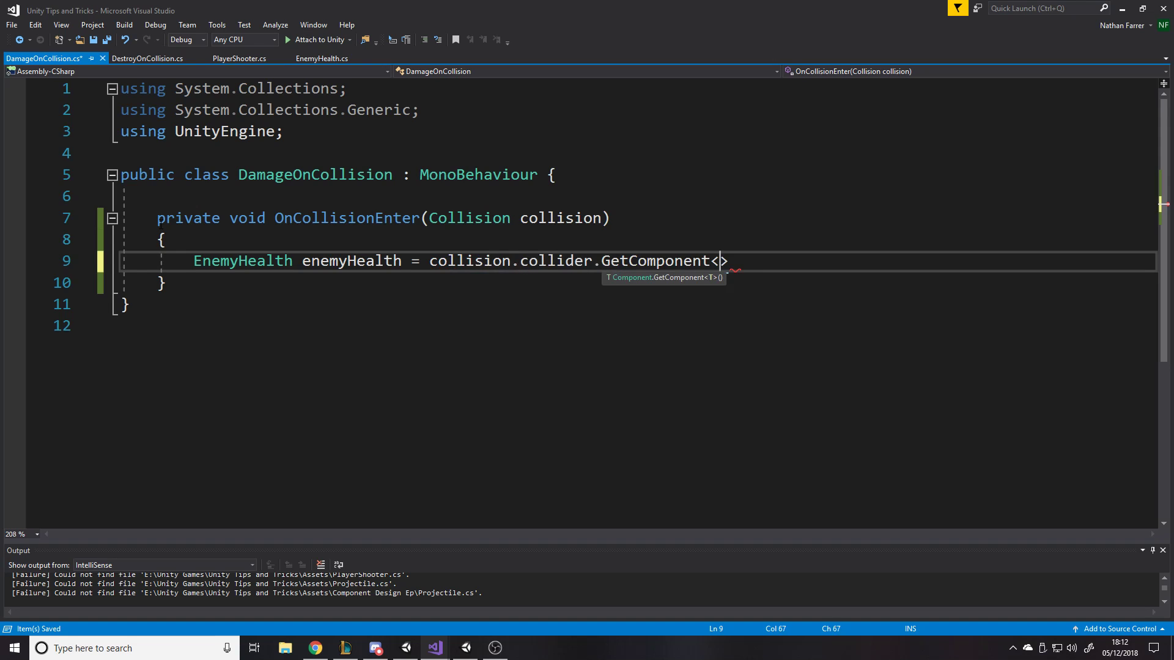
type("EnemyHealth>()")
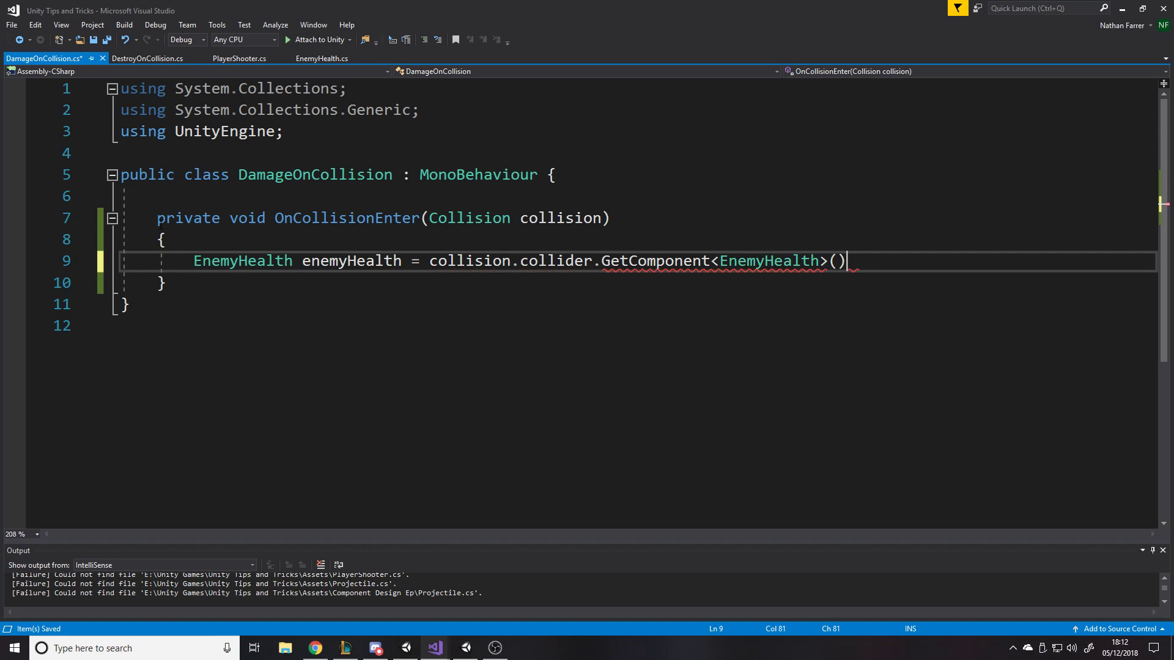
type("if(enemyHealth != null")
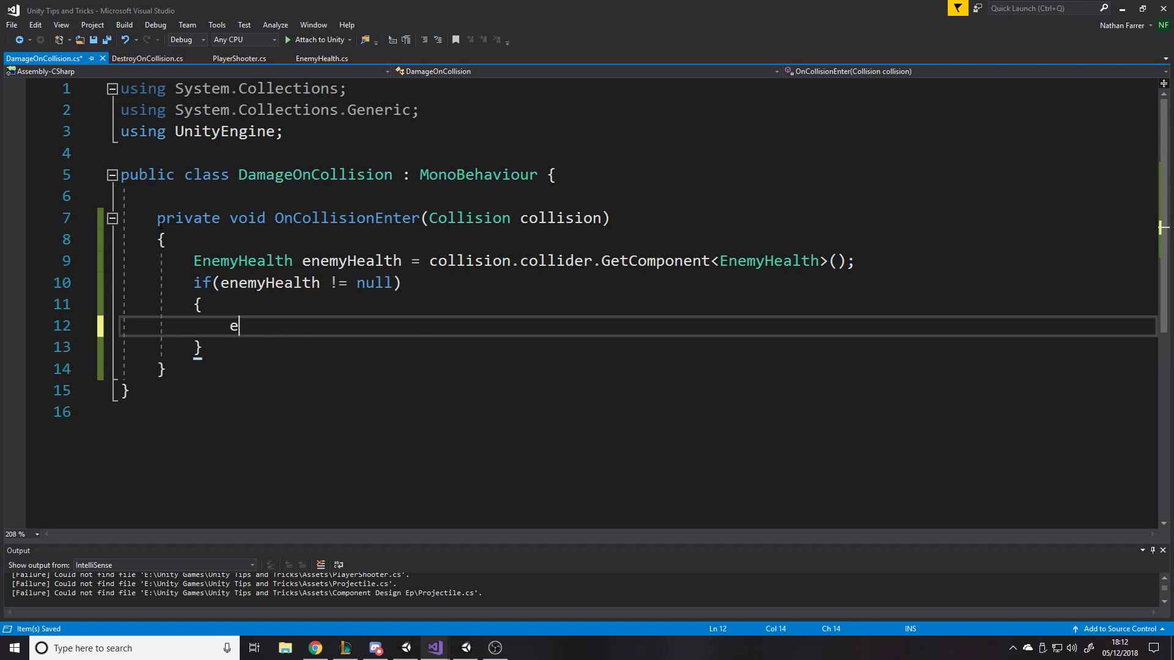
type("nemyHealth.dde")
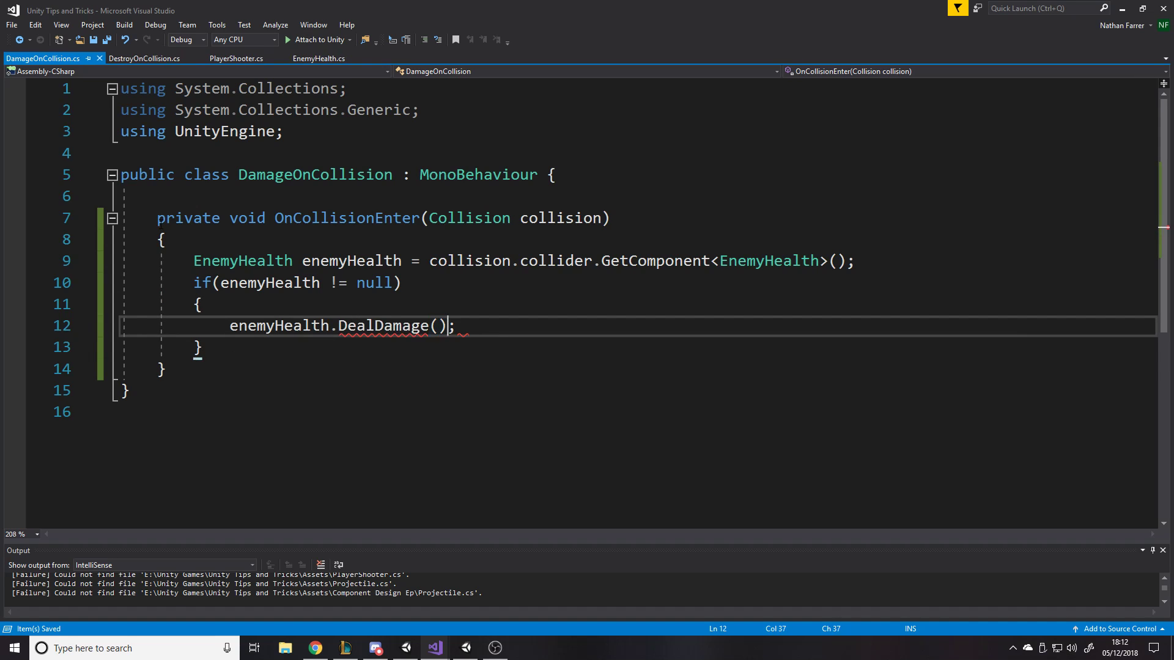
type("damage")
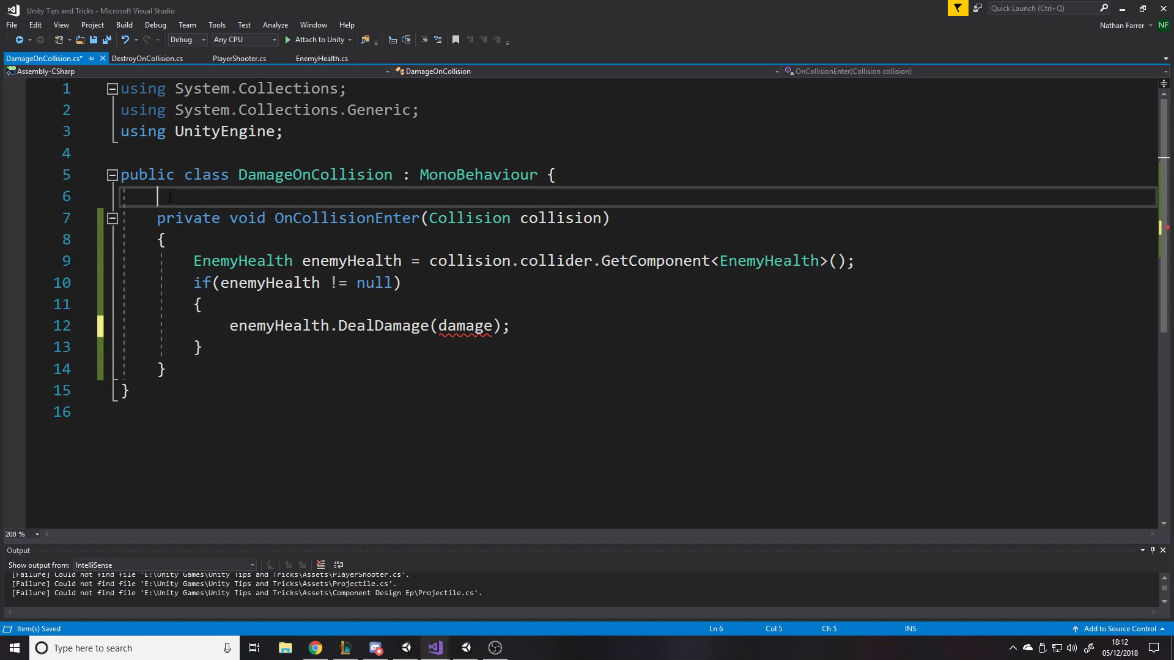
Step: Add a [SerializeField] private int damage field and return to Unity
type("[SerializeField] private f")
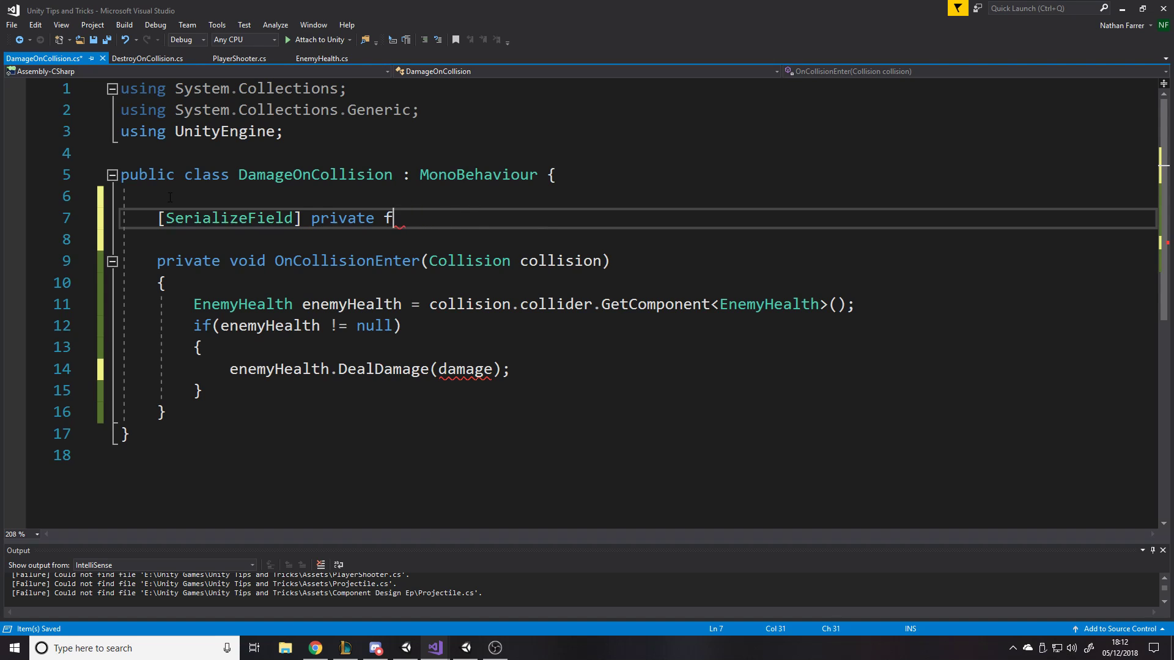
type("int damage;")
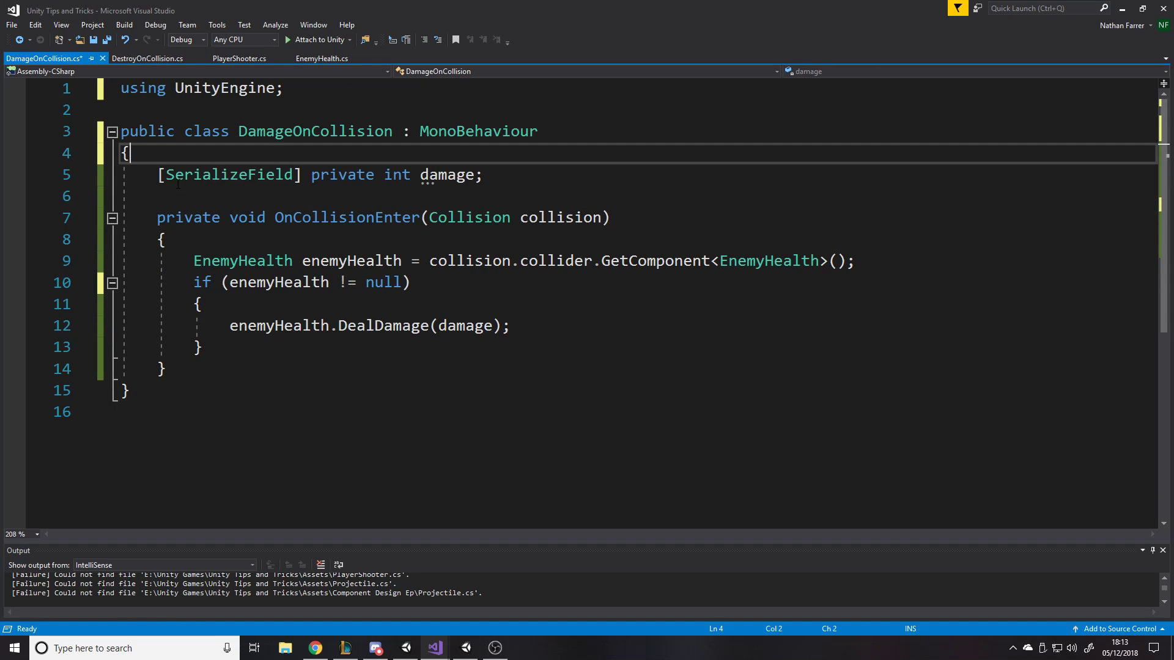
double_click(478, 131)
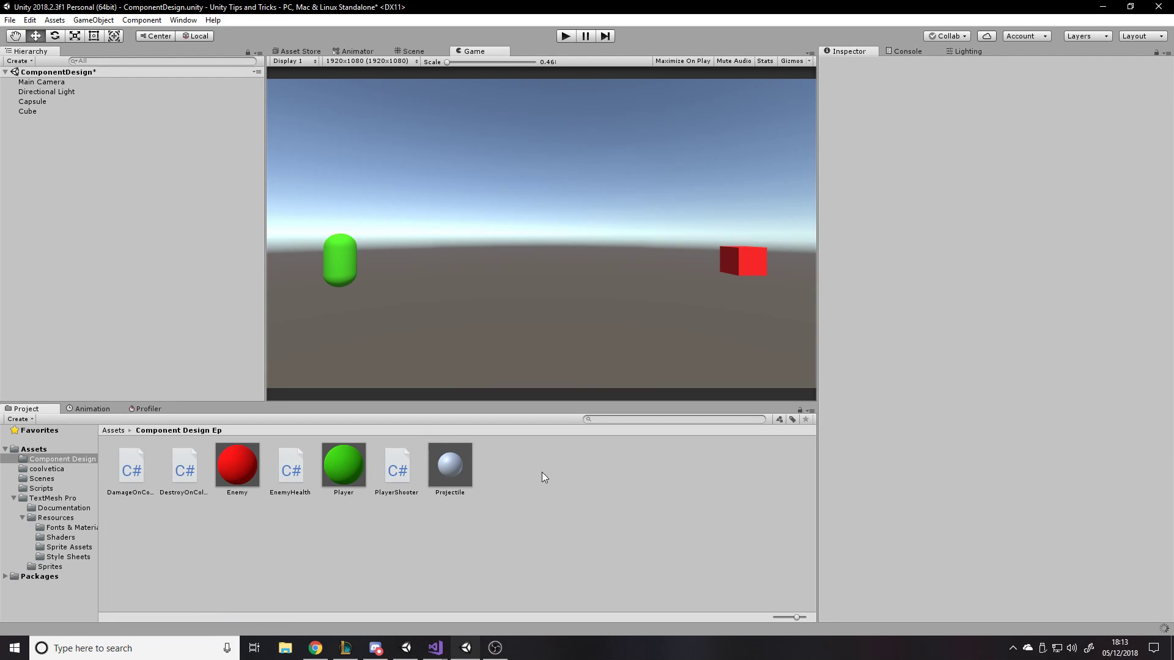
mouse_move(292, 264)
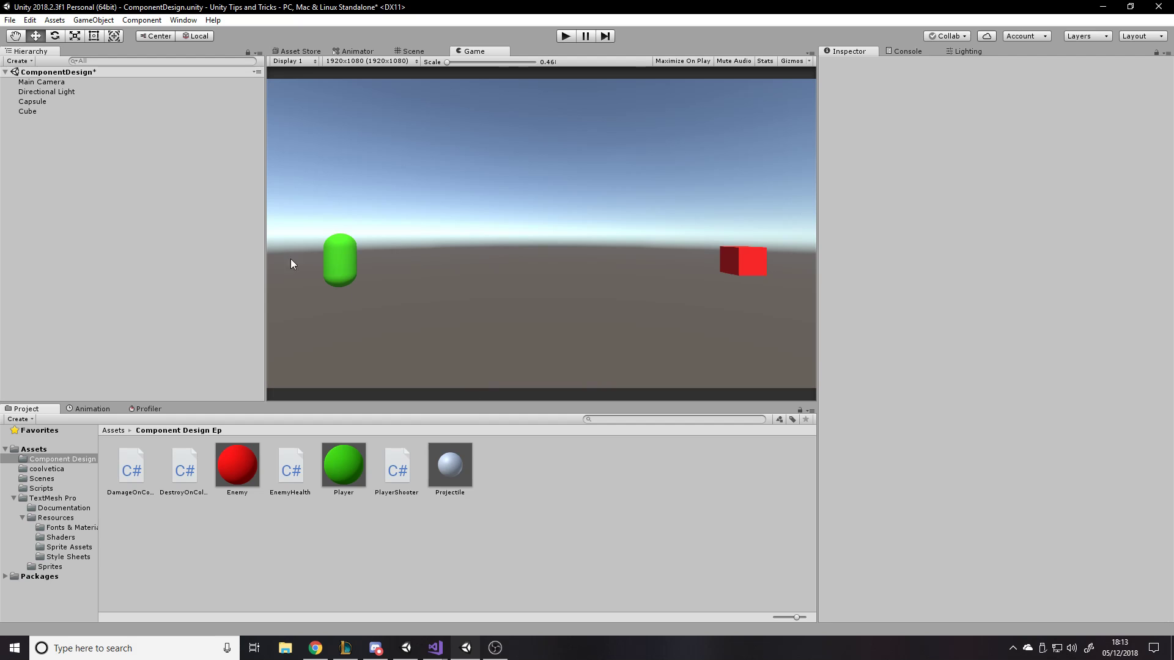
mouse_move(34, 122)
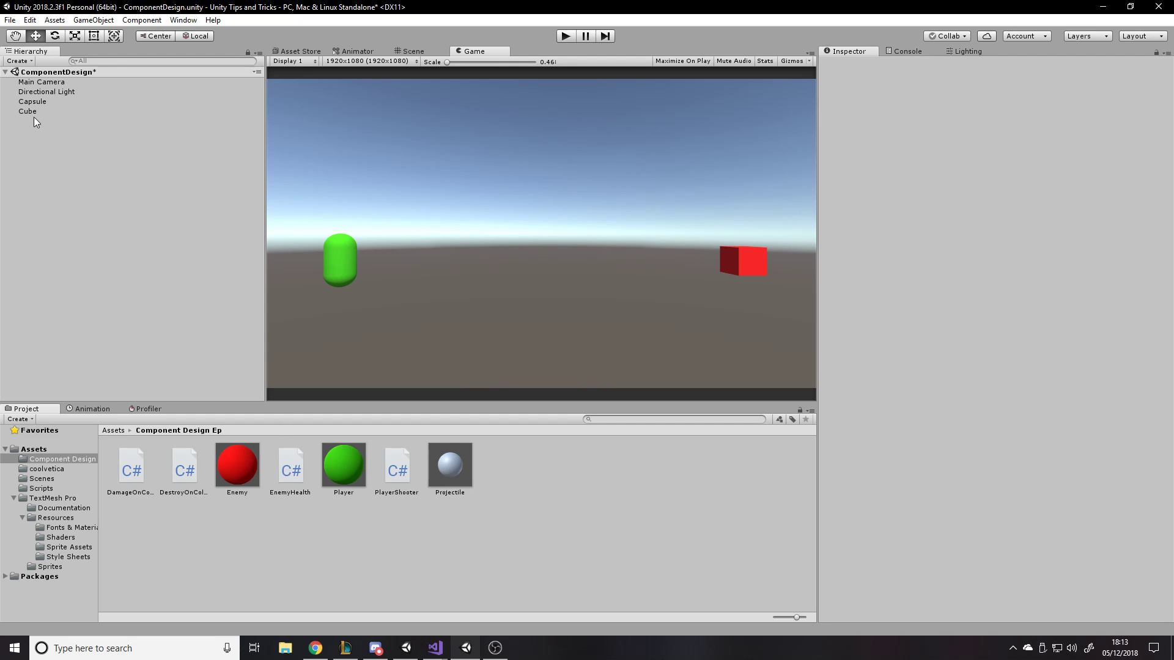
Step: Give the Projectile prefab Damage On Collision with damage 10 and start a test run
left_click(450, 462)
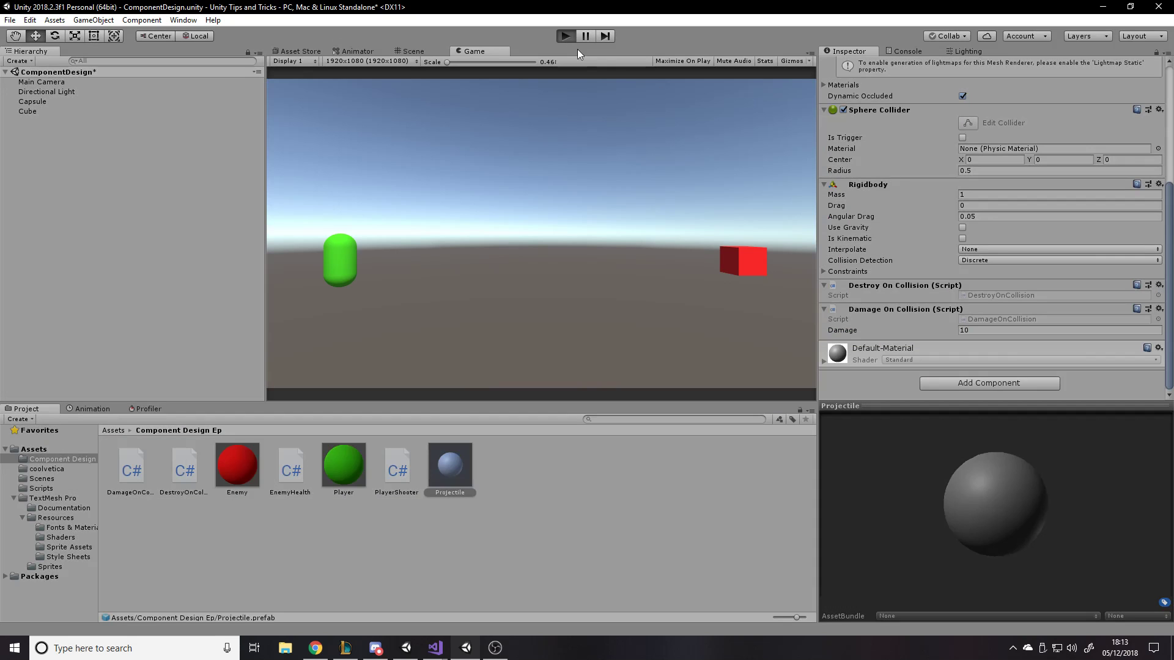
mouse_move(638, 251)
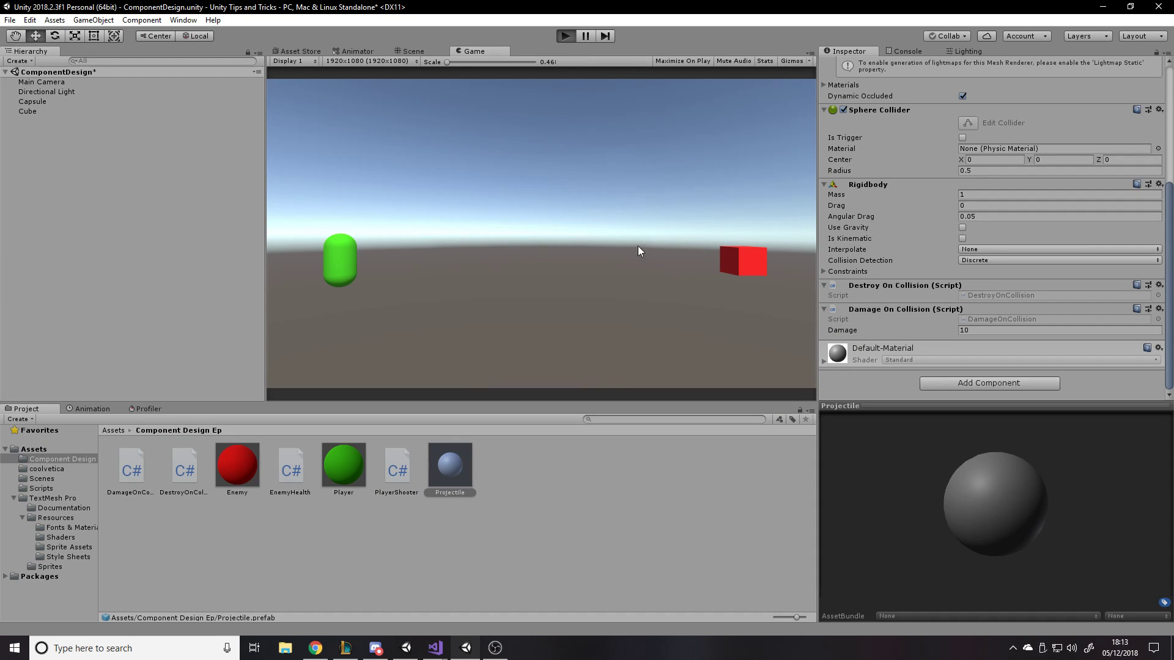
left_click(565, 36)
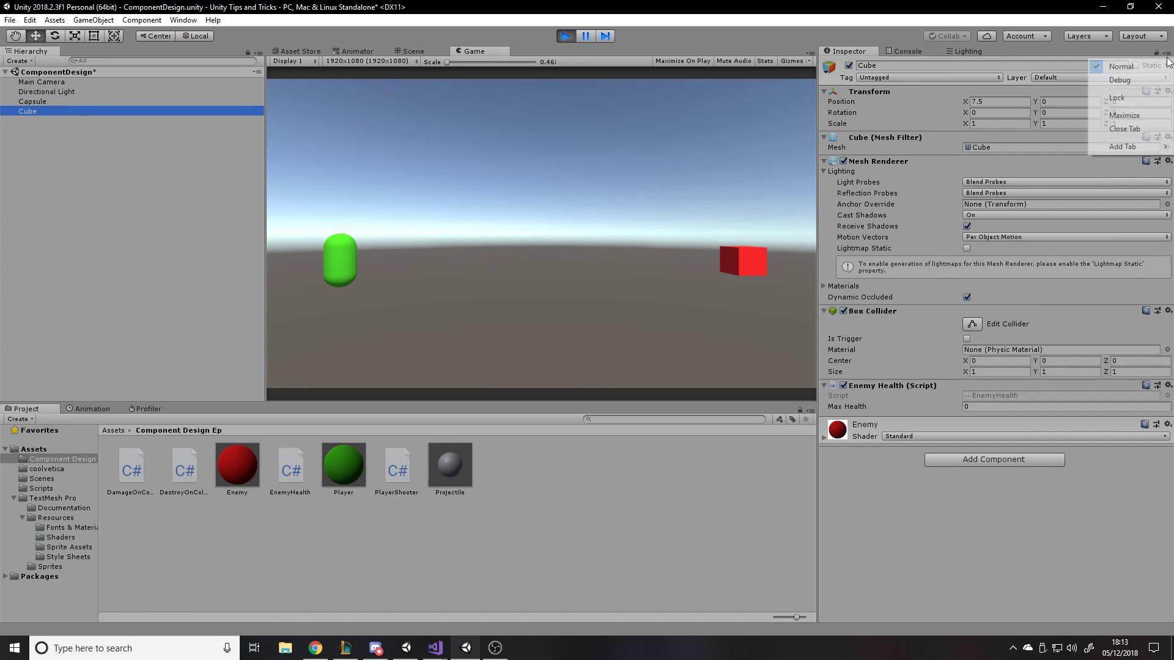
Step: Switch the cube's Inspector to Debug to show its health, then test shooting it and stop
left_click(1121, 79)
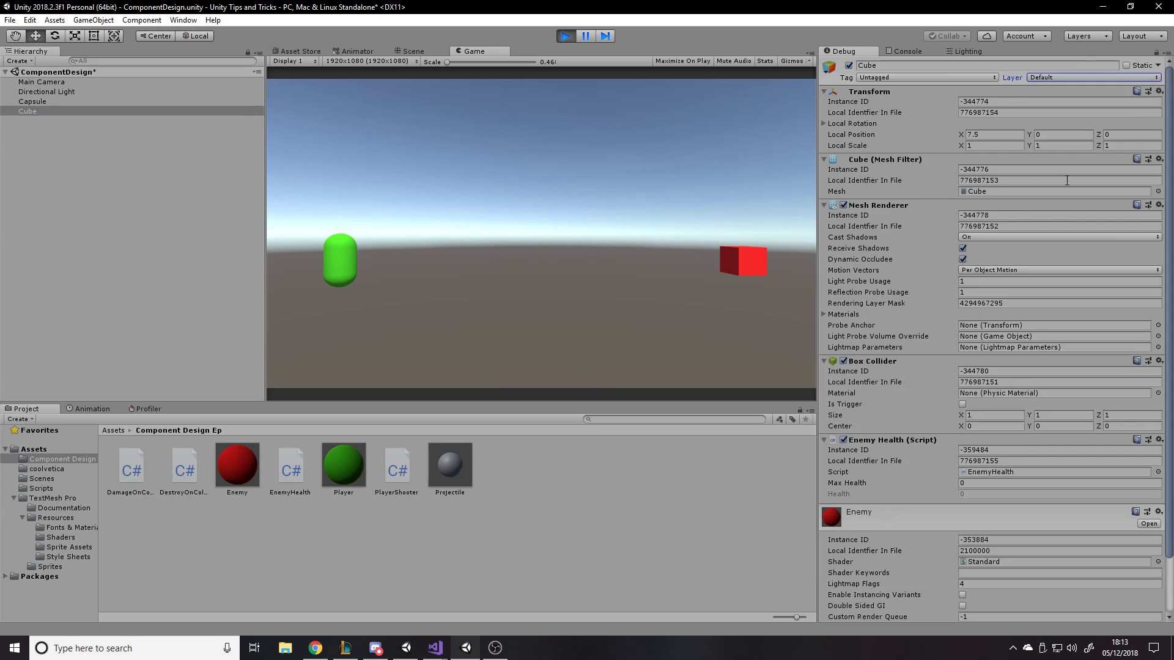
scroll("down", 3)
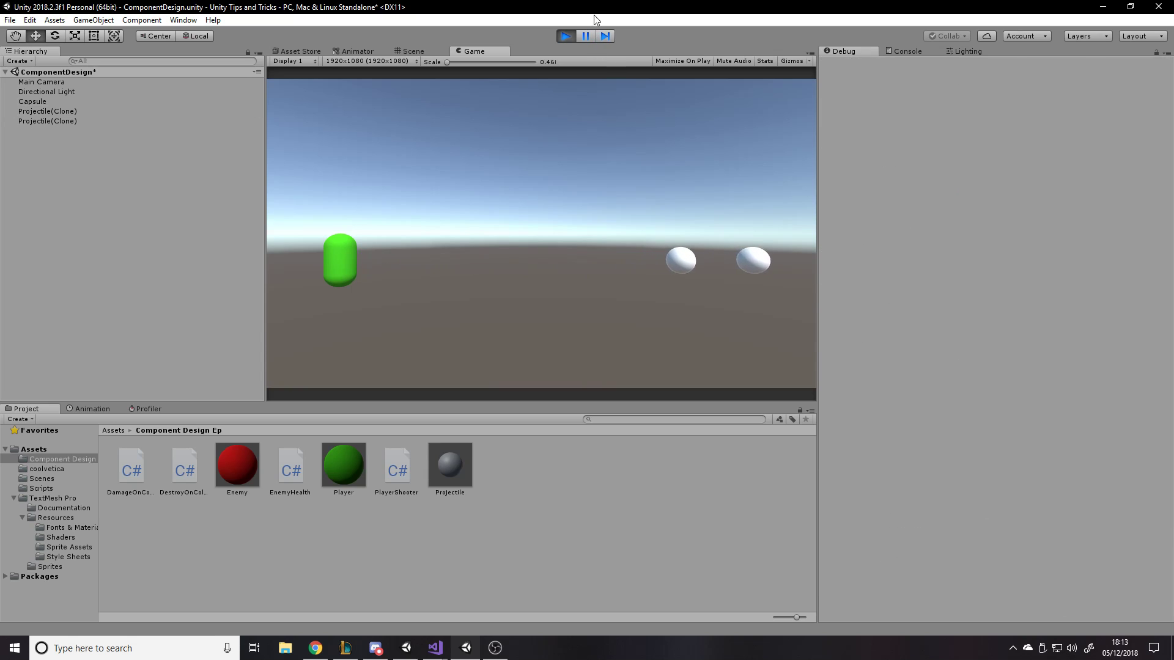
left_click(565, 35)
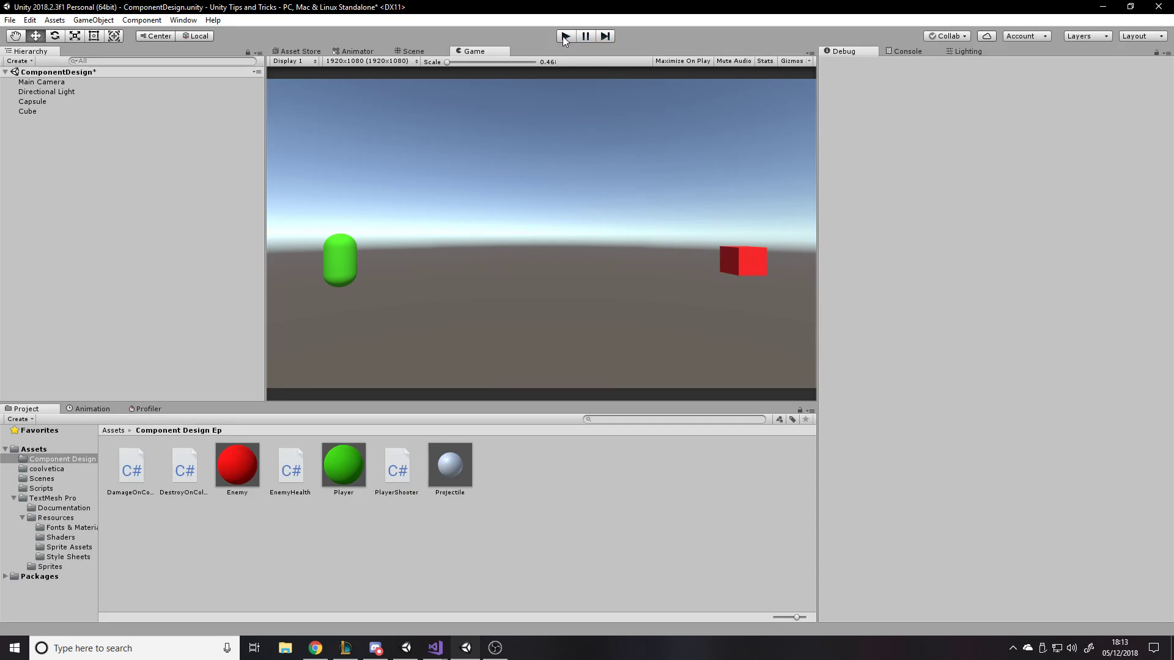
Step: Review the project's Physics settings via Edit > Project Settings
left_click(29, 19)
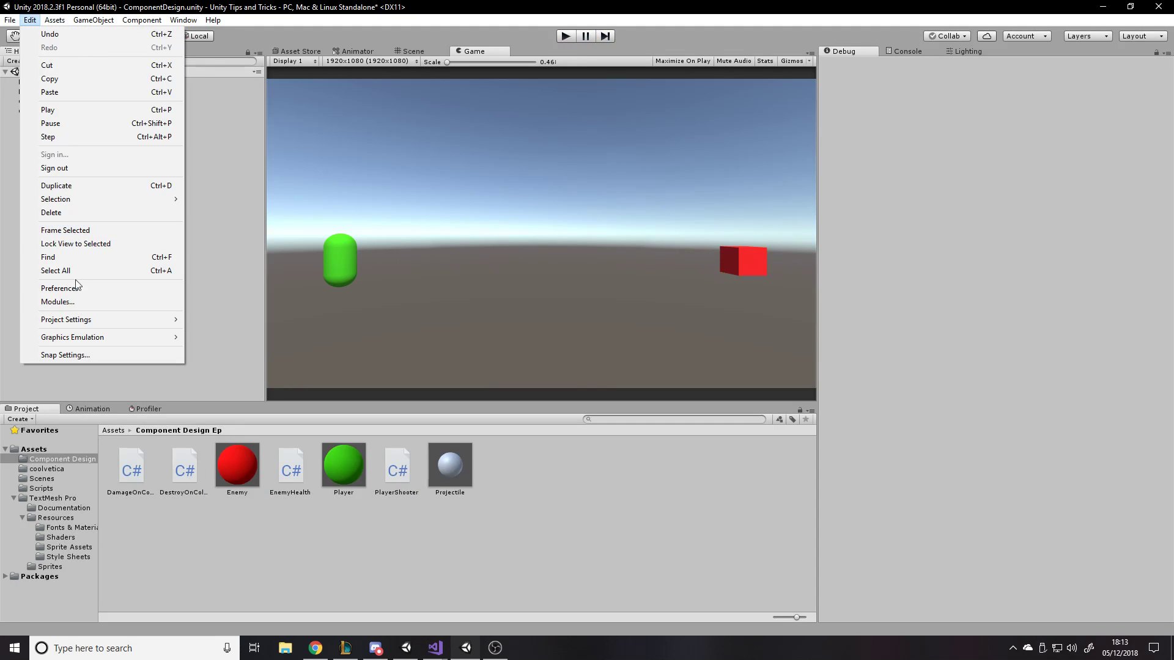
mouse_move(65, 319)
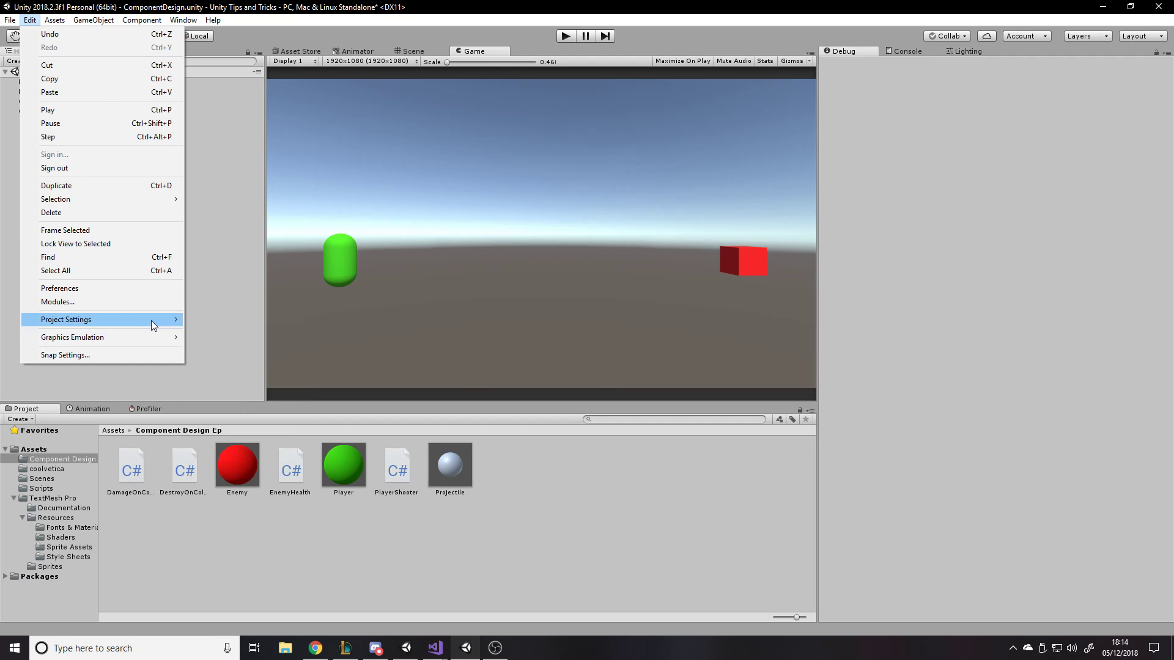
mouse_move(66, 319)
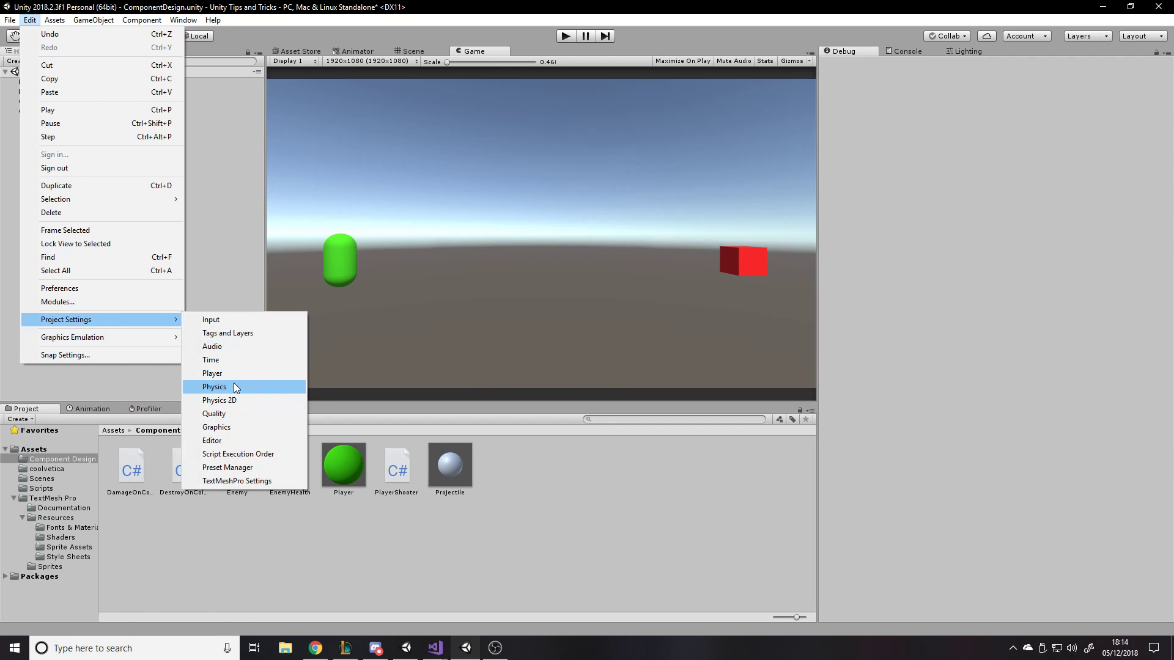
left_click(212, 387)
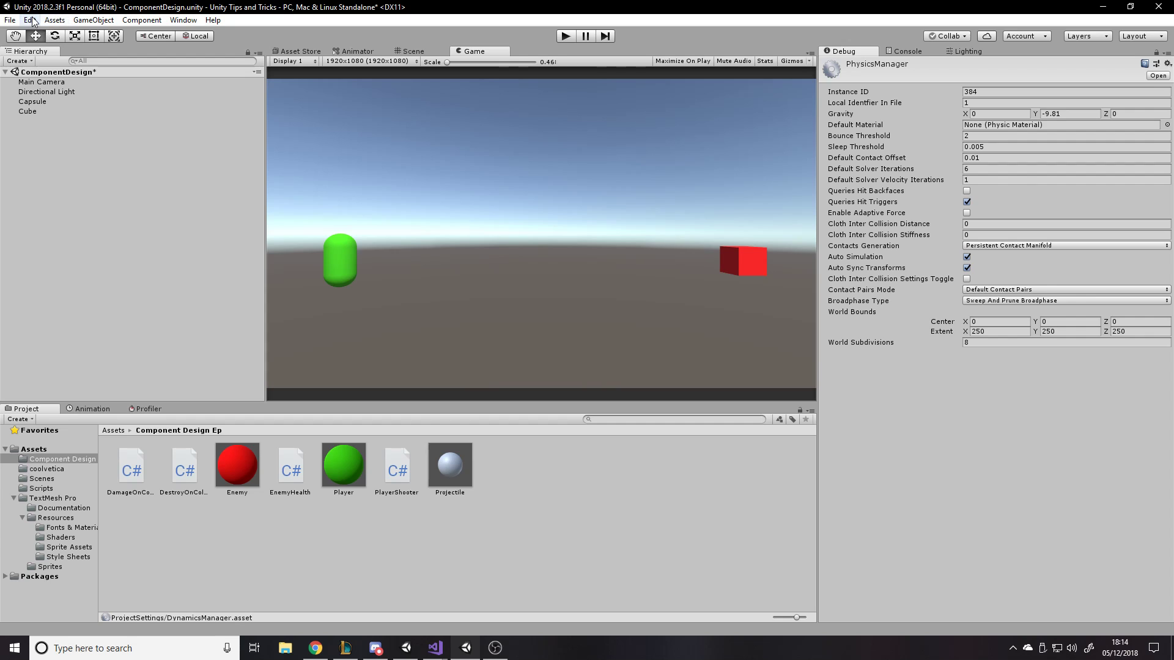
left_click(30, 20)
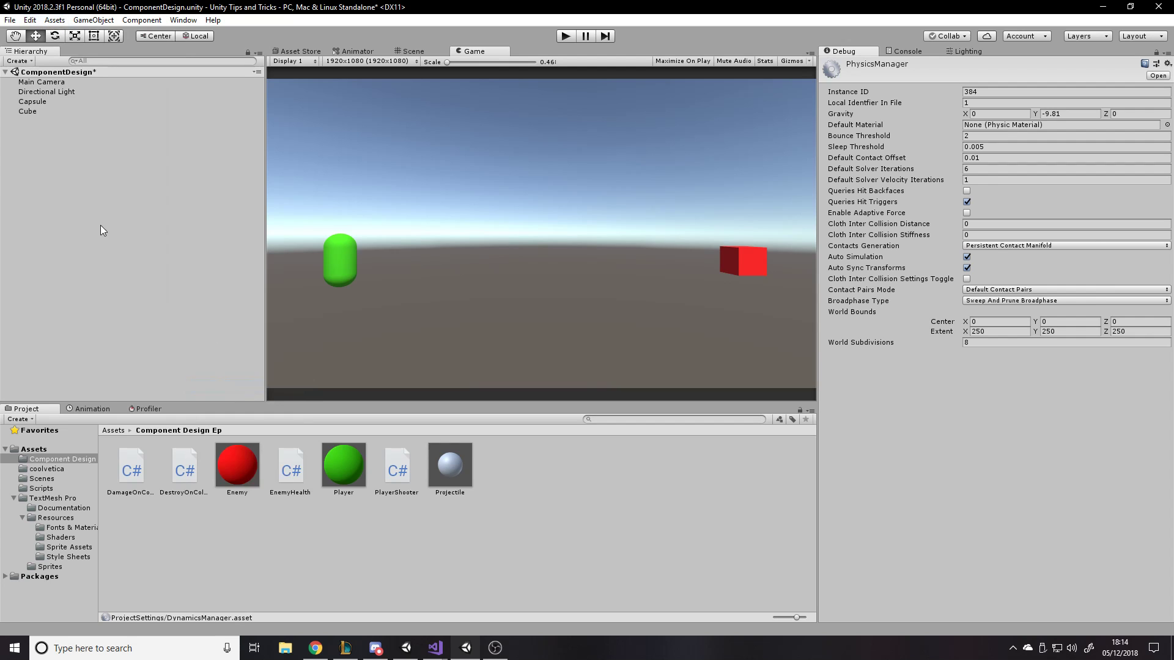
left_click(30, 19)
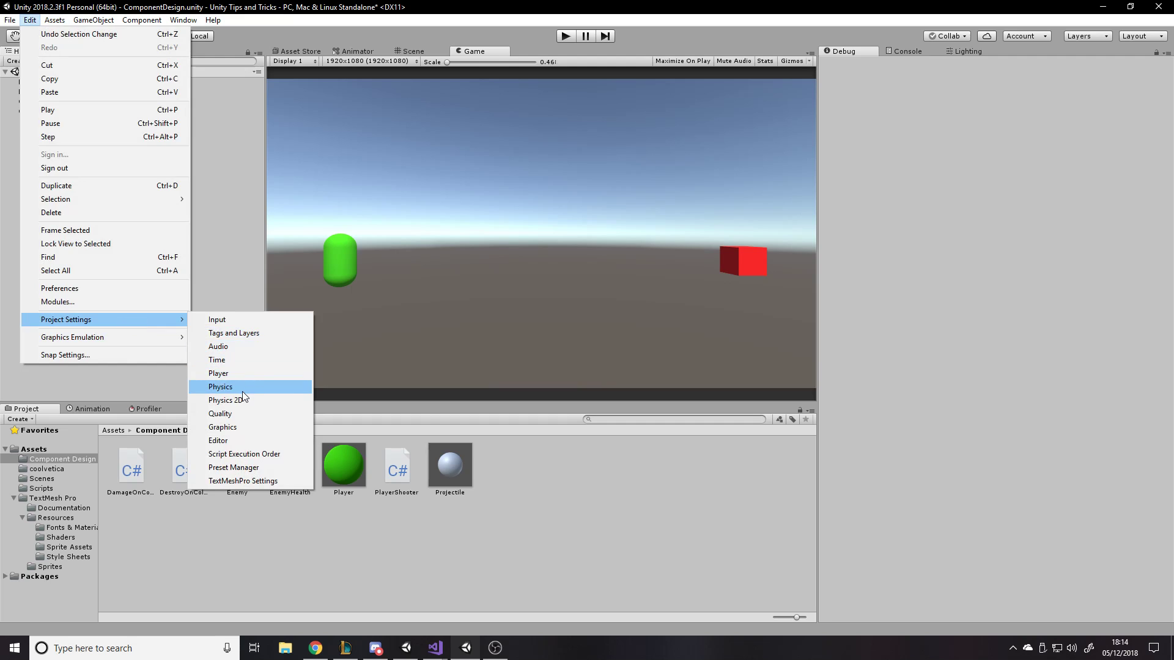
left_click(220, 388)
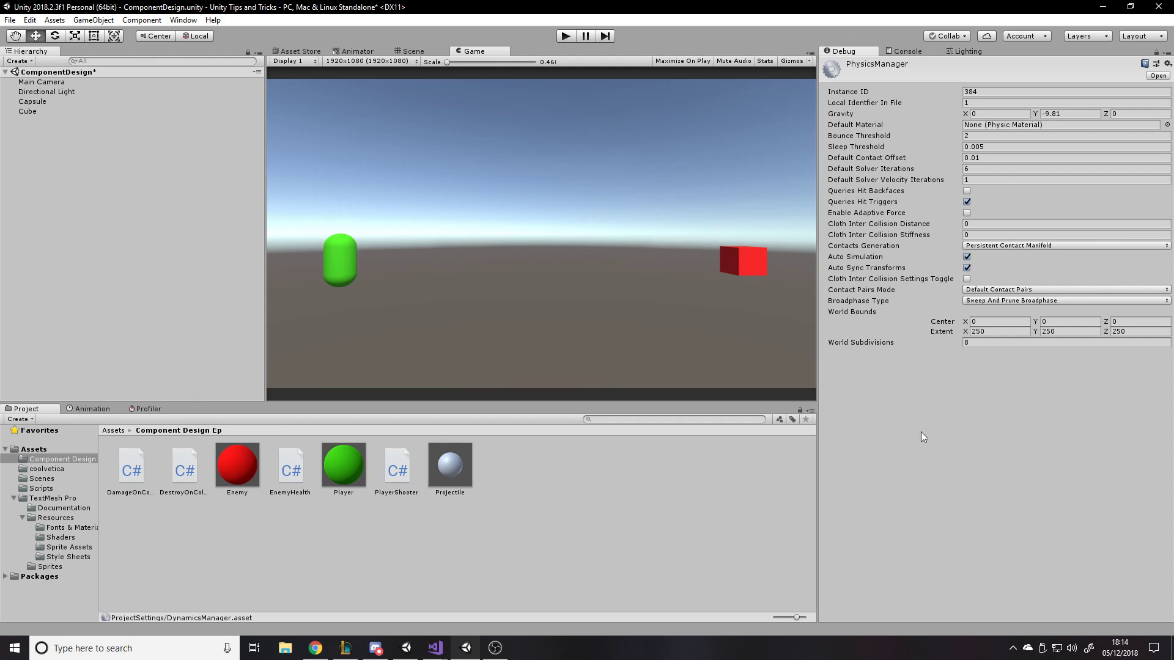
Step: Show the Console and return the Inspector from Debug to Normal mode
left_click(908, 51)
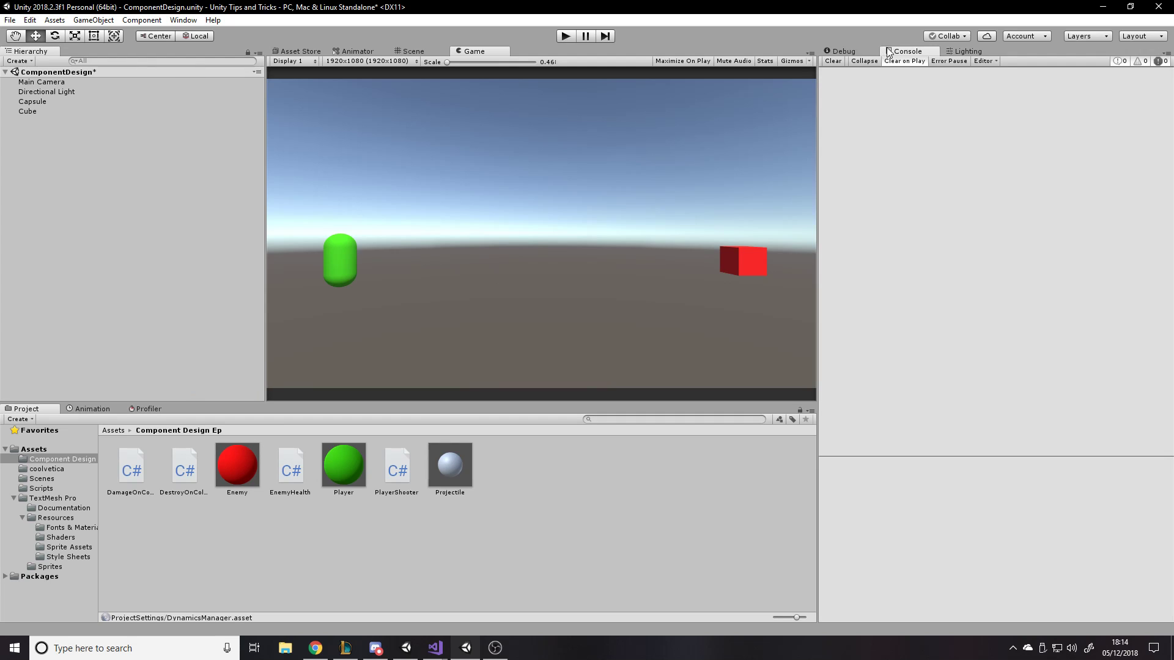
left_click(1165, 51)
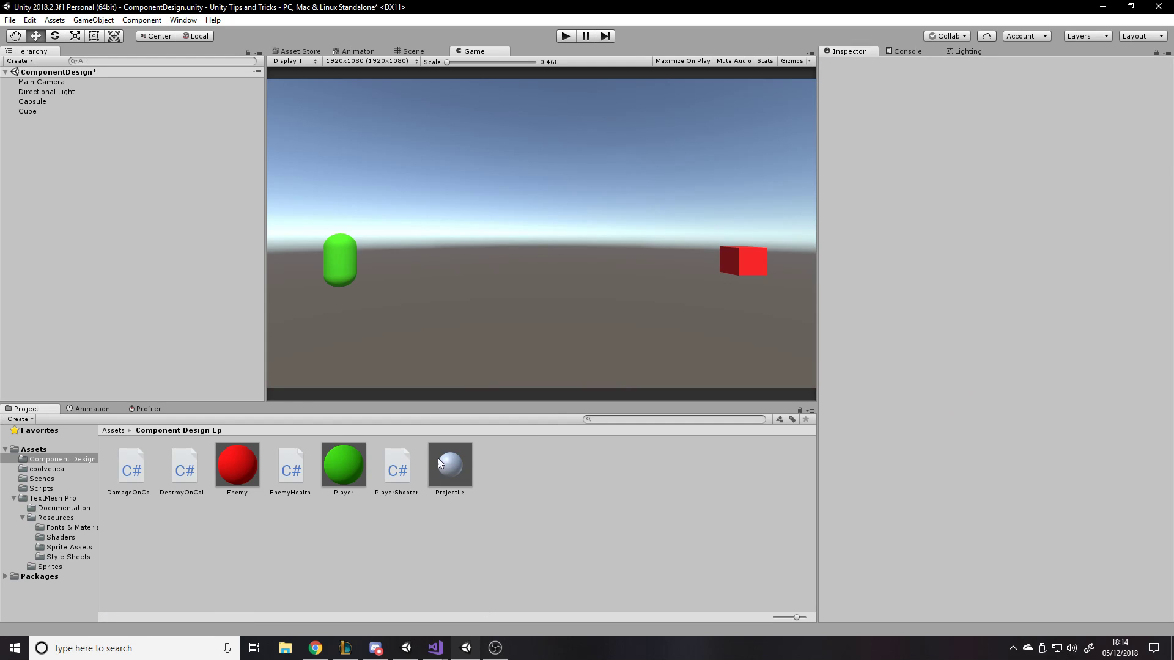
mouse_move(356, 423)
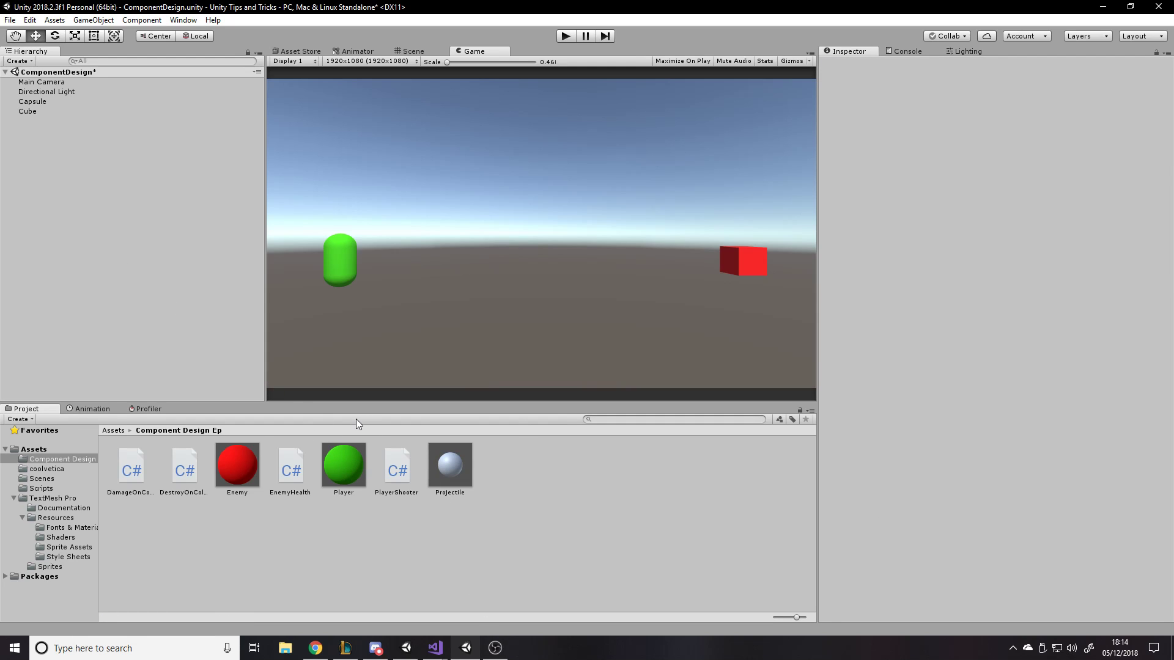
mouse_move(102, 166)
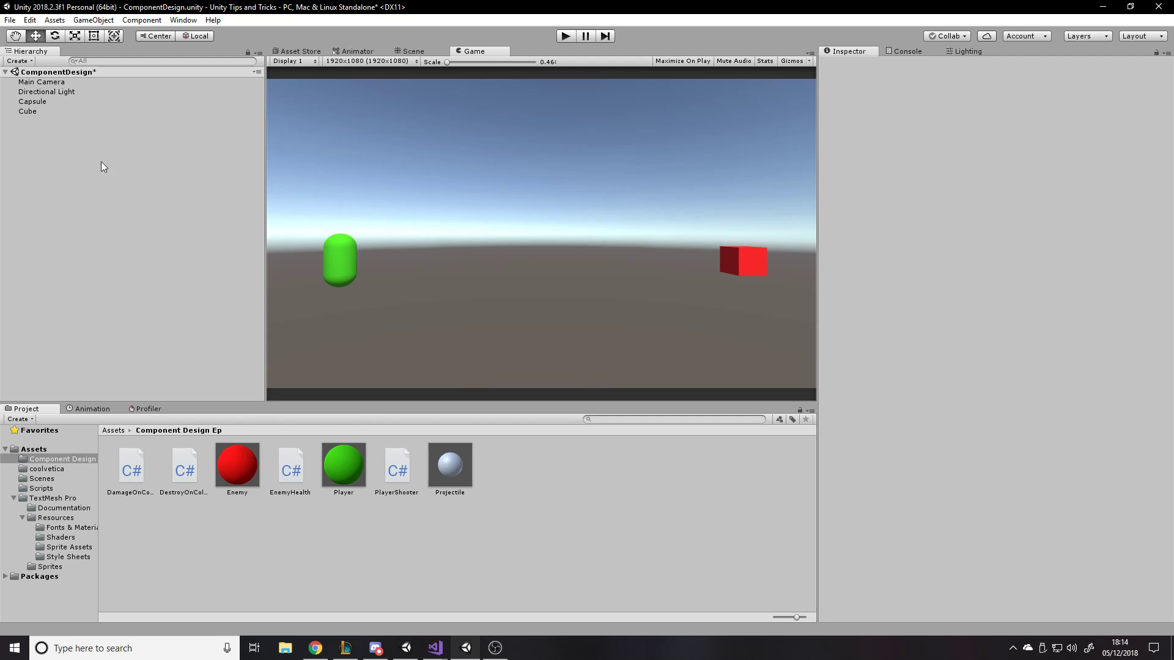
mouse_move(325, 476)
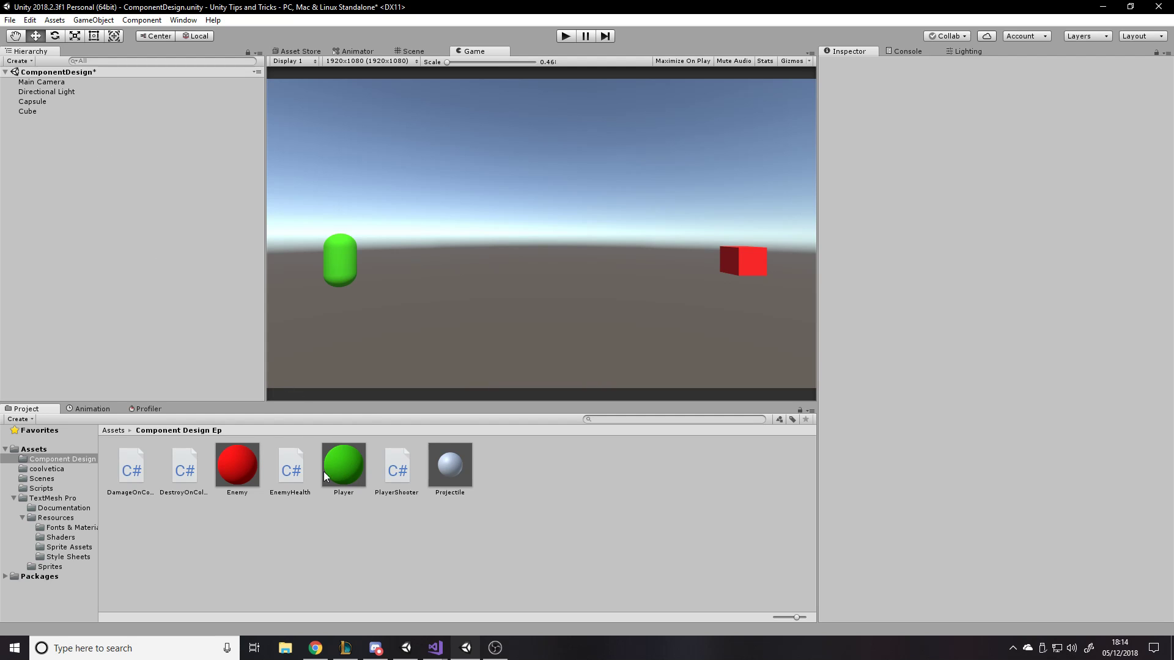
mouse_move(176, 463)
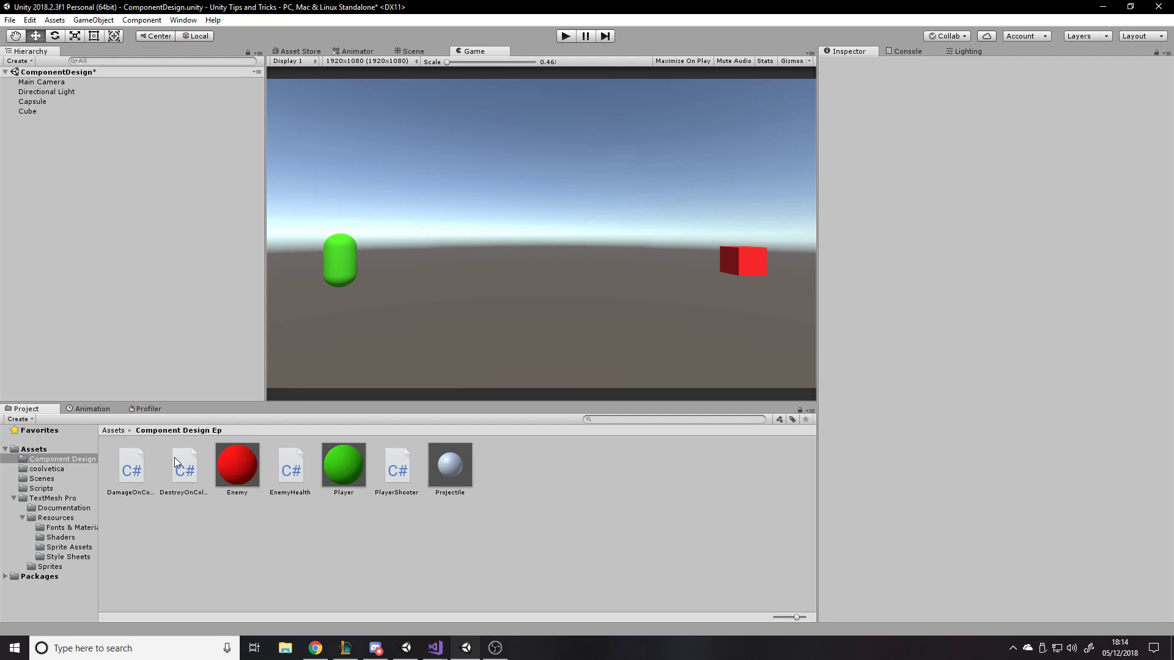
Step: Remove the Destroy On Collision component from the Projectile prefab
left_click(449, 464)
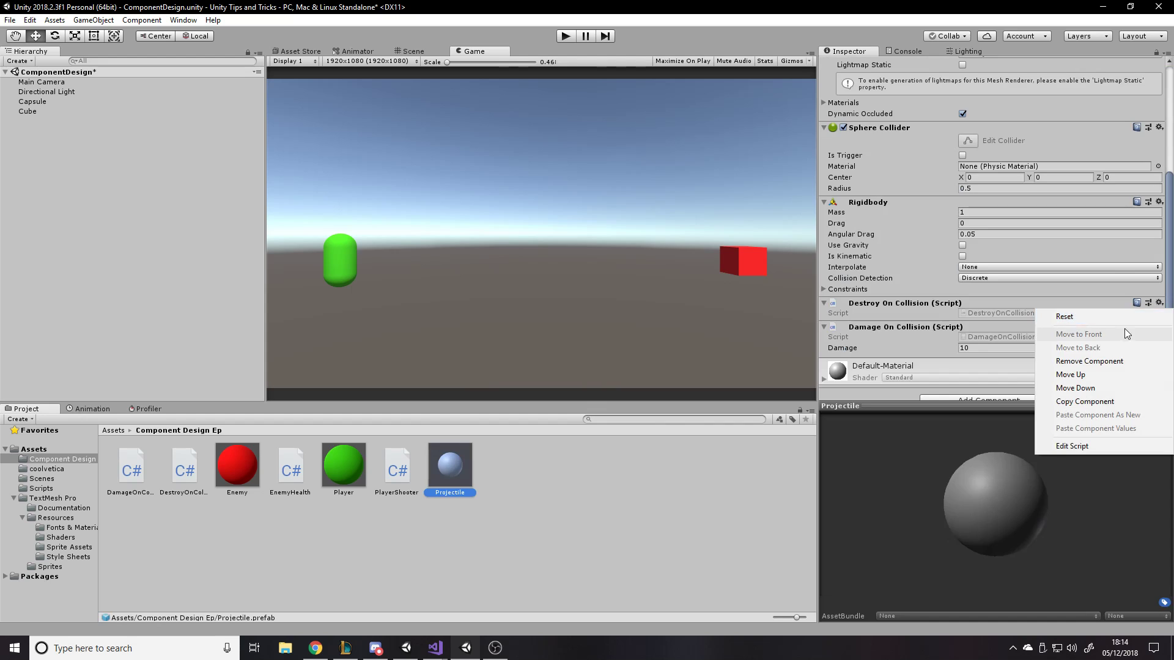
left_click(1088, 360)
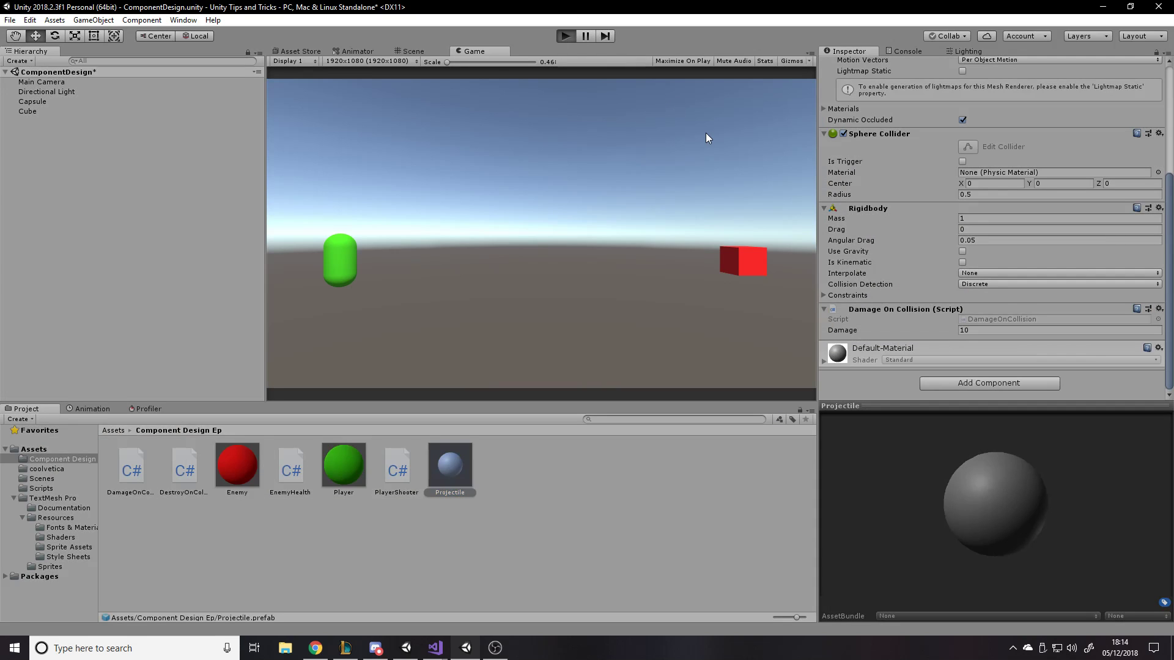
mouse_move(718, 195)
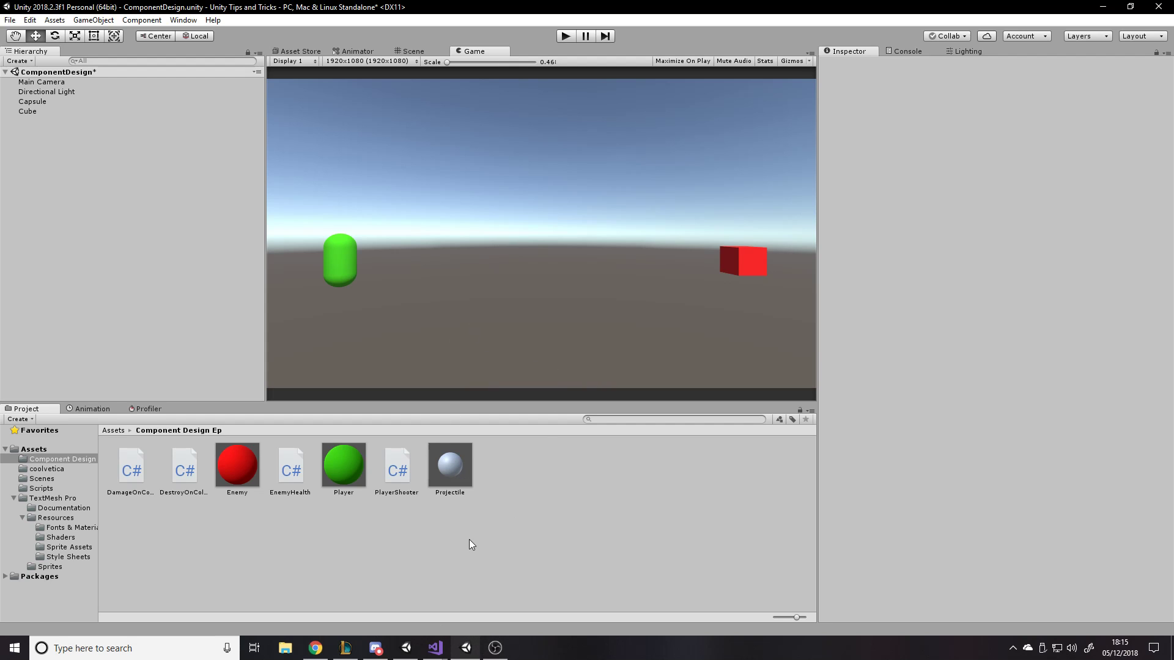
Step: Create the ParticlesOnCollision script and reselect the Projectile prefab to view its components
left_click(450, 462)
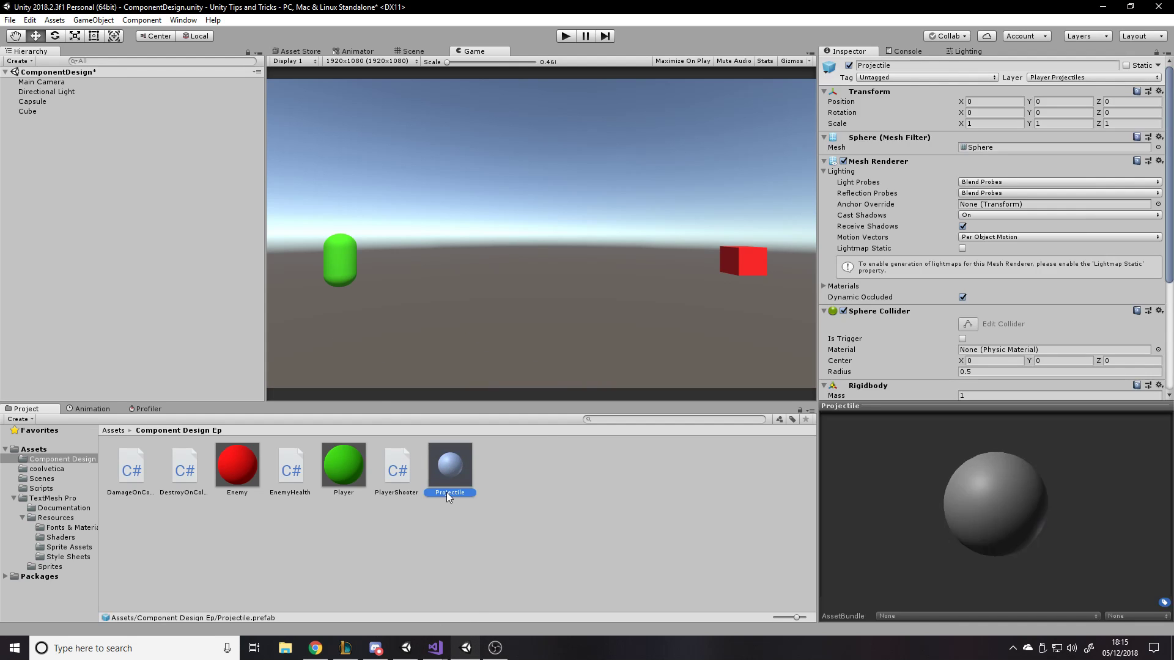
scroll("down", 3)
type("ParticlesOnCollision")
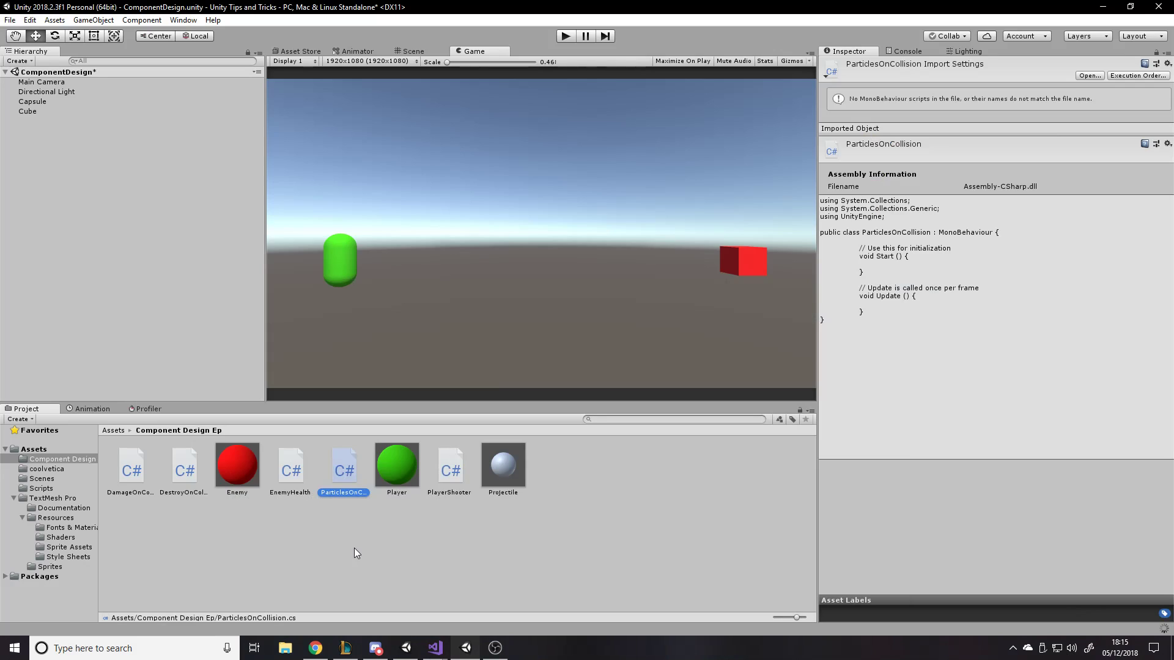
mouse_move(326, 485)
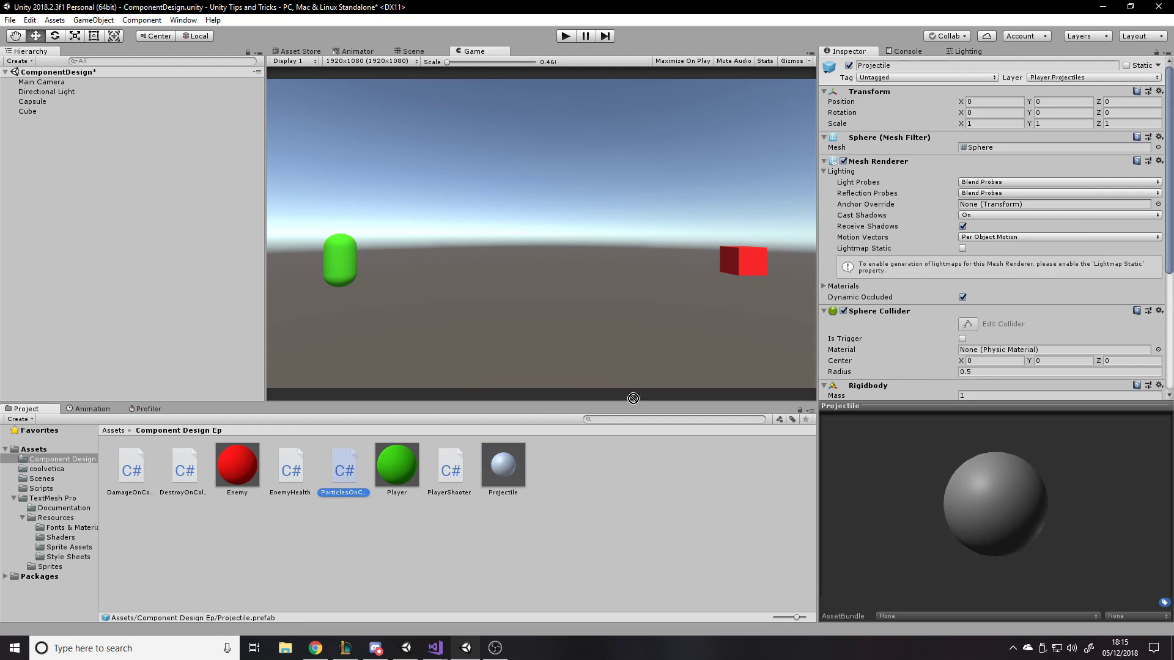
left_click(502, 465)
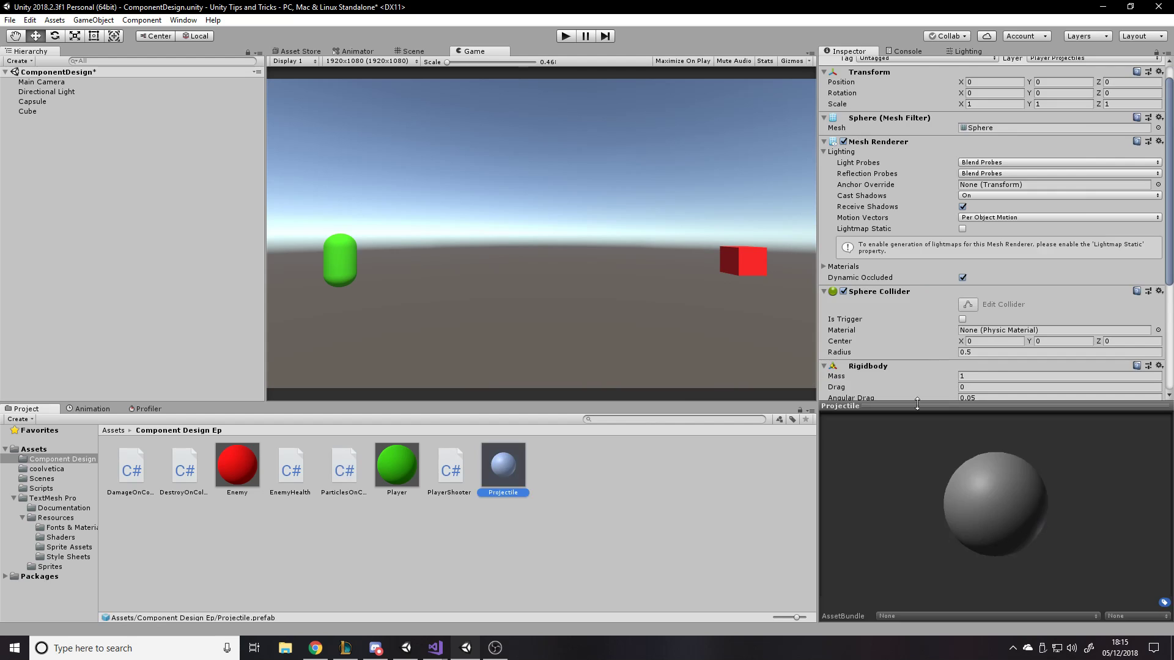
scroll("down", 3)
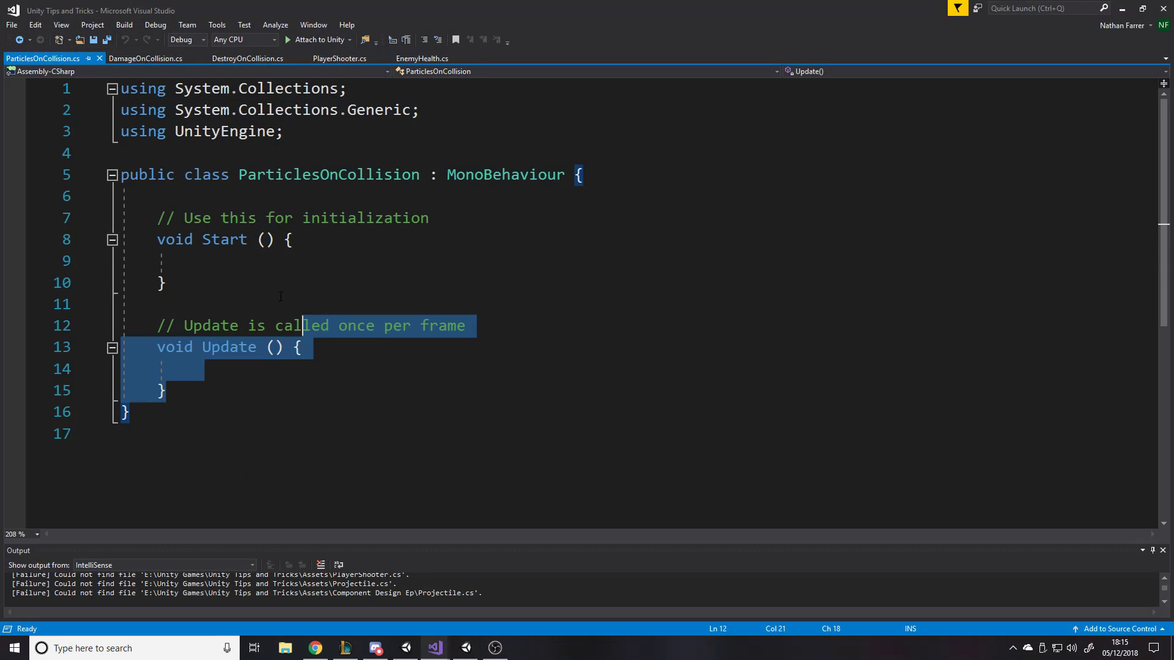
Step: Declare a [SerializeField] private GameObject particleSystem field
type("[SerializeField]p")
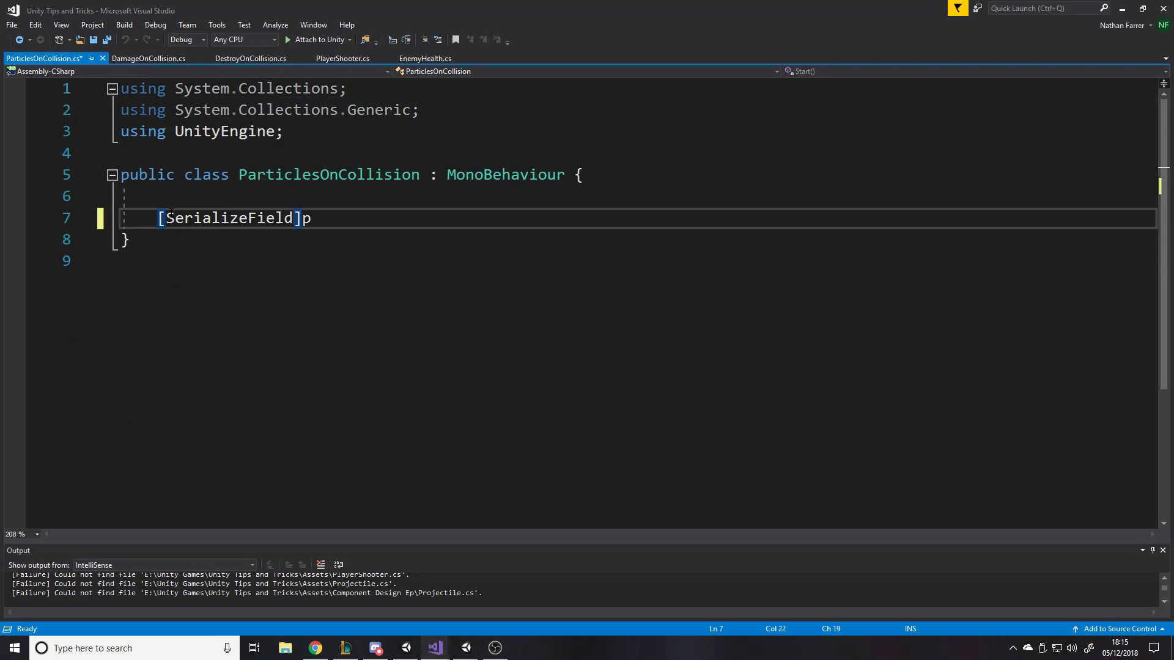
type("ri")
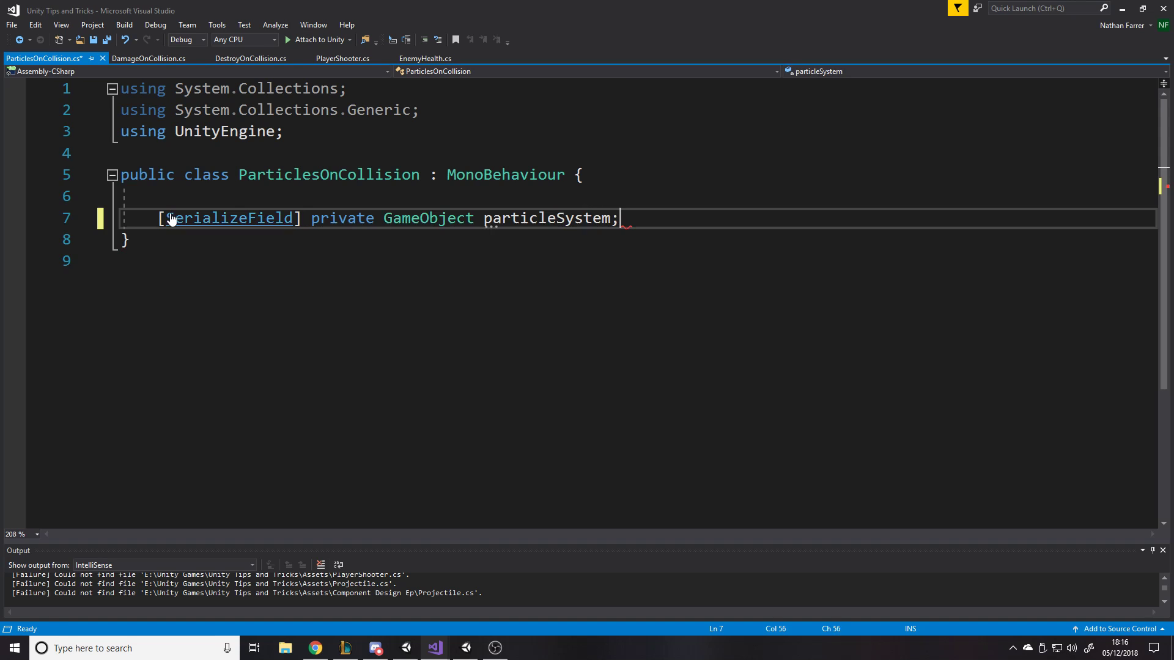
type("private void OnCollisionEnter(Collision collision")
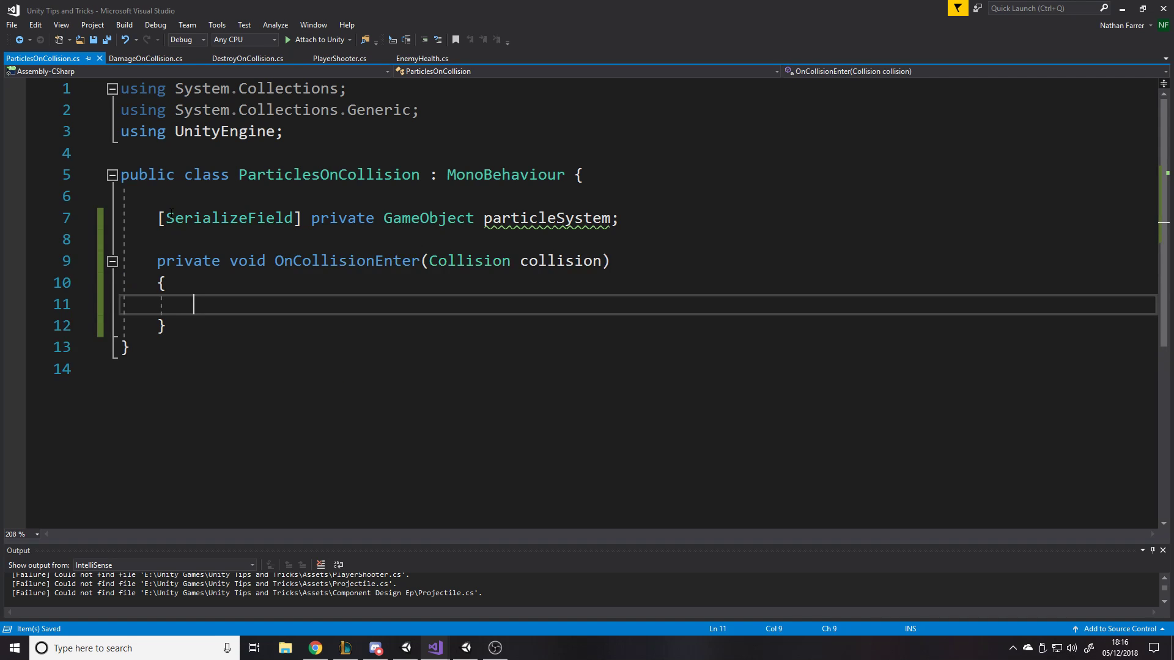
Step: Instantiate particleSystem at transform.position and transform.rotation in OnCollisionEnter, then return to Unity
type("Instantiate(par")
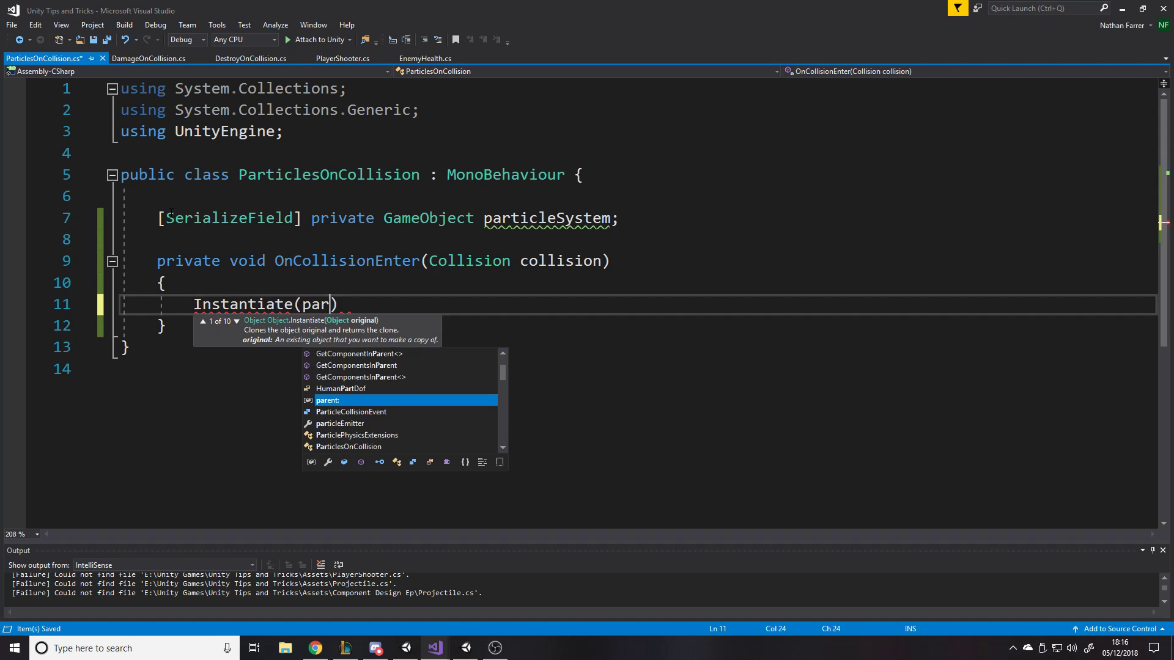
type("ticleSystem, transform.")
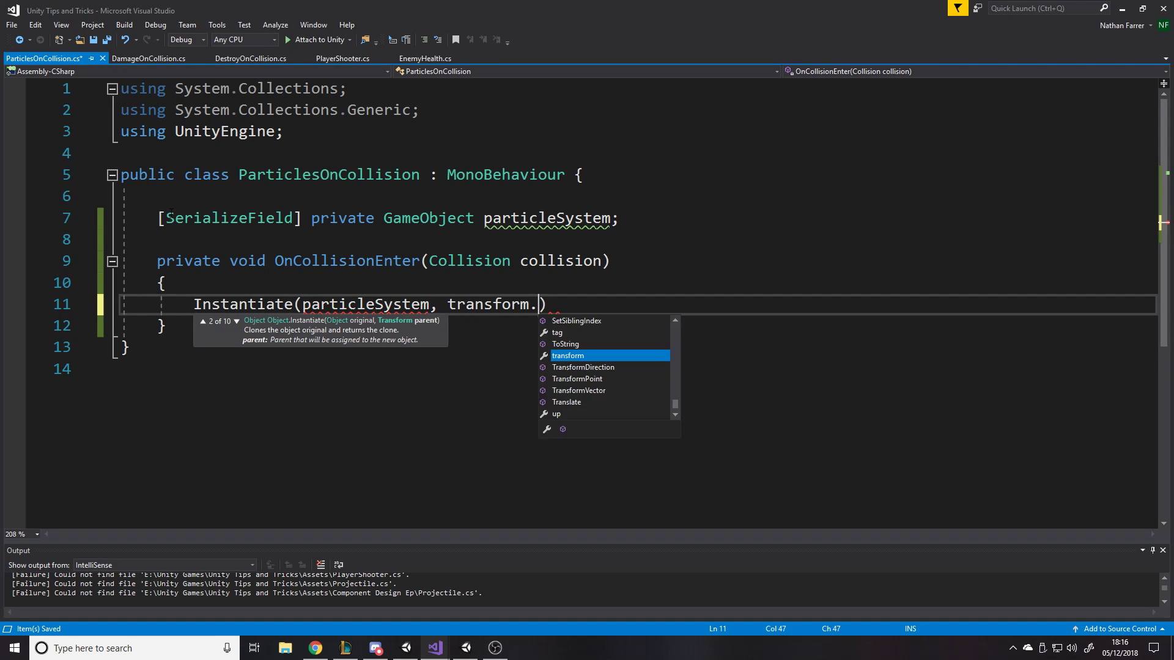
type("position, transform.")
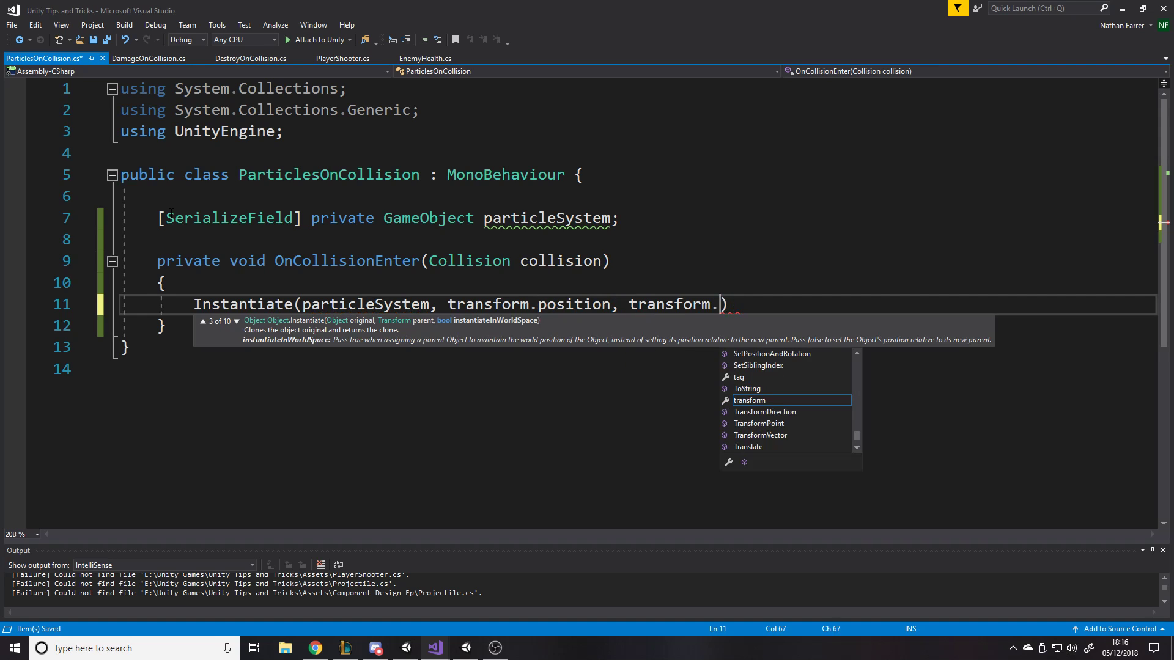
type("rotation);")
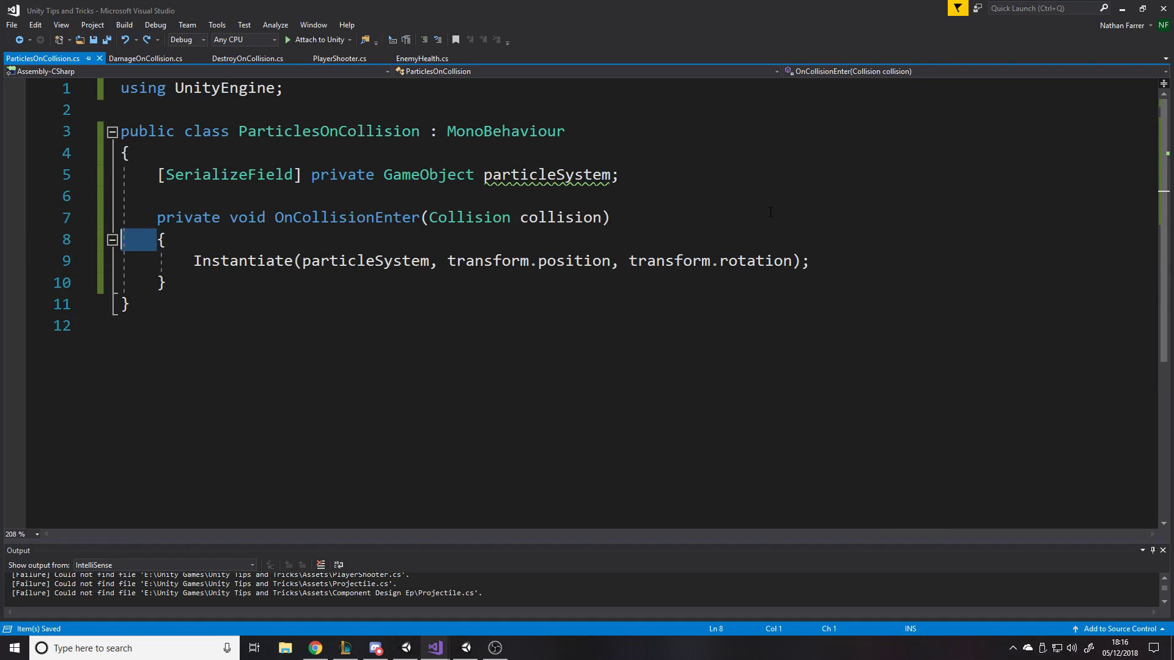
left_click(808, 261)
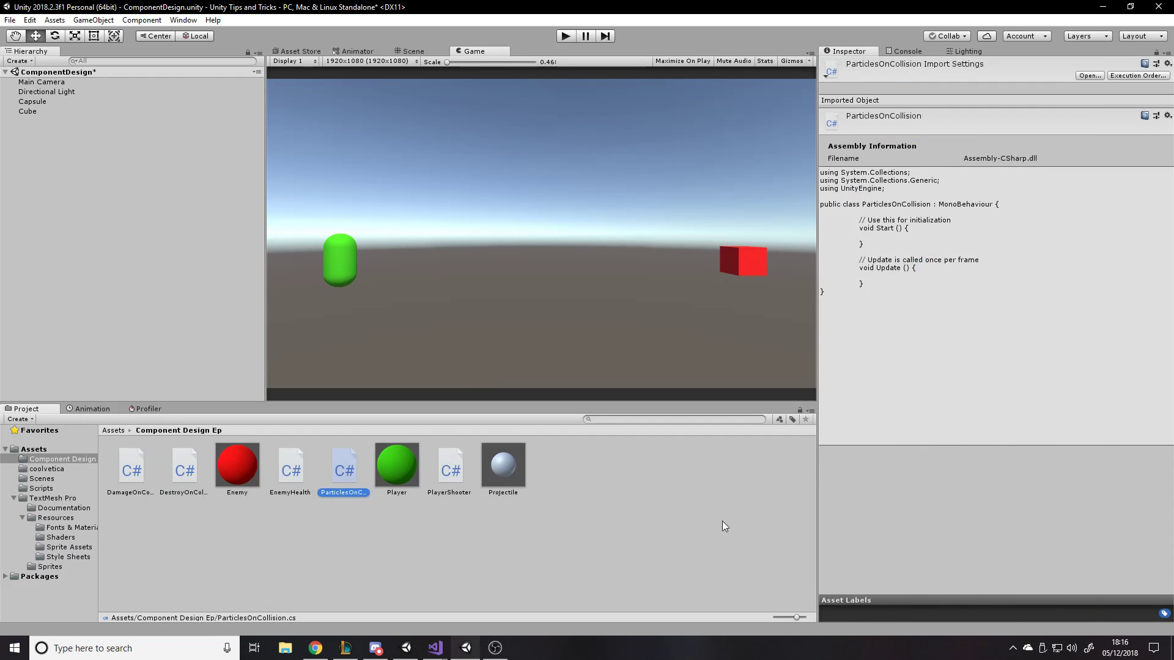
Step: Add a new Particle System object to the scene hierarchy
left_click(564, 464)
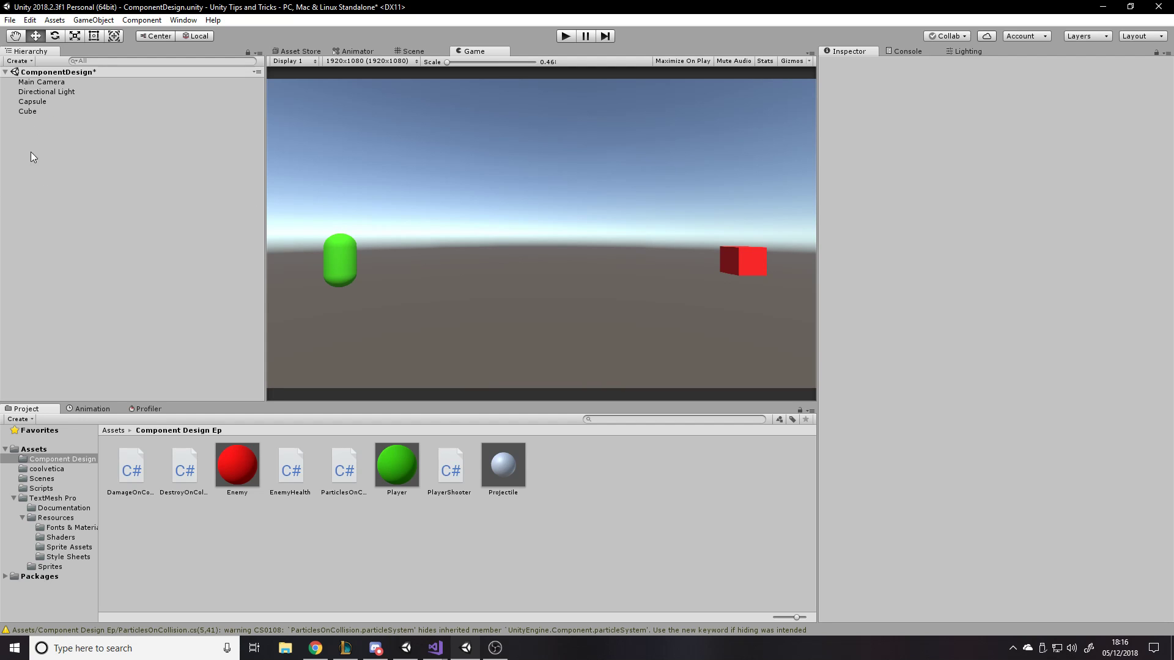
right_click(33, 157)
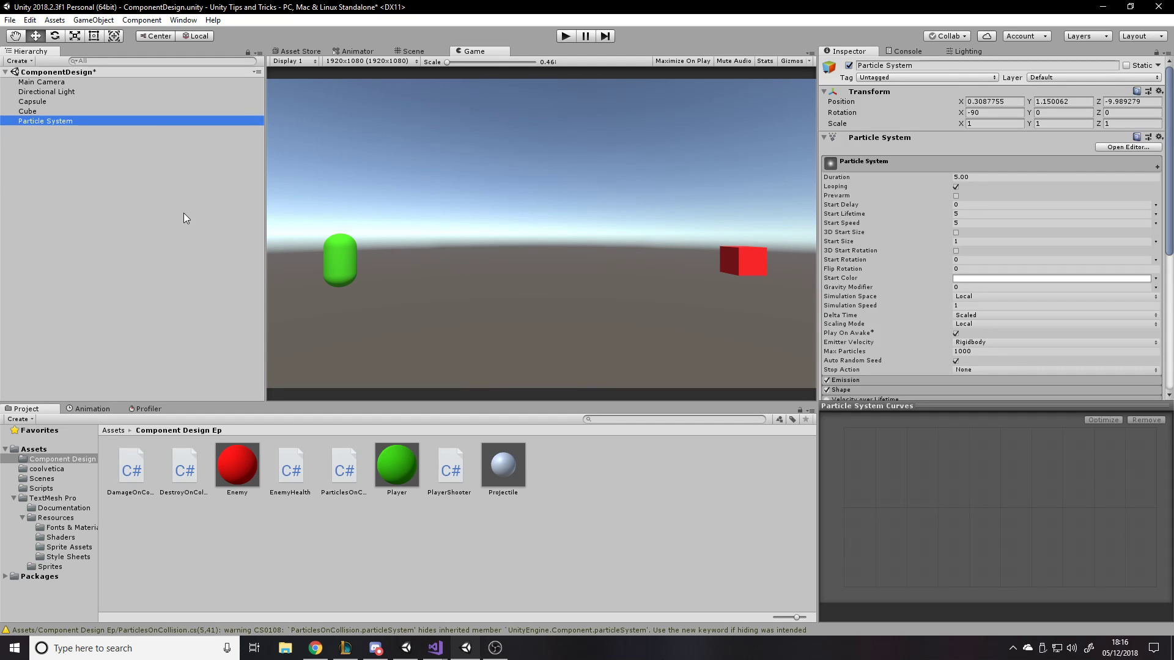
left_click(994, 124)
type("0.1")
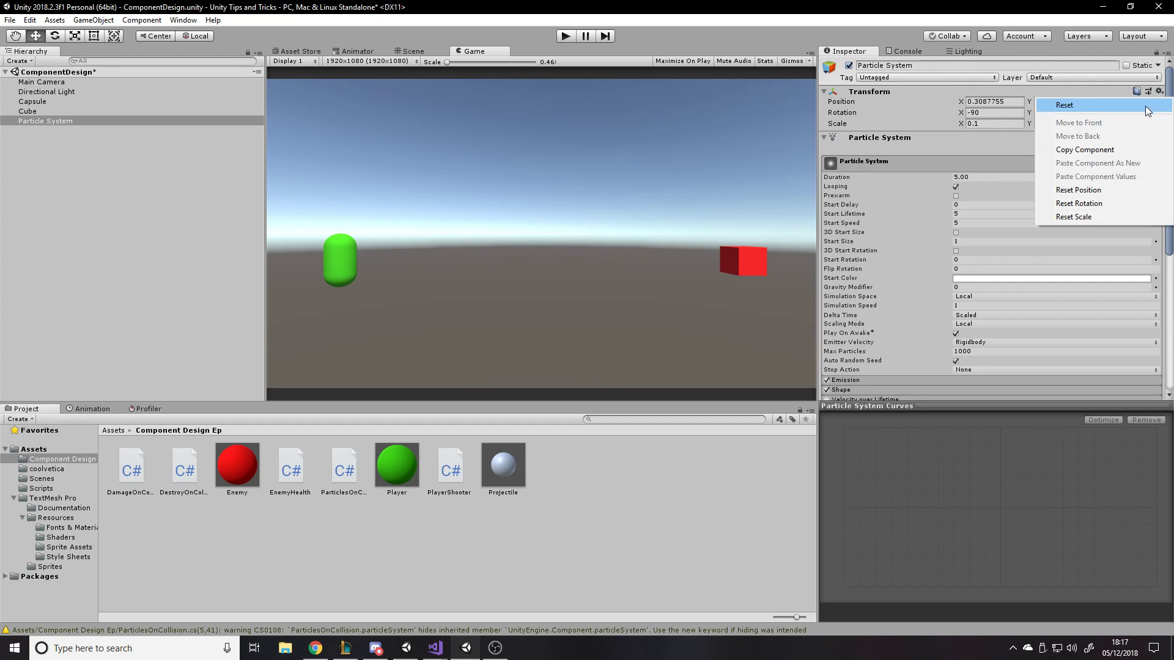
Step: Reset its transform, turn off Looping and set Stop Action to Destroy, then preview in the scene
left_click(1064, 105)
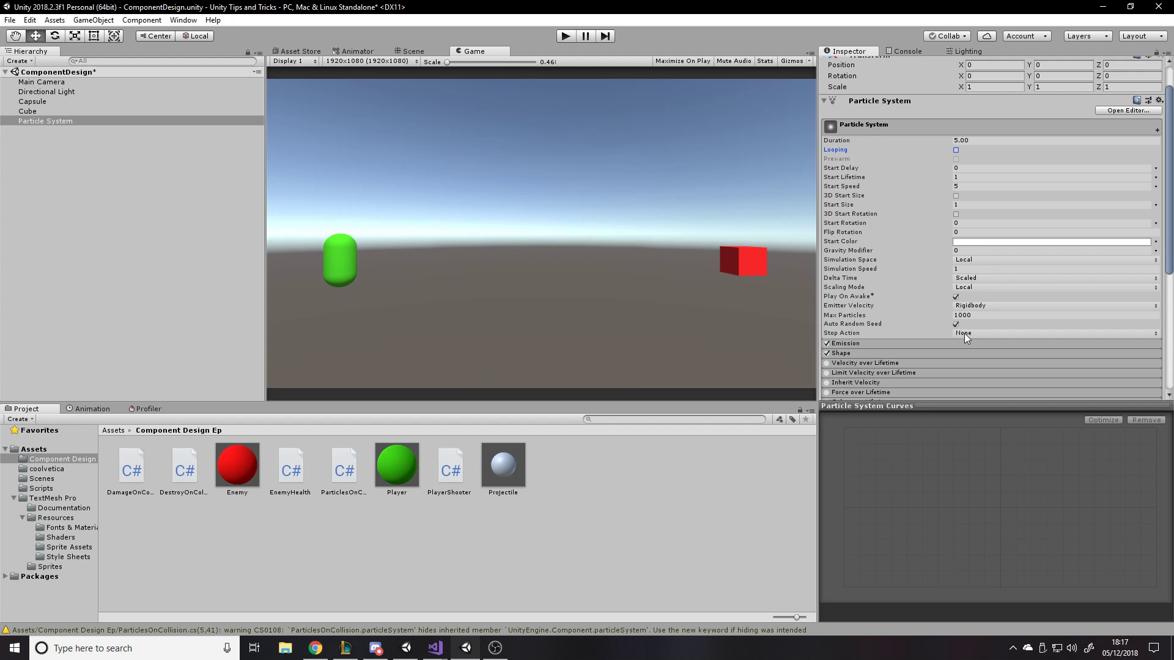
left_click(1051, 333)
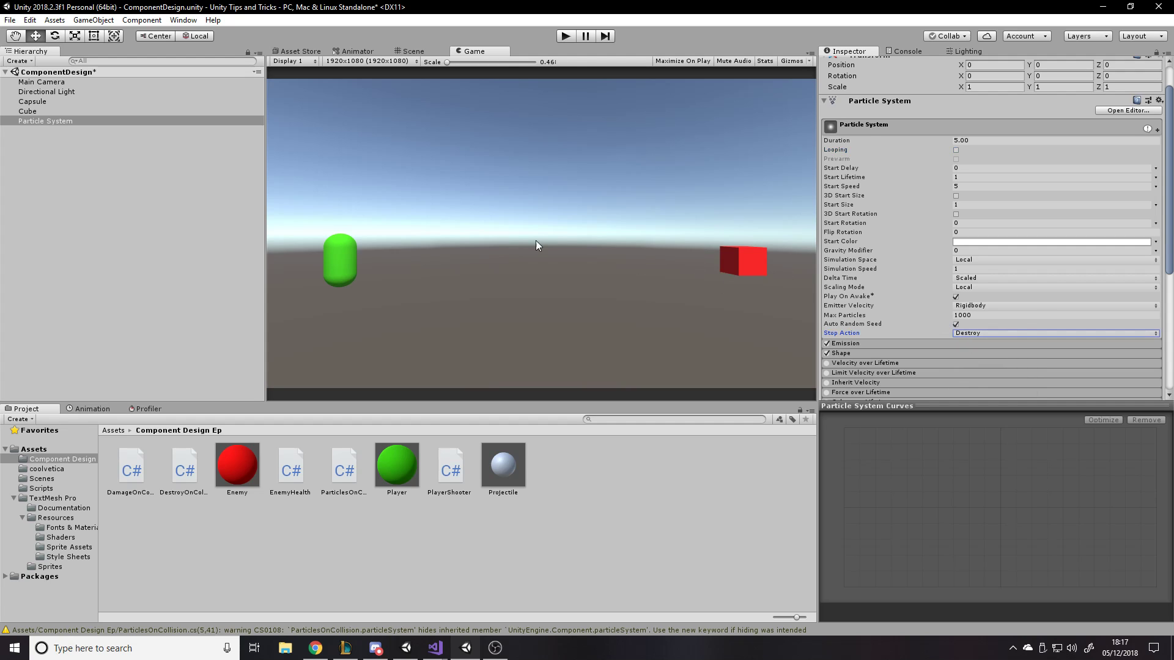
left_click(411, 51)
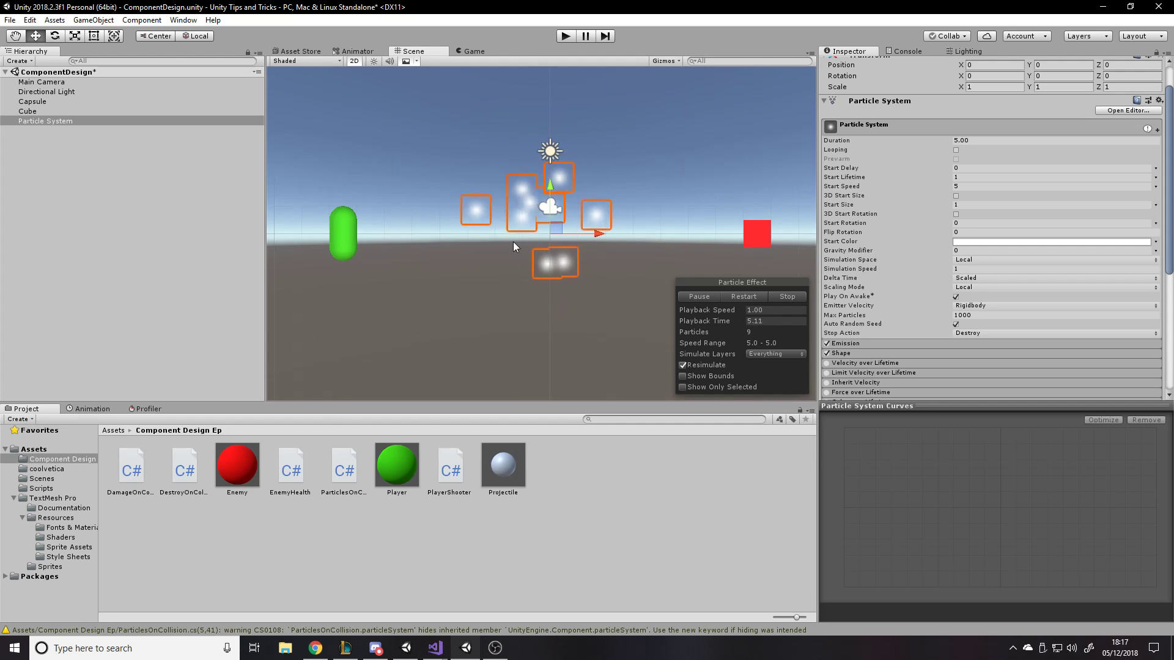
Step: Set the particle system's Duration to 1 and preview the effect in game and scene views
left_click(786, 296)
type("1")
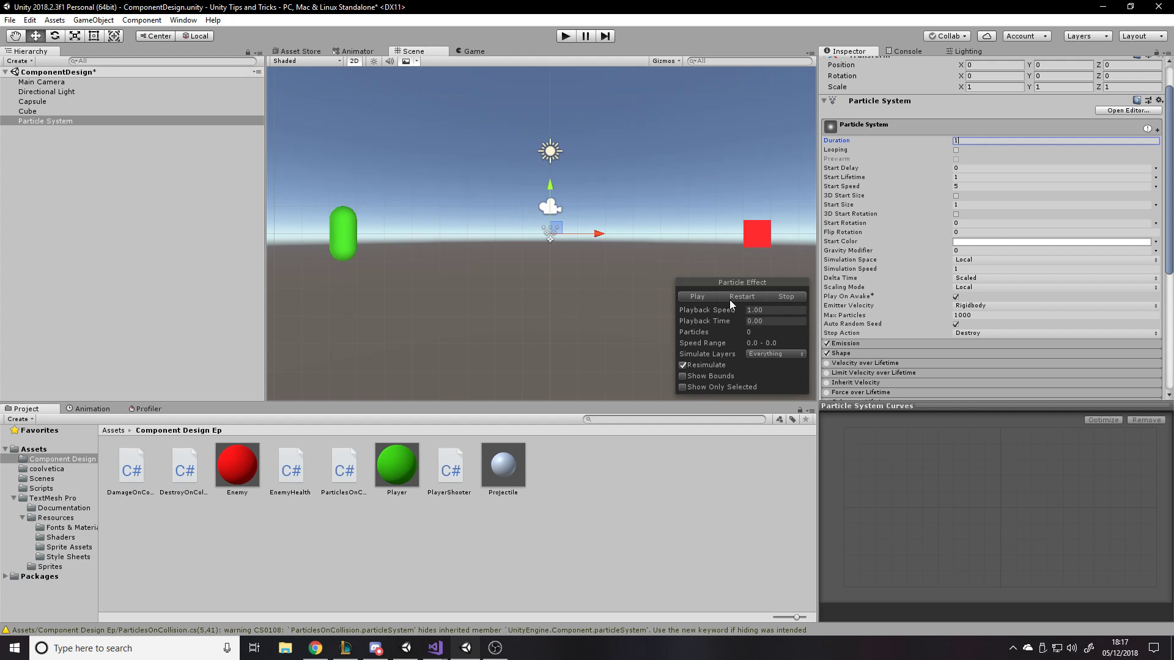
left_click(696, 296)
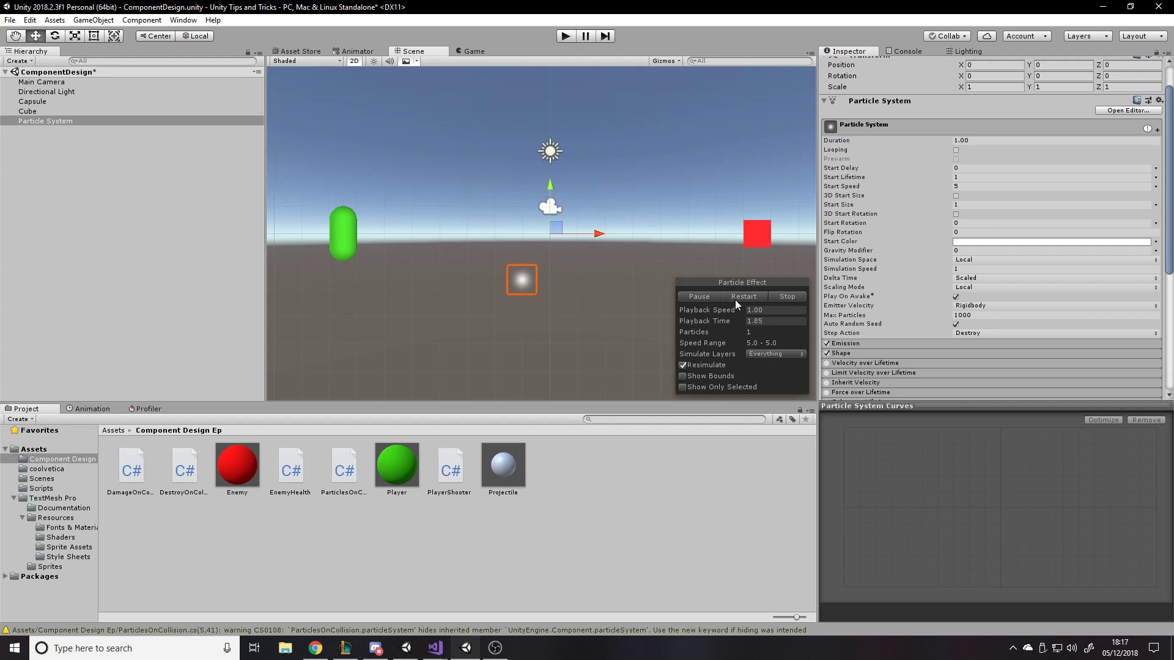
left_click(472, 51)
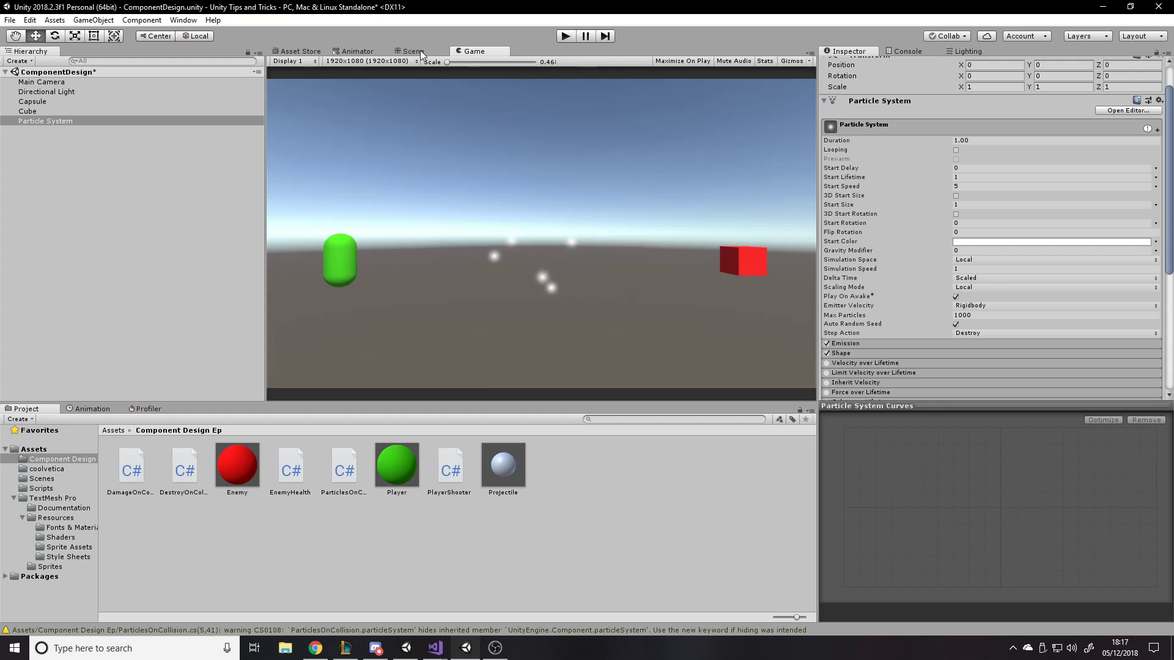
left_click(411, 52)
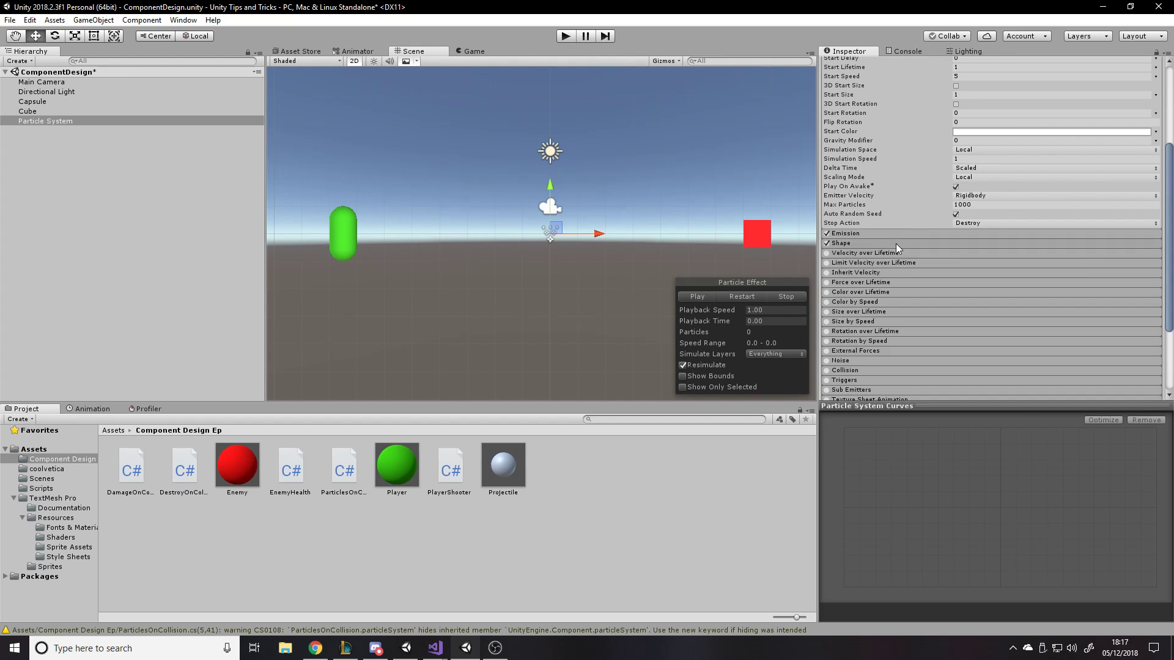
Step: Set the Emission Rate over Time to 100
left_click(844, 233)
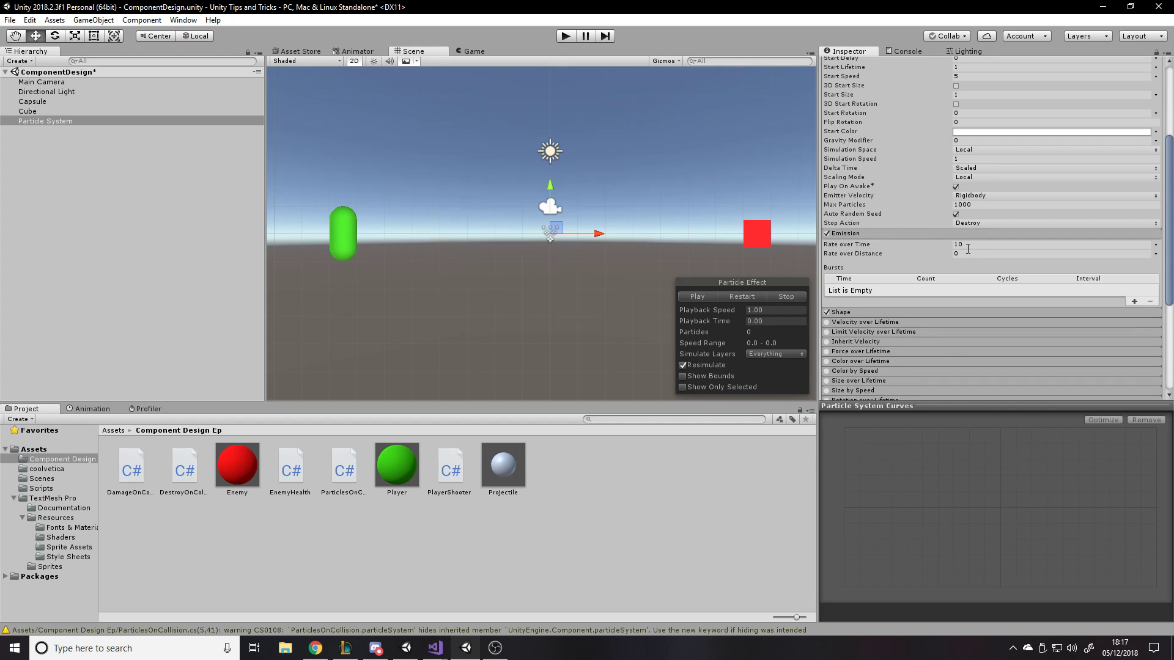
type("100")
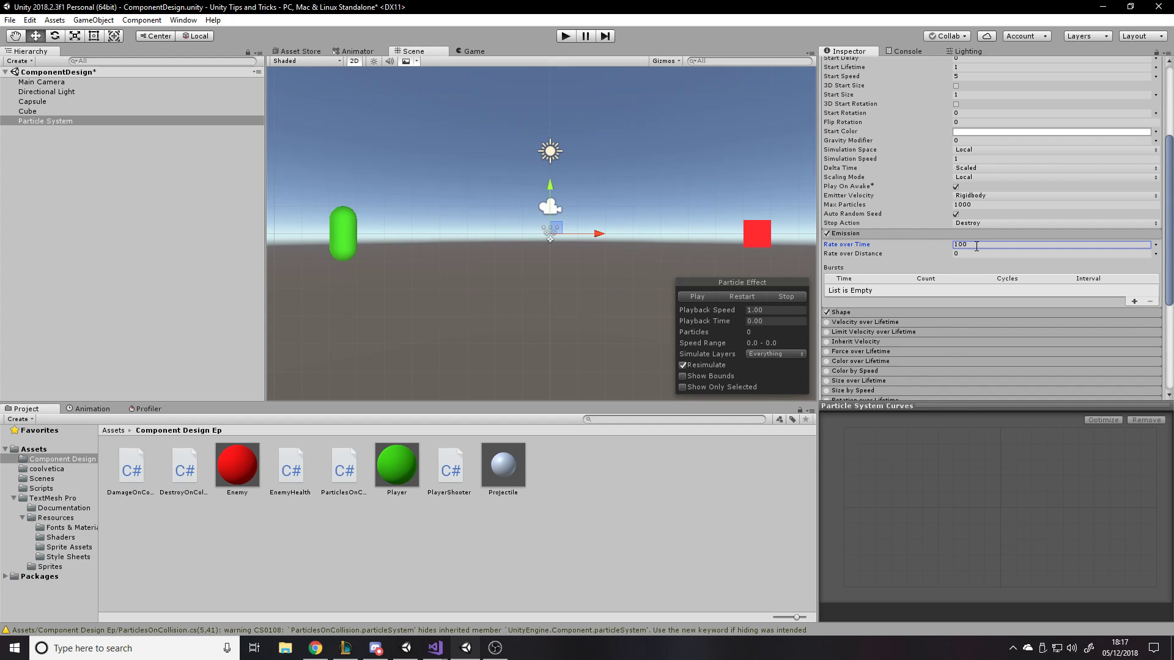
scroll("down", 3)
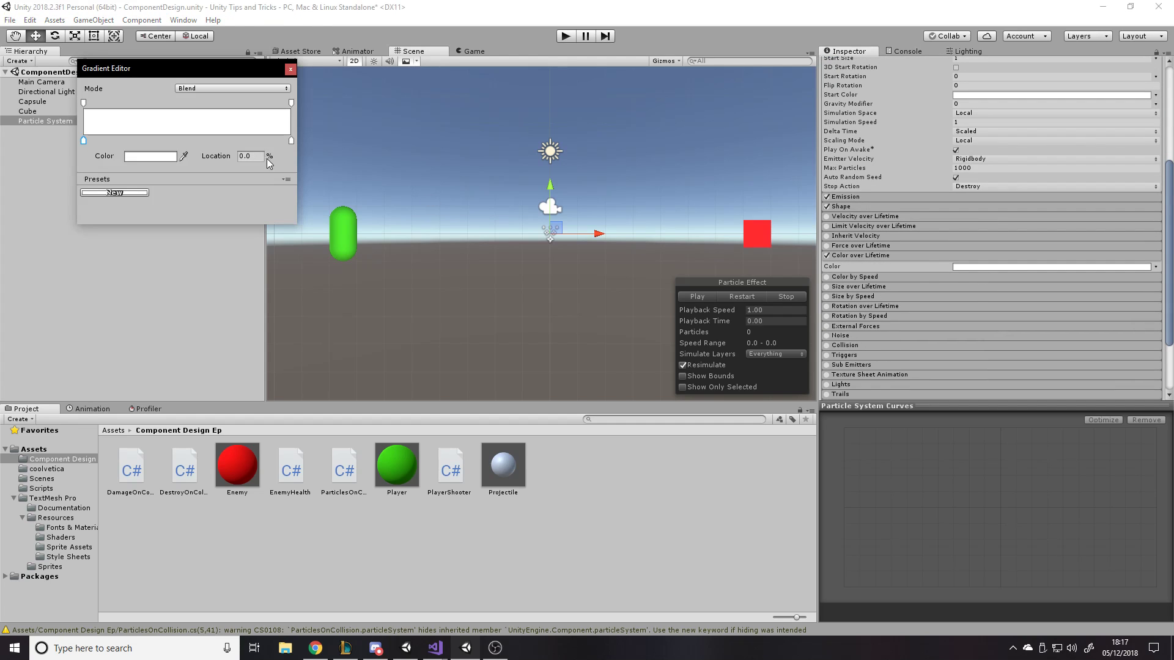
Step: Enable Color over Lifetime with a red gradient fading to transparent
left_click(149, 155)
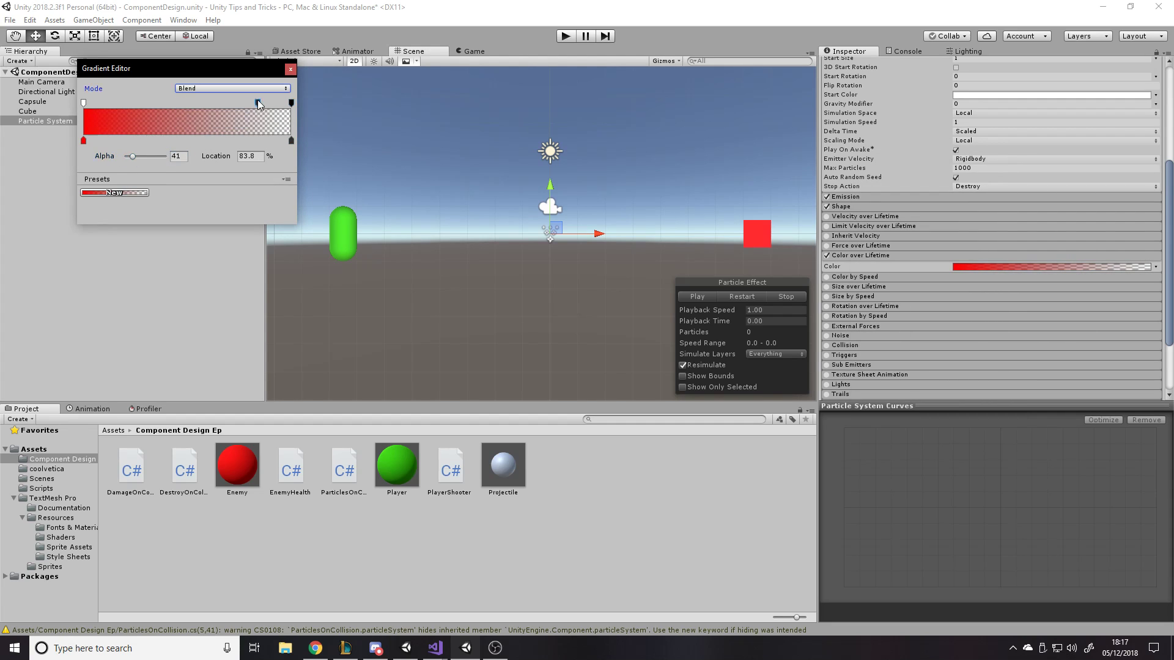
left_click_drag(258, 103, 225, 102)
type("255")
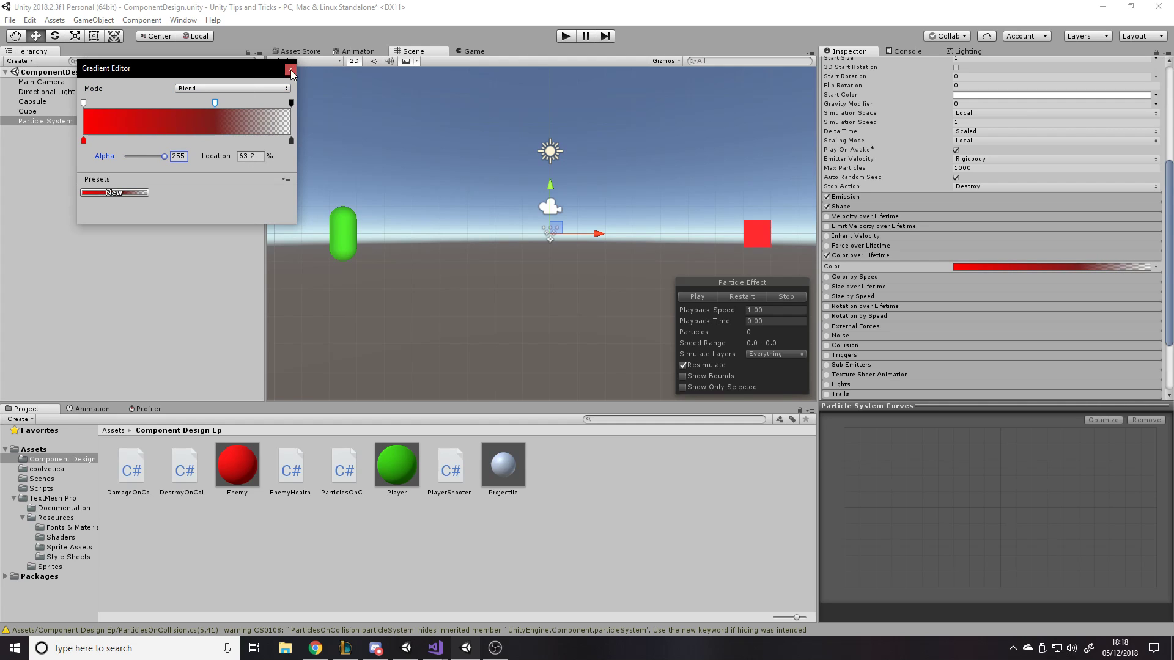
left_click(290, 69)
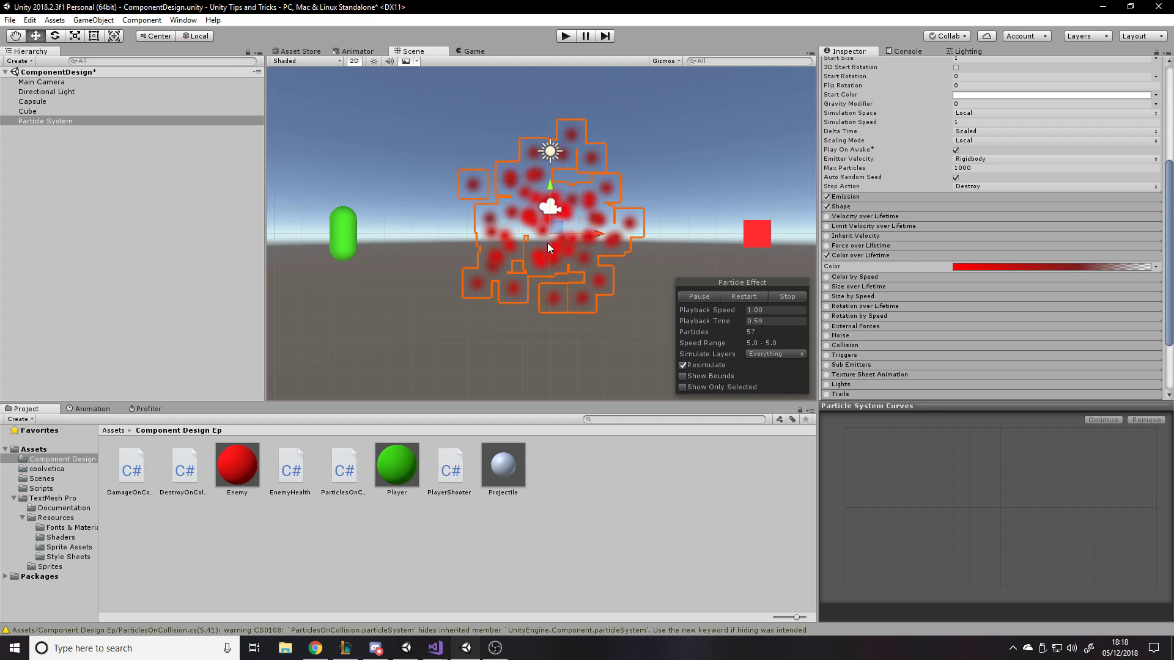
Step: Add a single Emission burst of 100, set Rate over Time to 0 and Start Lifetime to 0.5
left_click(785, 296)
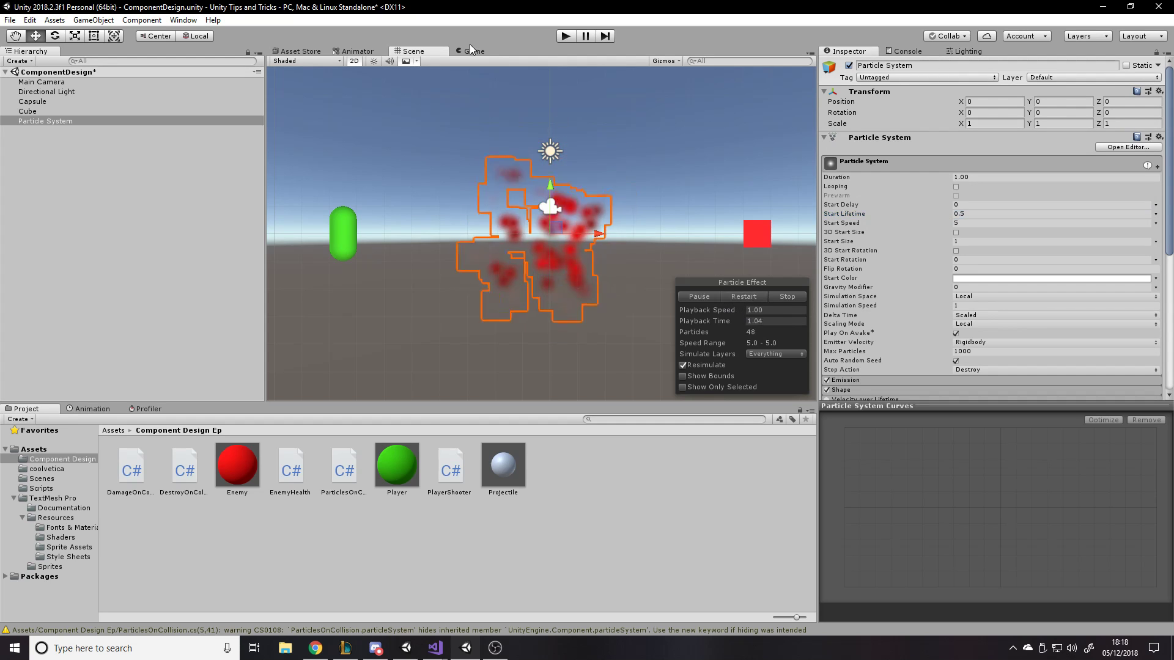
type("0.1")
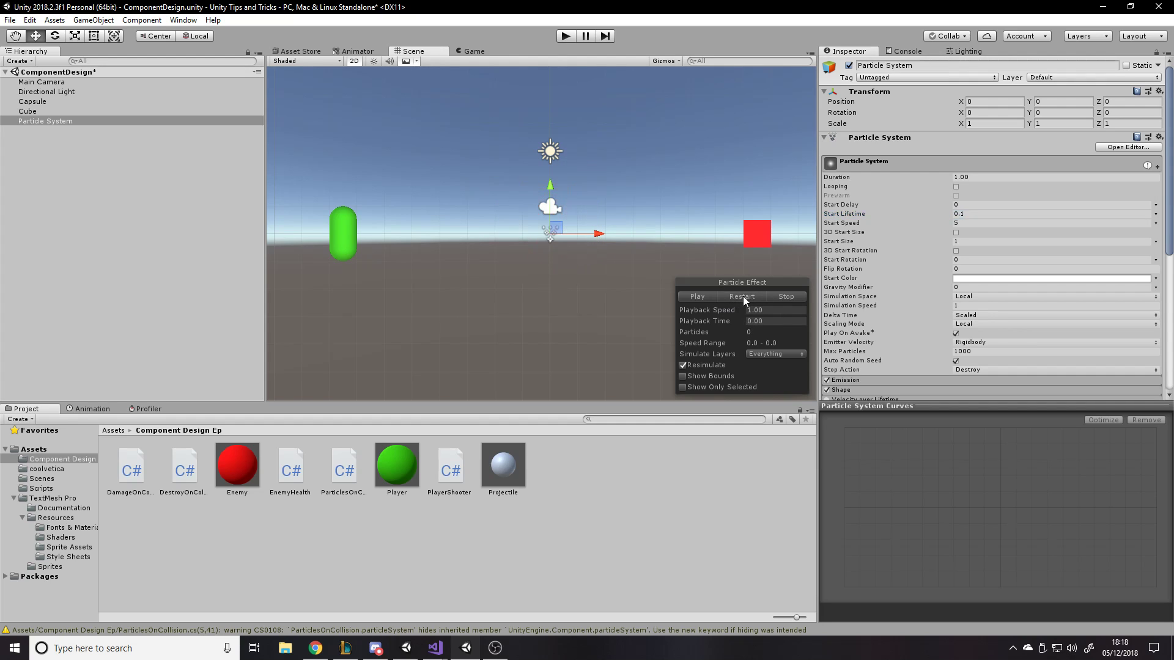
left_click(696, 296)
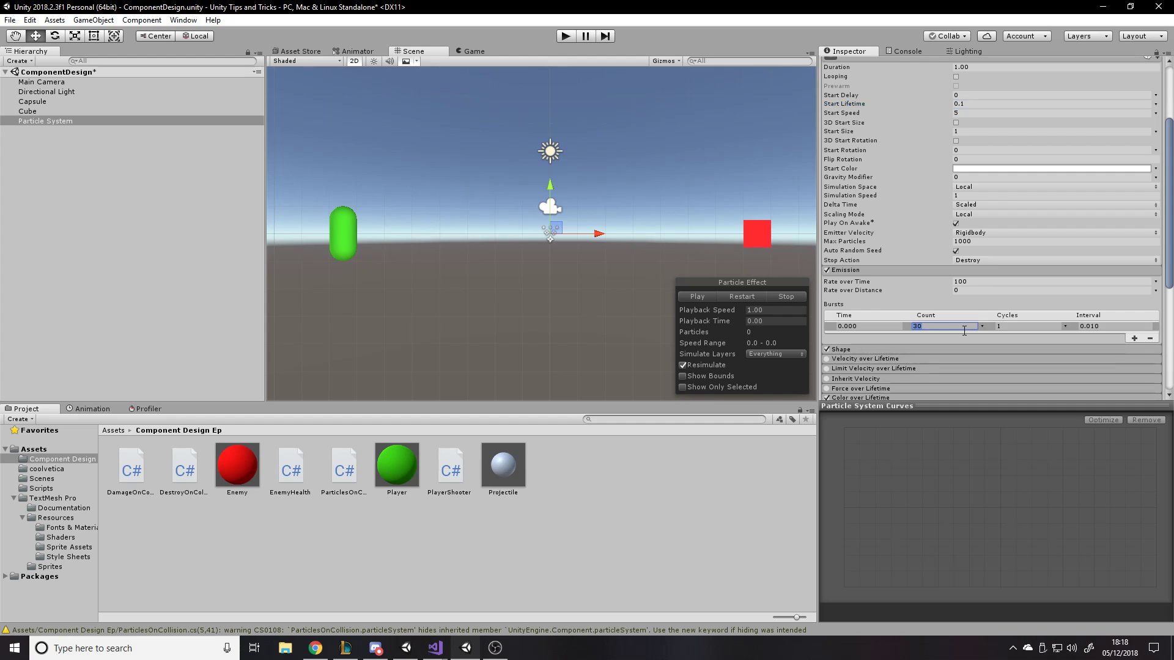
type("100")
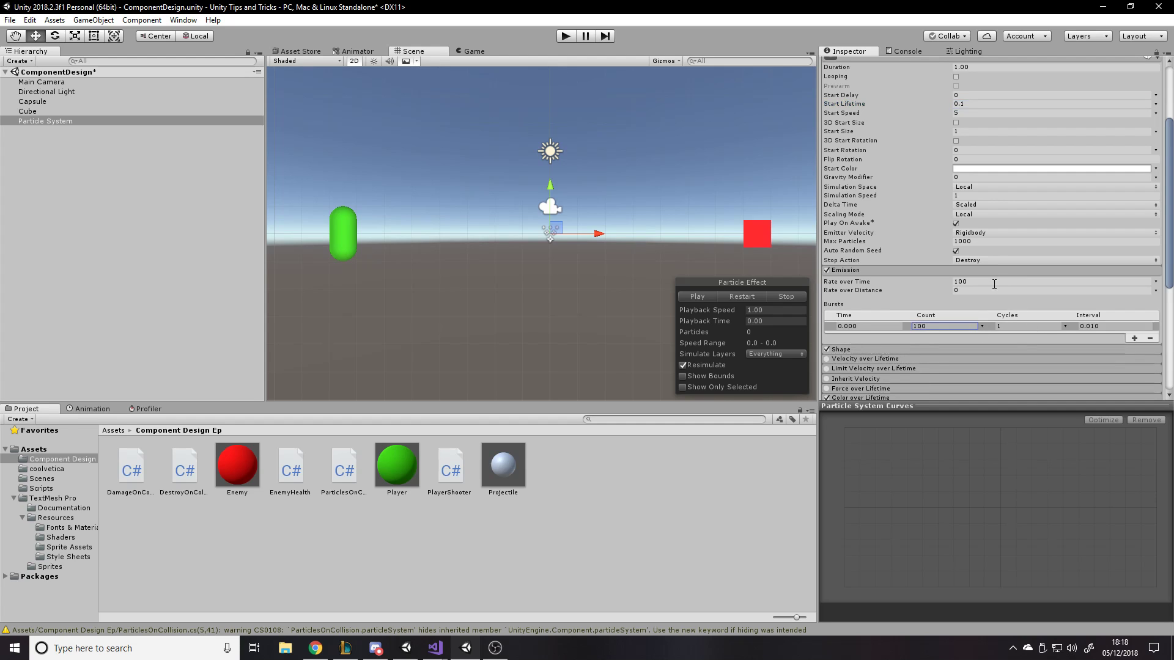
left_click(697, 296)
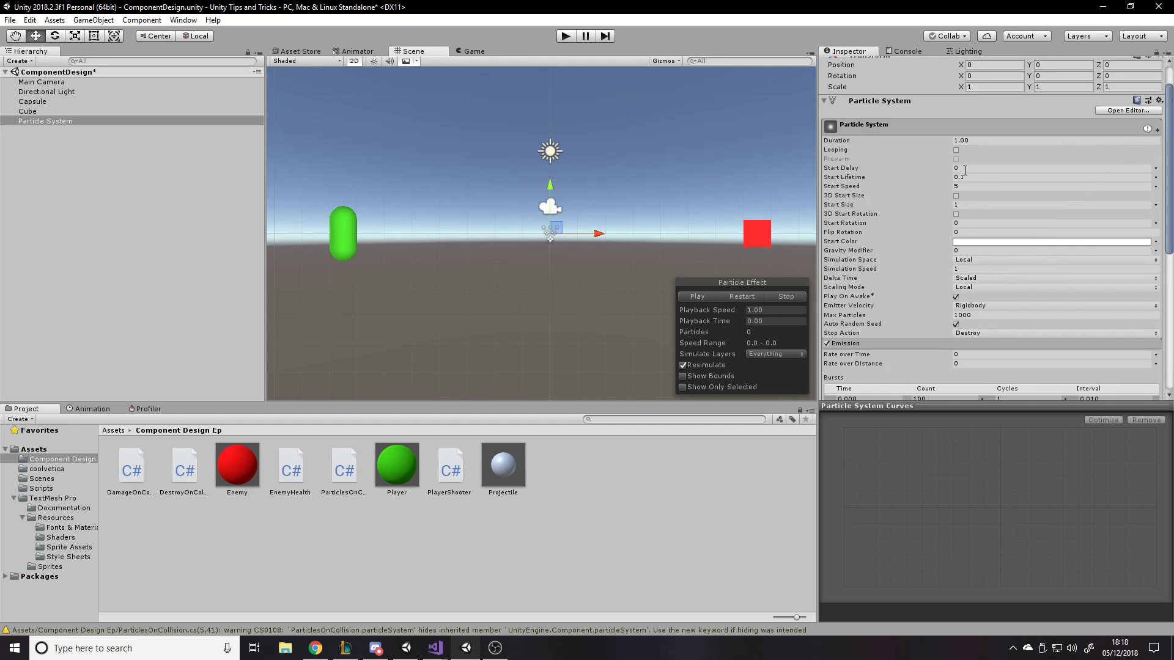
left_click(695, 296)
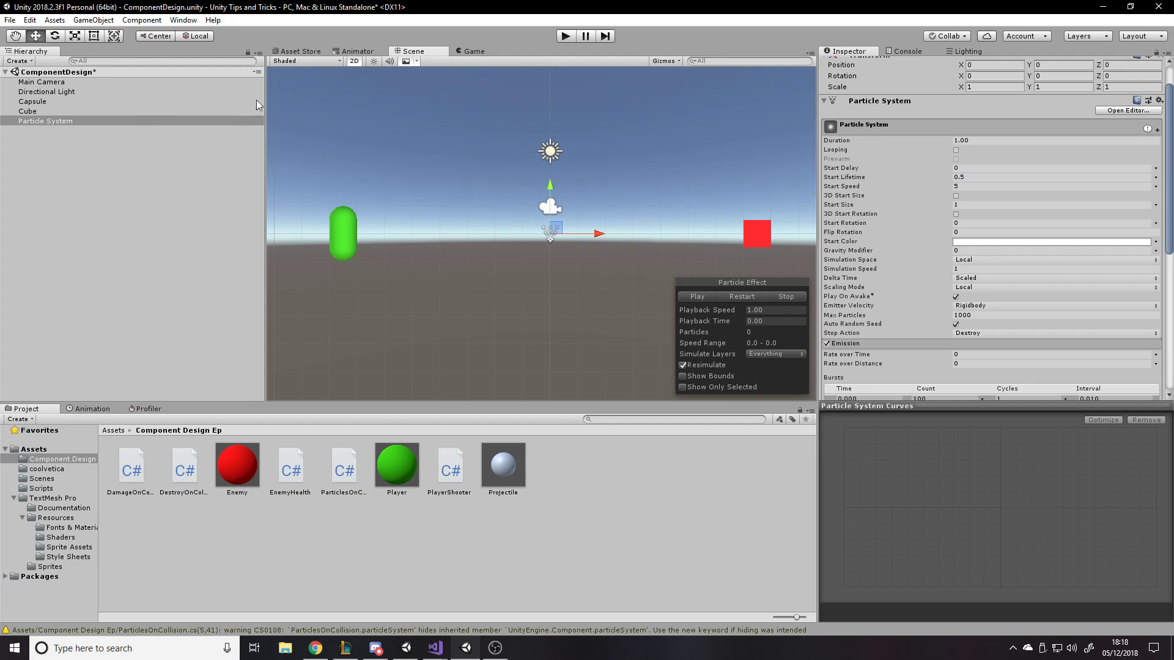
Step: Drag the particle system into the Project as an 'Explosion' prefab and delete it from the Hierarchy
type("Explosion")
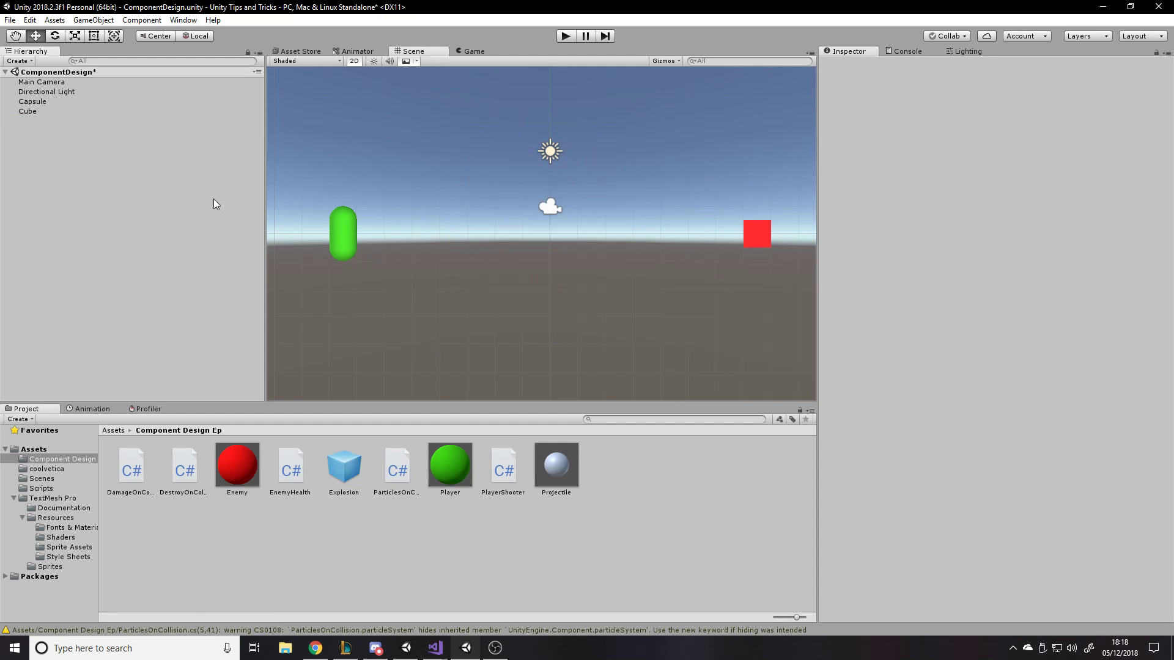
Step: Assign the Explosion prefab to the Projectile's Particles On Collision particle system field
left_click(557, 465)
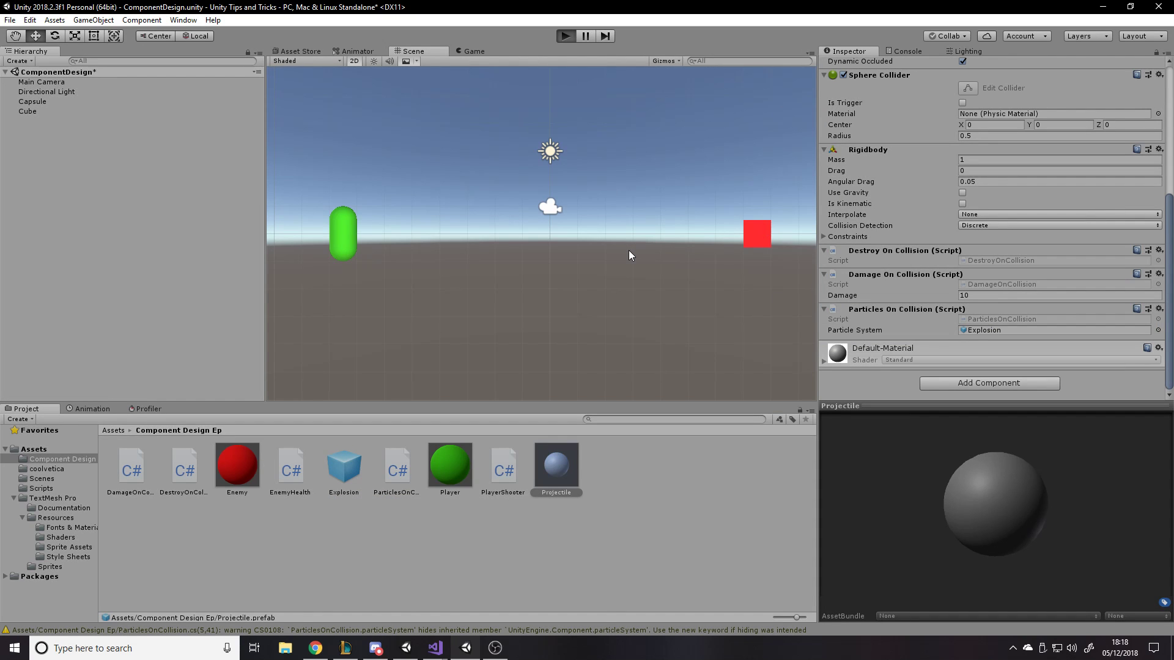
mouse_move(682, 240)
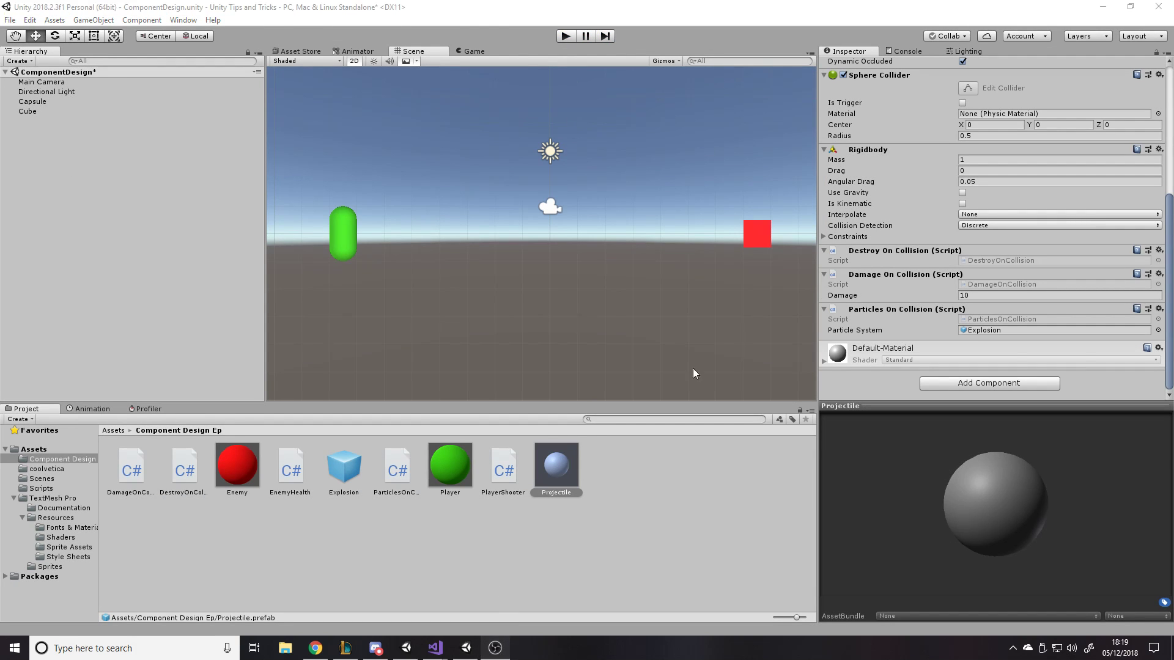
mouse_move(772, 232)
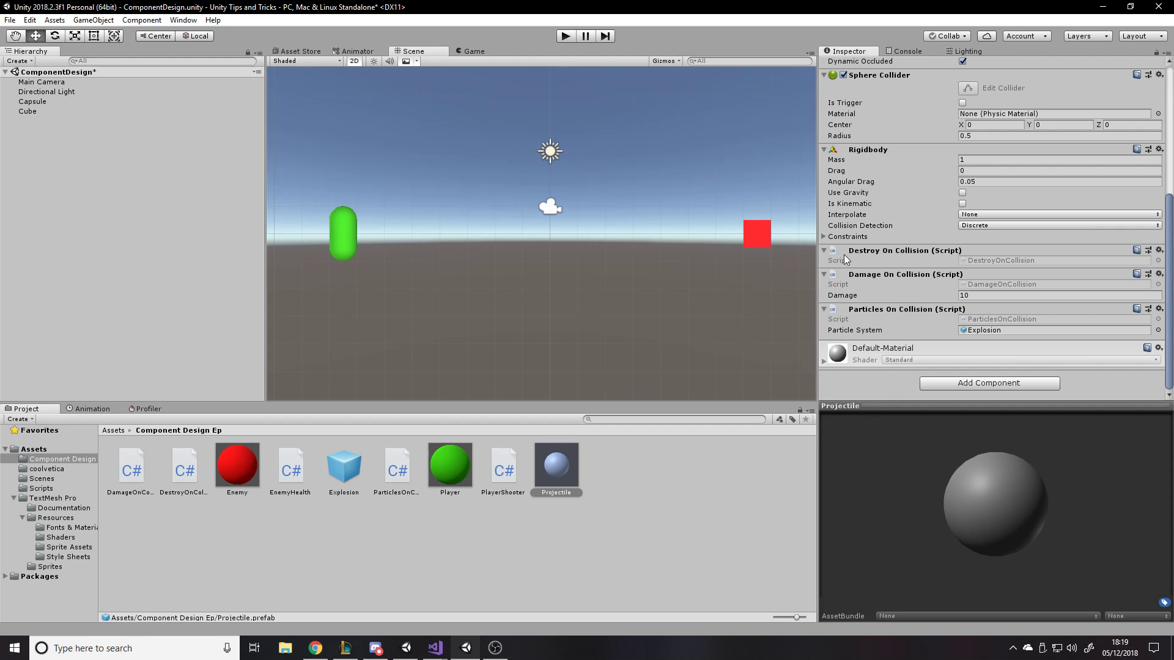
mouse_move(719, 162)
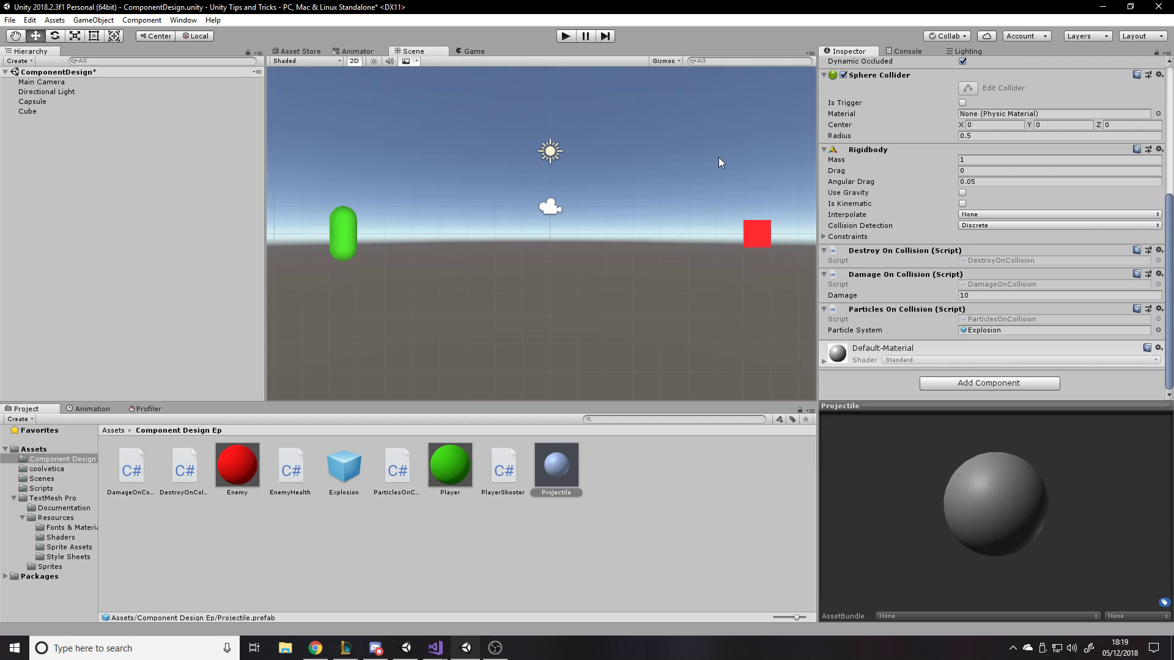
mouse_move(1053, 356)
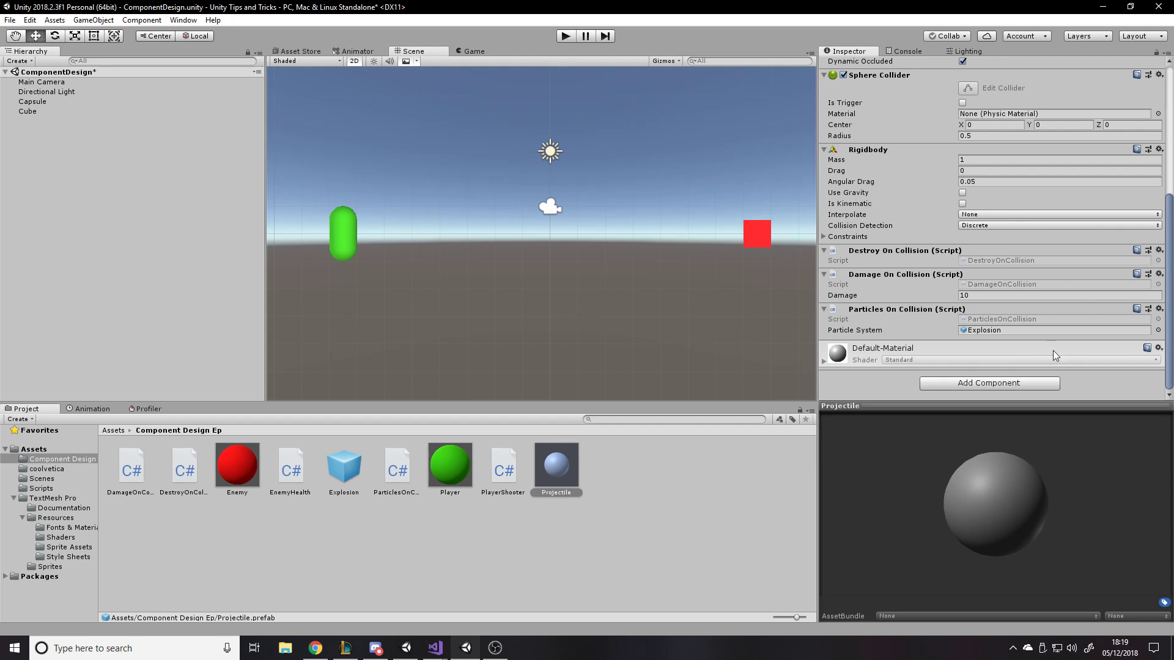
mouse_move(1054, 356)
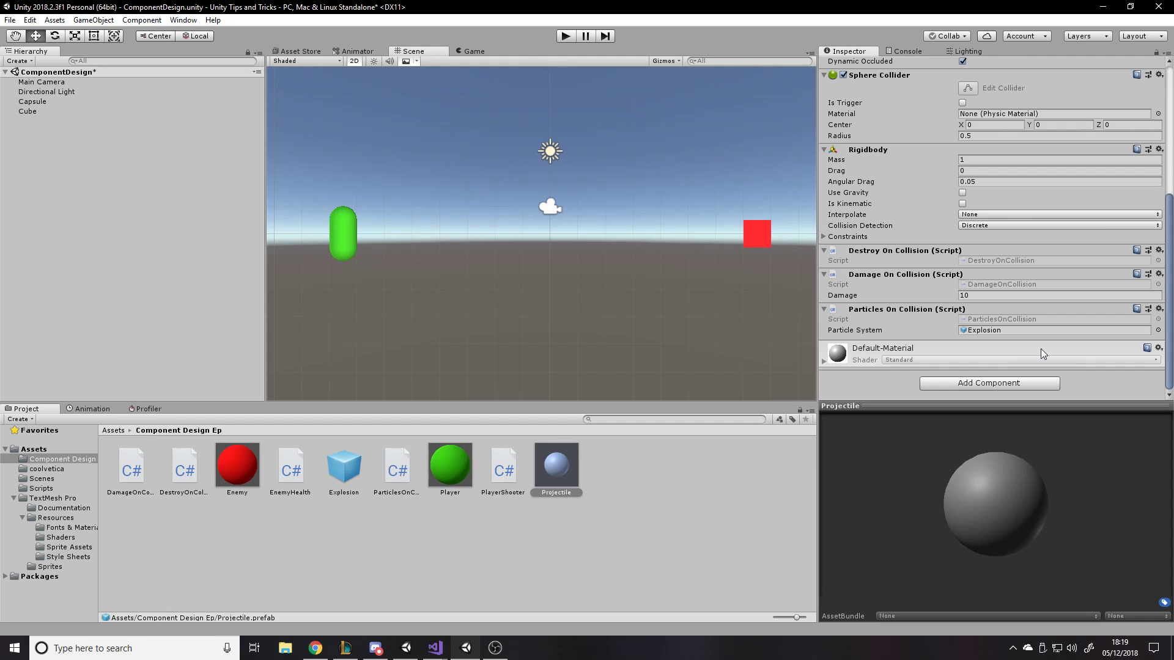